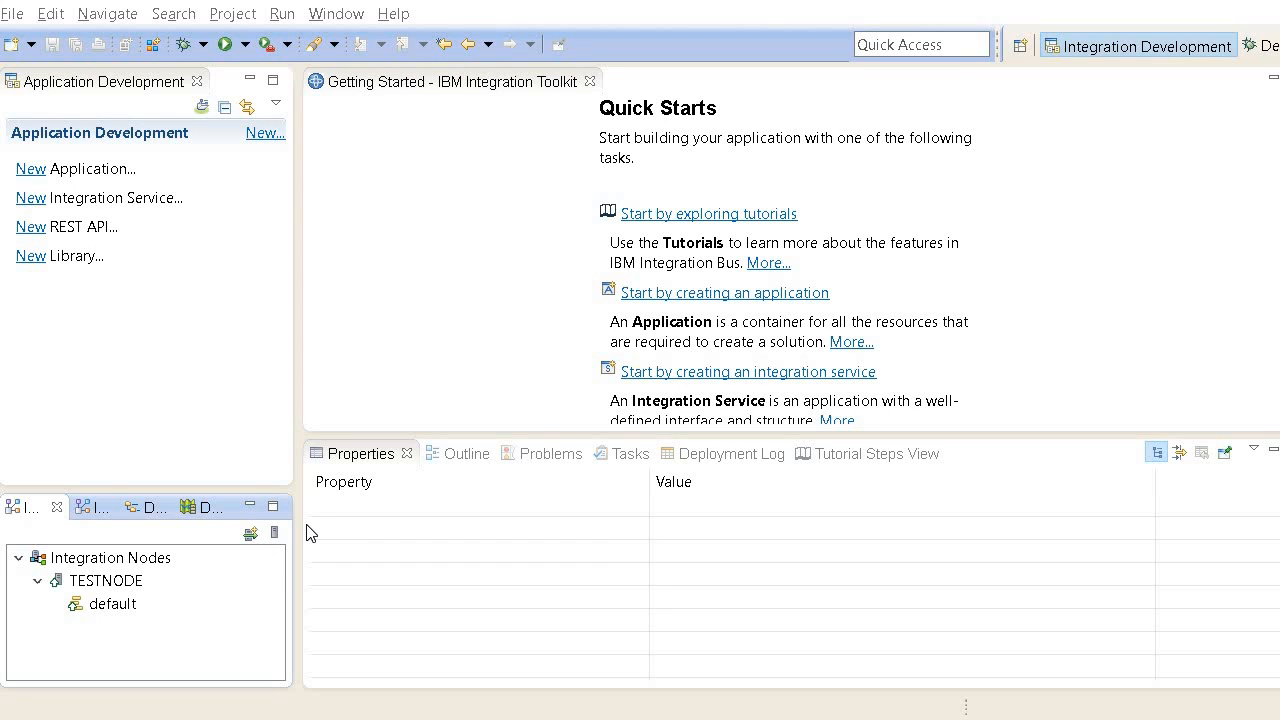
mouse_move(288, 568)
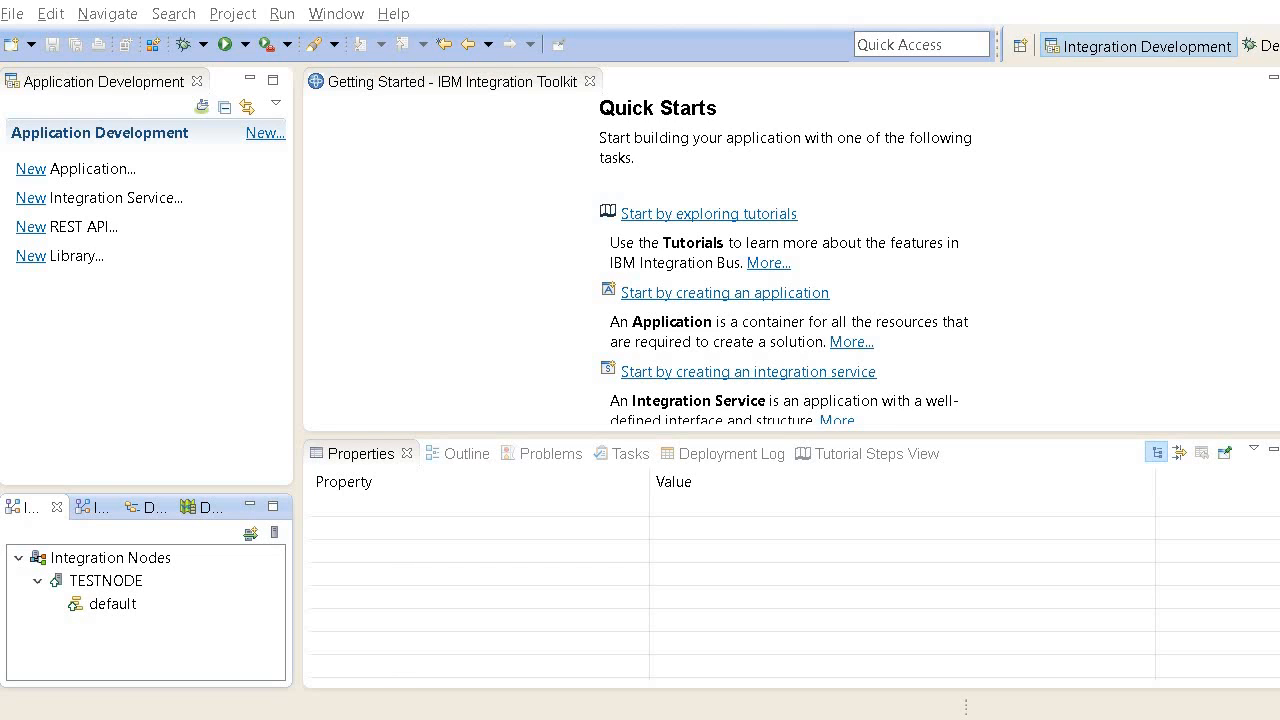
mouse_move(432, 312)
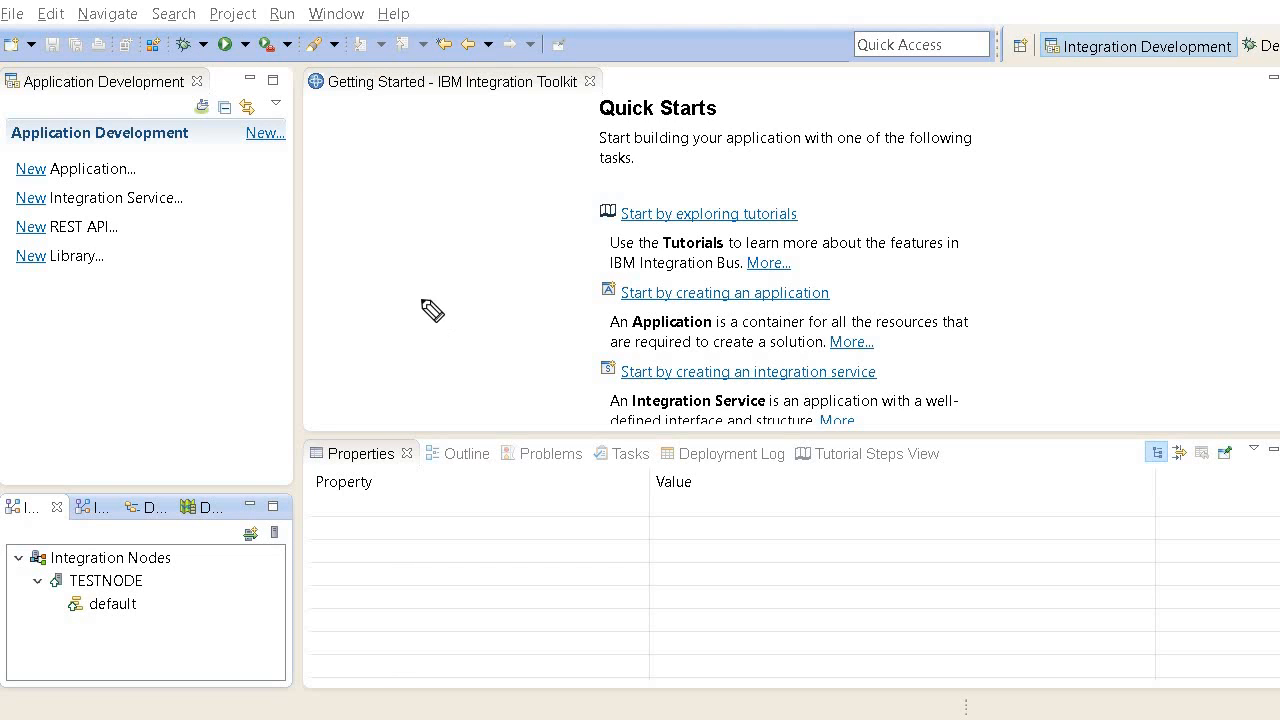
mouse_move(400, 248)
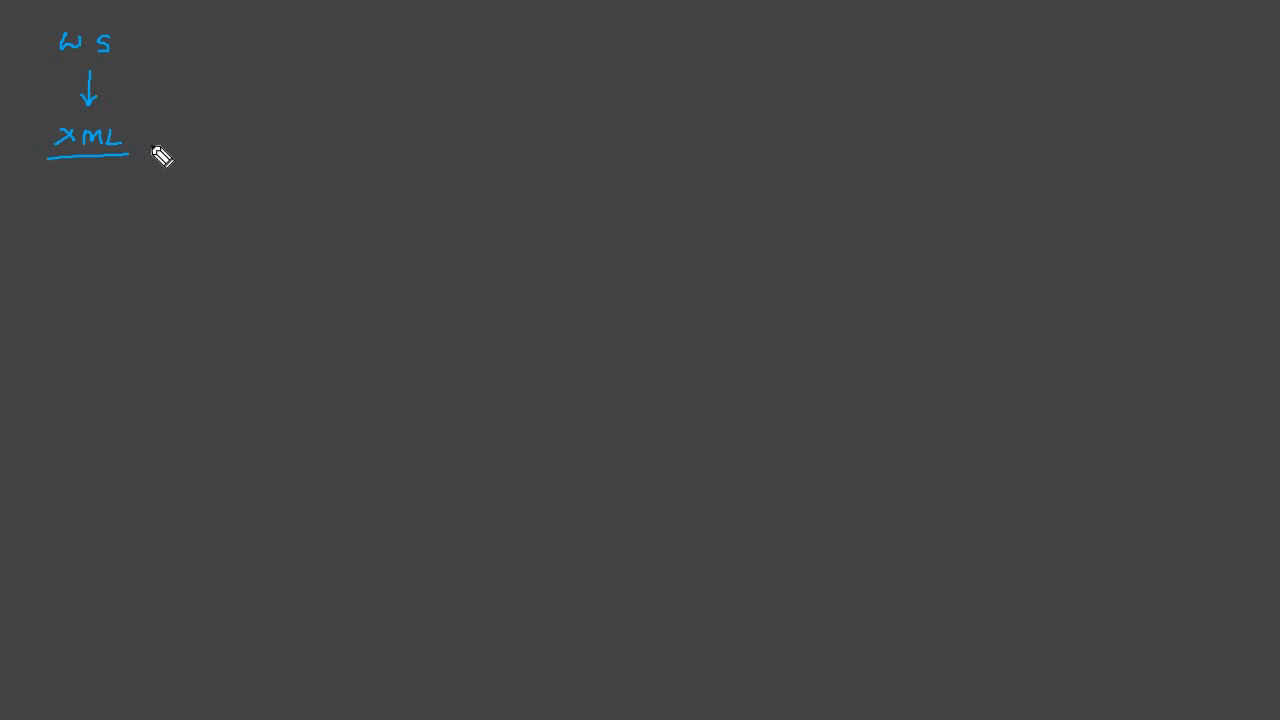
Step: Sketch a whiteboard note that the web service exchanges XML
left_click_drag(138, 132, 190, 132)
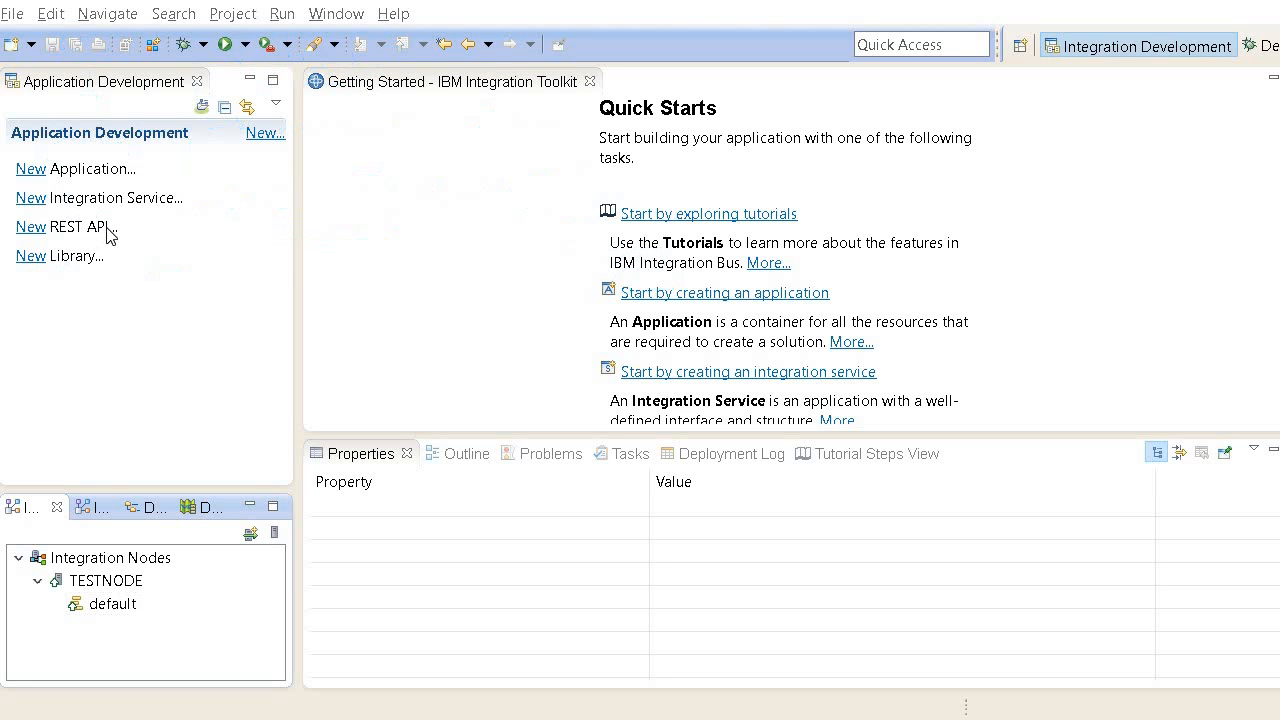
mouse_move(32, 198)
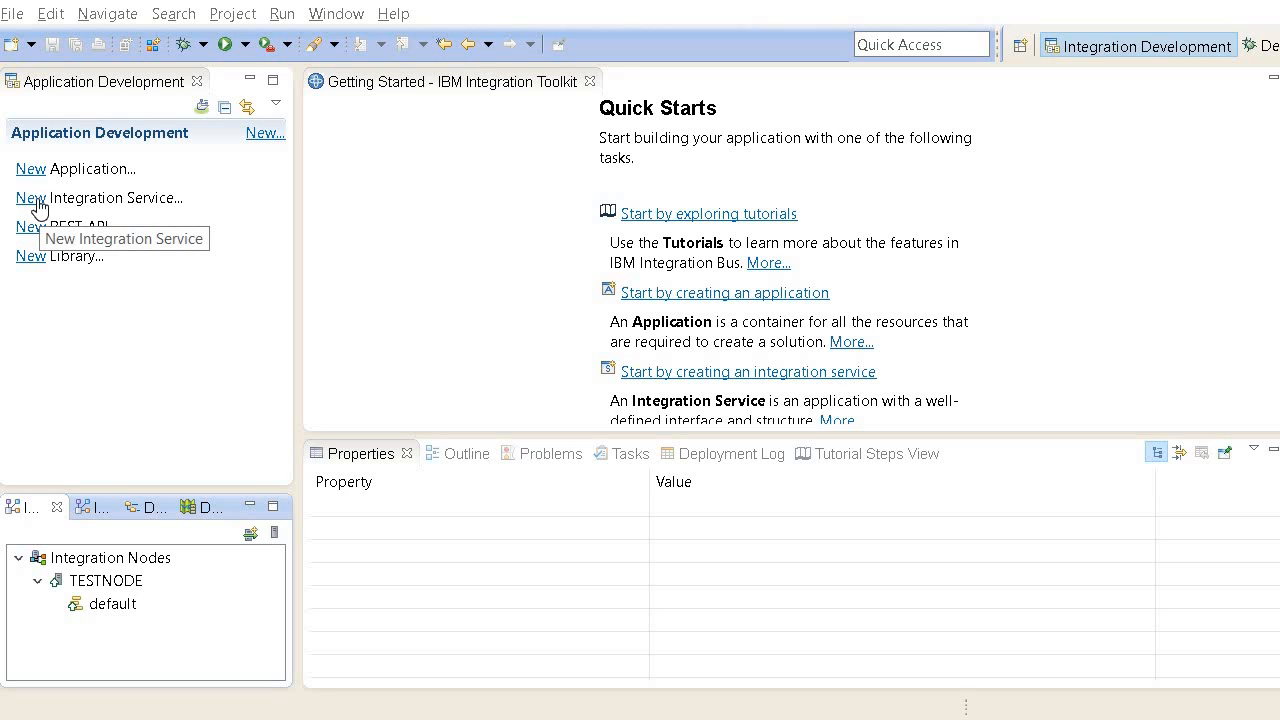
Step: Start a new integration service and name it EmployeeService
left_click(30, 198)
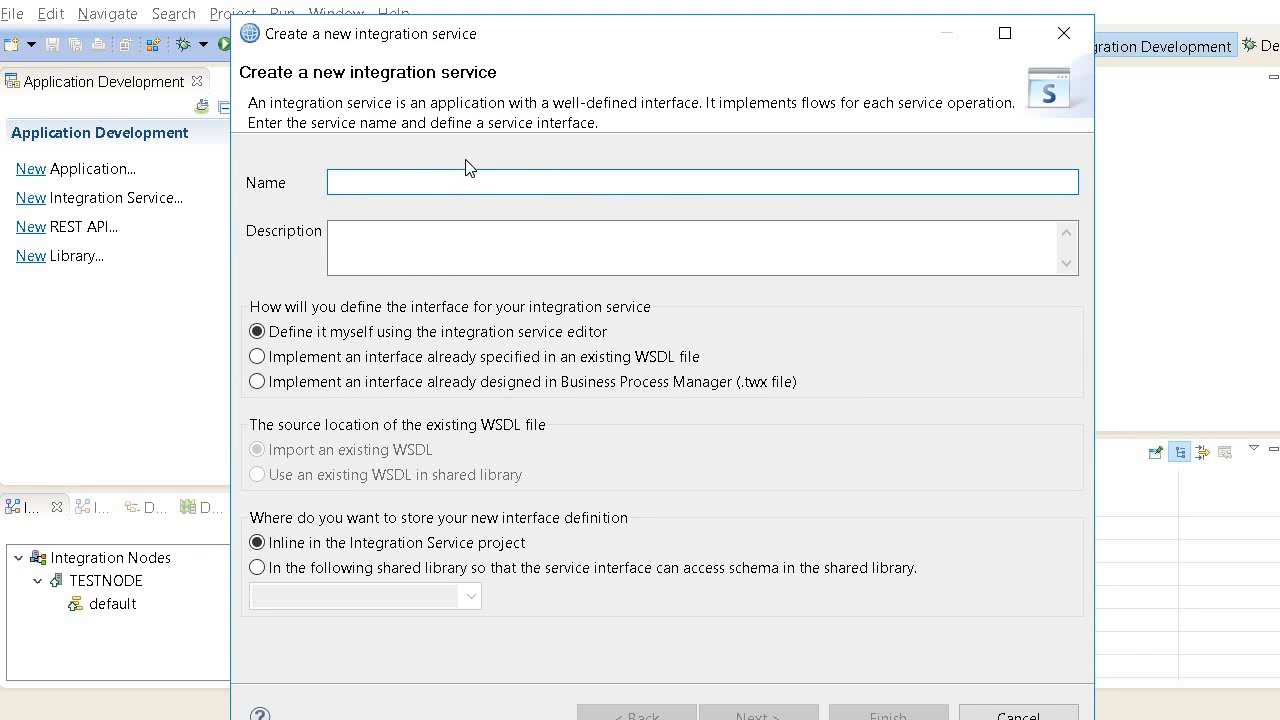
mouse_move(480, 176)
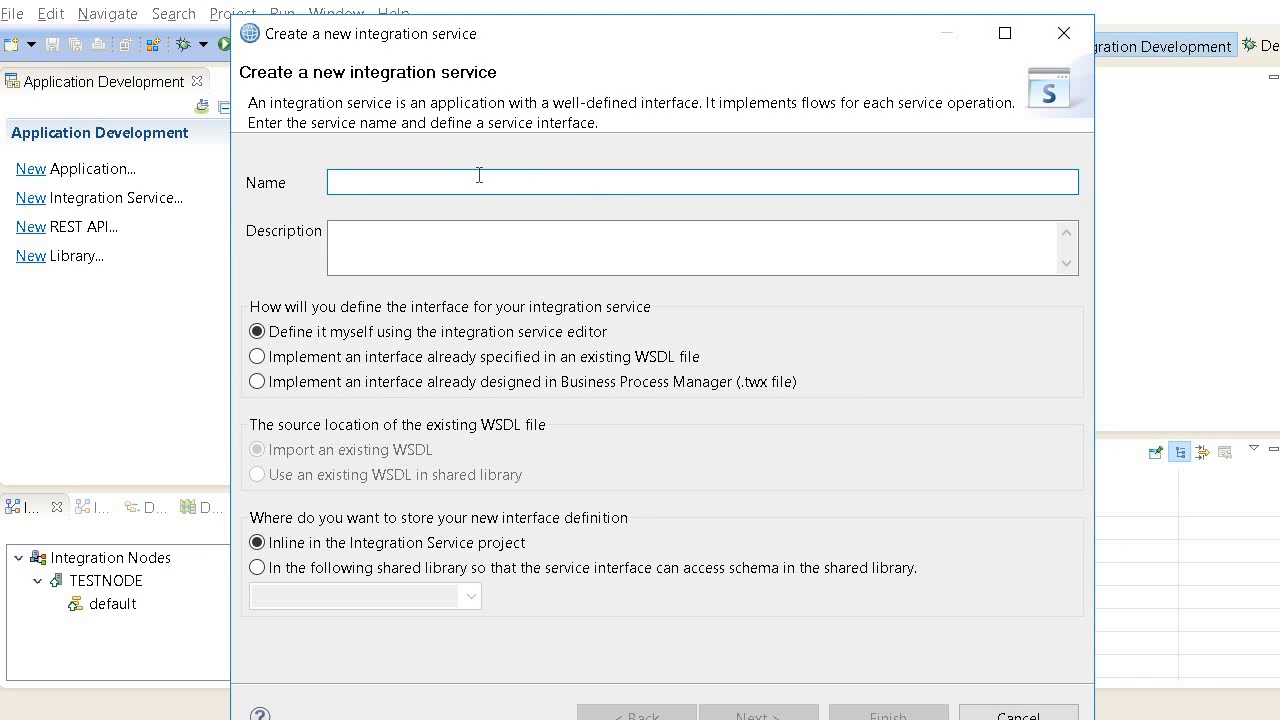
type("Soap")
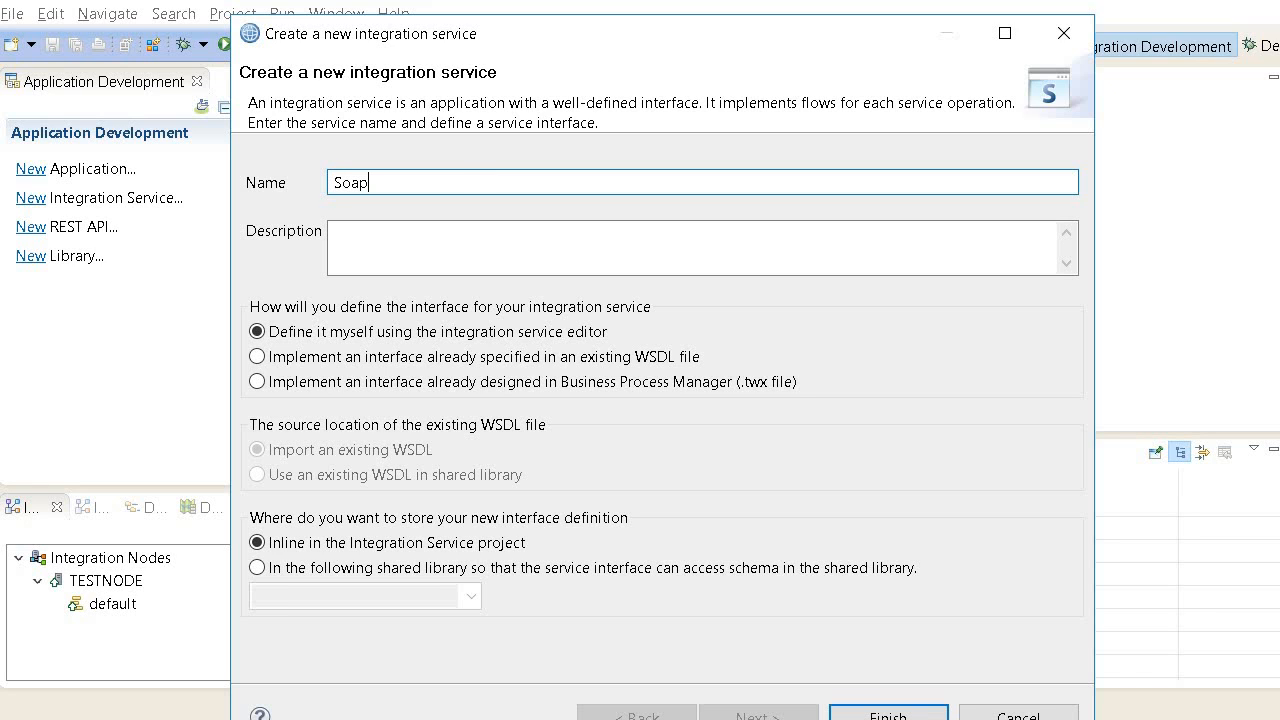
type("Integrati")
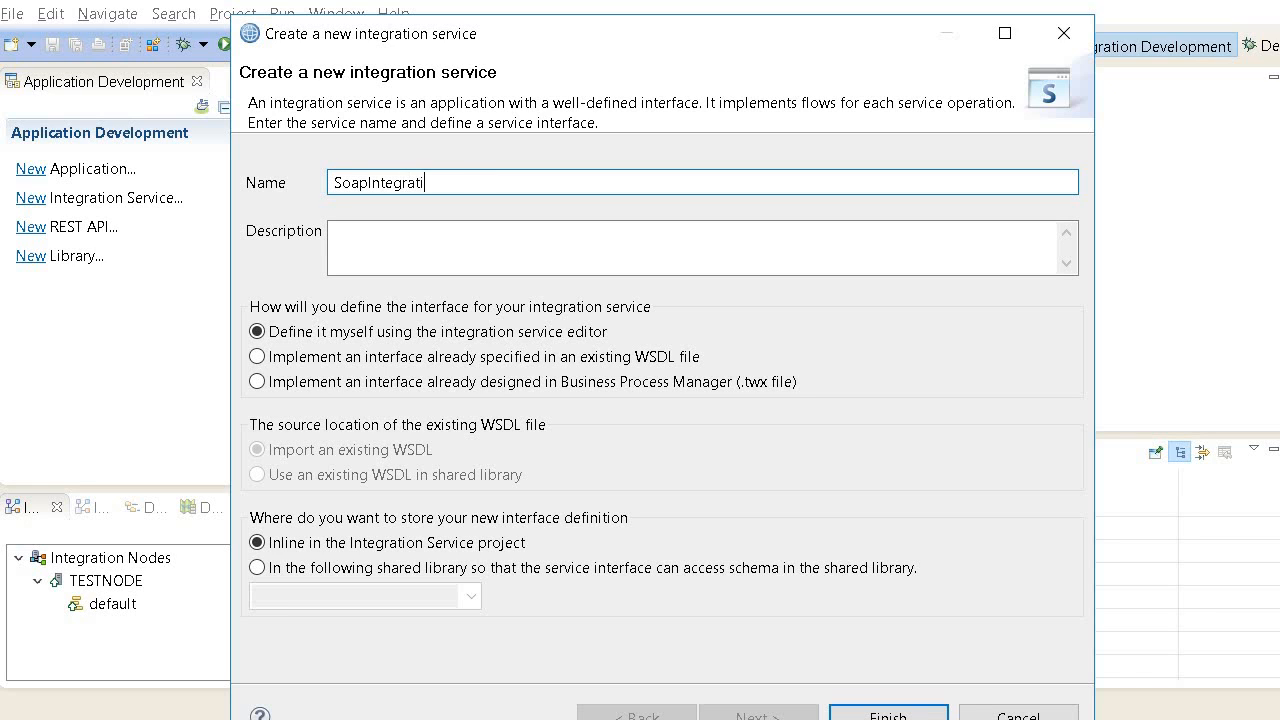
type("onService")
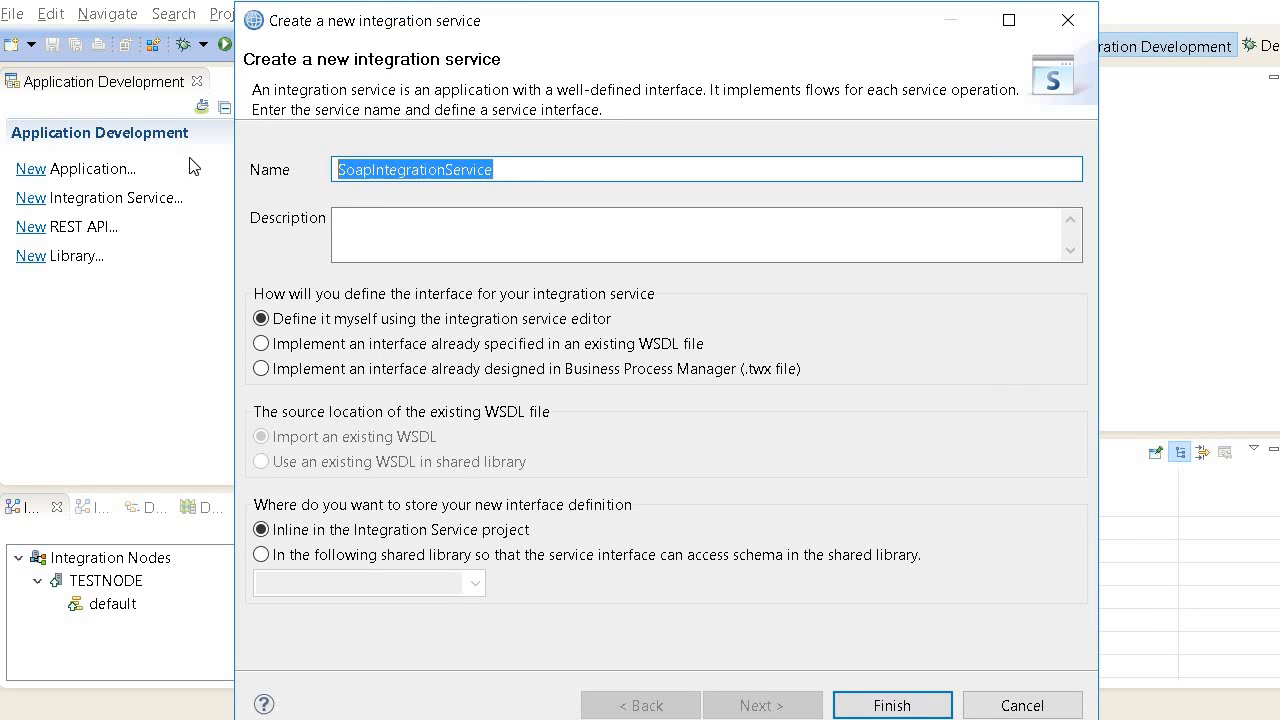
type("Emplo")
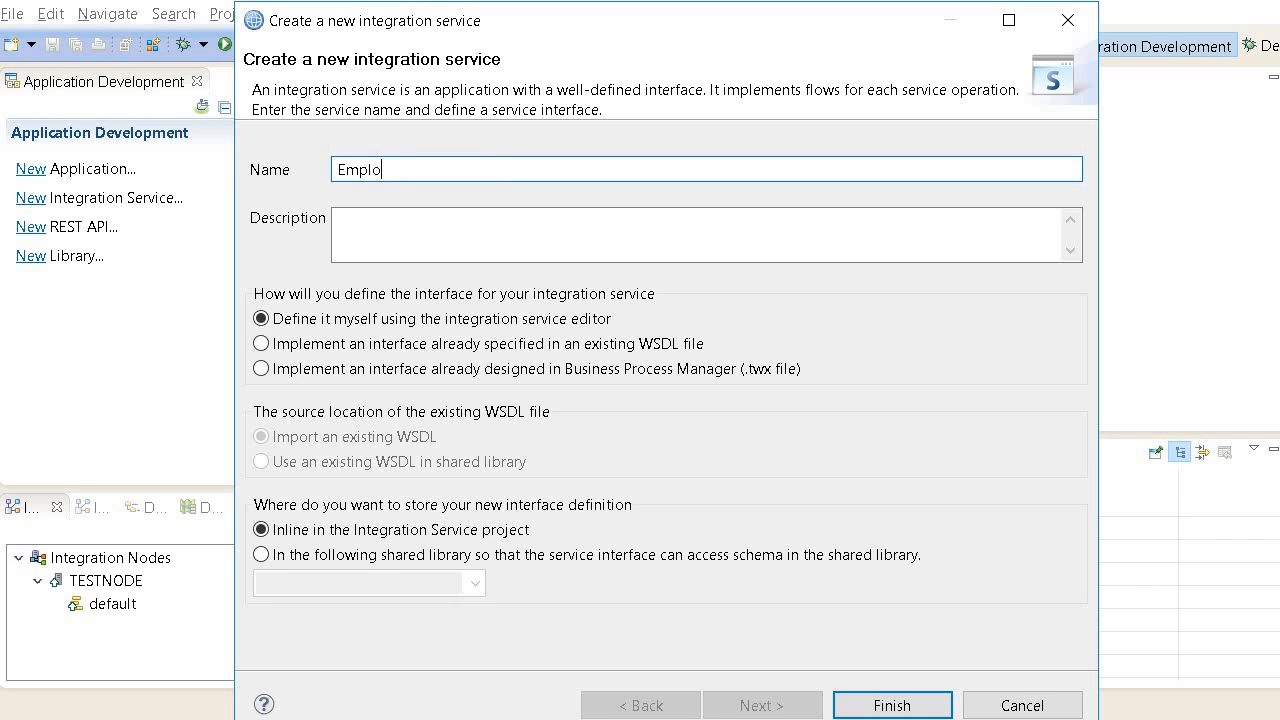
type("yee")
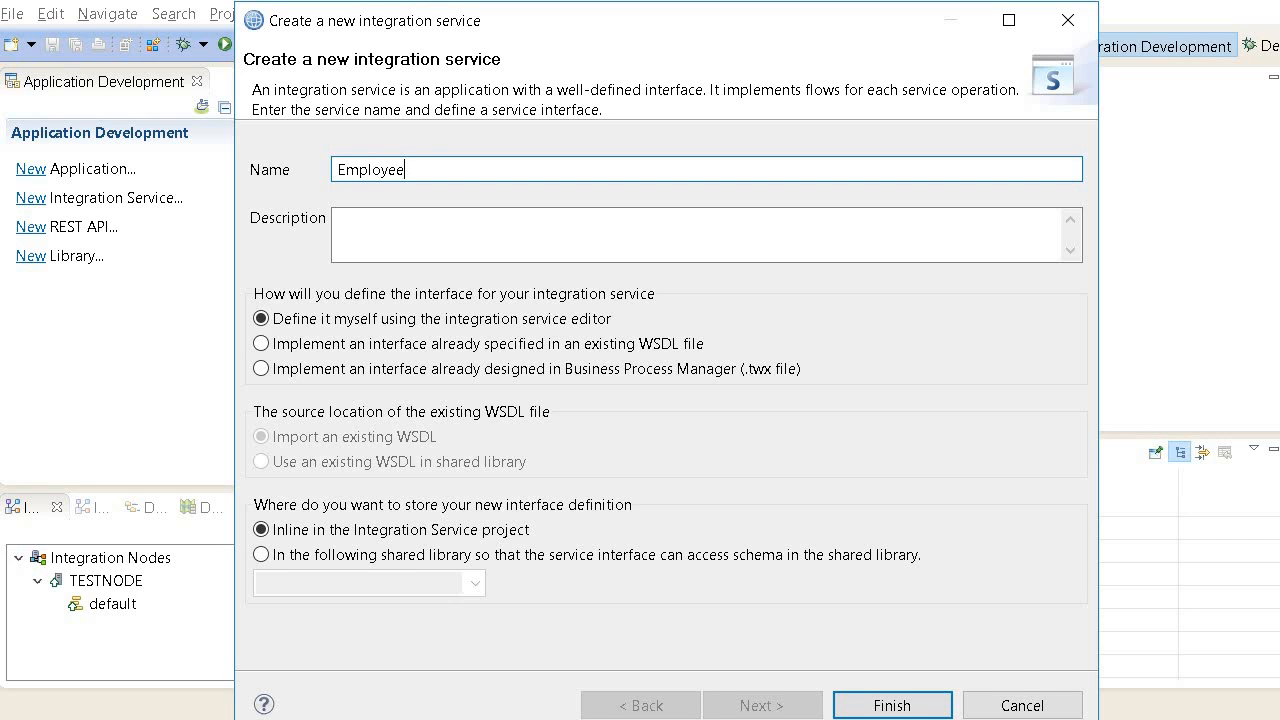
type("Service")
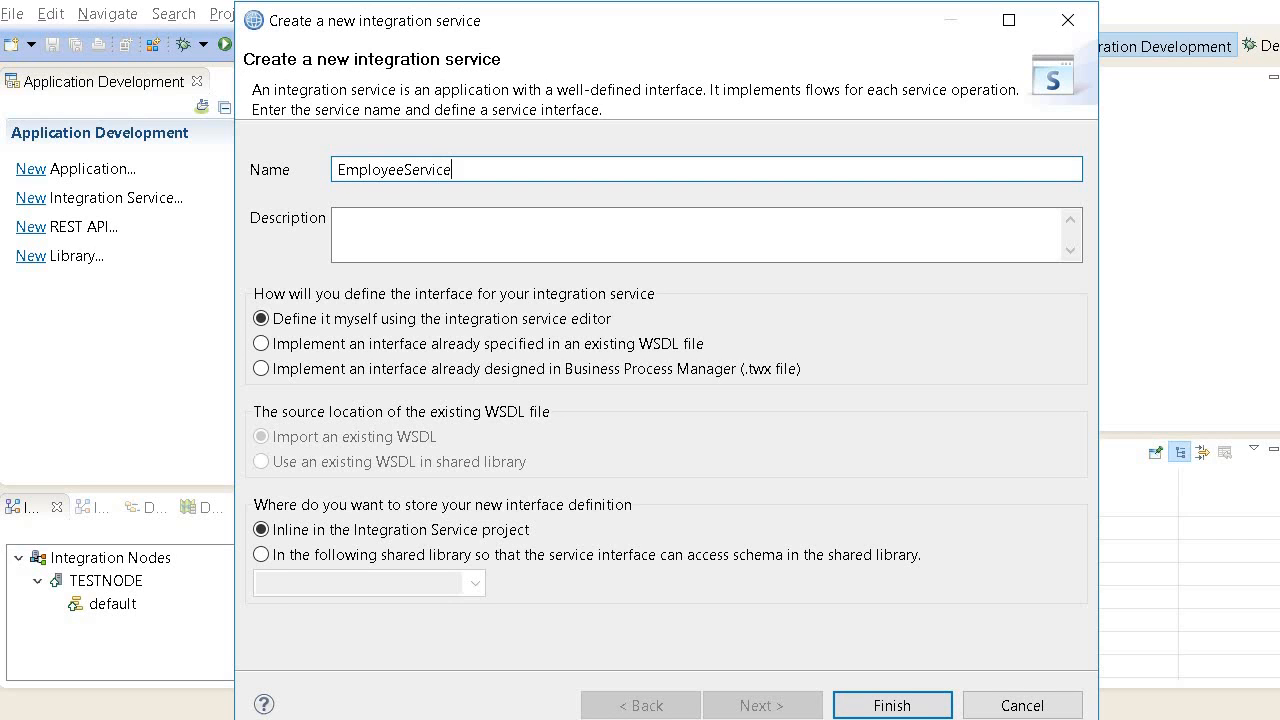
mouse_move(616, 404)
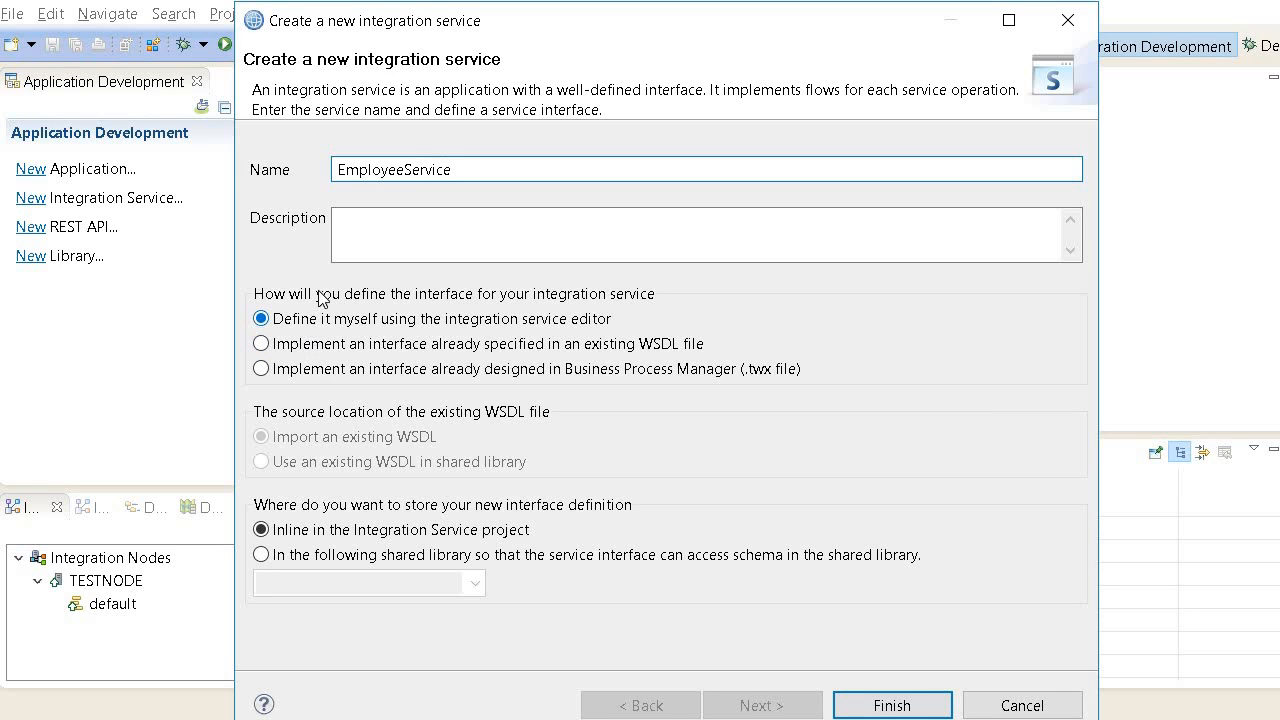
left_click(428, 236)
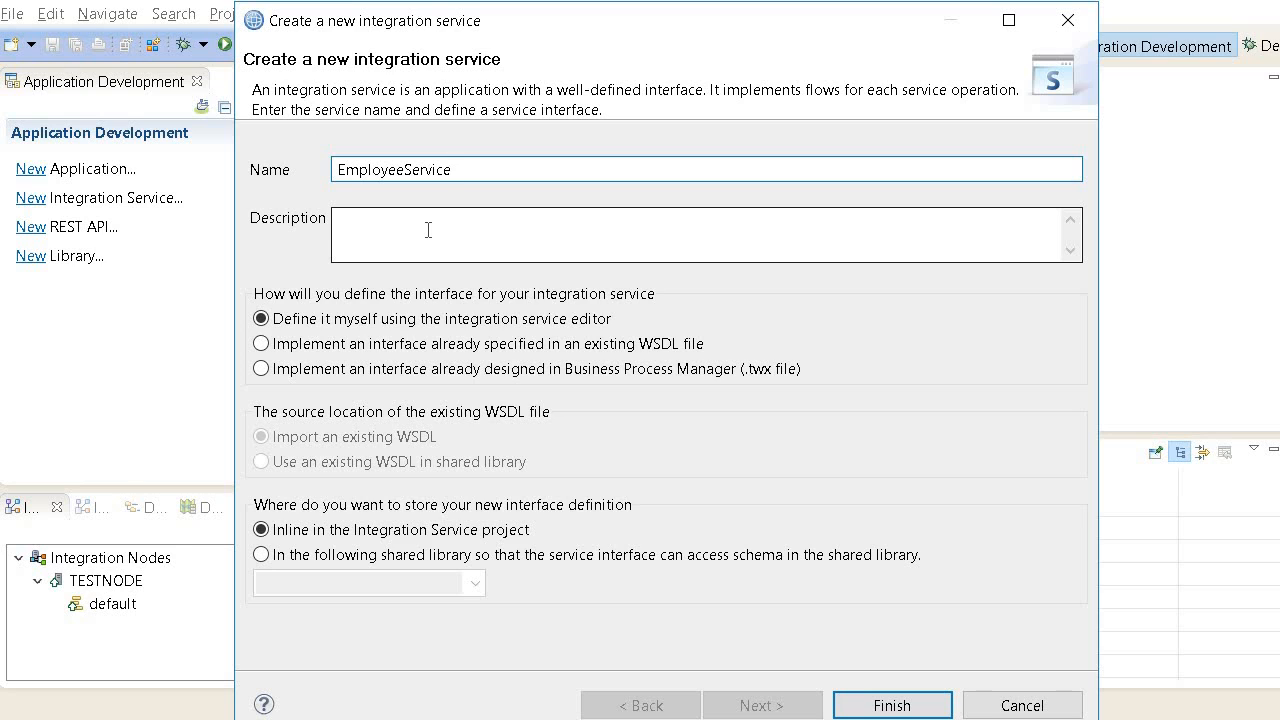
mouse_move(392, 240)
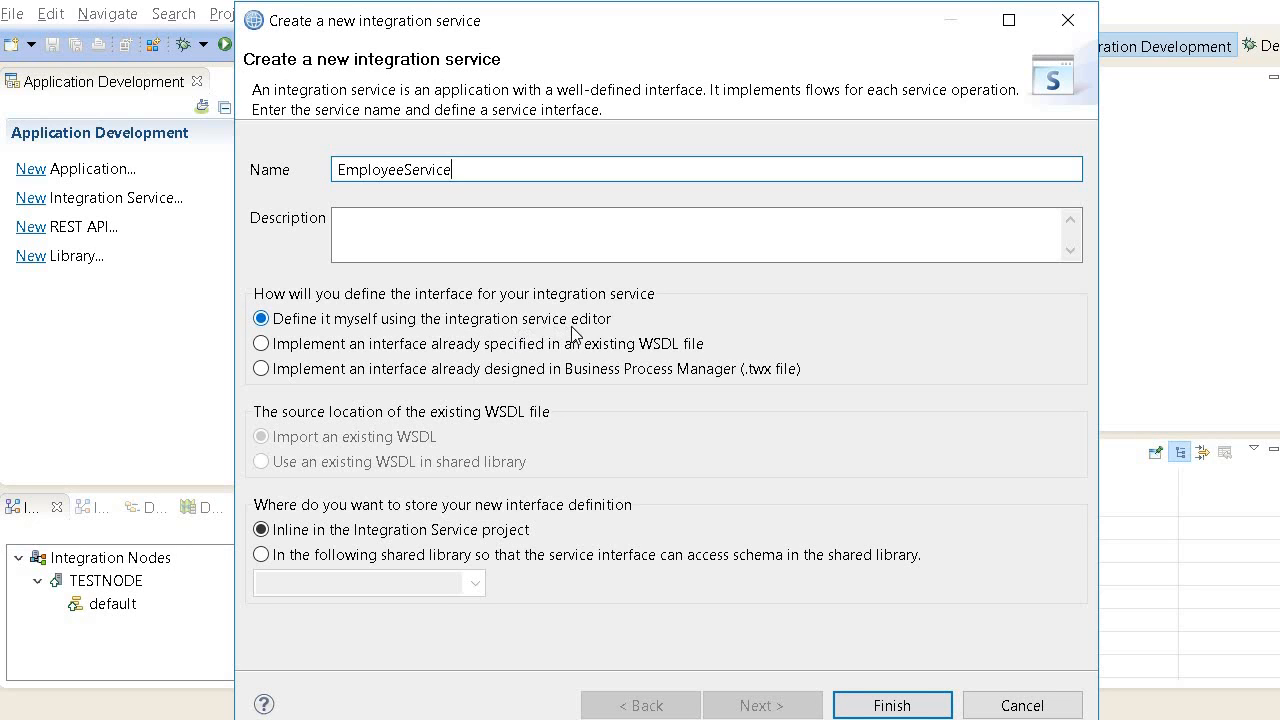
mouse_move(424, 324)
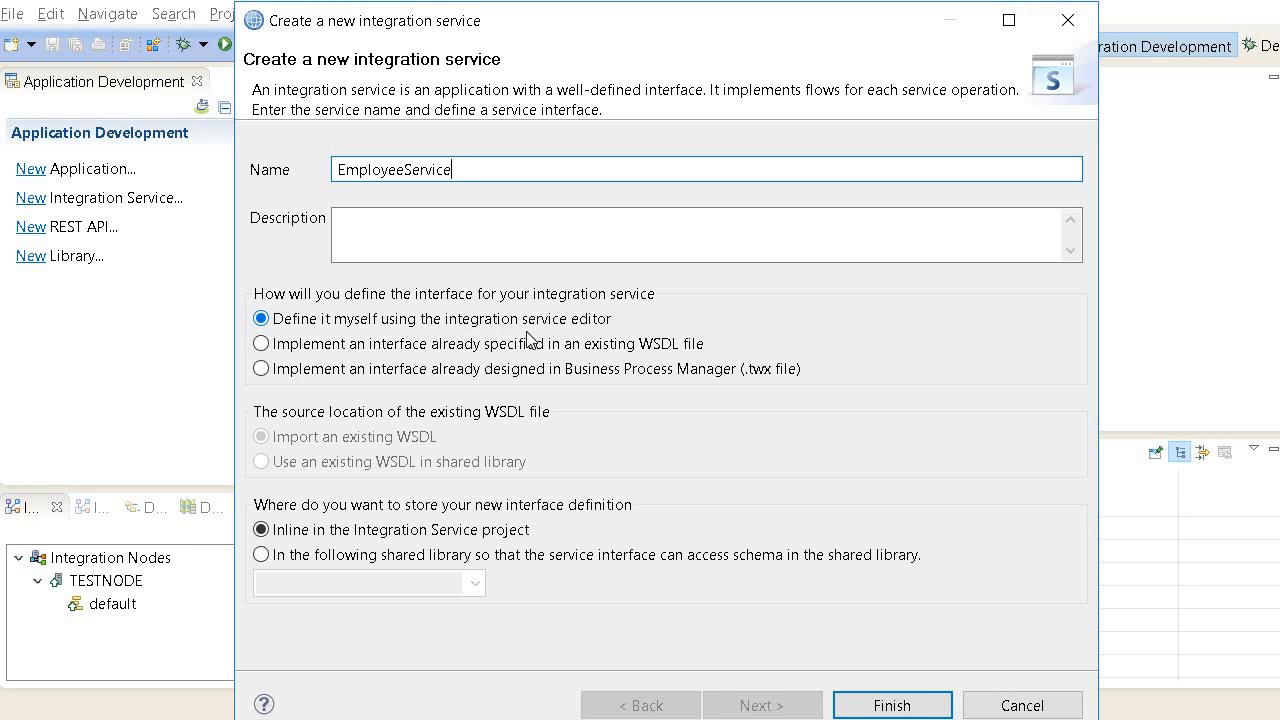
mouse_move(262, 372)
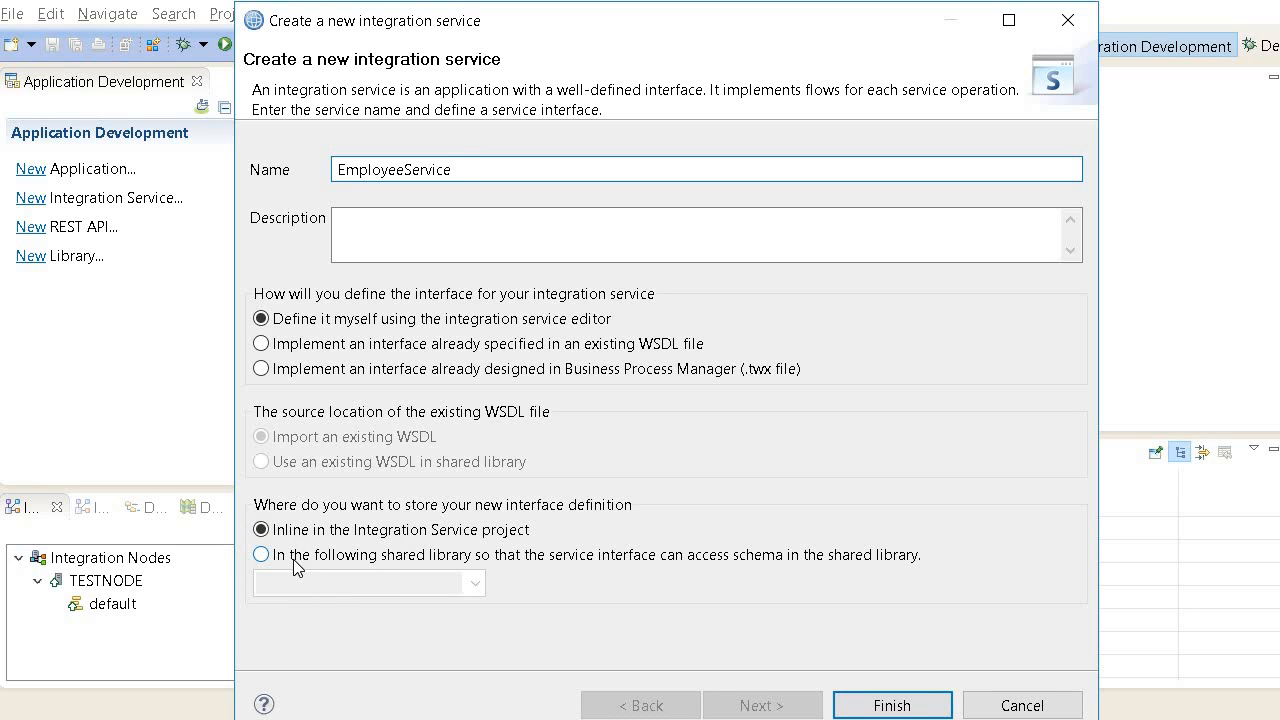
Step: Keep the interface stored inline in the project and finish creating EmployeeService
left_click(260, 556)
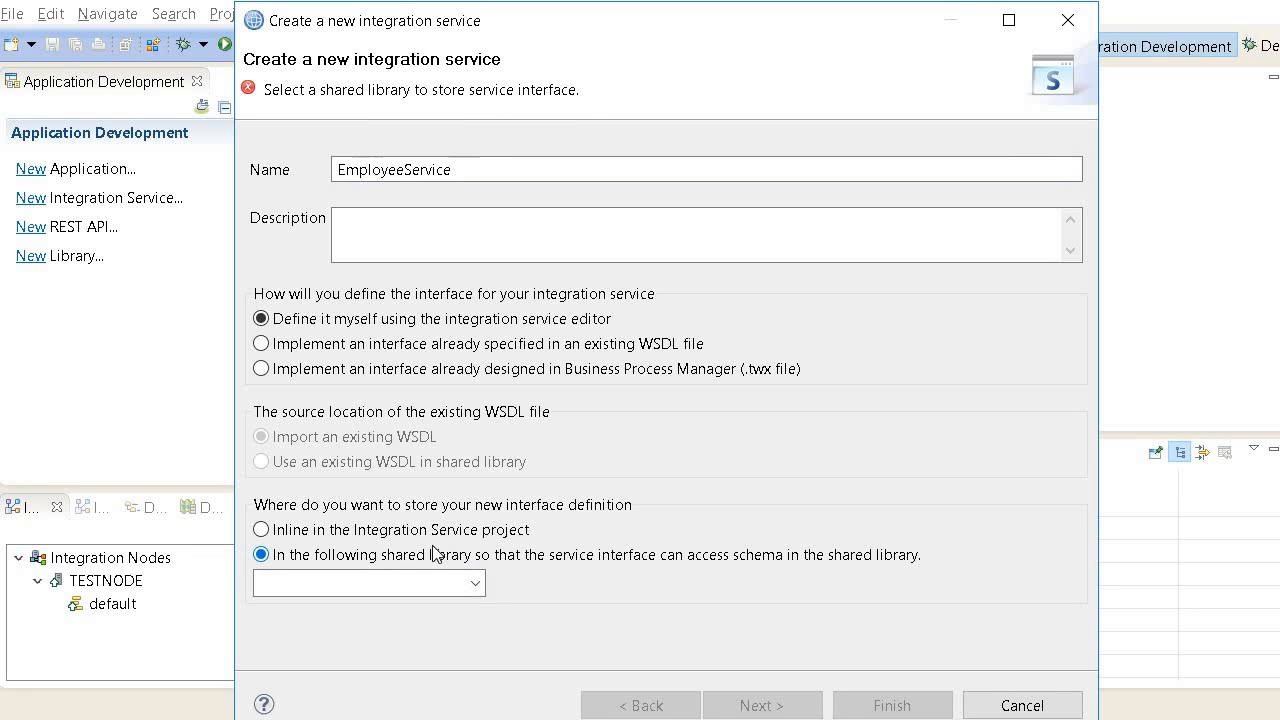
left_click(260, 528)
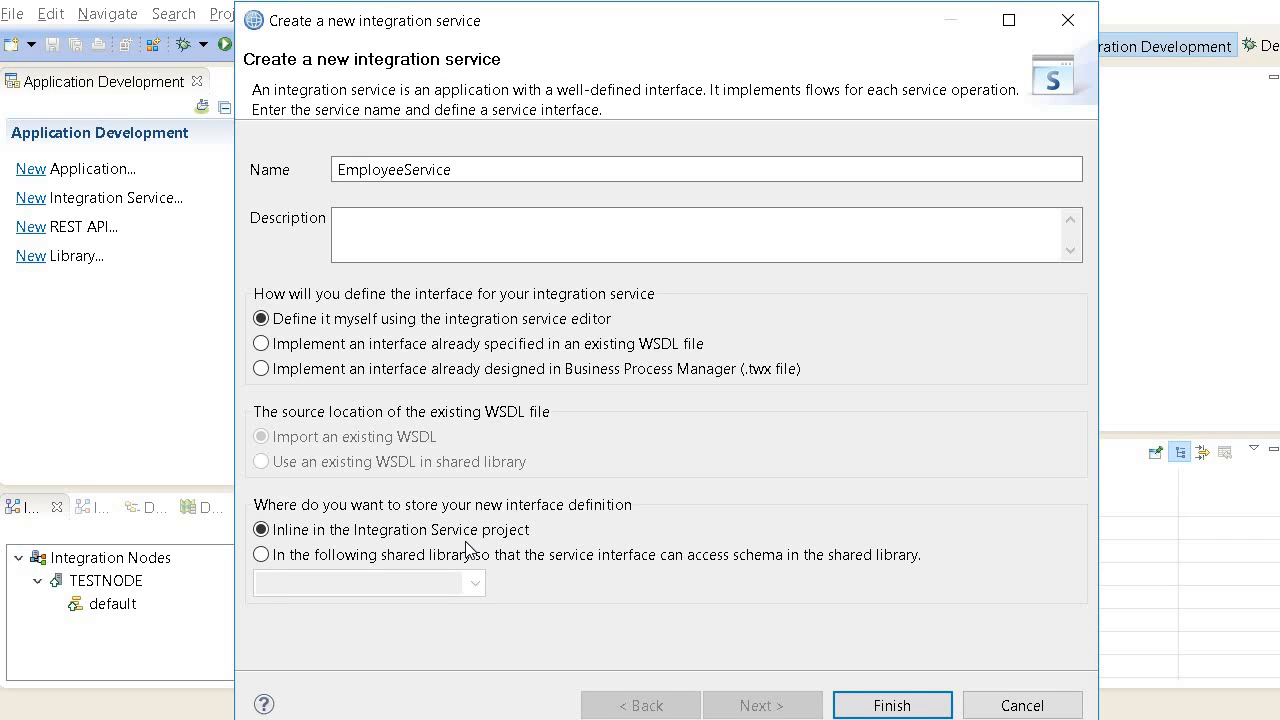
mouse_move(320, 540)
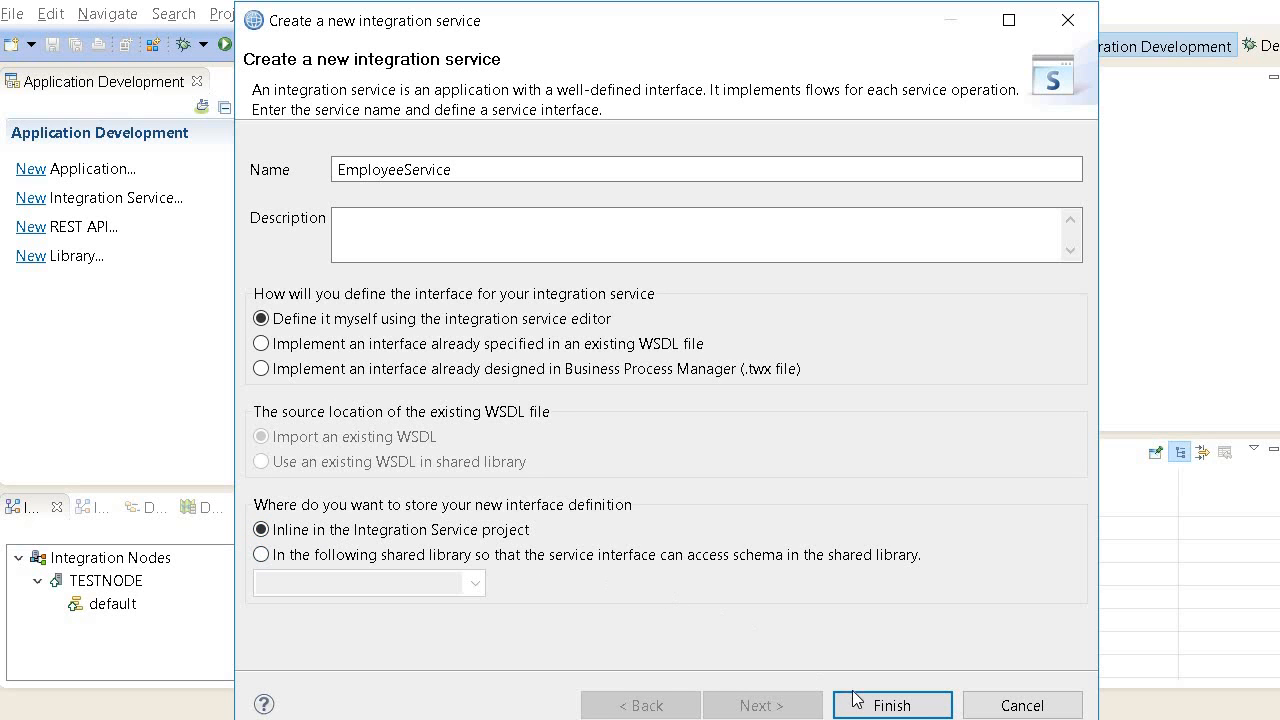
left_click(892, 704)
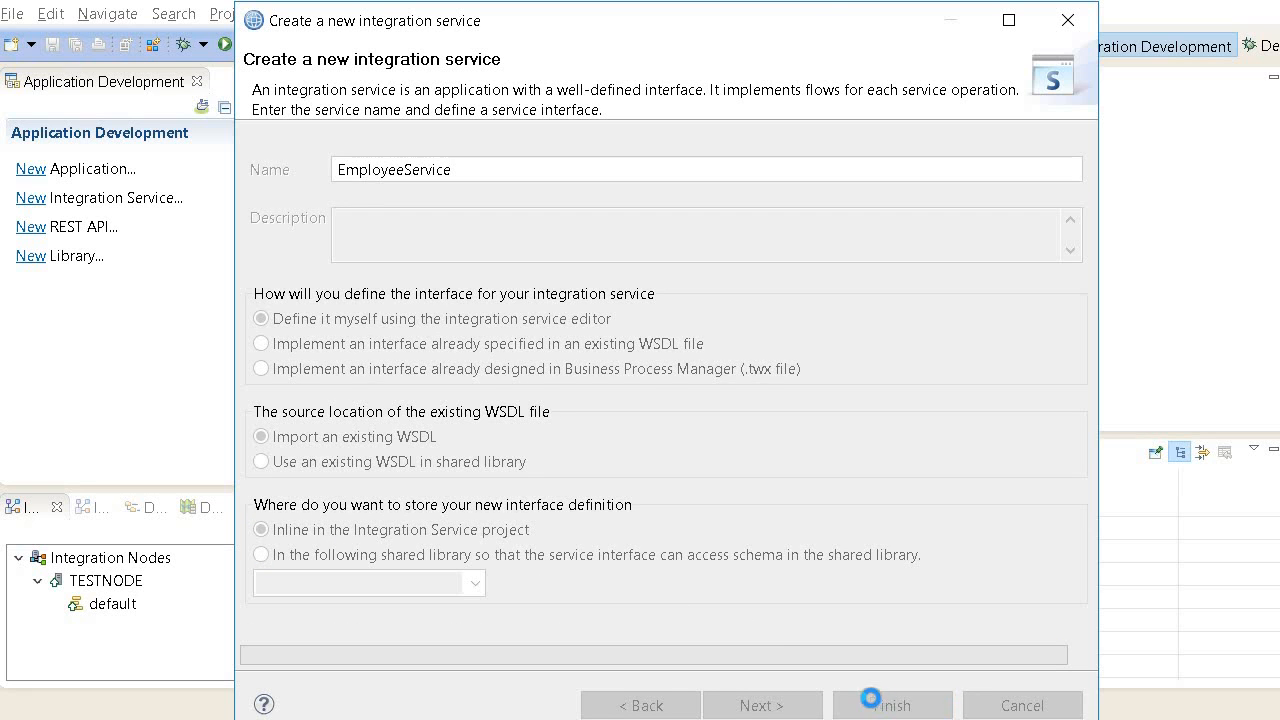
left_click(890, 704)
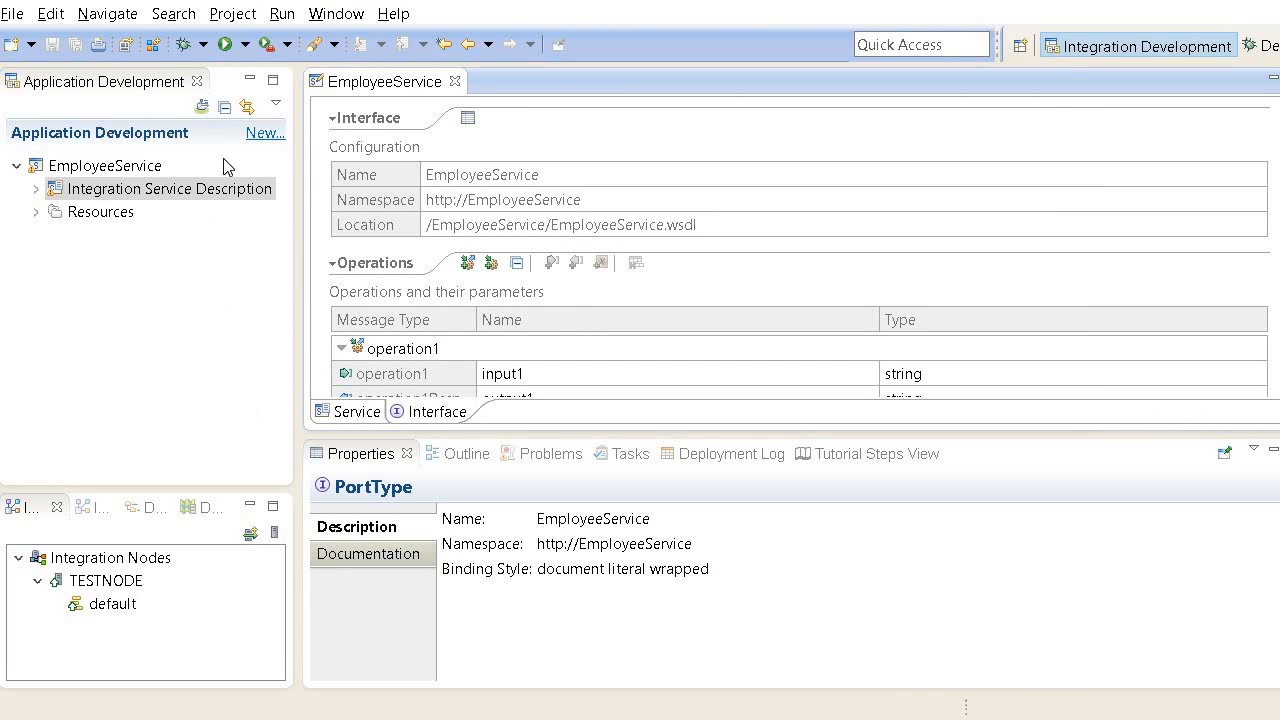
left_click(104, 164)
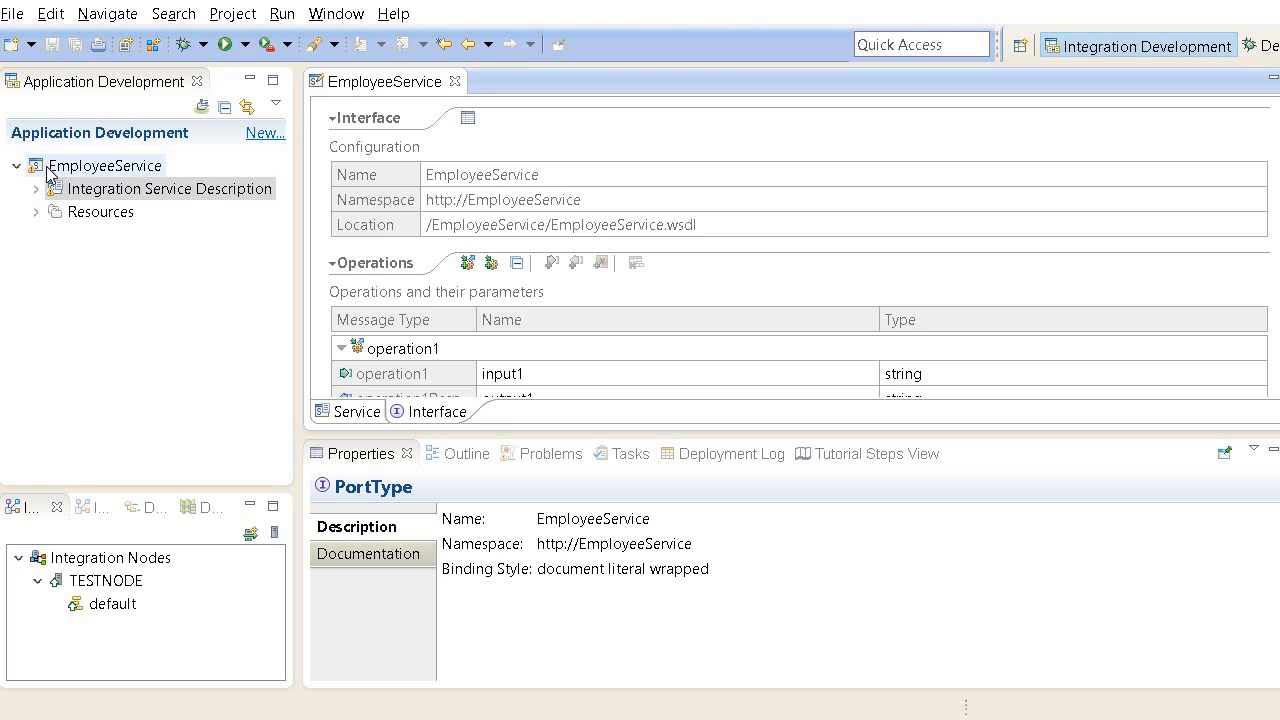
left_click(104, 164)
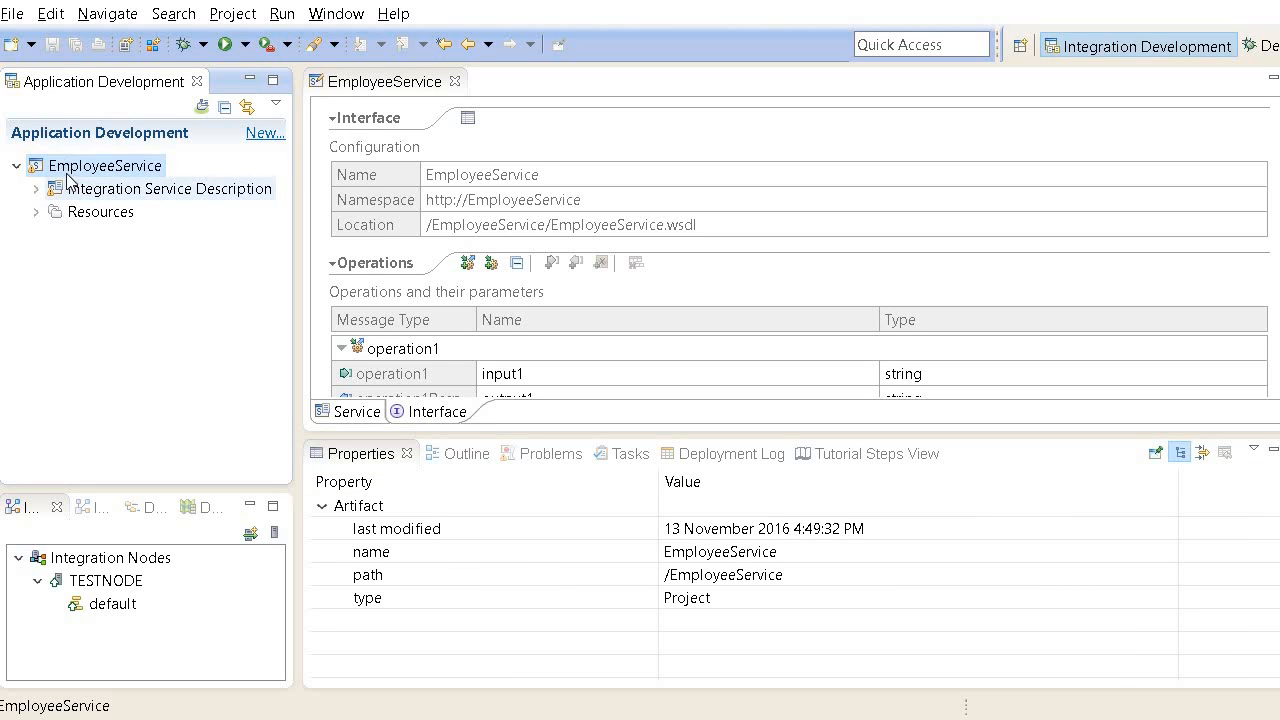
left_click(36, 212)
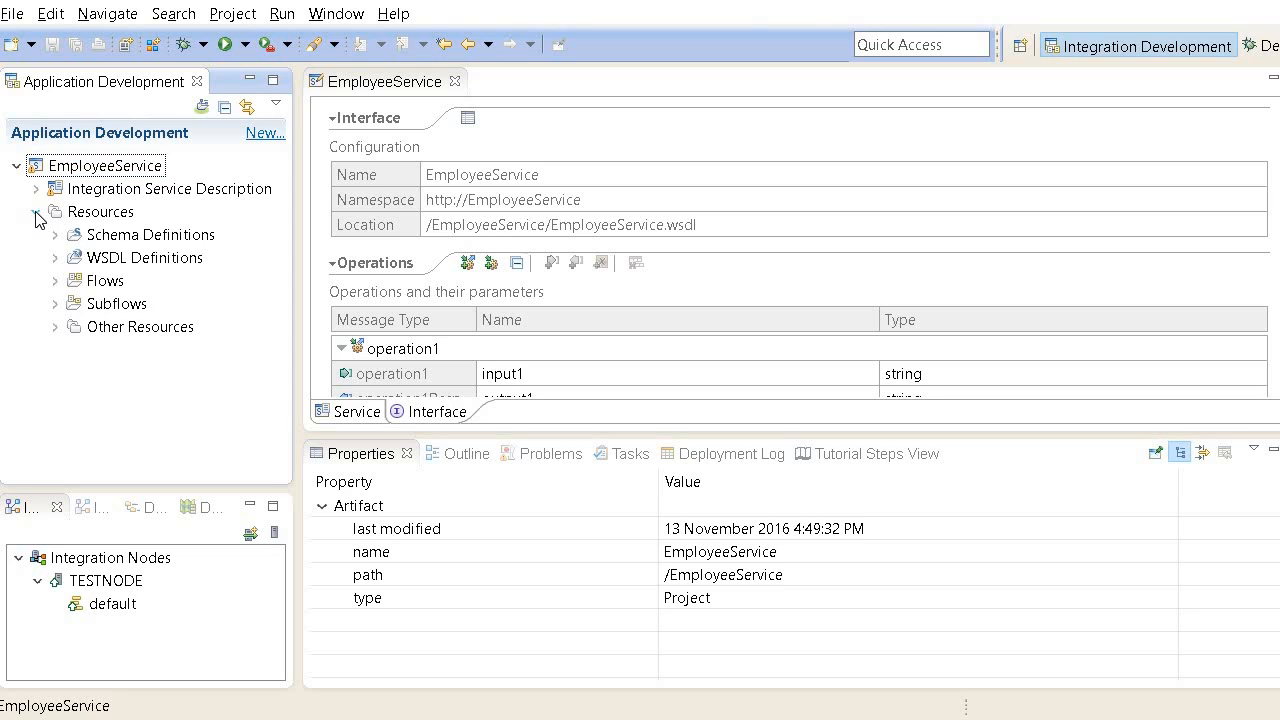
left_click(36, 212)
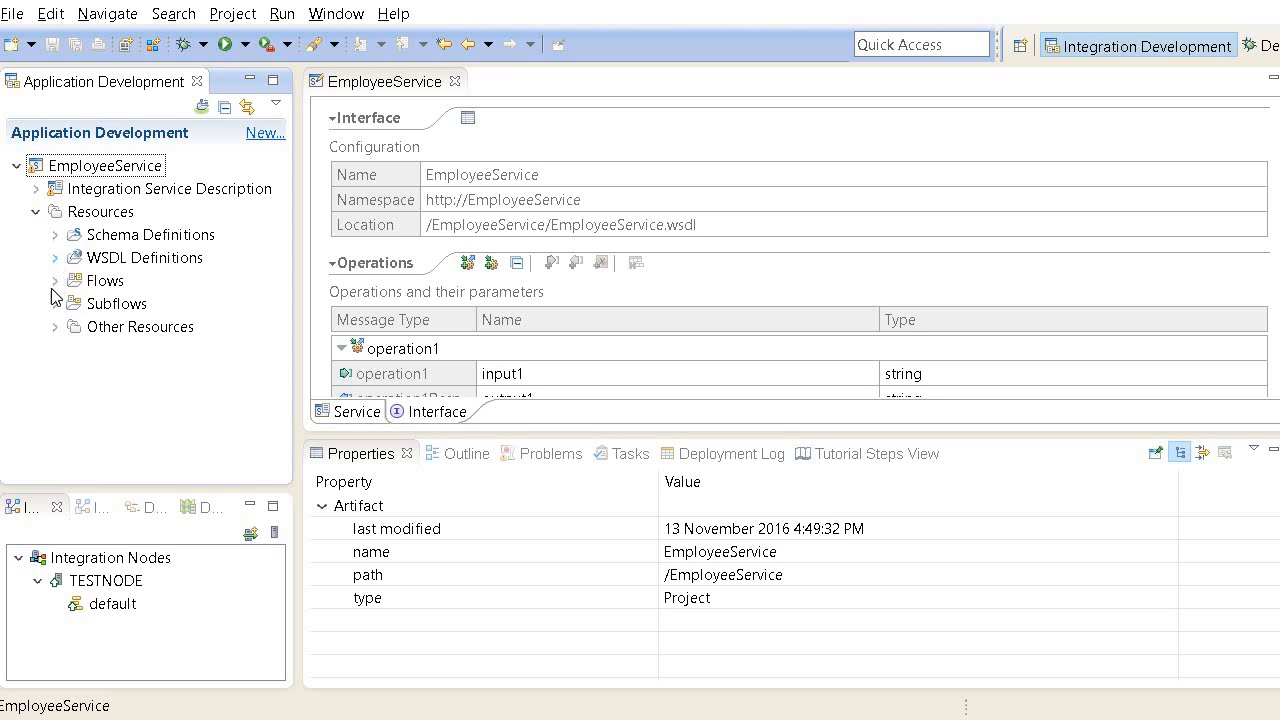
left_click(146, 256)
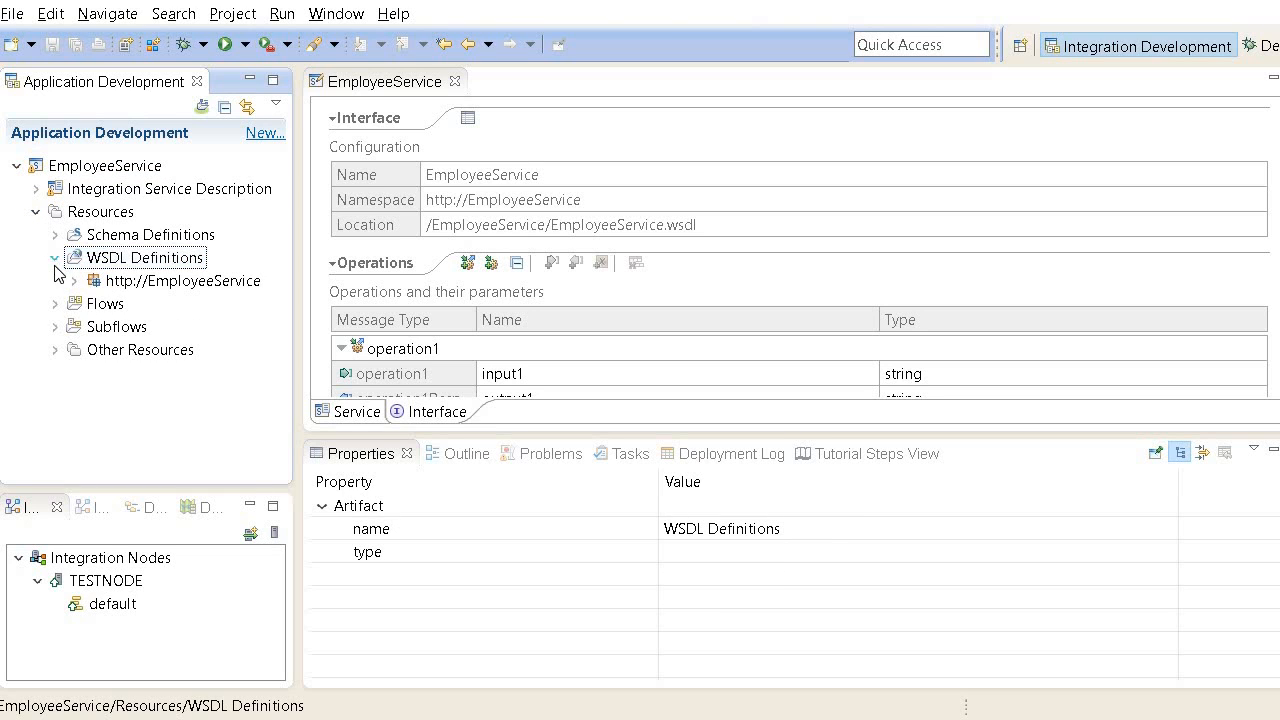
left_click(54, 234)
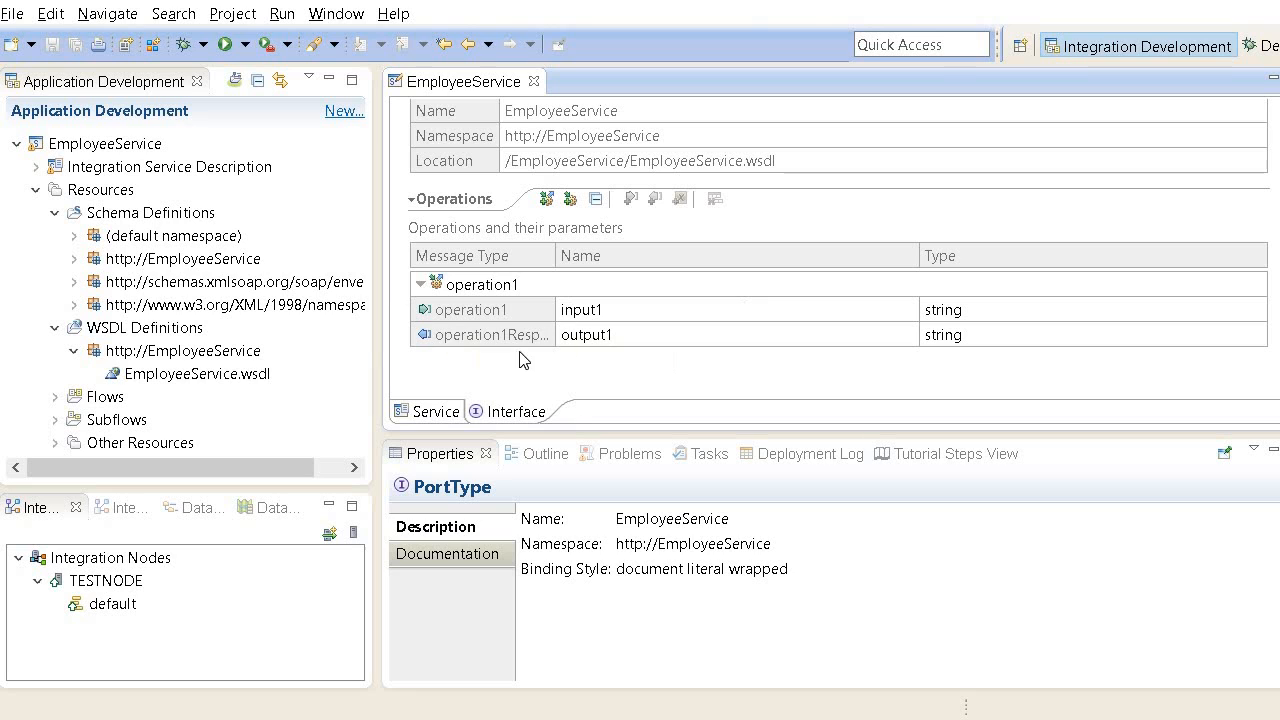
left_click(484, 284)
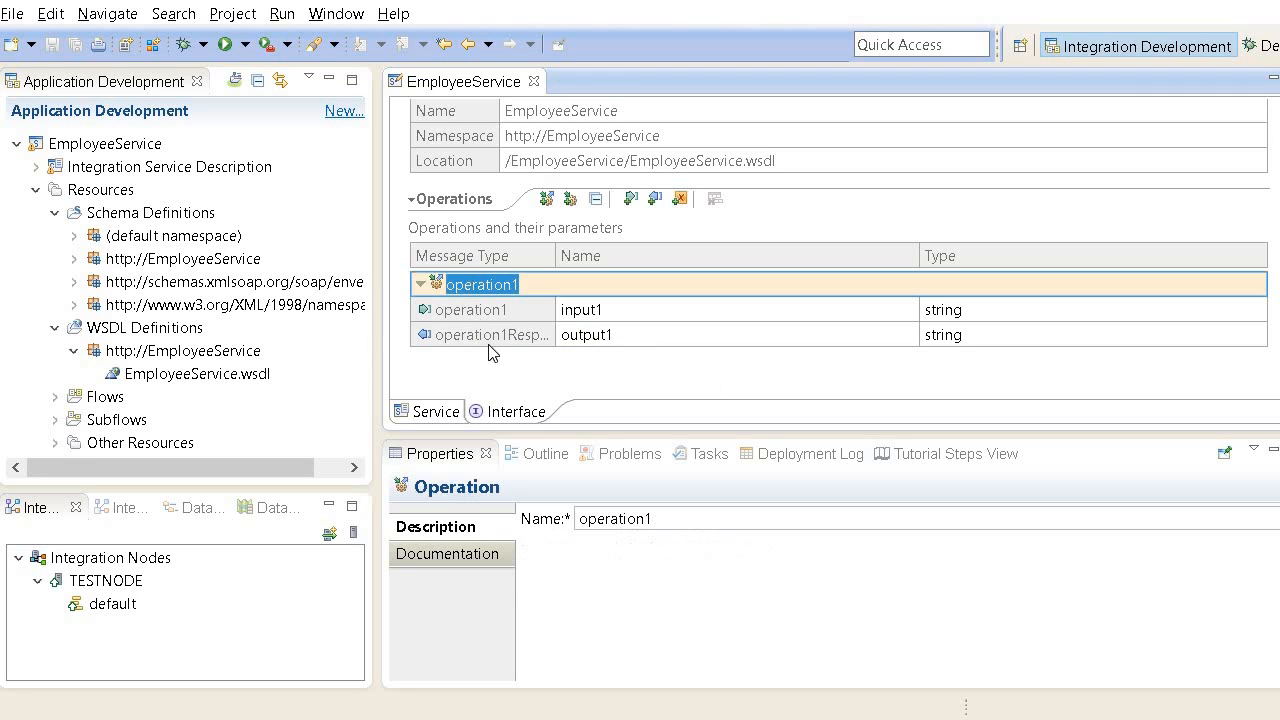
left_click(198, 374)
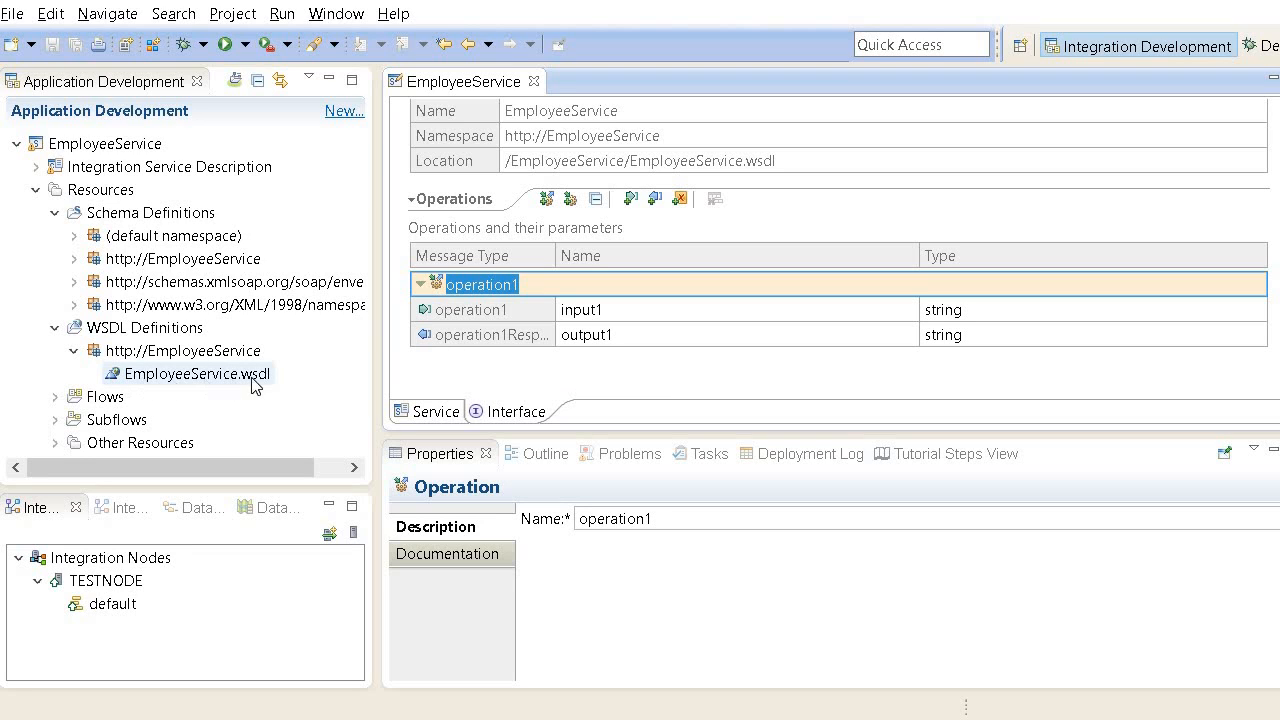
mouse_move(272, 390)
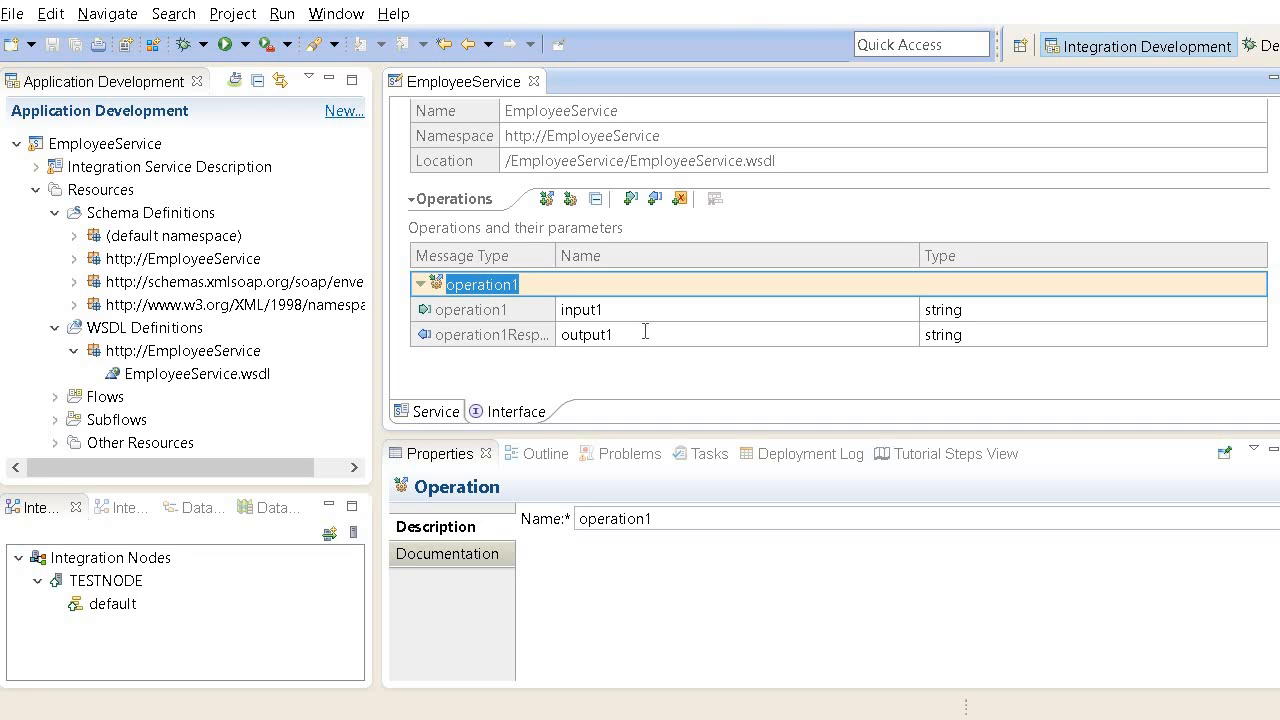
mouse_move(632, 388)
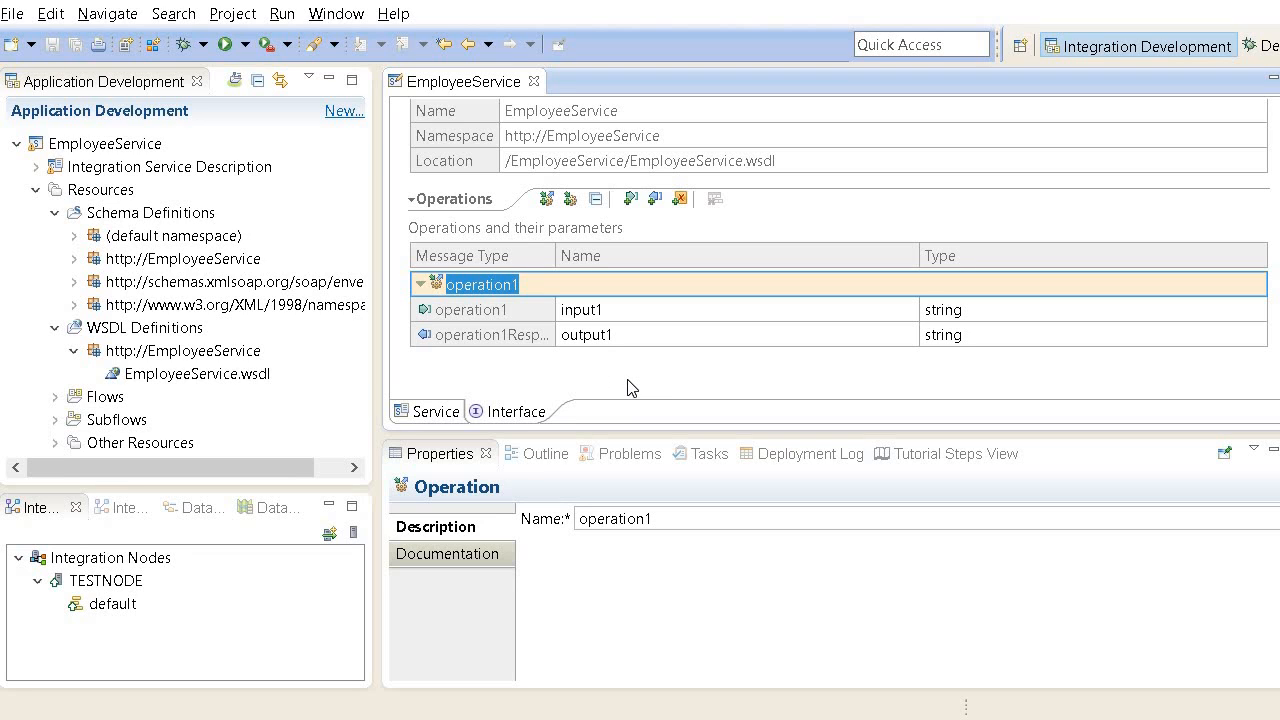
mouse_move(490, 396)
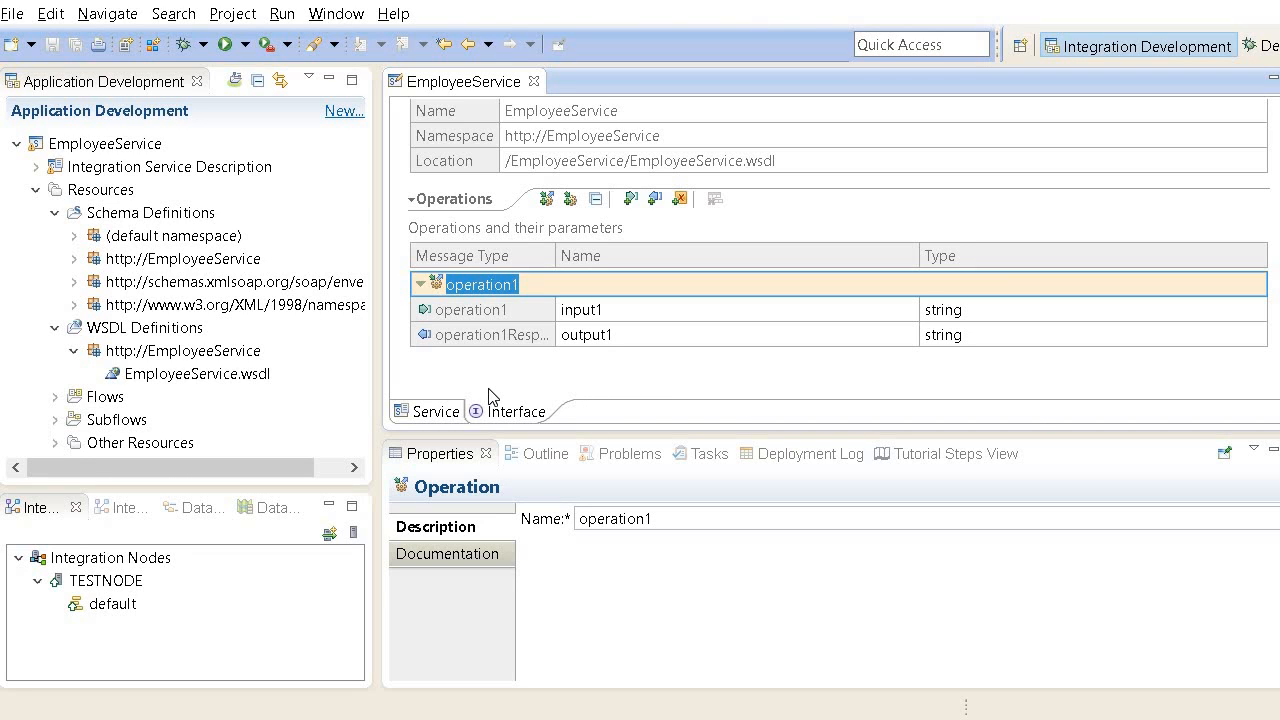
mouse_move(76, 264)
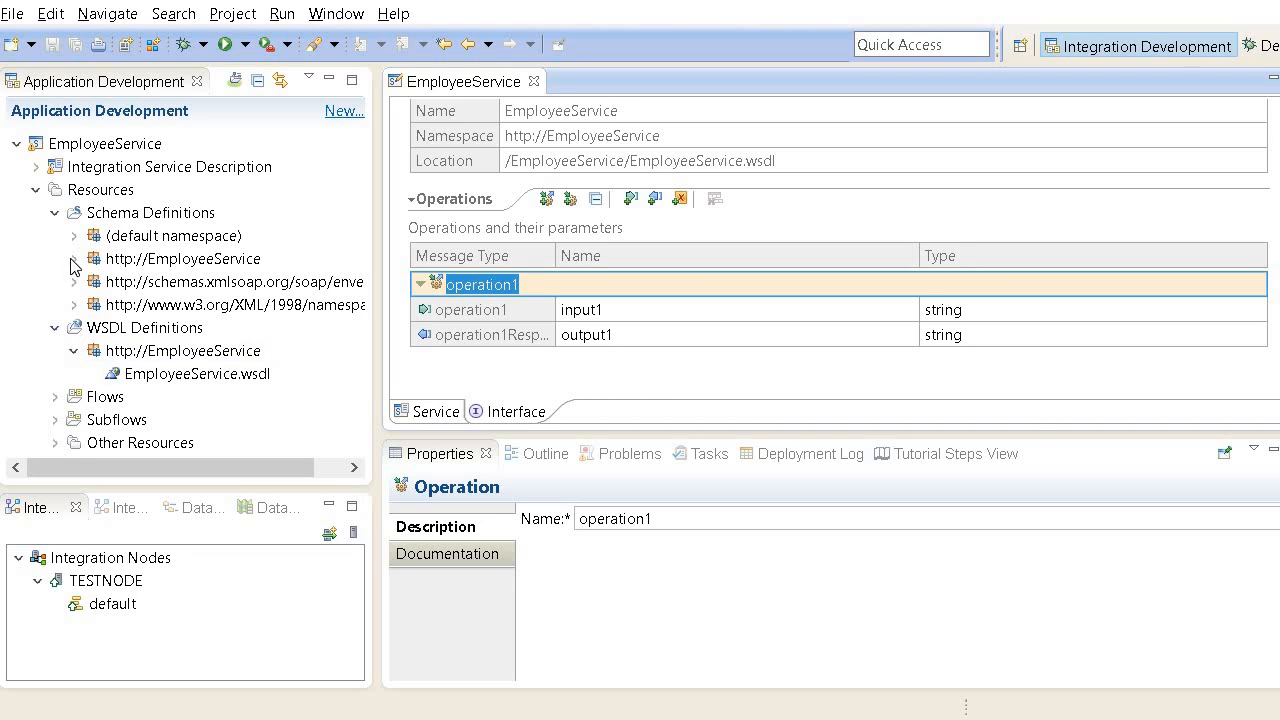
left_click(184, 350)
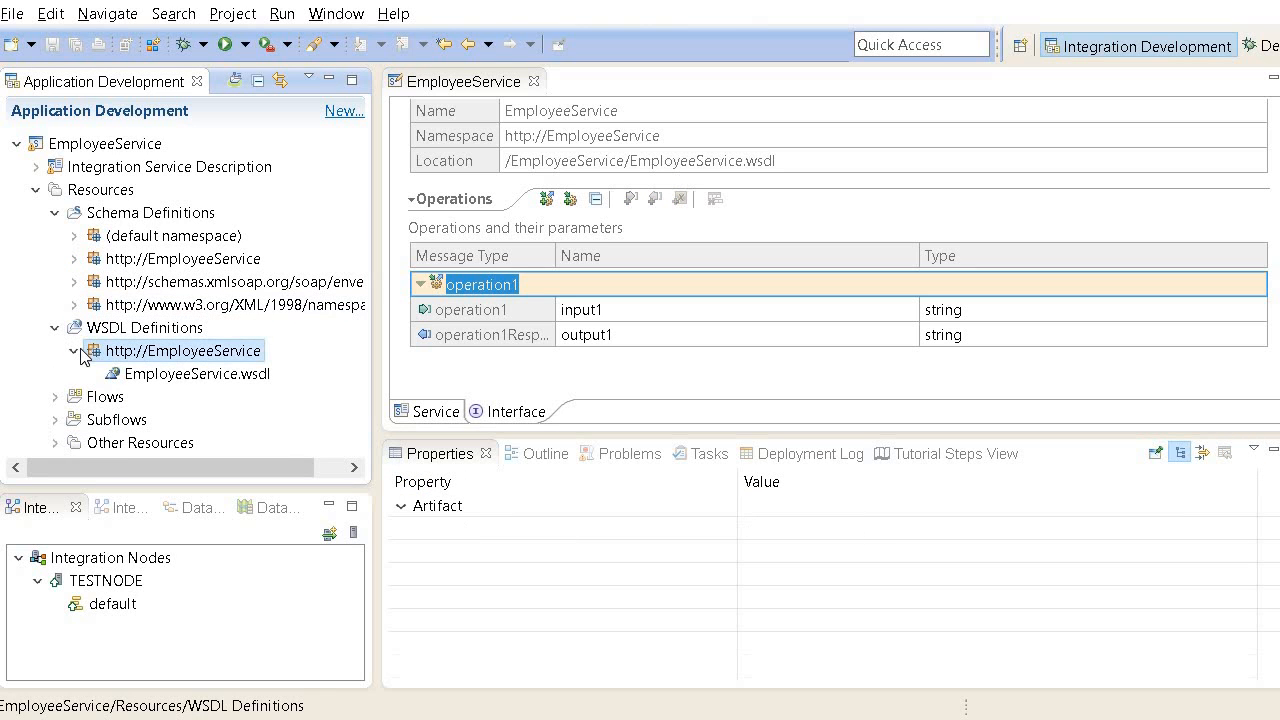
left_click(182, 350)
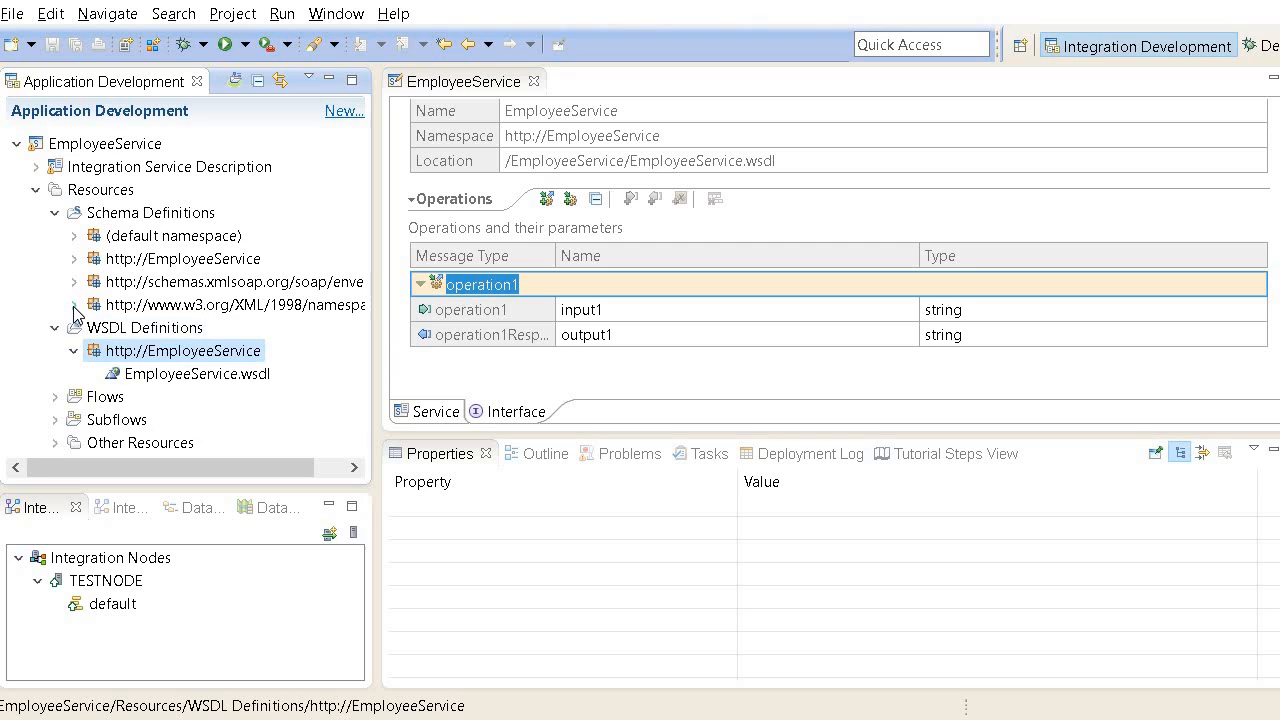
left_click(74, 280)
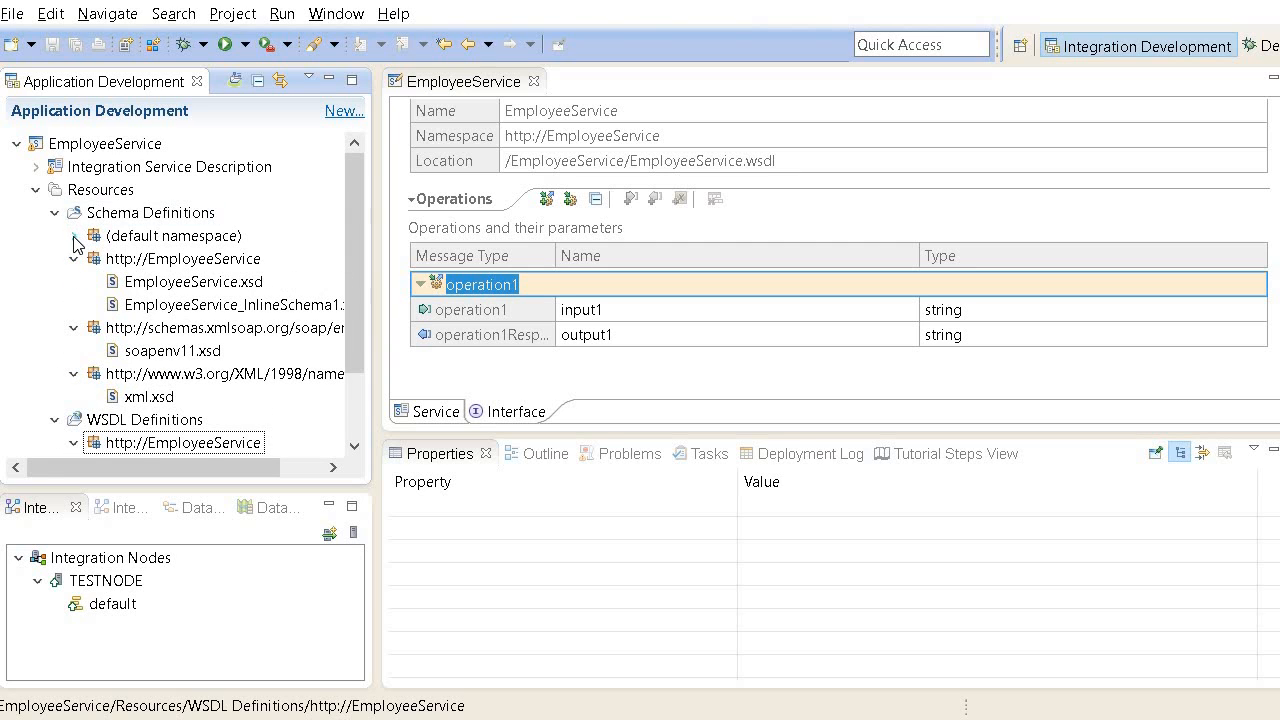
left_click(76, 236)
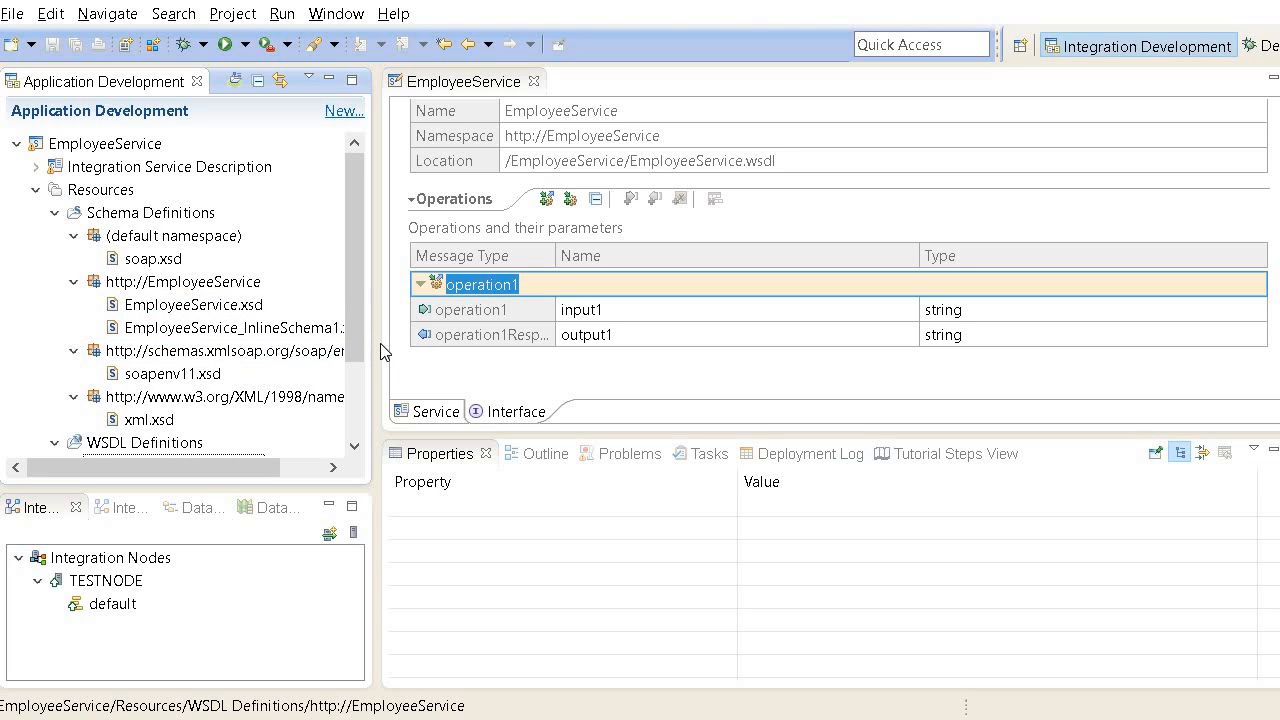
left_click(480, 284)
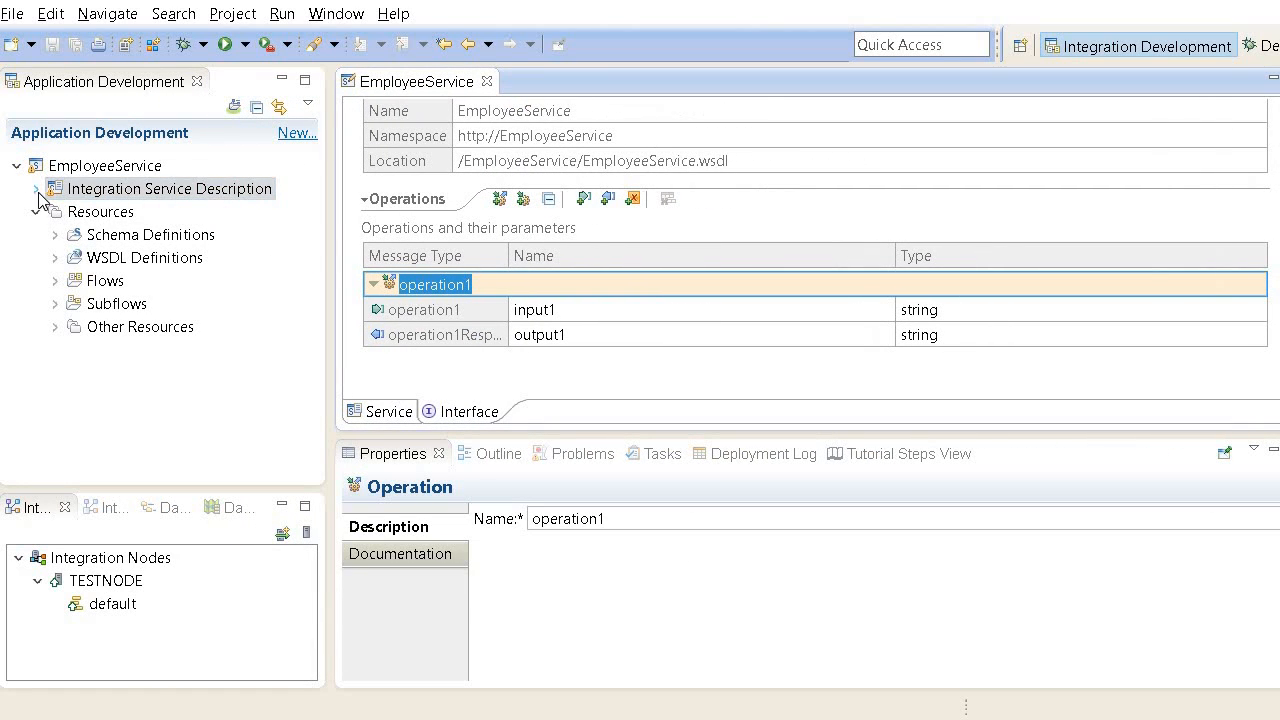
left_click(36, 188)
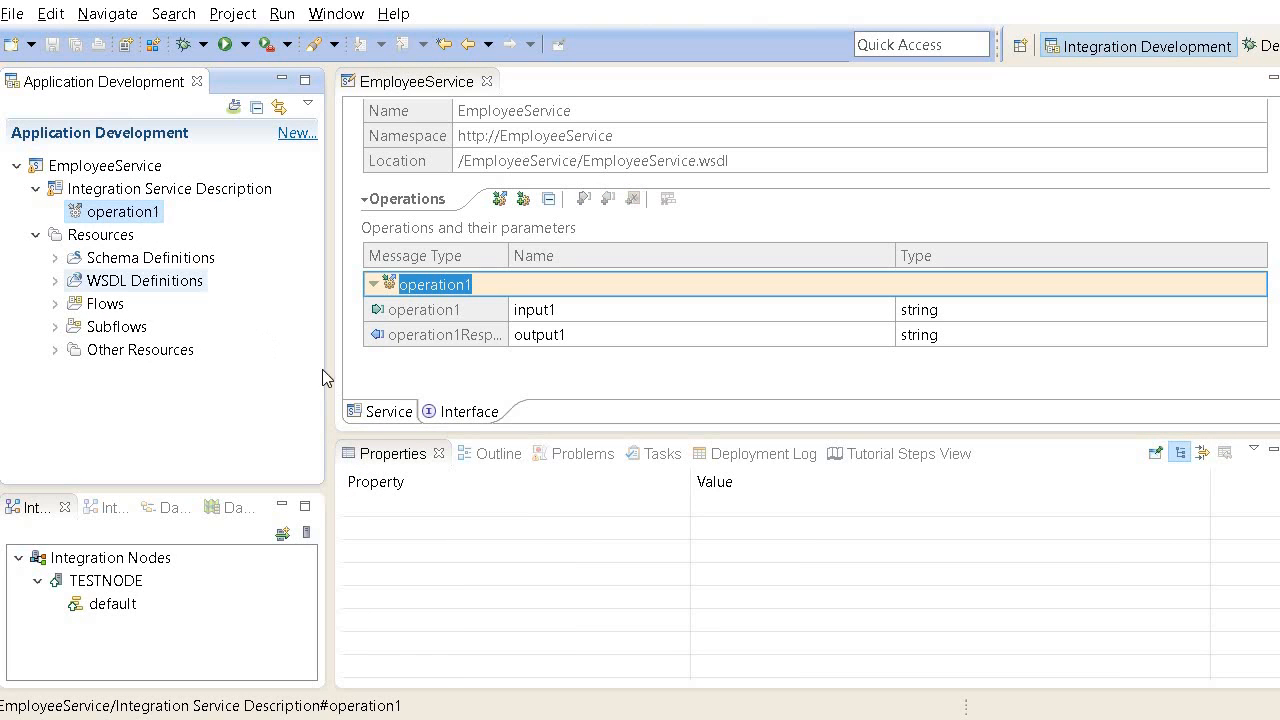
left_click(388, 412)
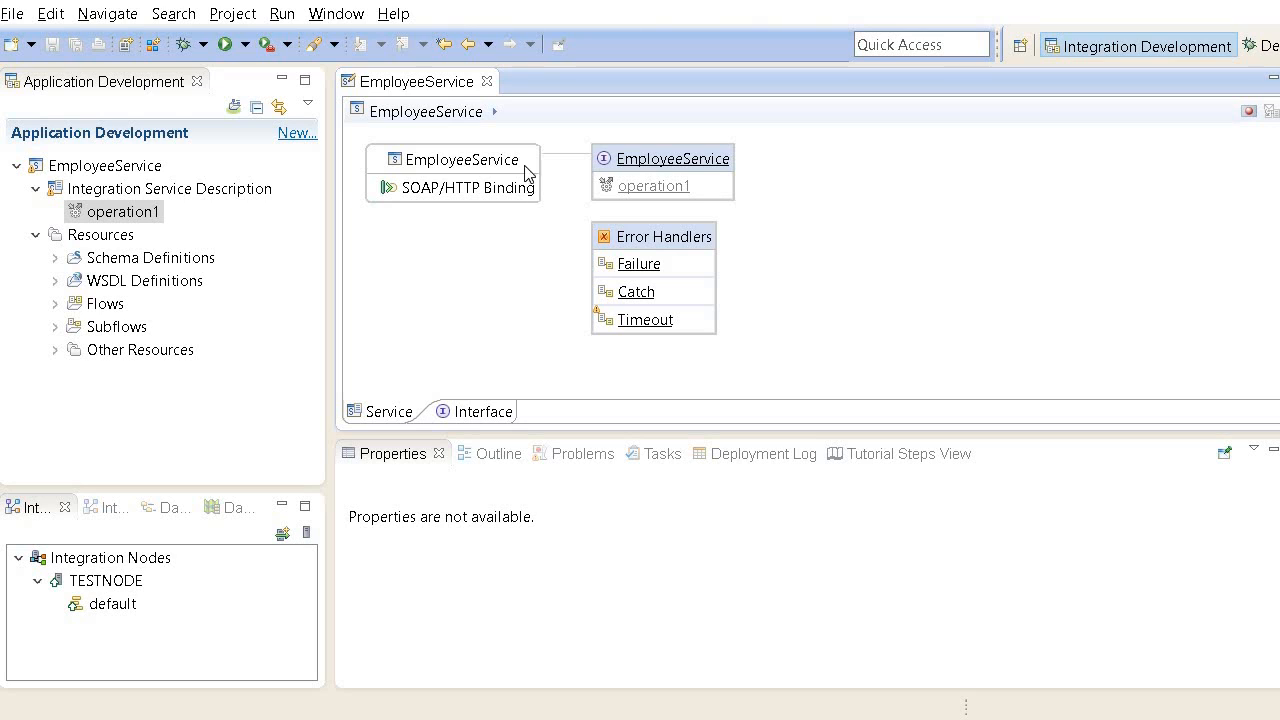
mouse_move(434, 244)
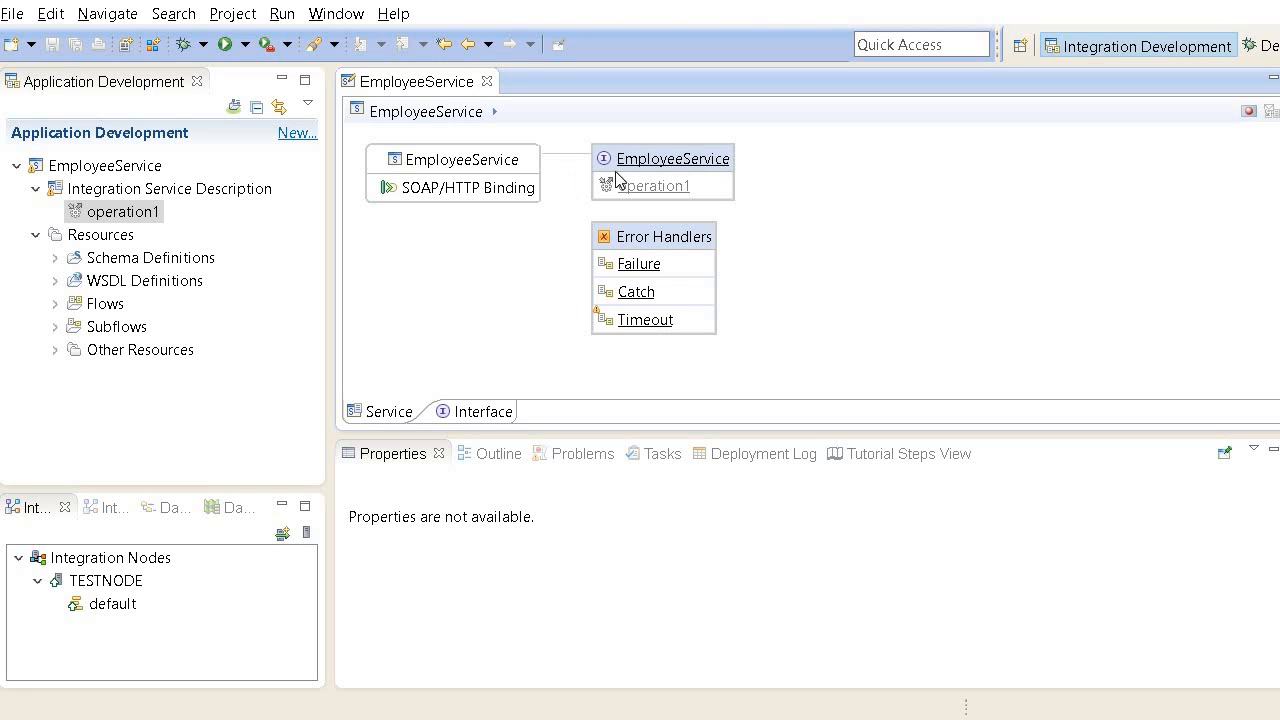
mouse_move(520, 430)
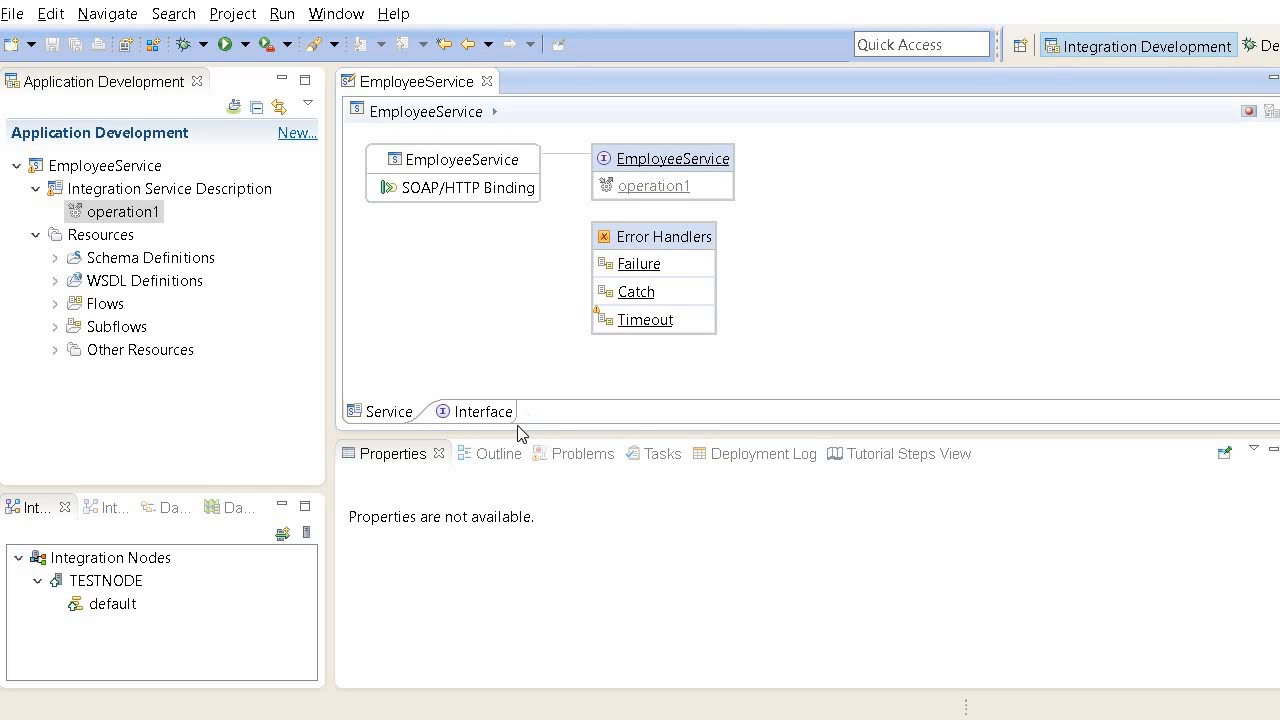
mouse_move(476, 426)
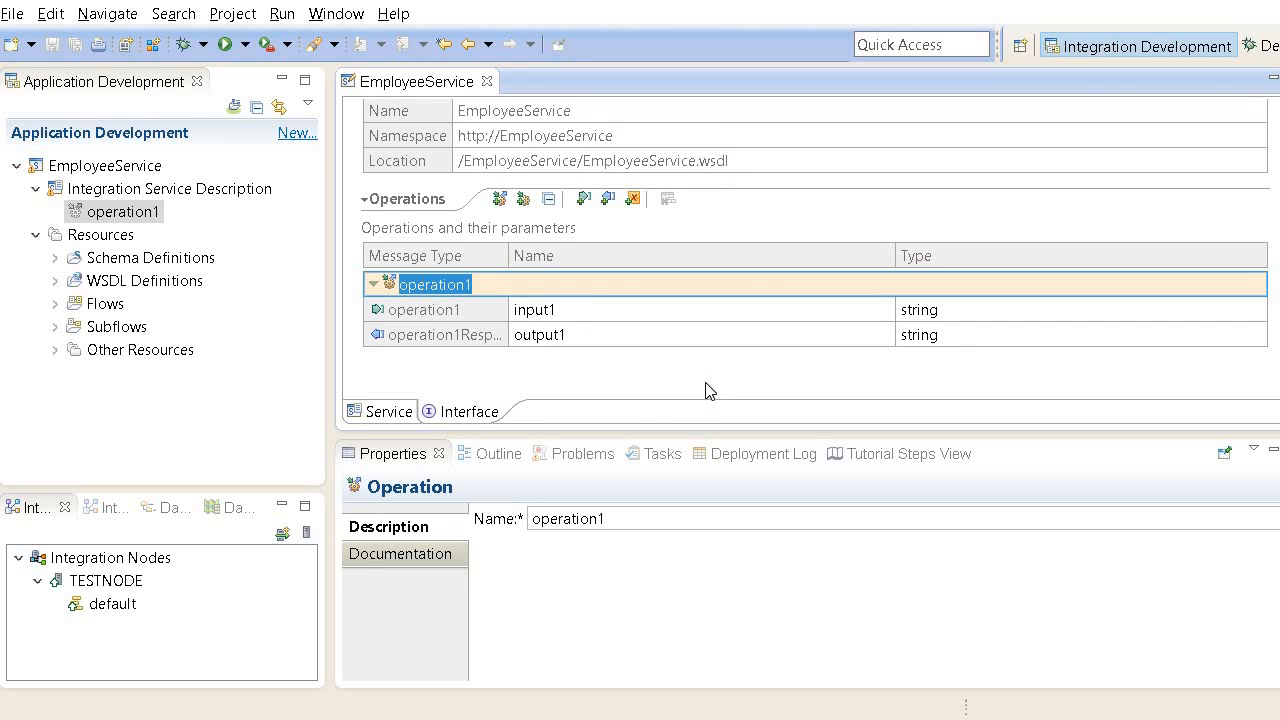
mouse_move(460, 400)
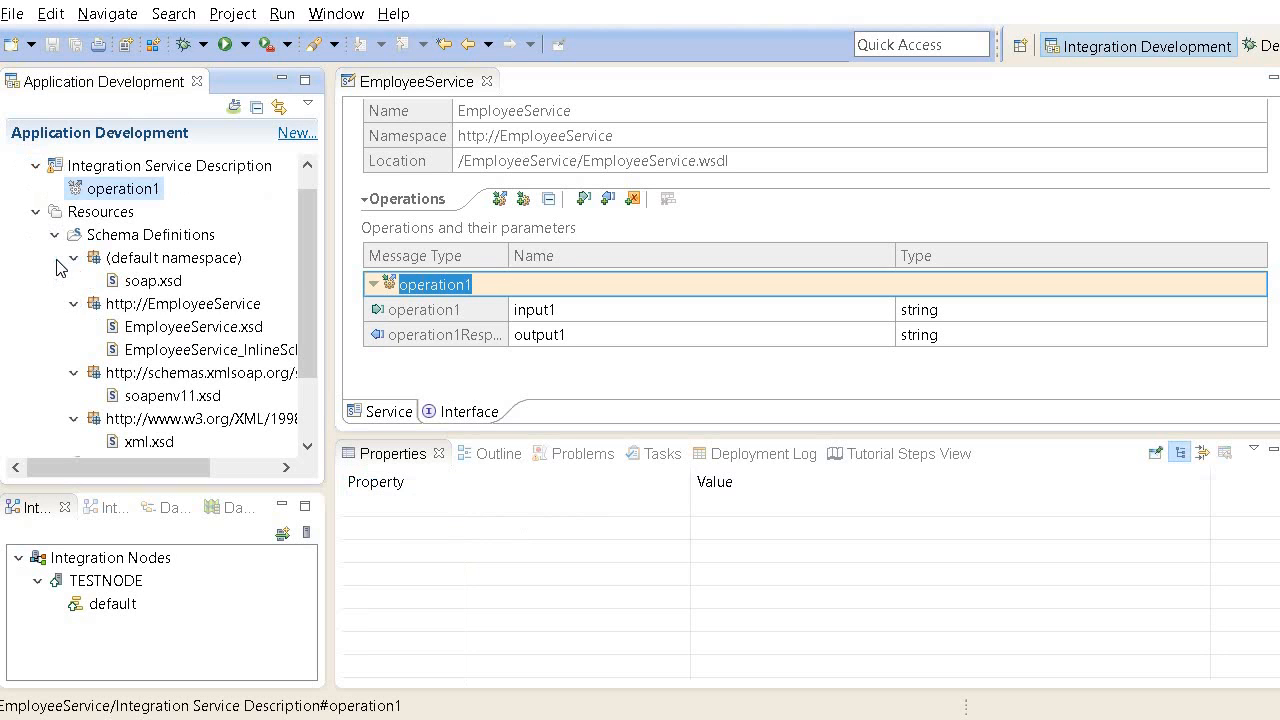
double_click(192, 326)
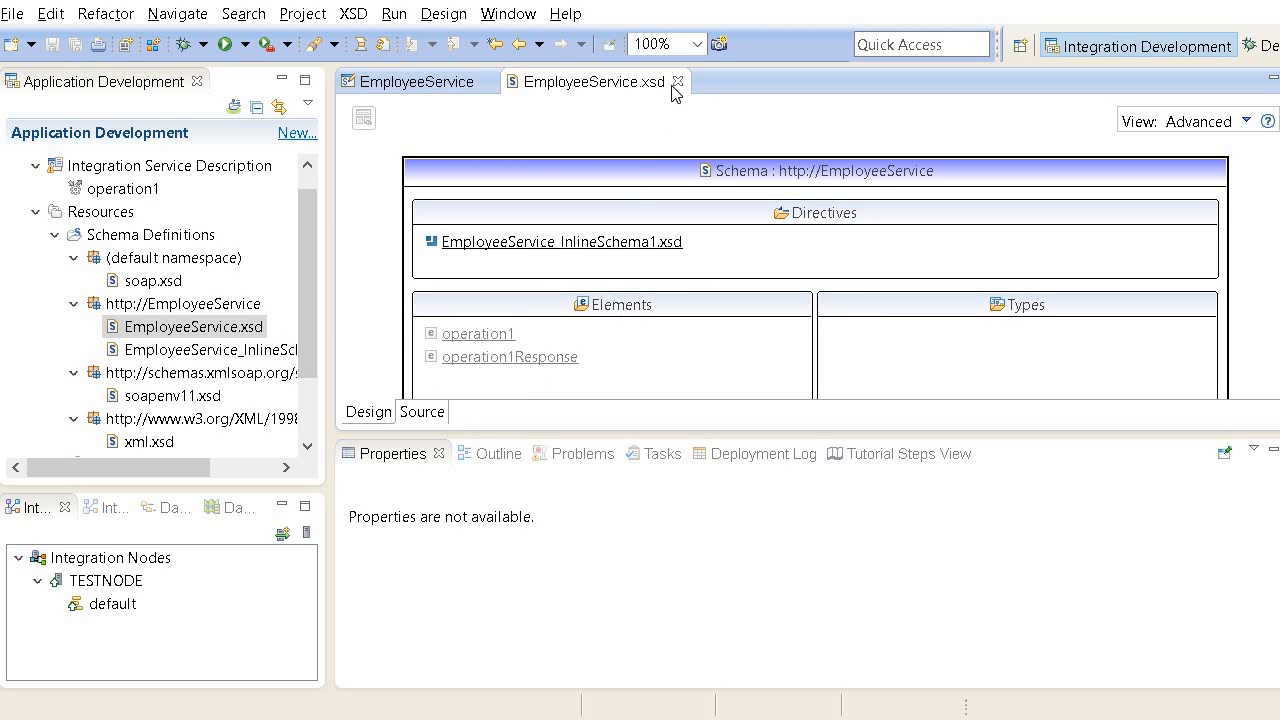
left_click(412, 80)
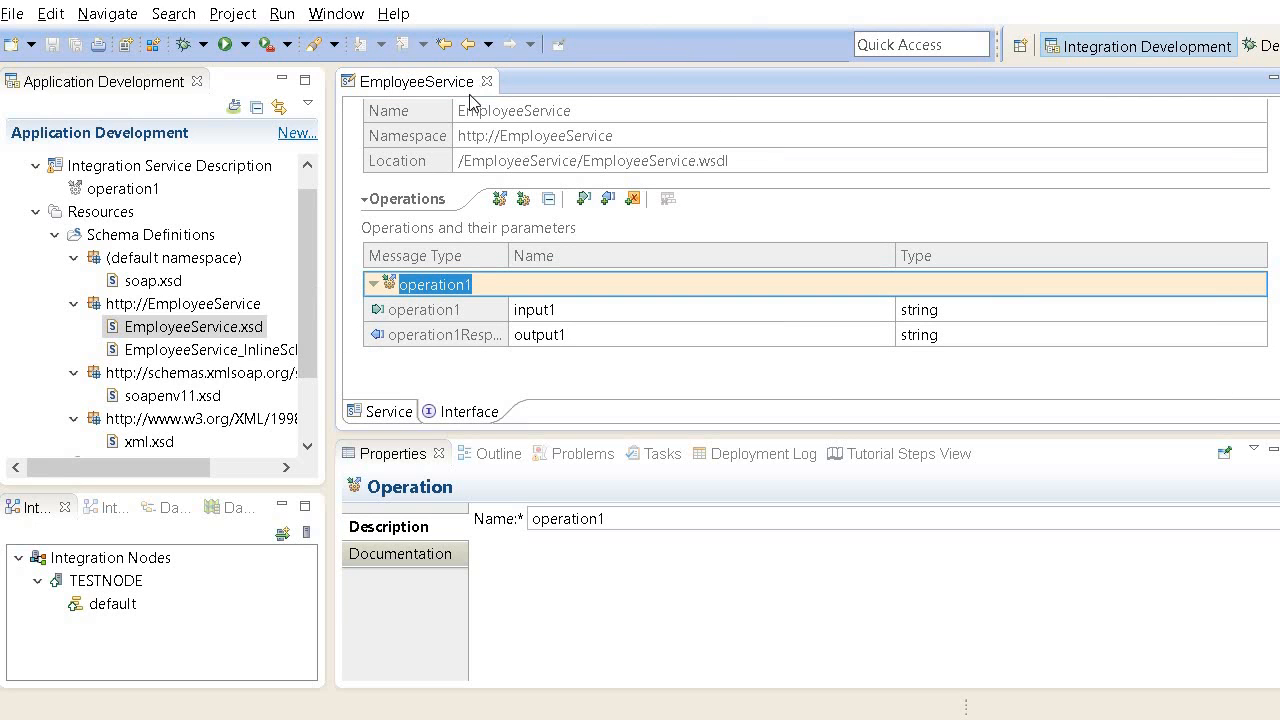
left_click(192, 304)
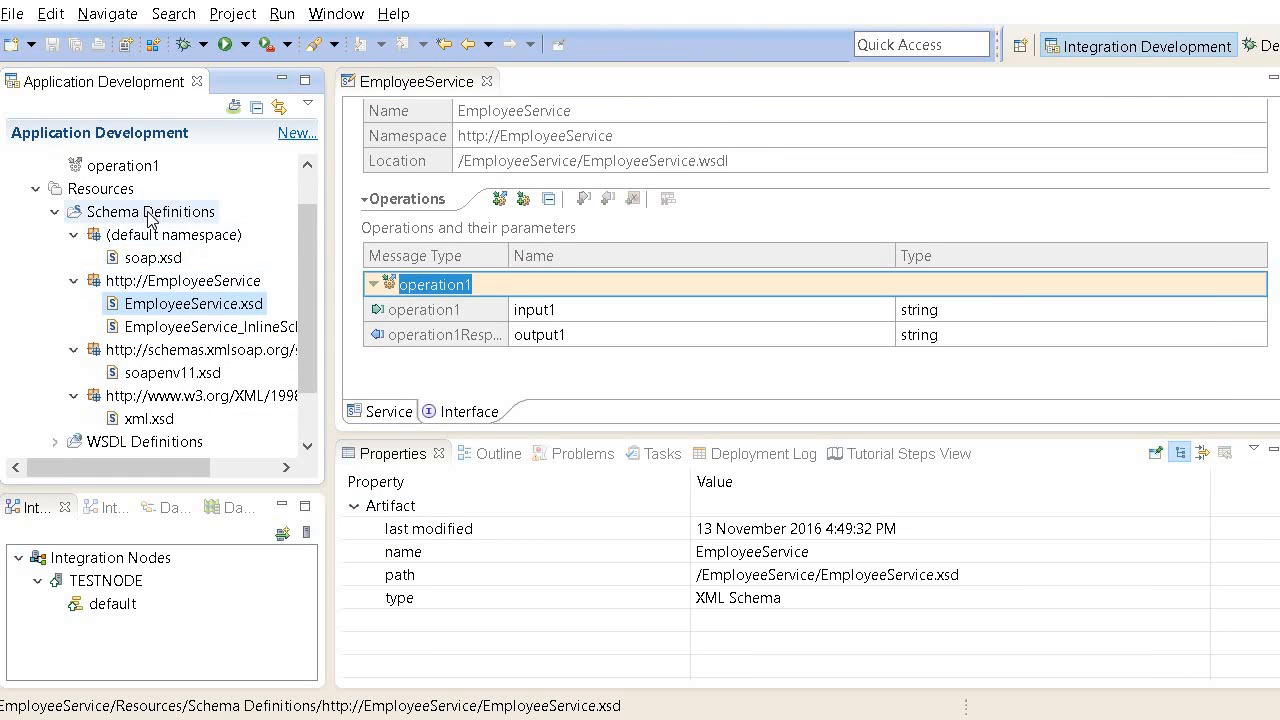
Step: Start a new XML schema file from the schema definitions folder of EmployeeService
right_click(152, 212)
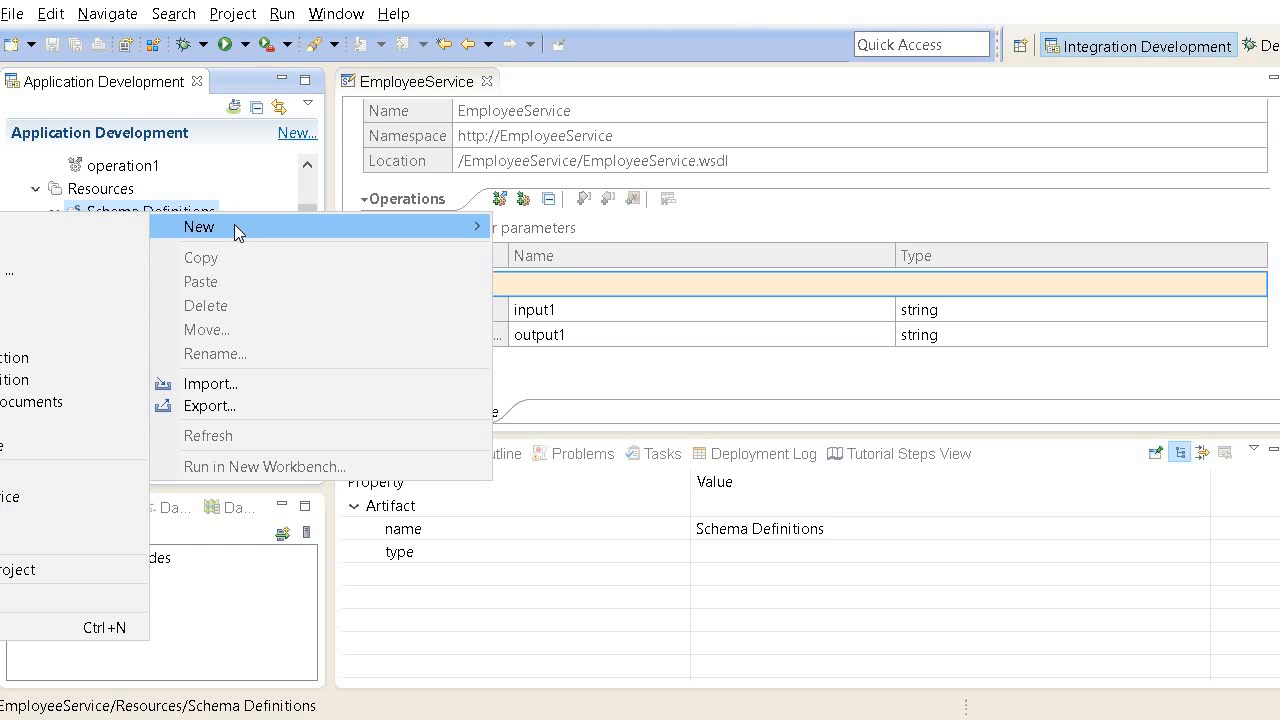
mouse_move(178, 252)
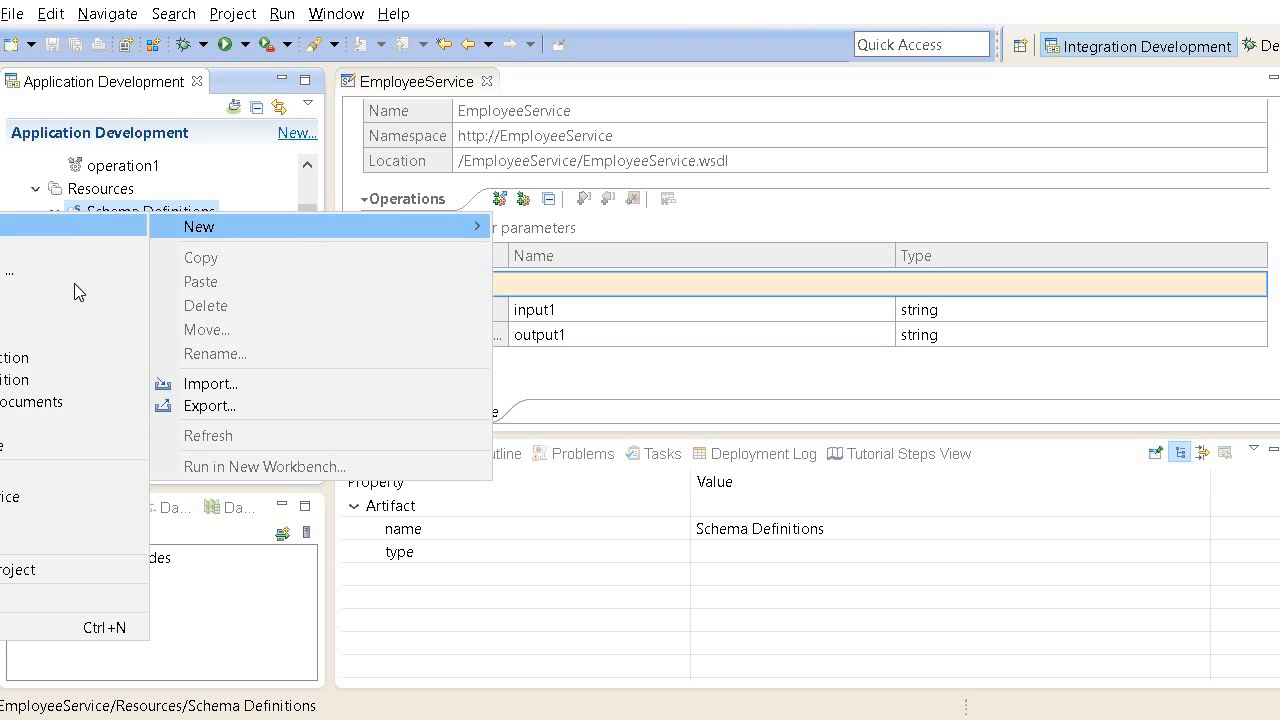
left_click(200, 226)
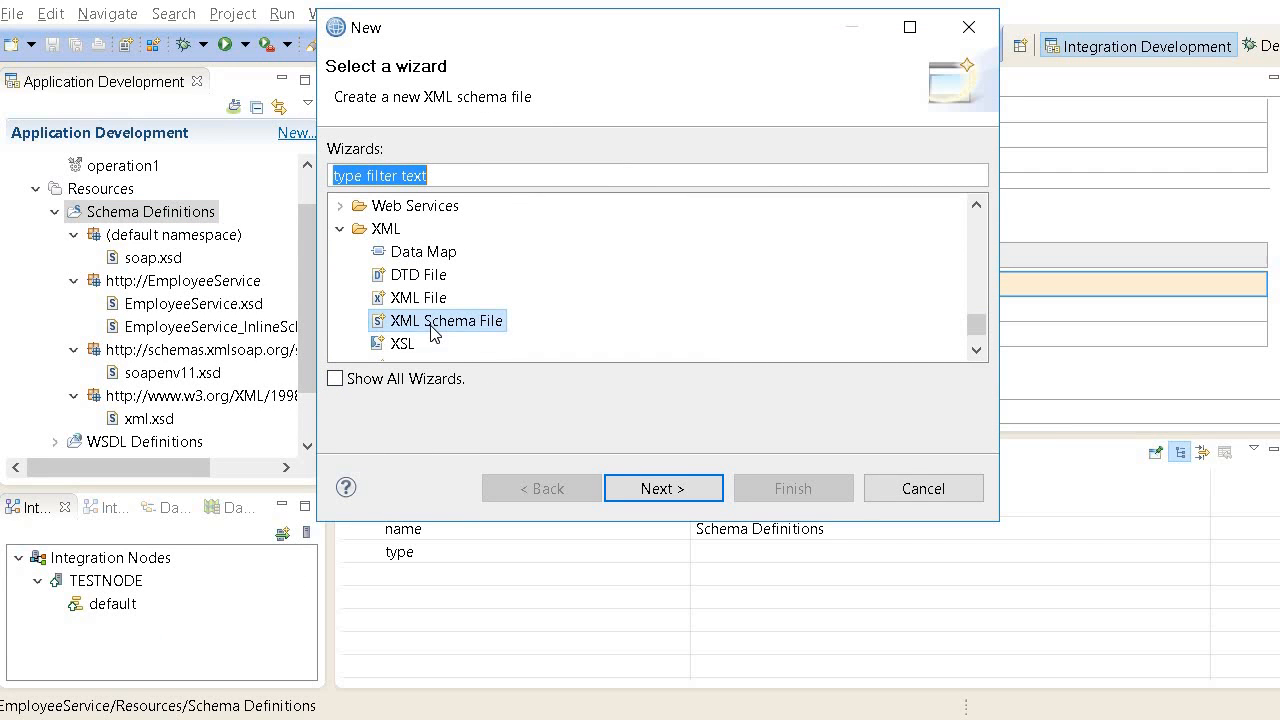
mouse_move(428, 436)
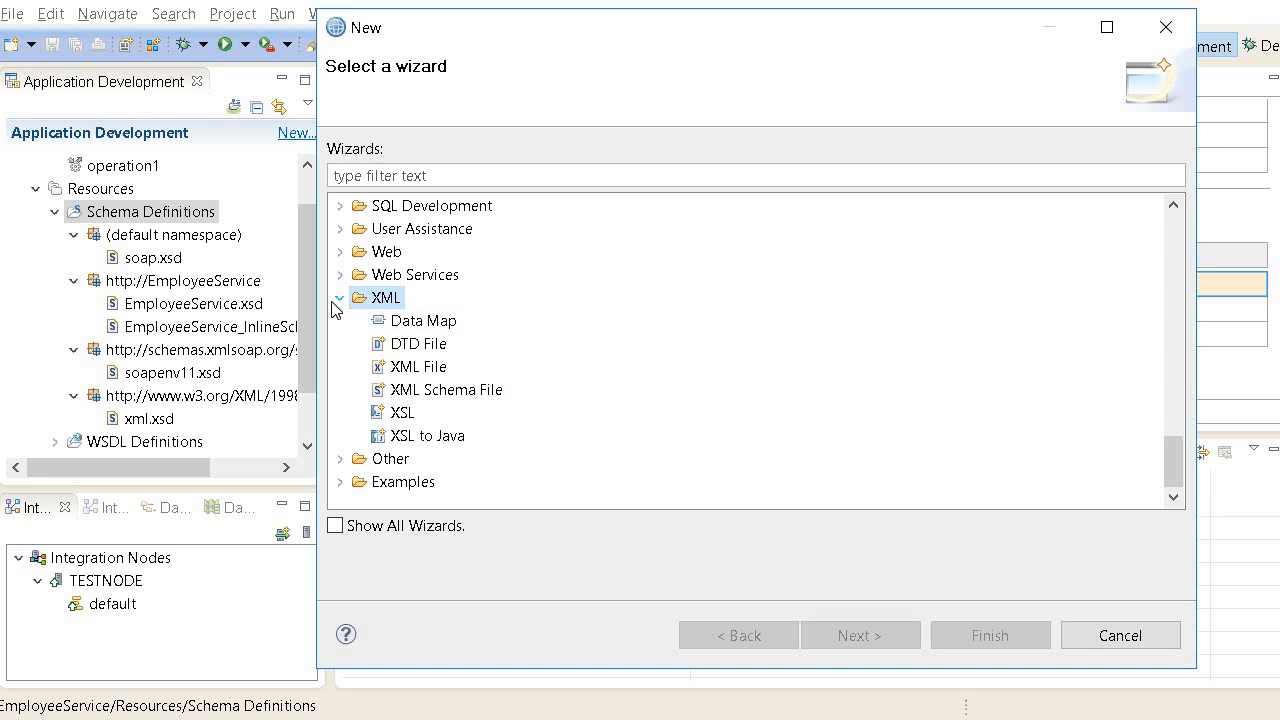
left_click(340, 296)
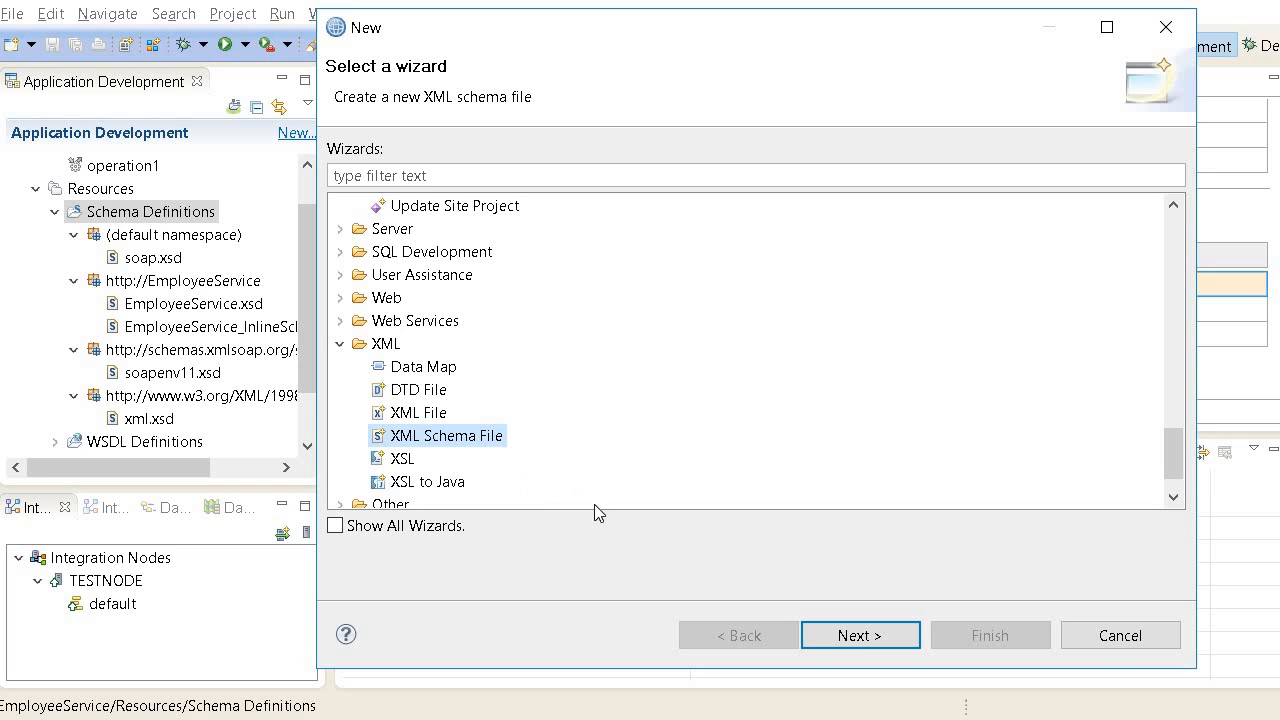
mouse_move(464, 390)
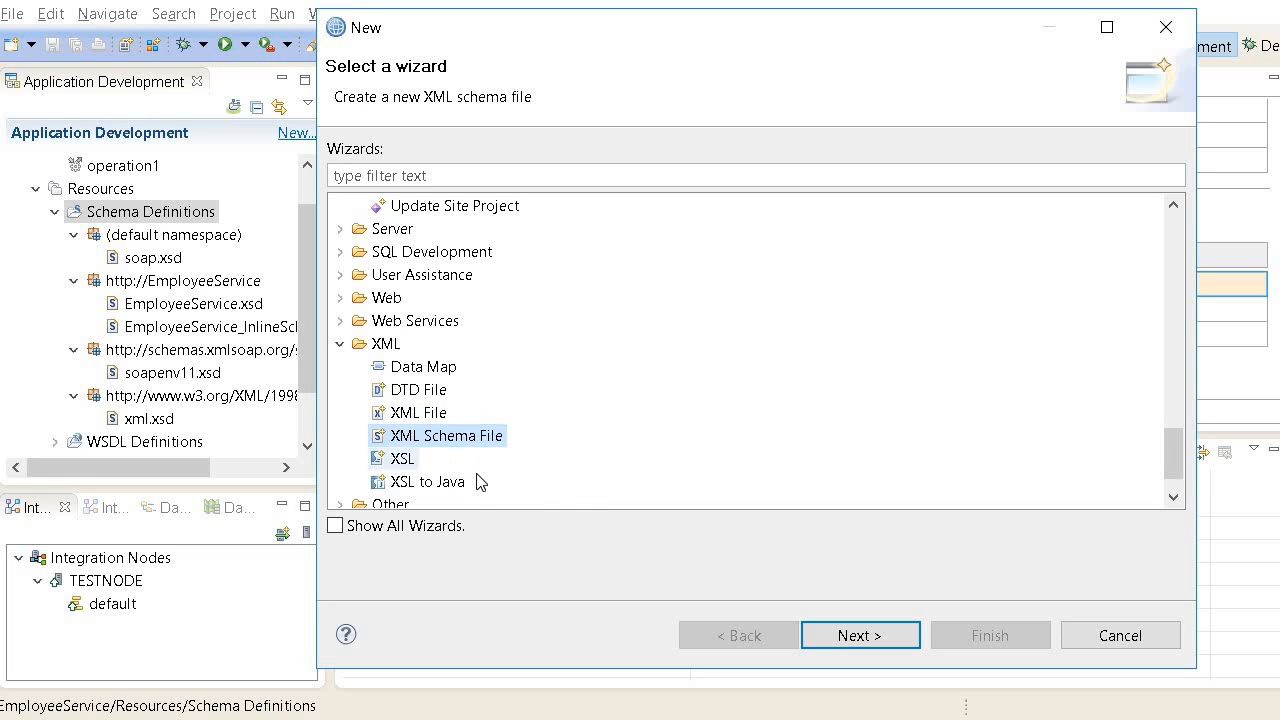
mouse_move(726, 552)
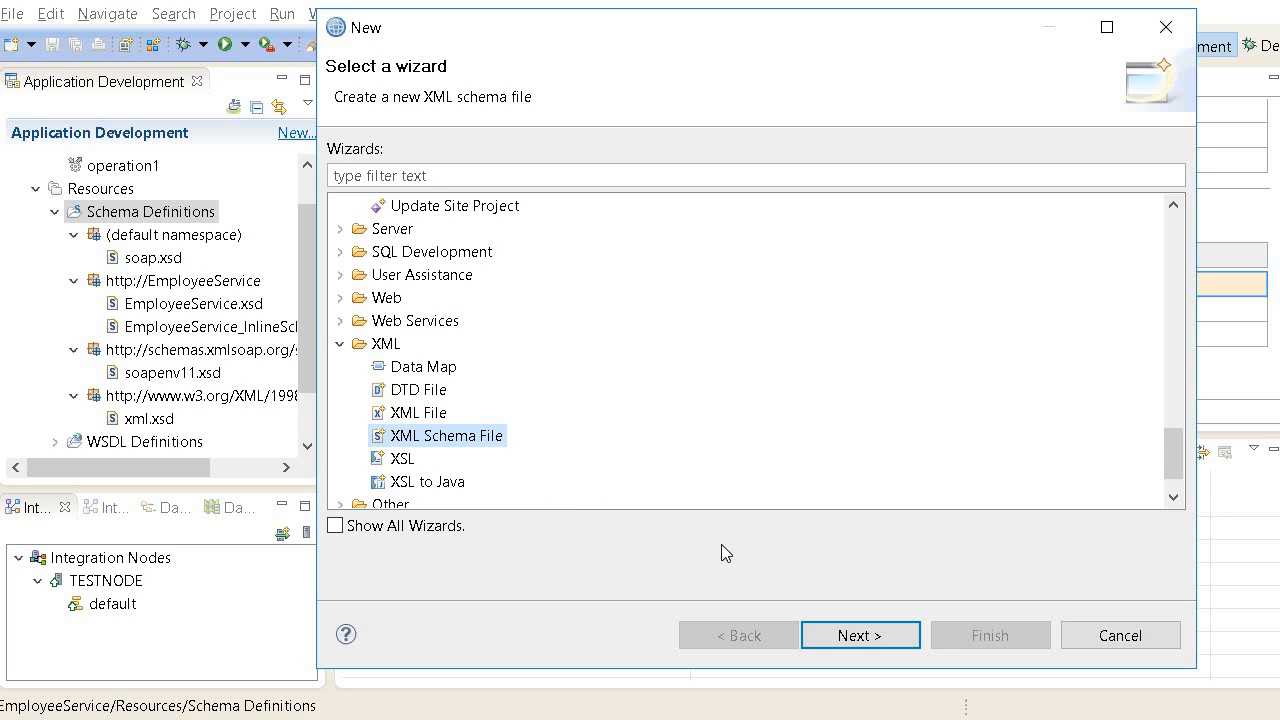
mouse_move(444, 464)
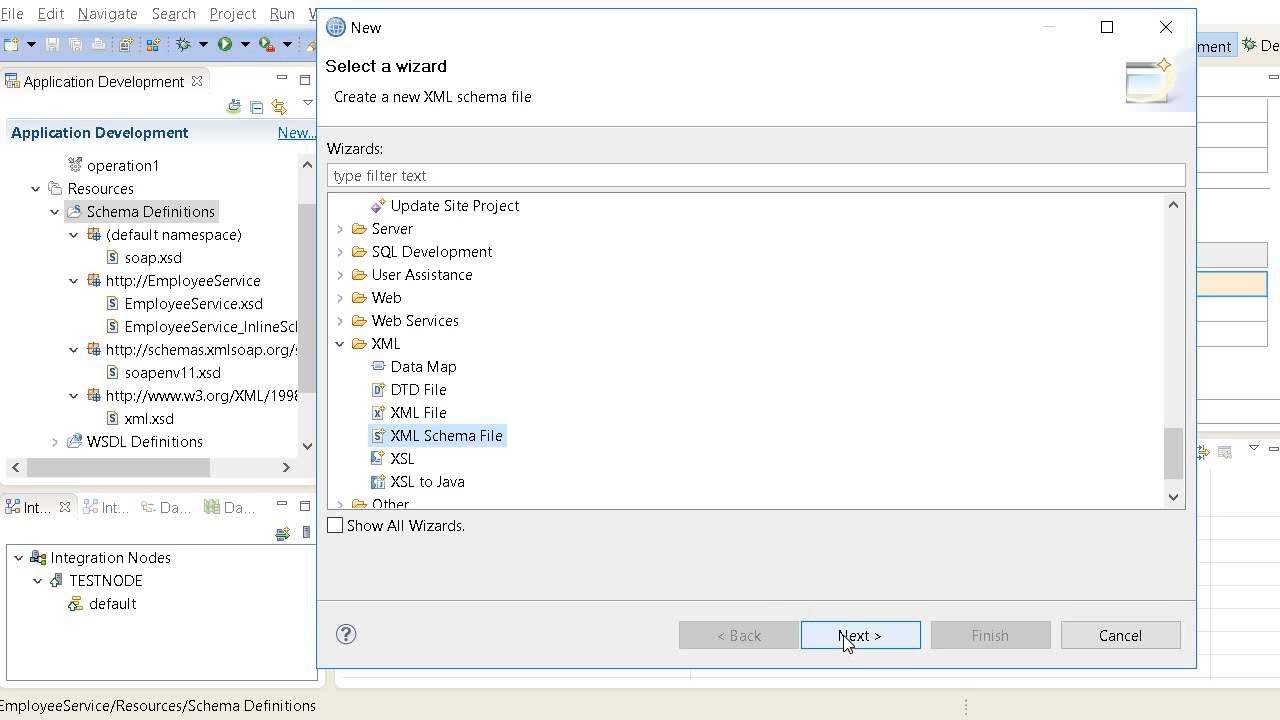
Step: Choose EmployeeService as parent folder and select the default file name to rename it Employee.xsd
left_click(860, 636)
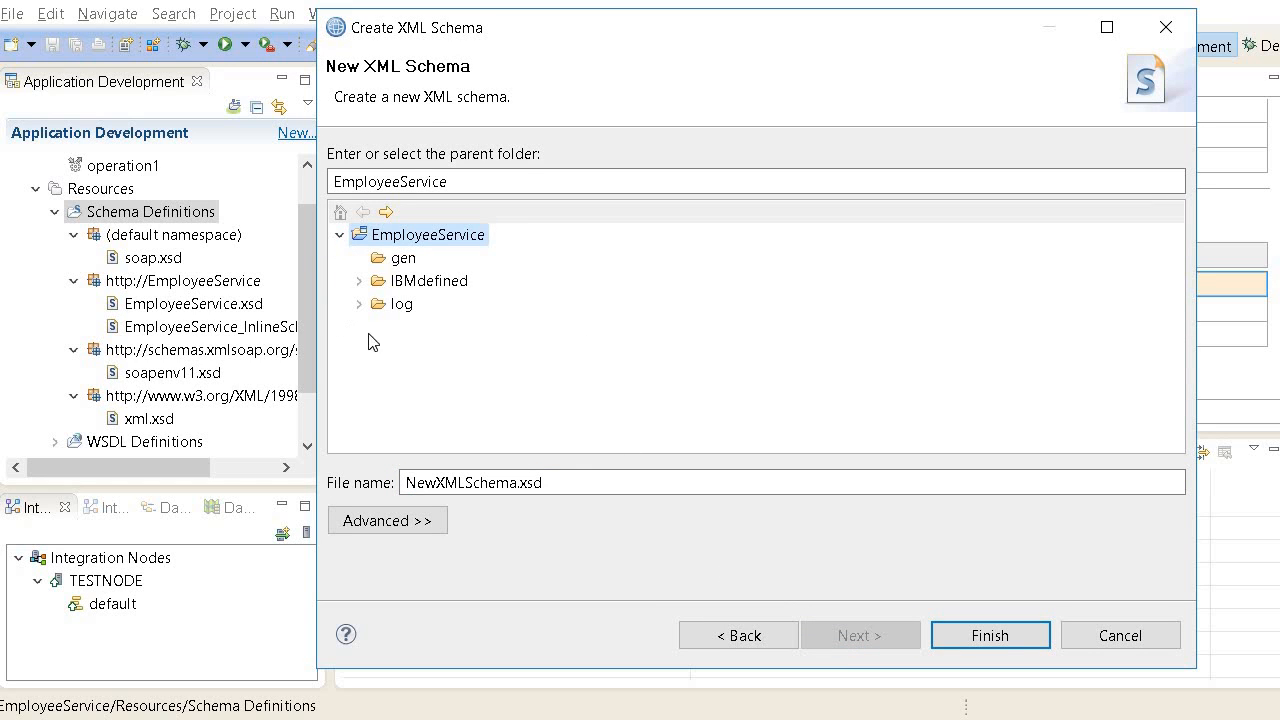
mouse_move(424, 428)
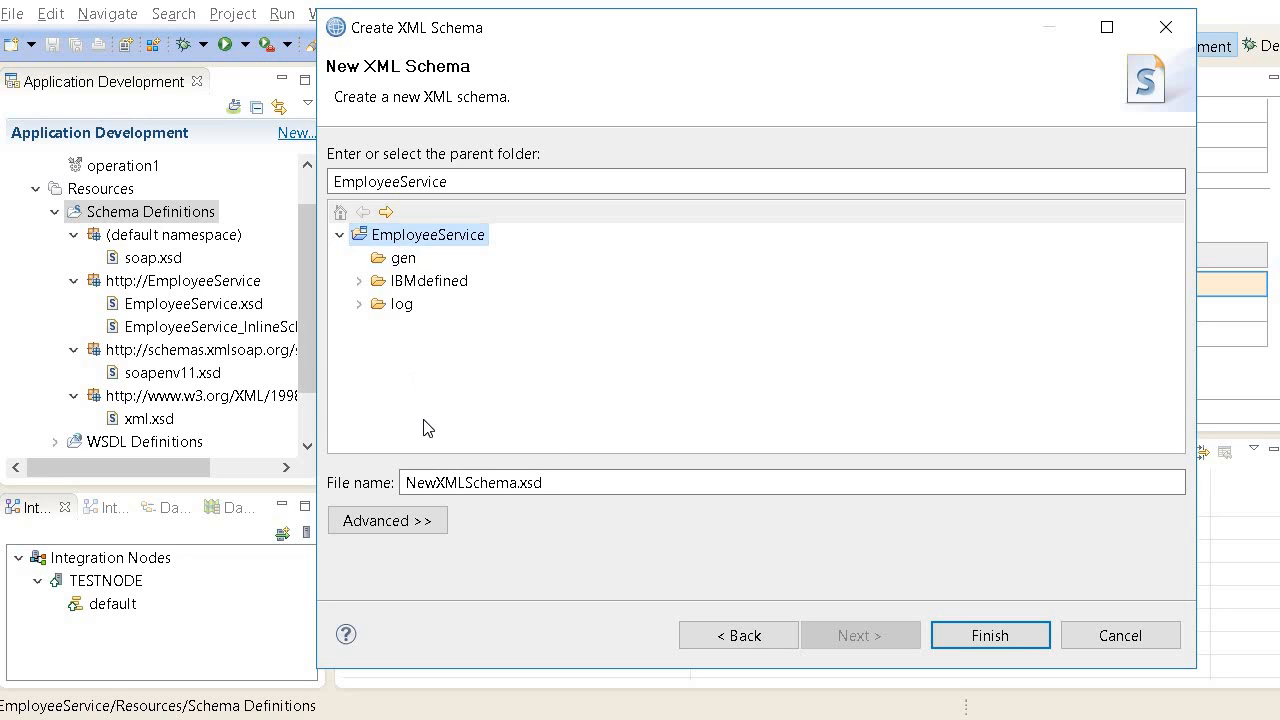
left_click(516, 482)
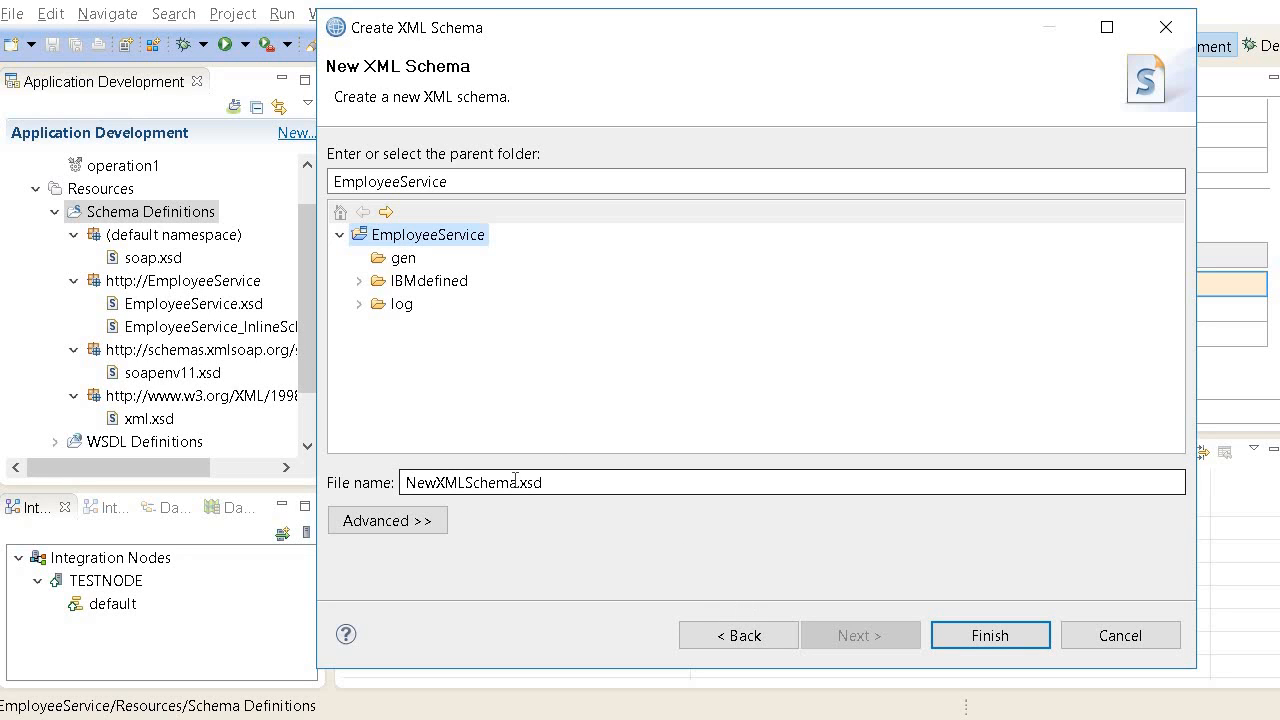
double_click(460, 482)
type("Employee")
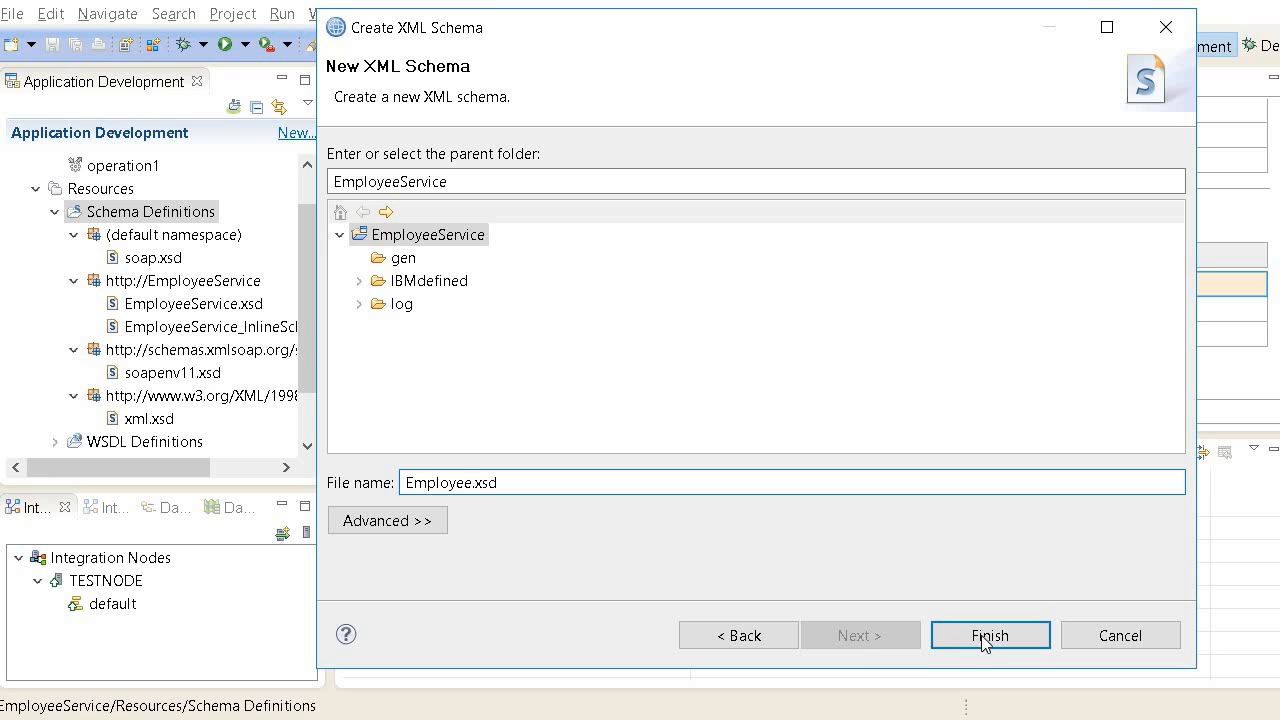
left_click(988, 636)
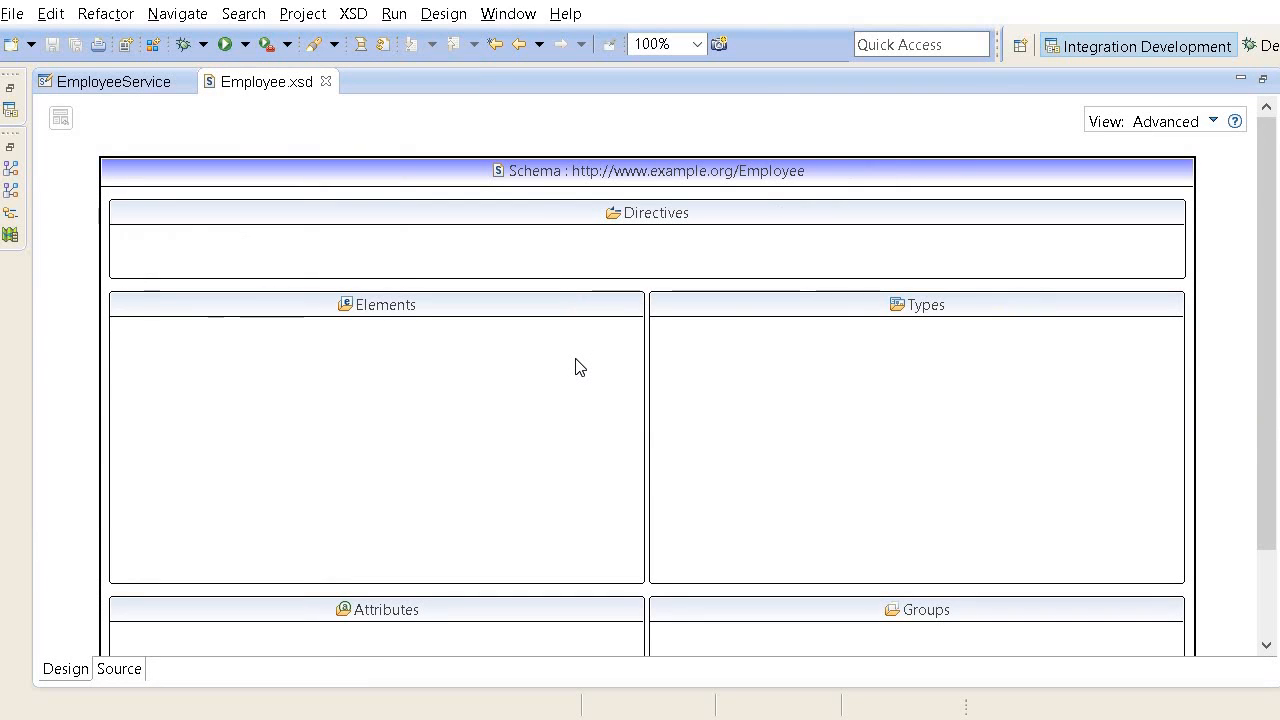
scroll("down", 3)
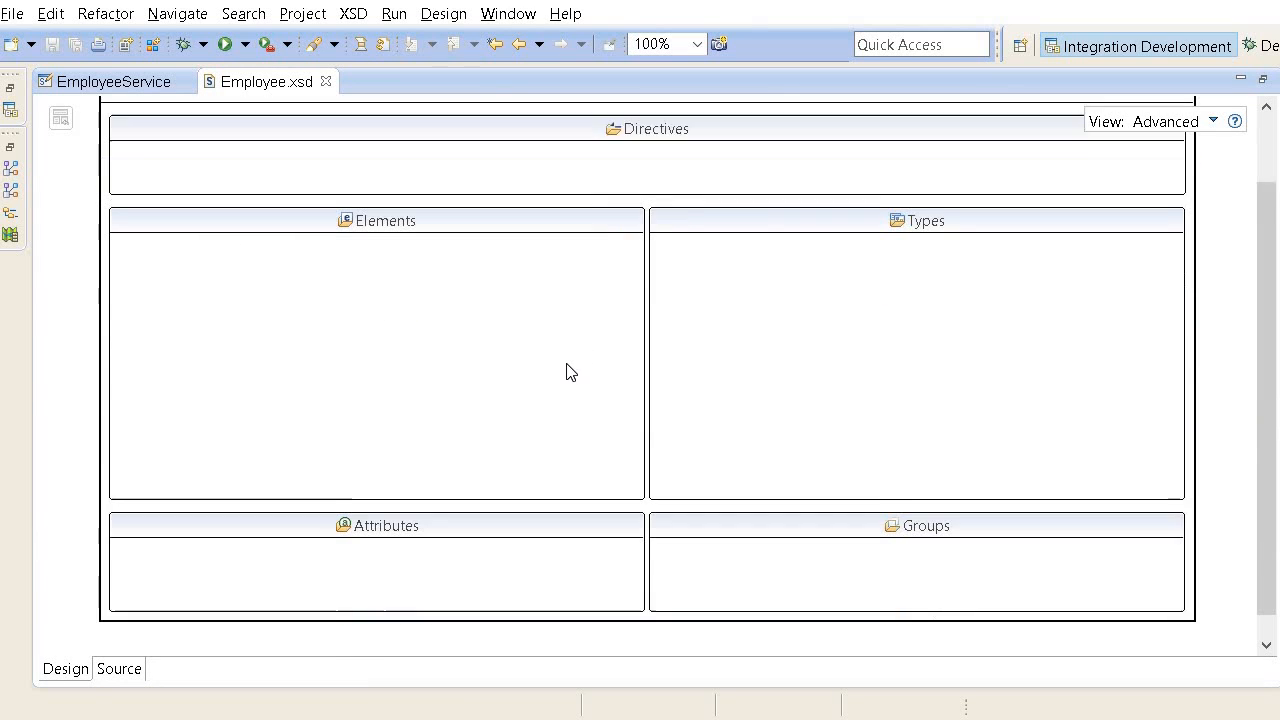
scroll("down", 3)
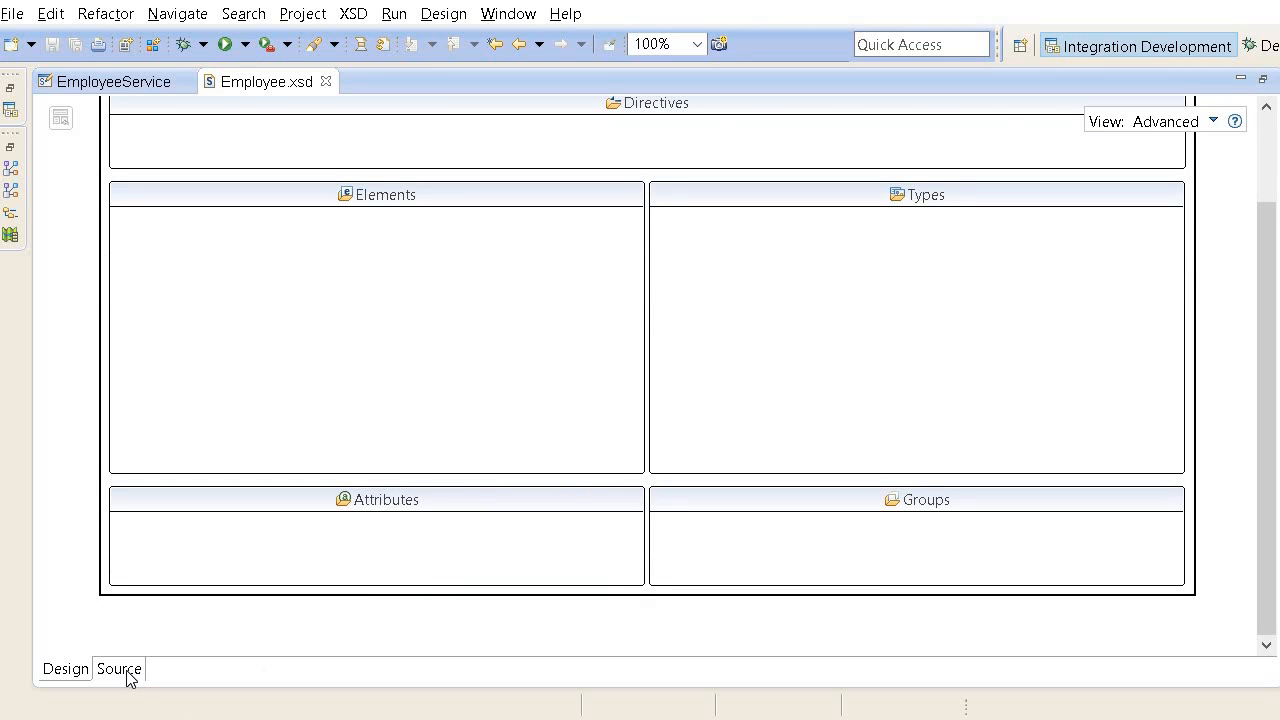
left_click(118, 668)
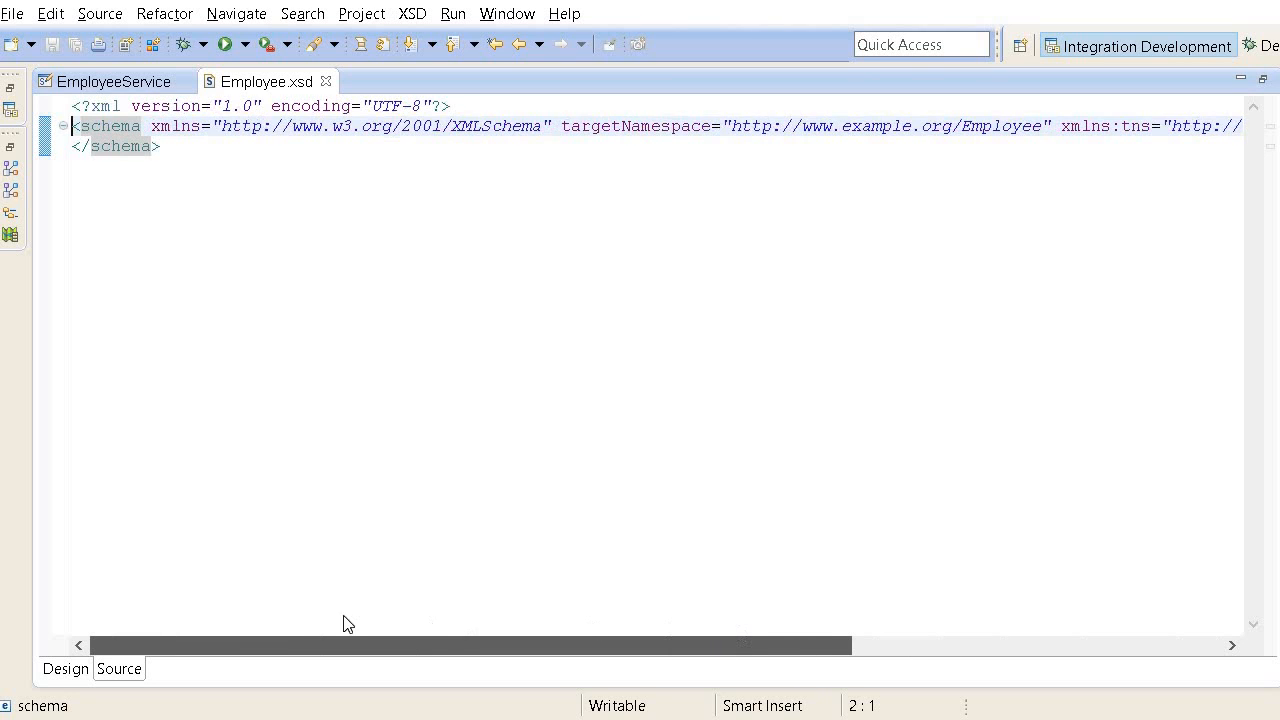
scroll("right", 3)
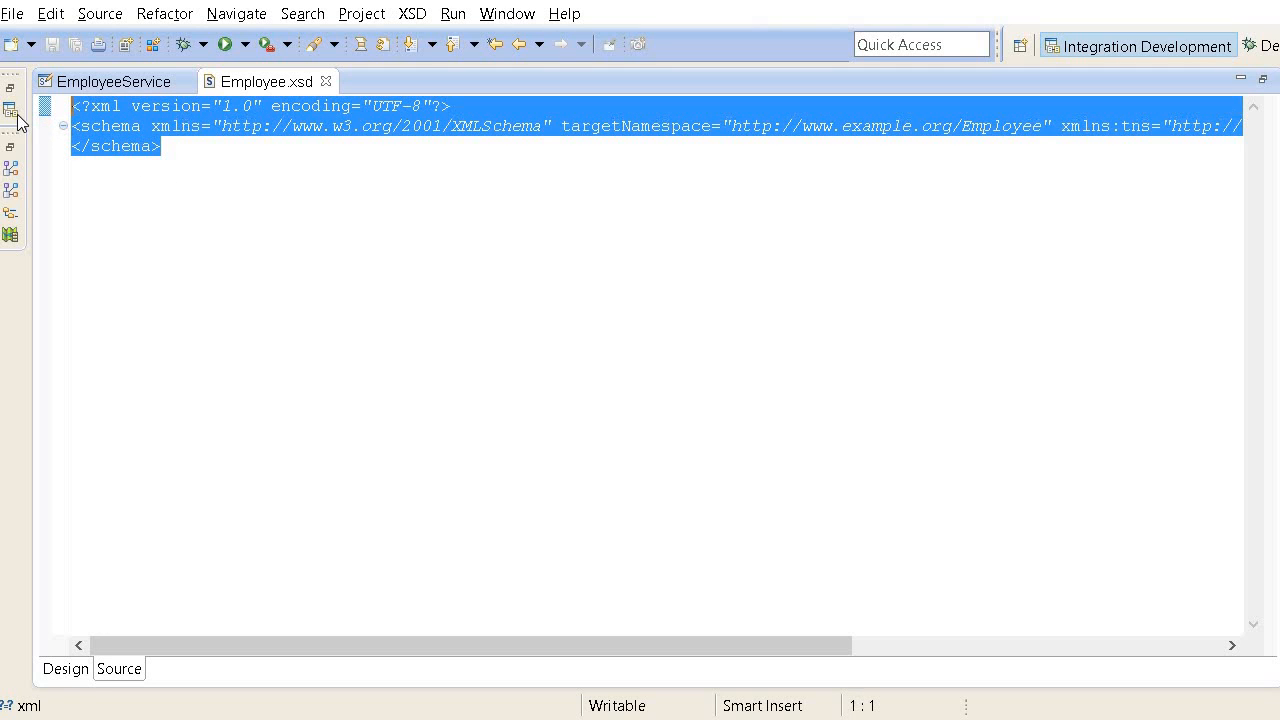
mouse_move(308, 580)
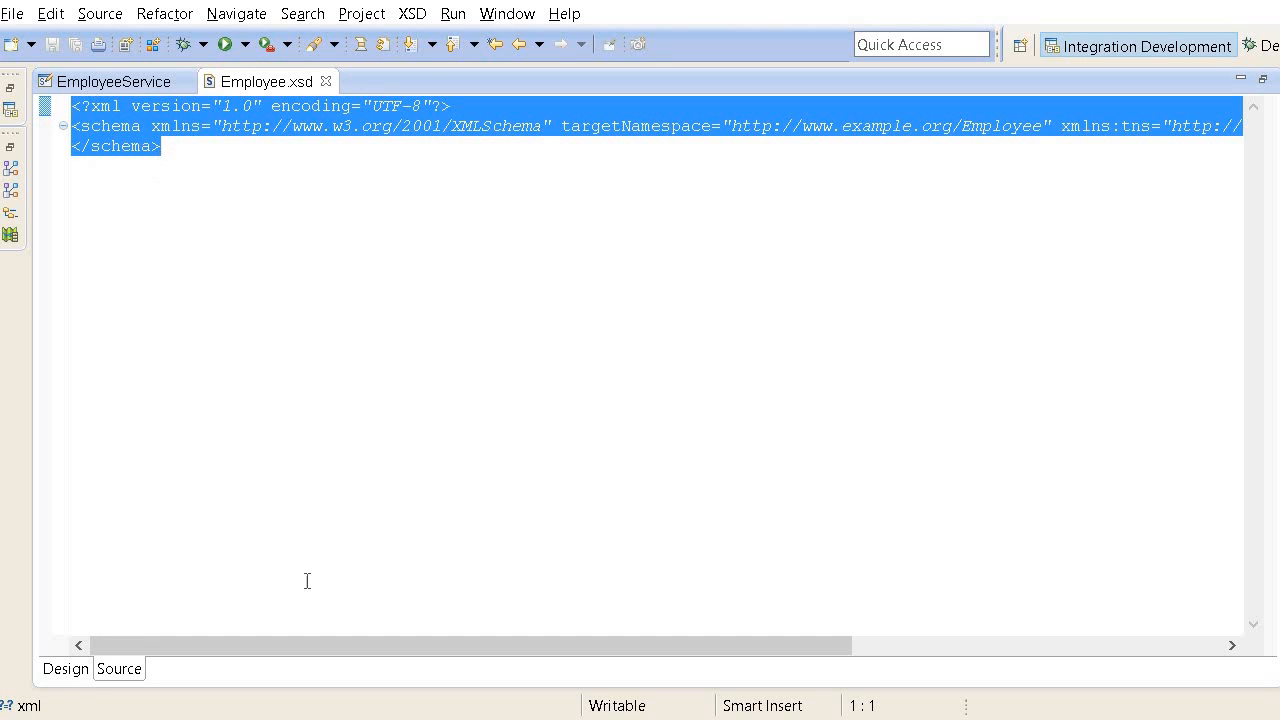
left_click(64, 668)
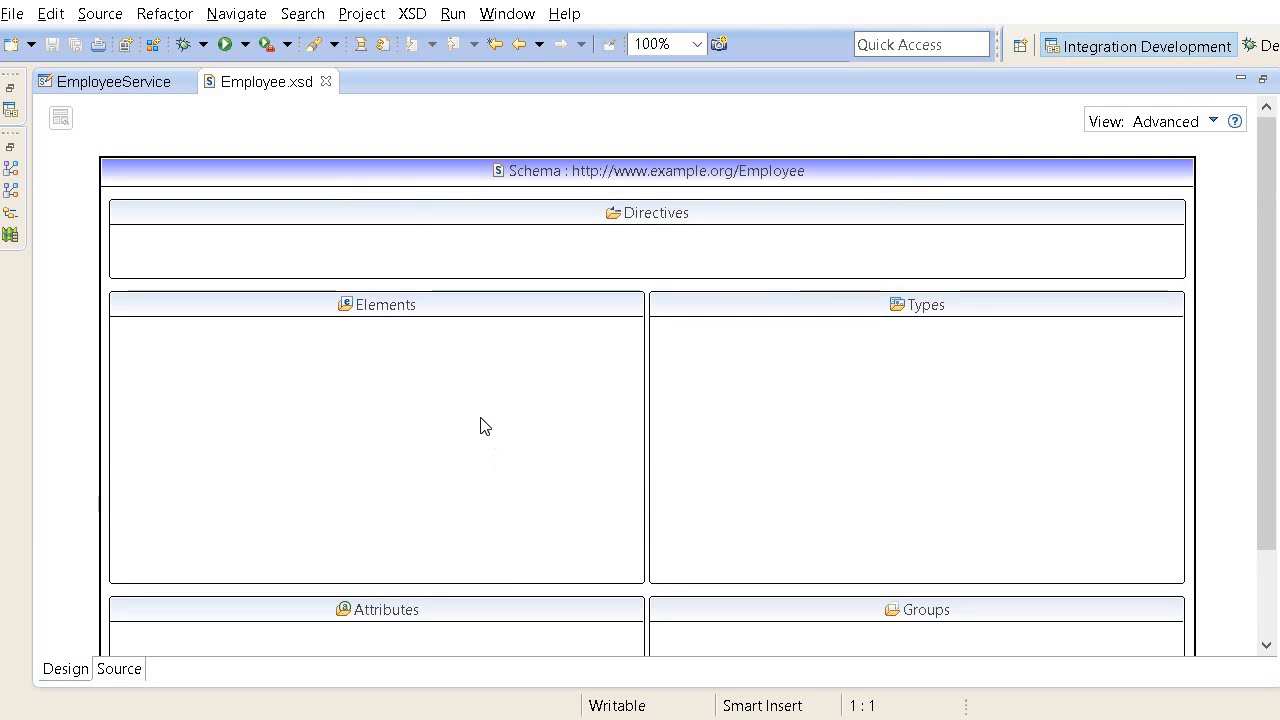
mouse_move(460, 410)
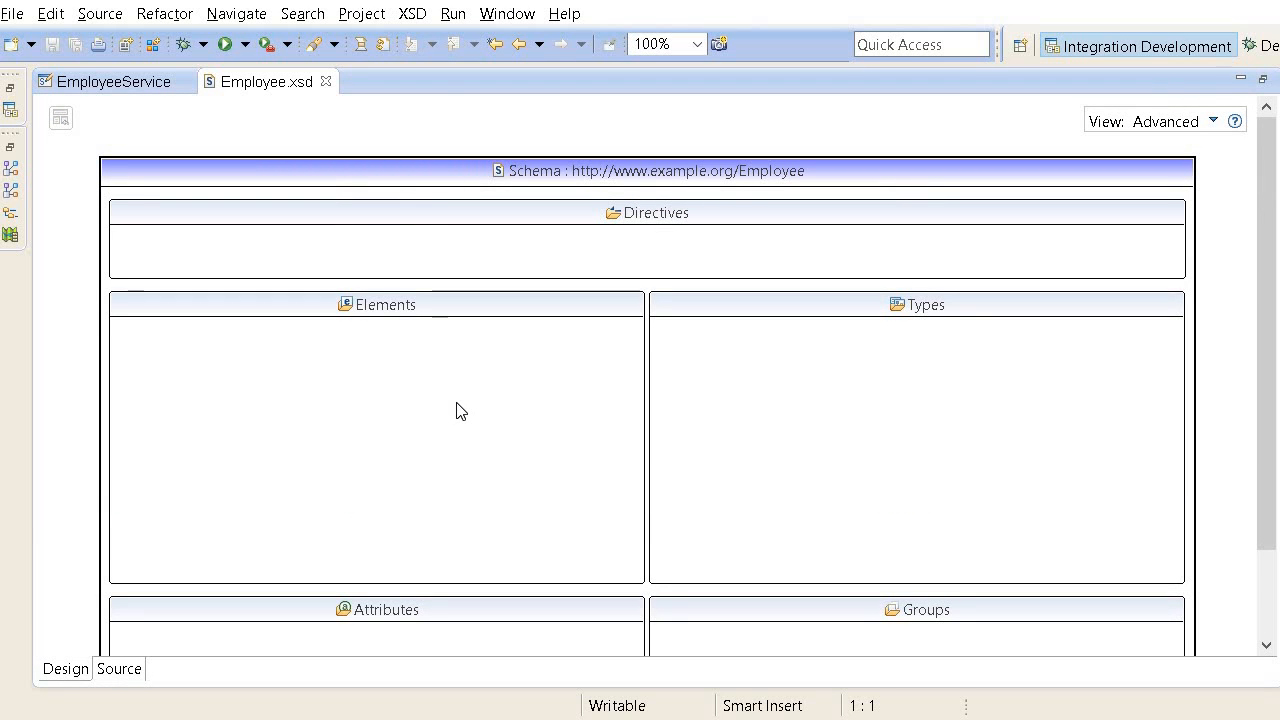
mouse_move(640, 404)
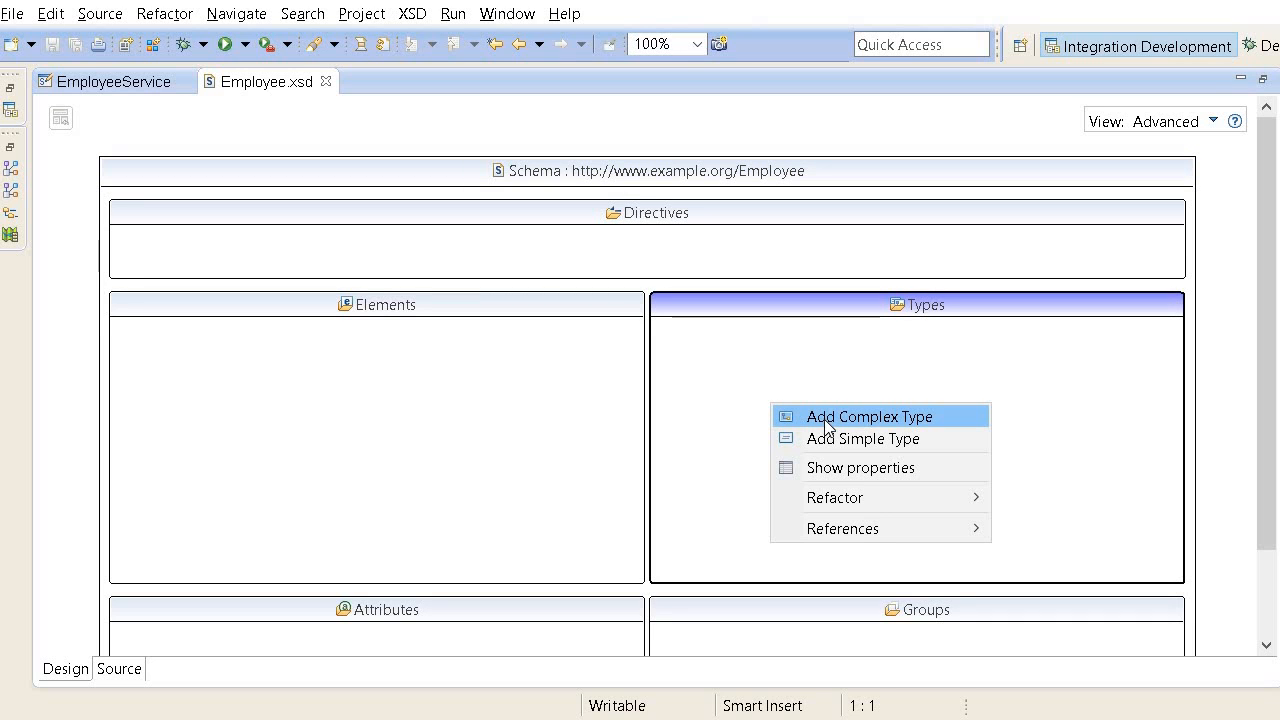
mouse_move(828, 424)
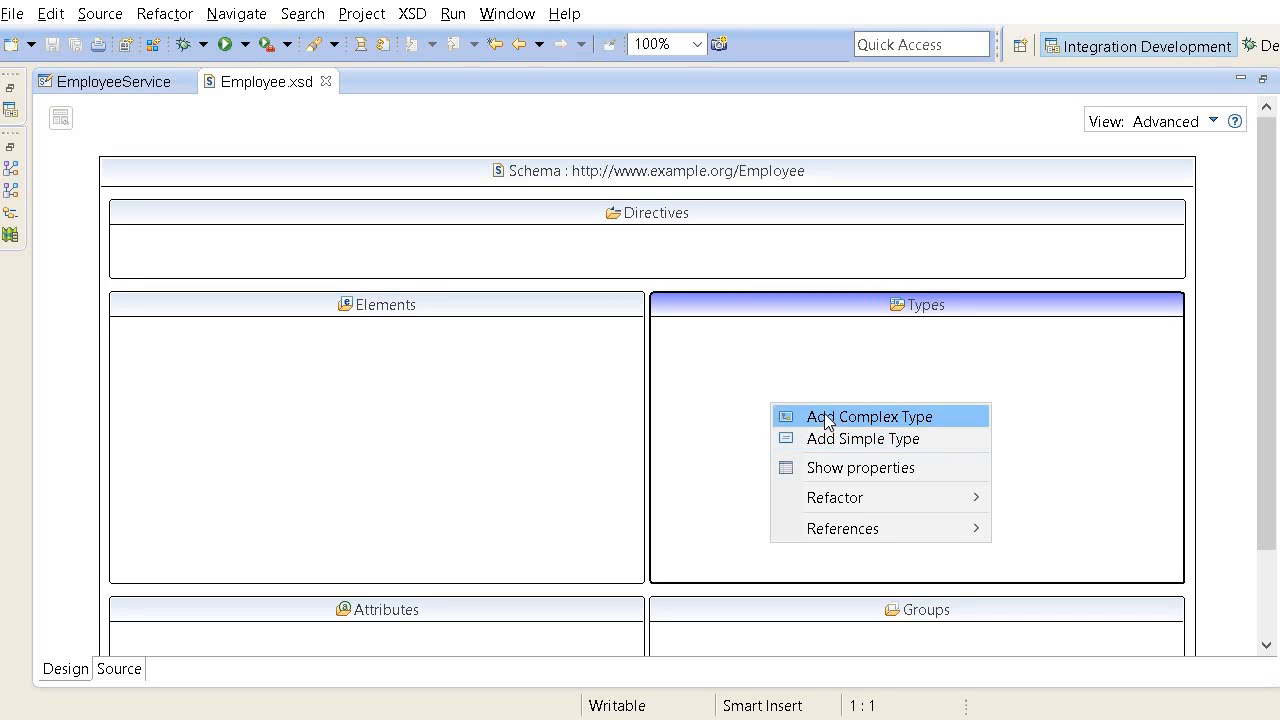
Step: Add a complex type named EmployeeType to Employee.xsd and edit its contents
left_click(868, 416)
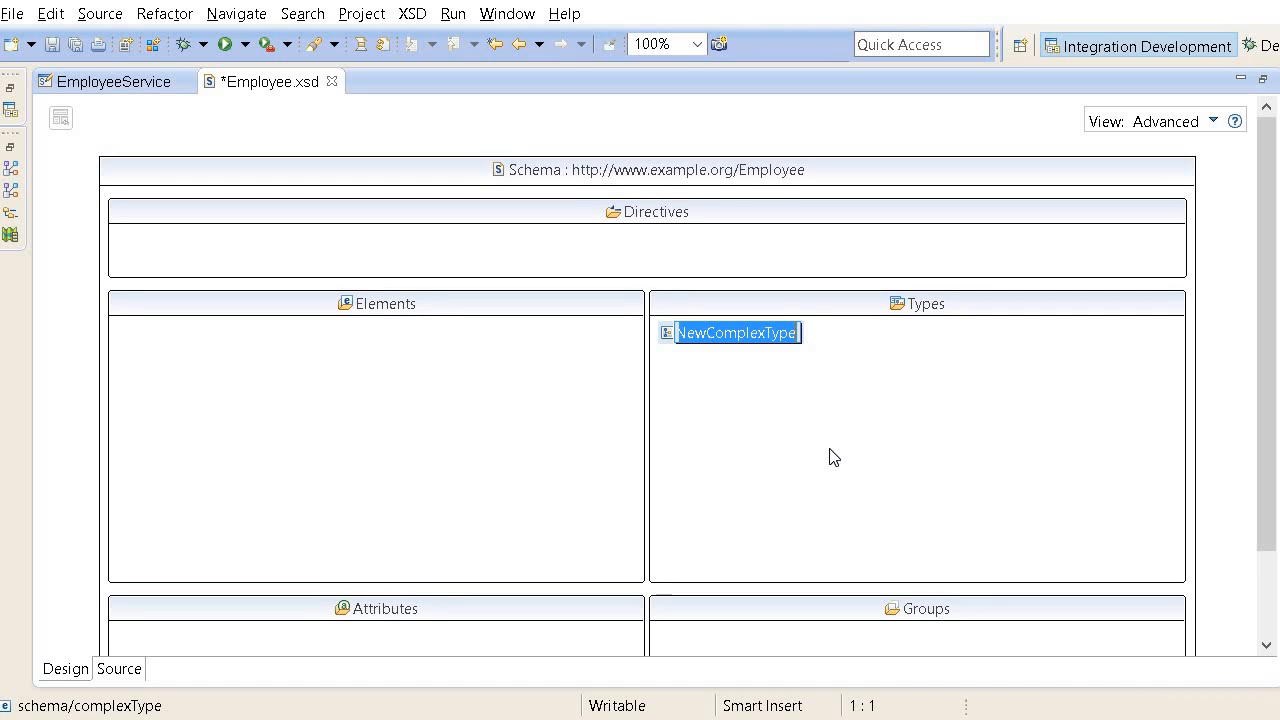
type("Emp")
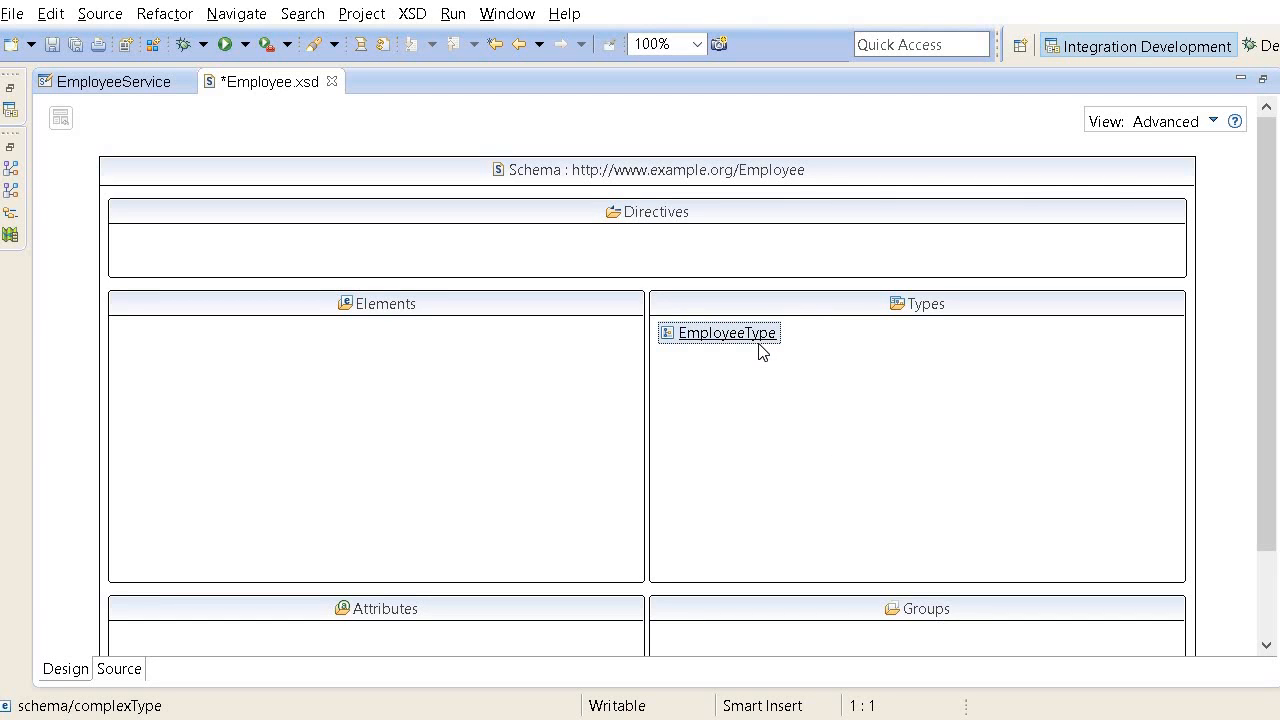
double_click(726, 332)
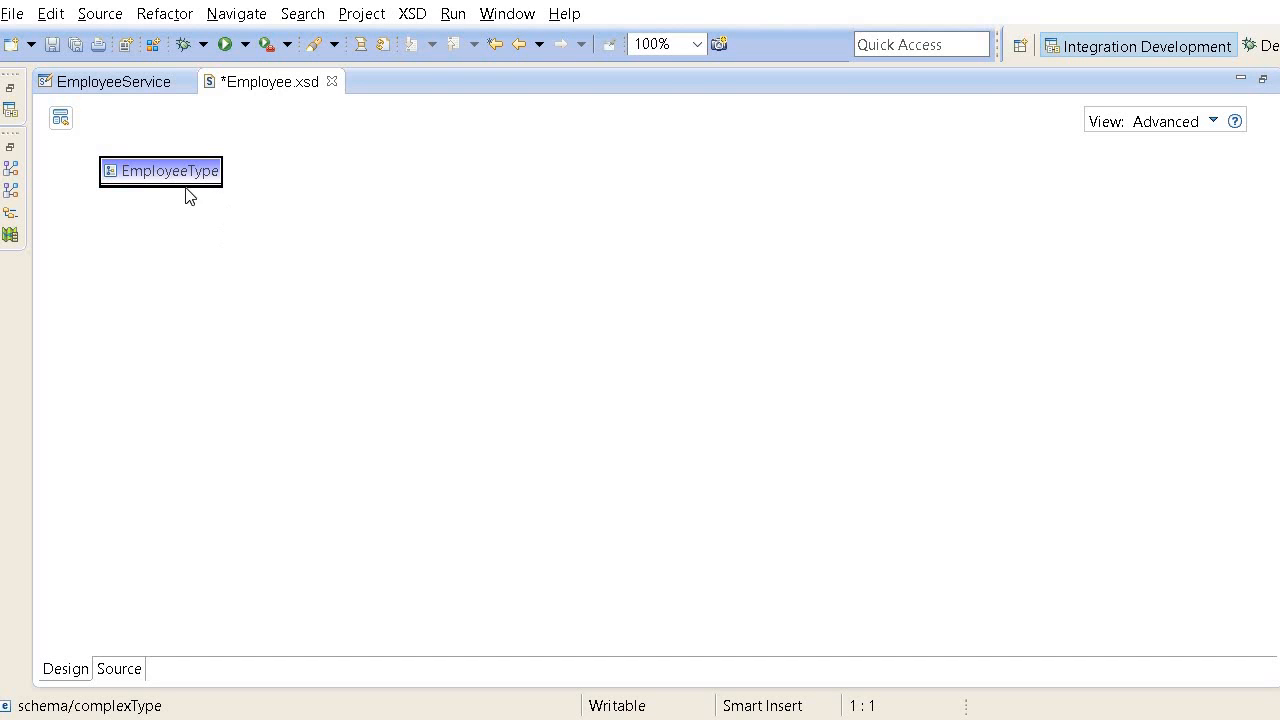
Step: Give EmployeeType elements name and city as strings and id as an int
right_click(160, 170)
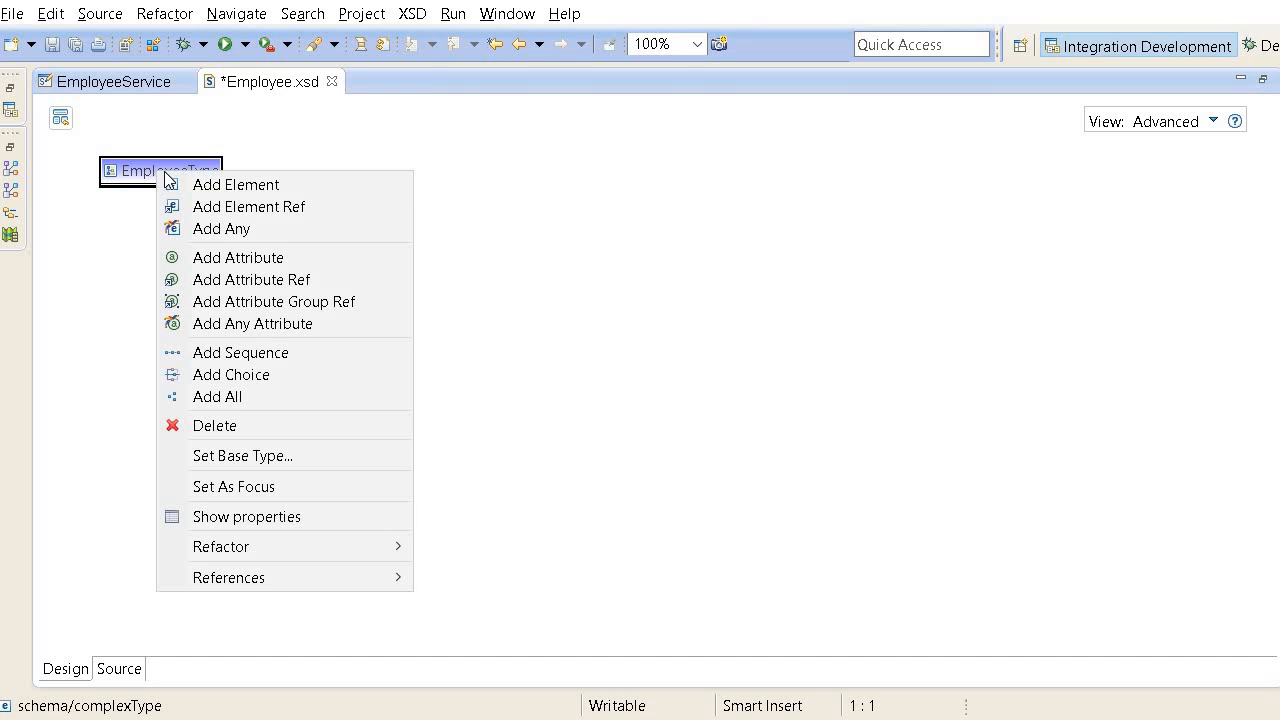
left_click(236, 184)
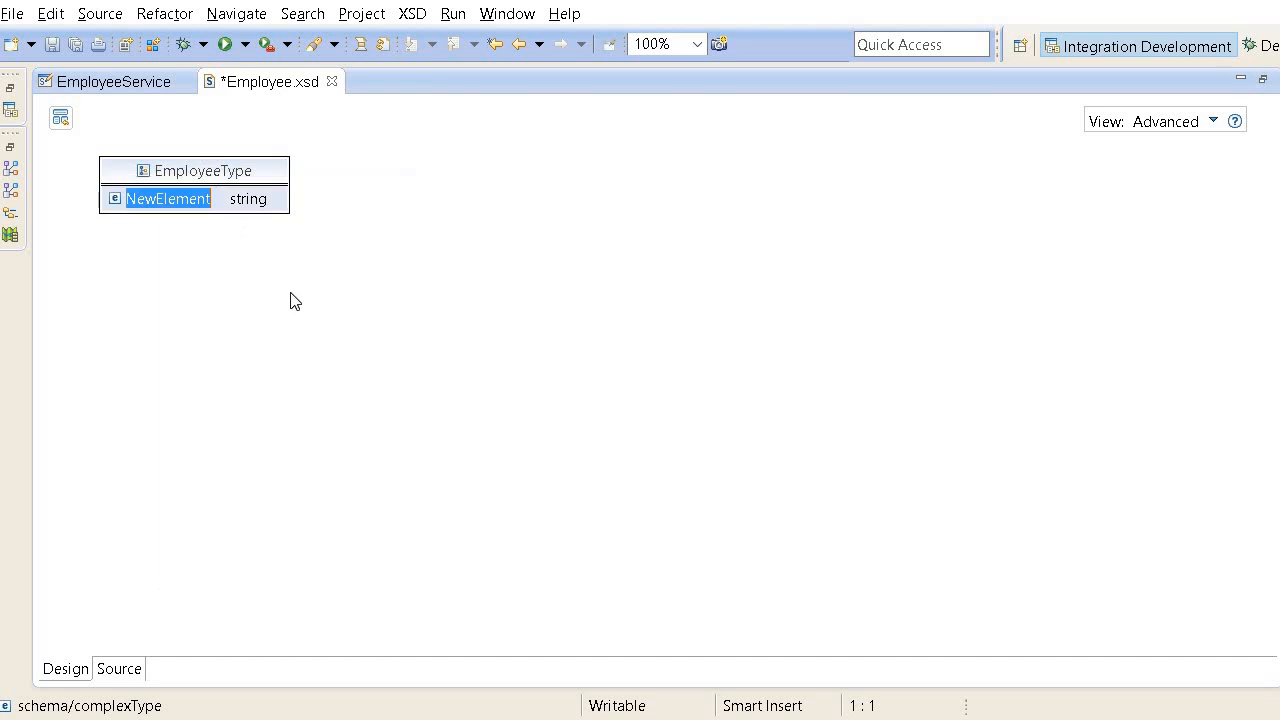
type("name")
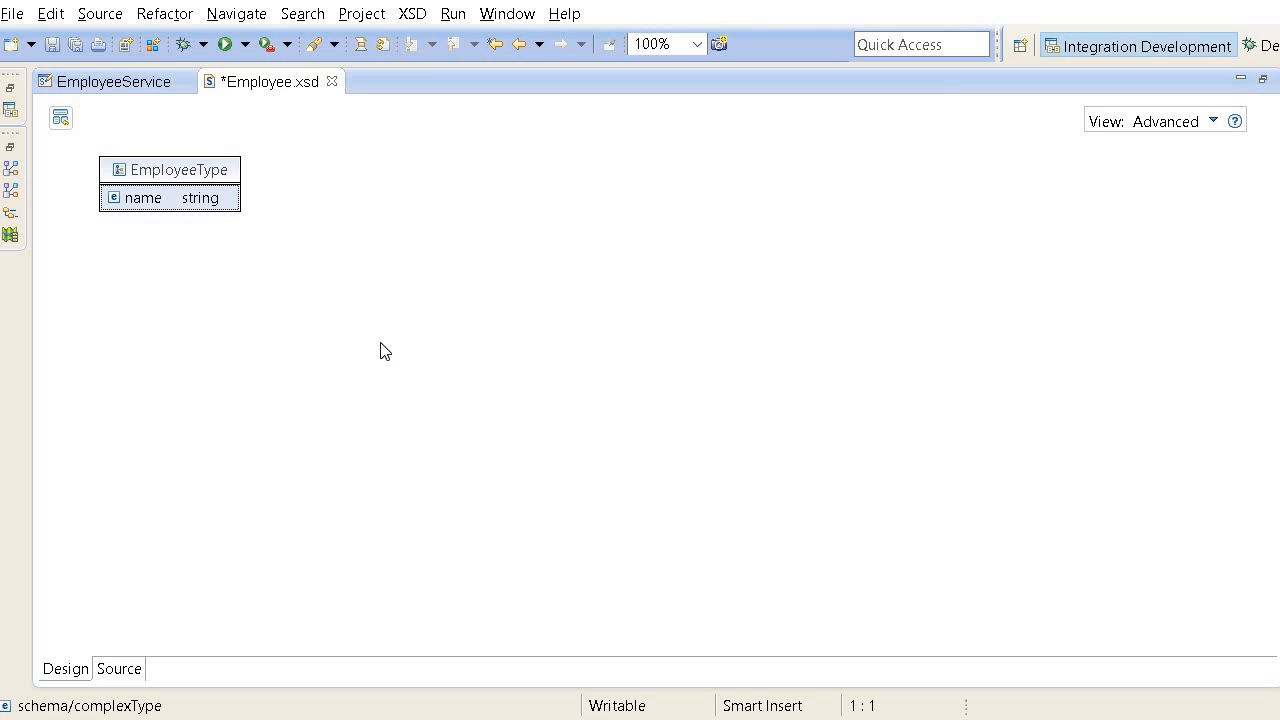
right_click(170, 168)
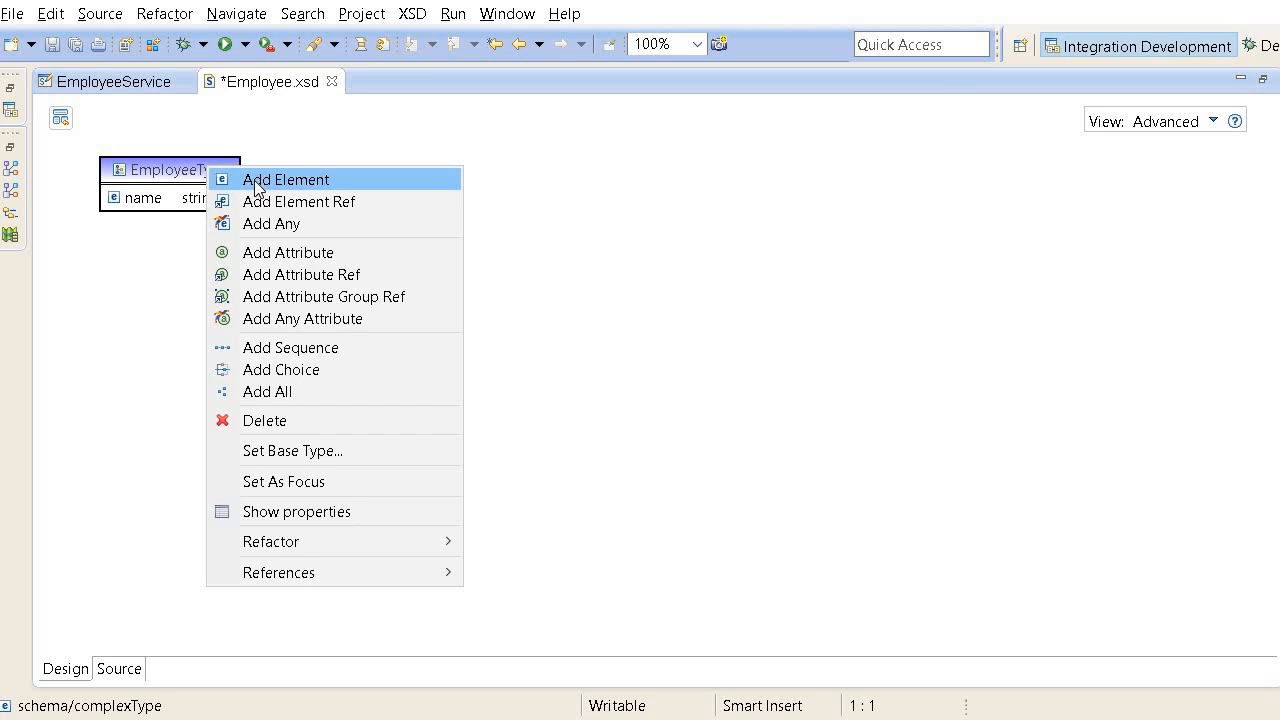
left_click(284, 180)
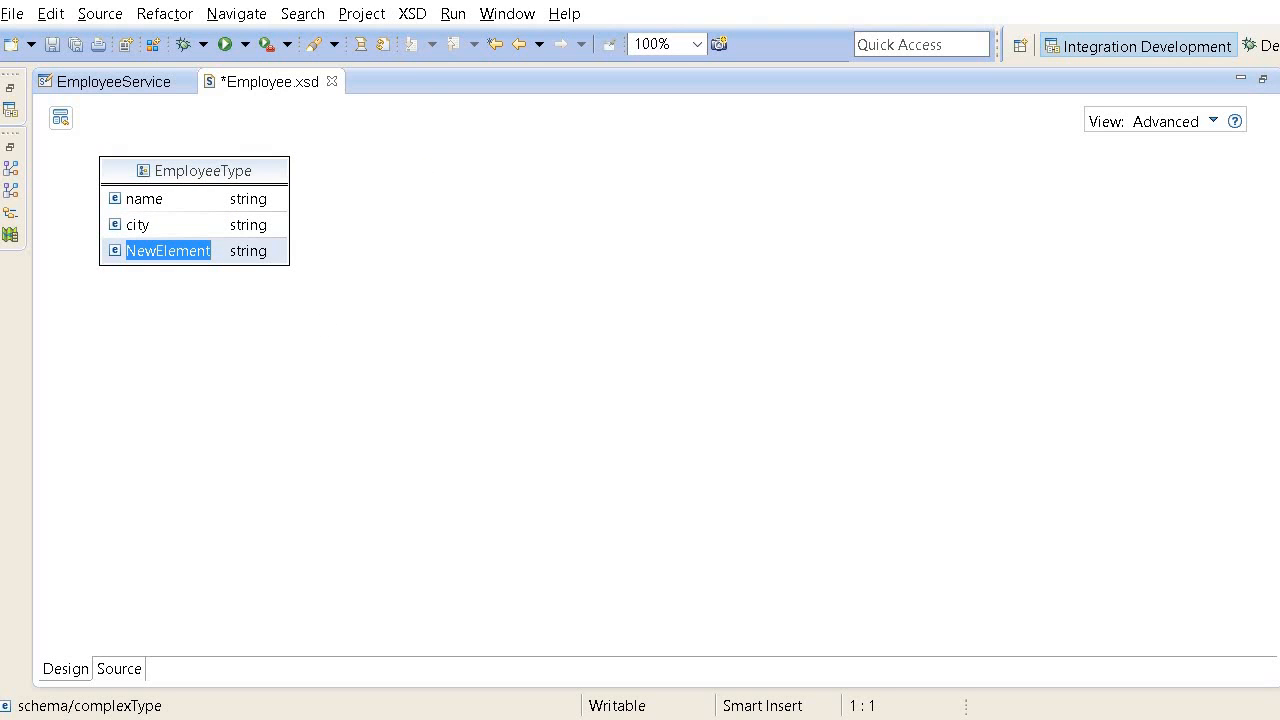
type("id")
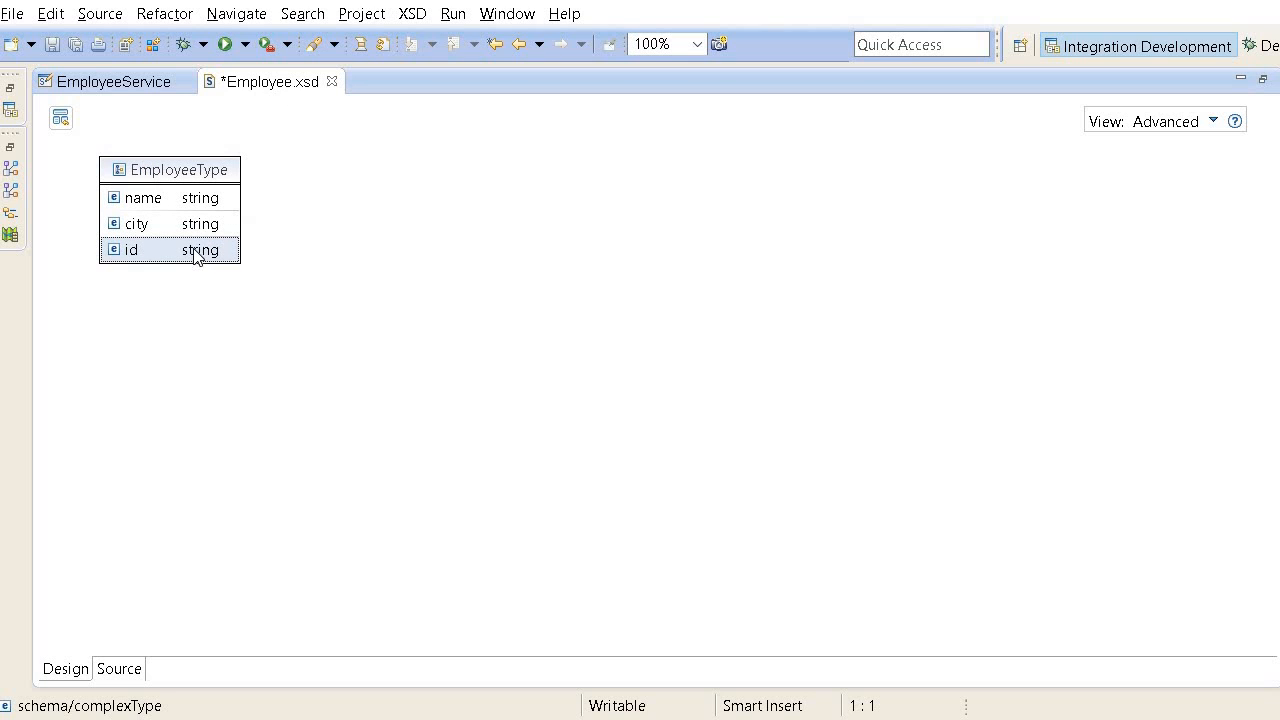
left_click(200, 248)
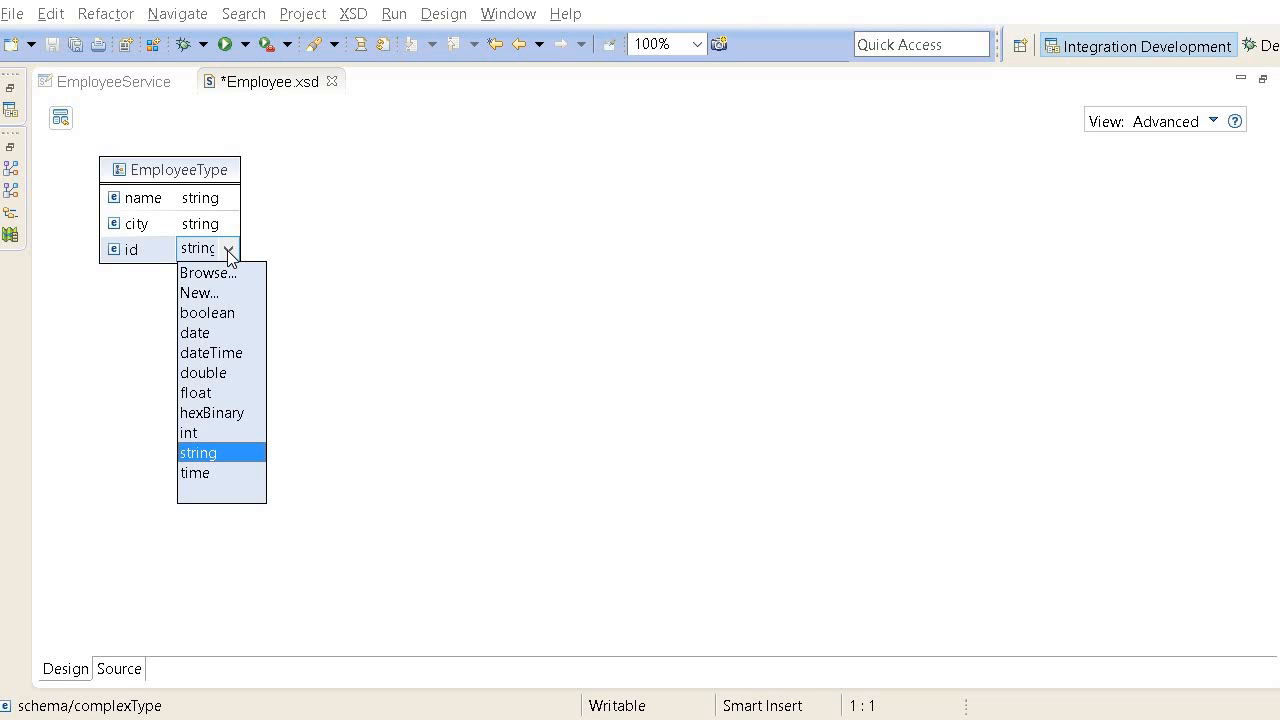
mouse_move(210, 444)
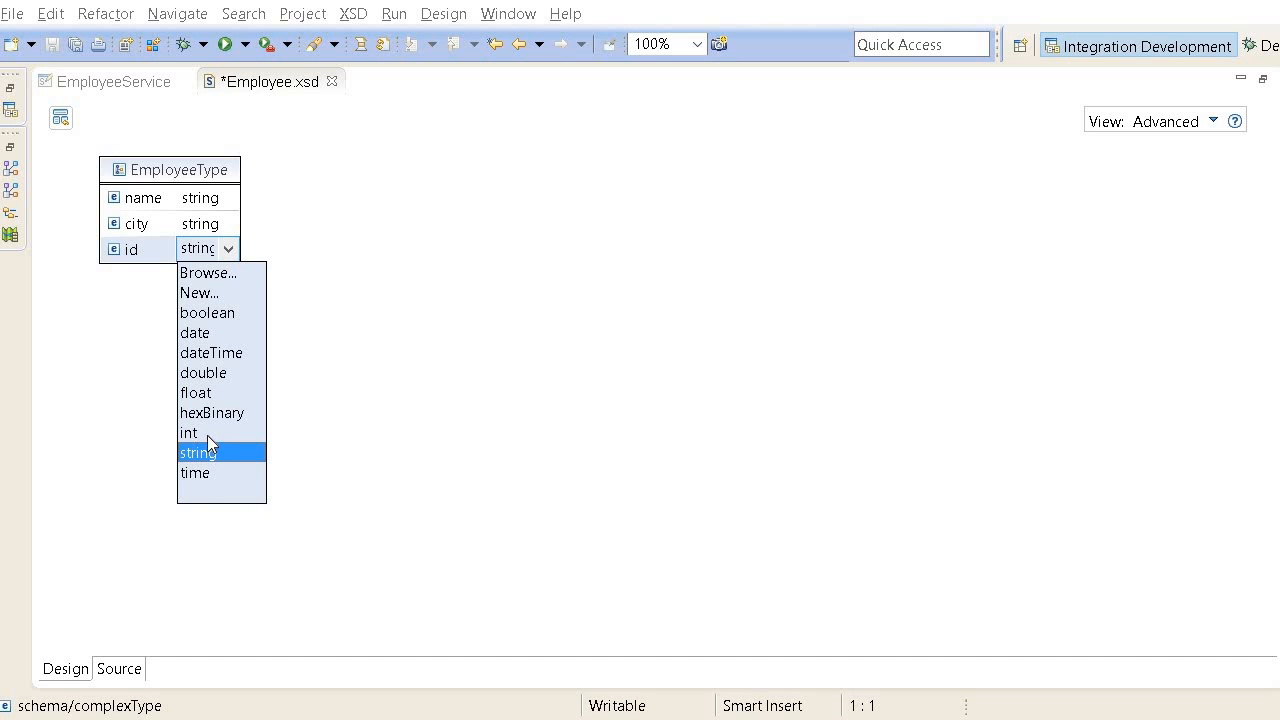
left_click(188, 432)
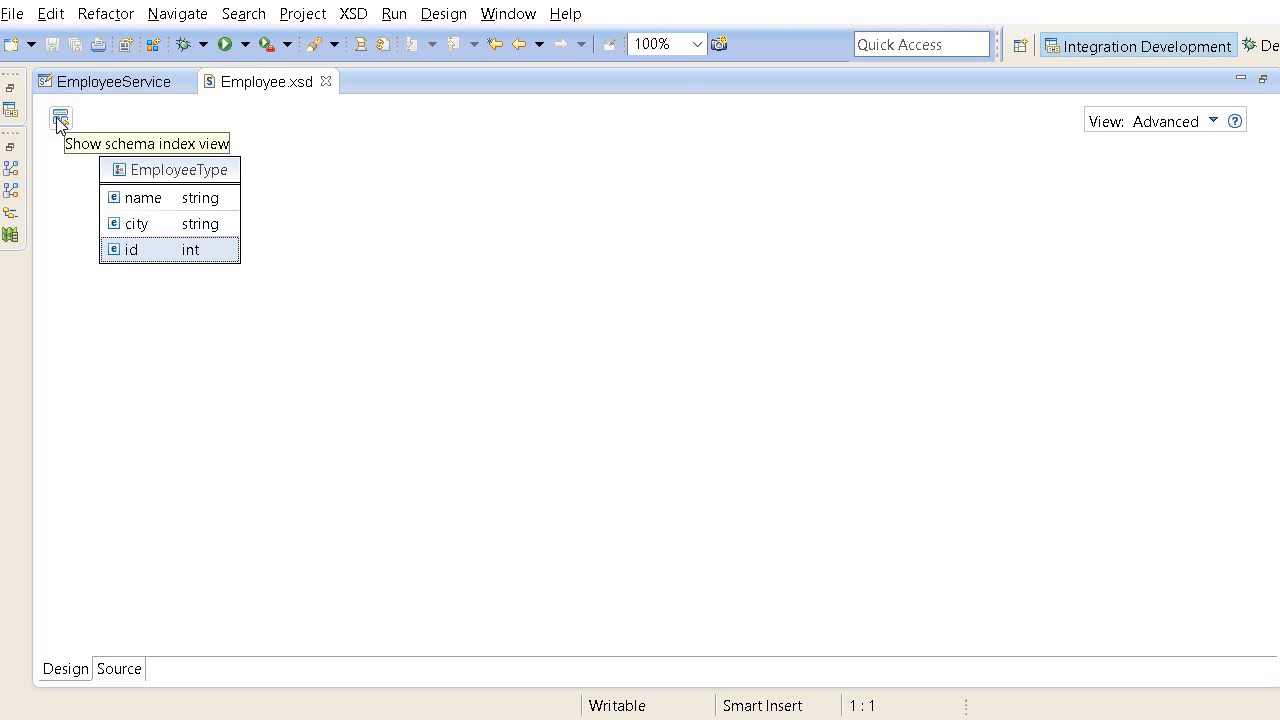
Step: Review Employee.xsd's XML source showing EmployeeType's sequence of name, city and id elements
left_click(60, 118)
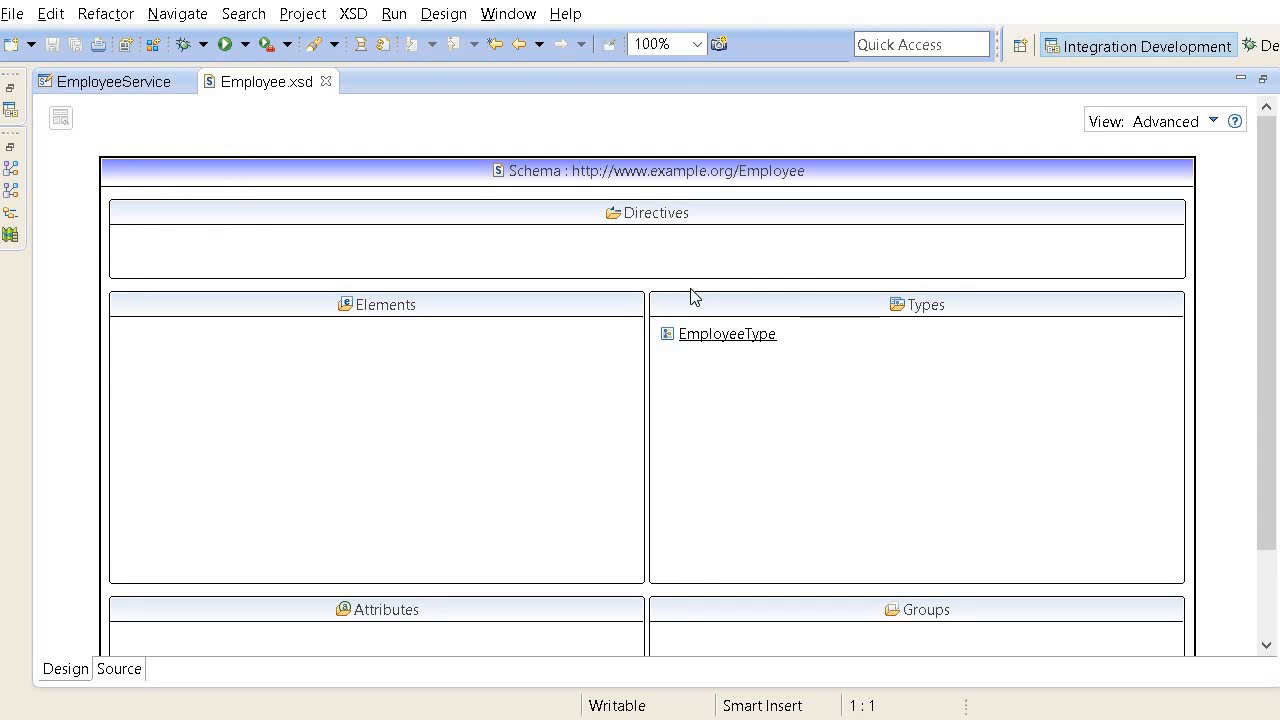
left_click(118, 668)
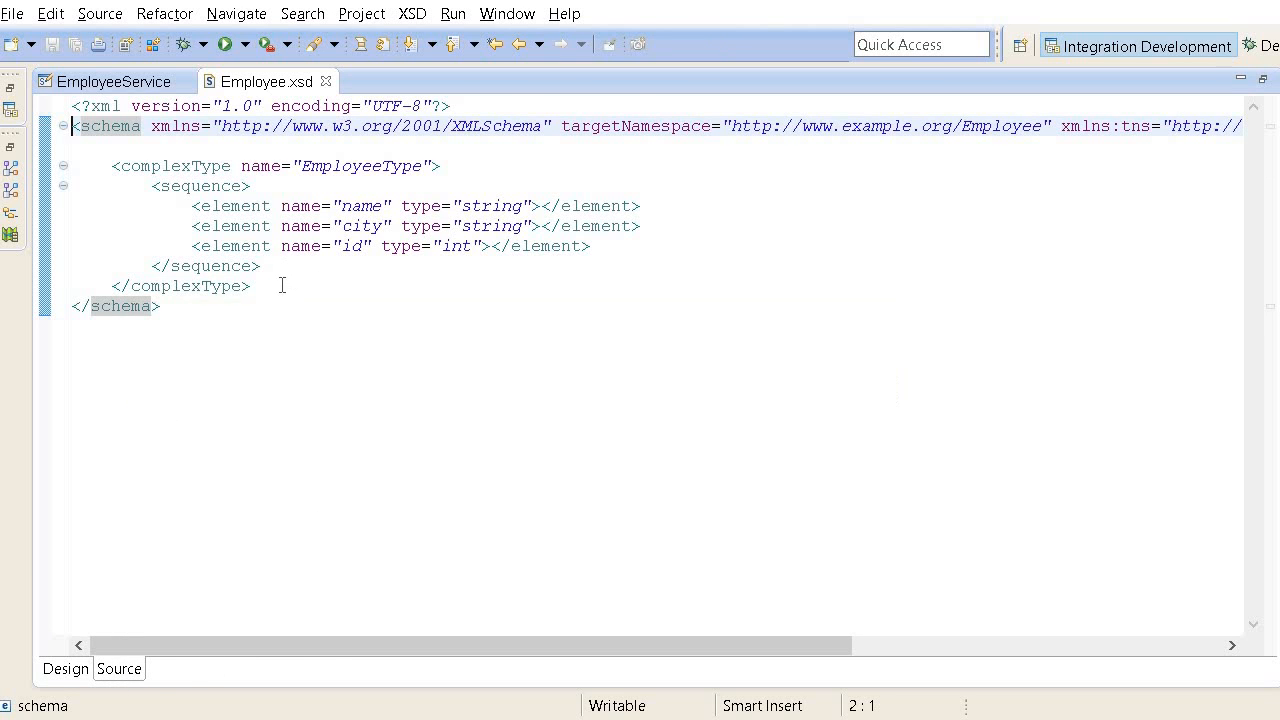
left_click(192, 166)
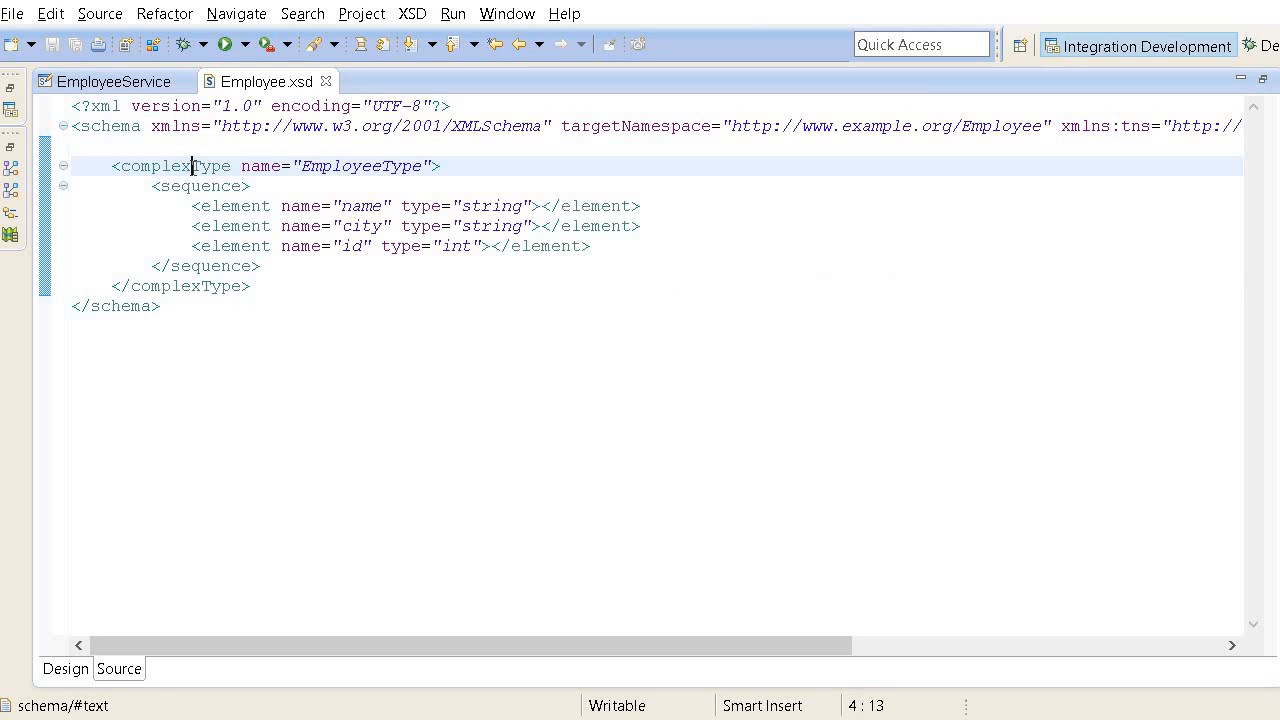
double_click(362, 164)
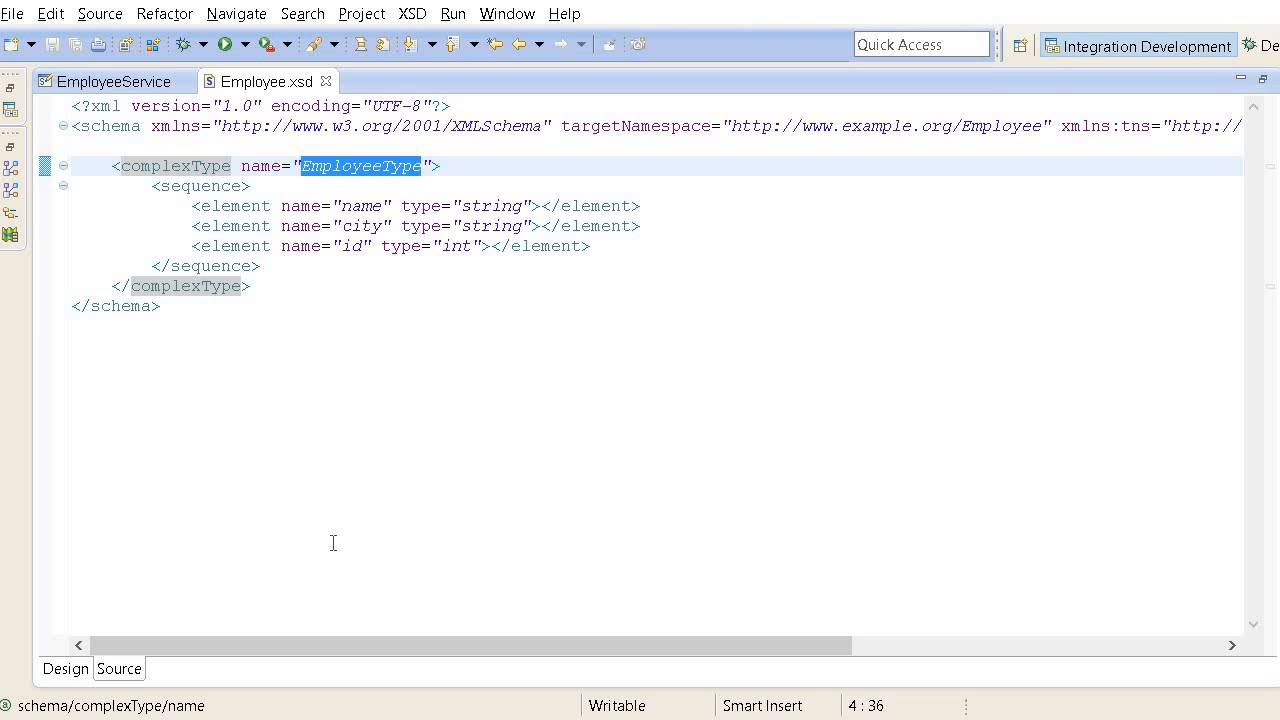
mouse_move(284, 566)
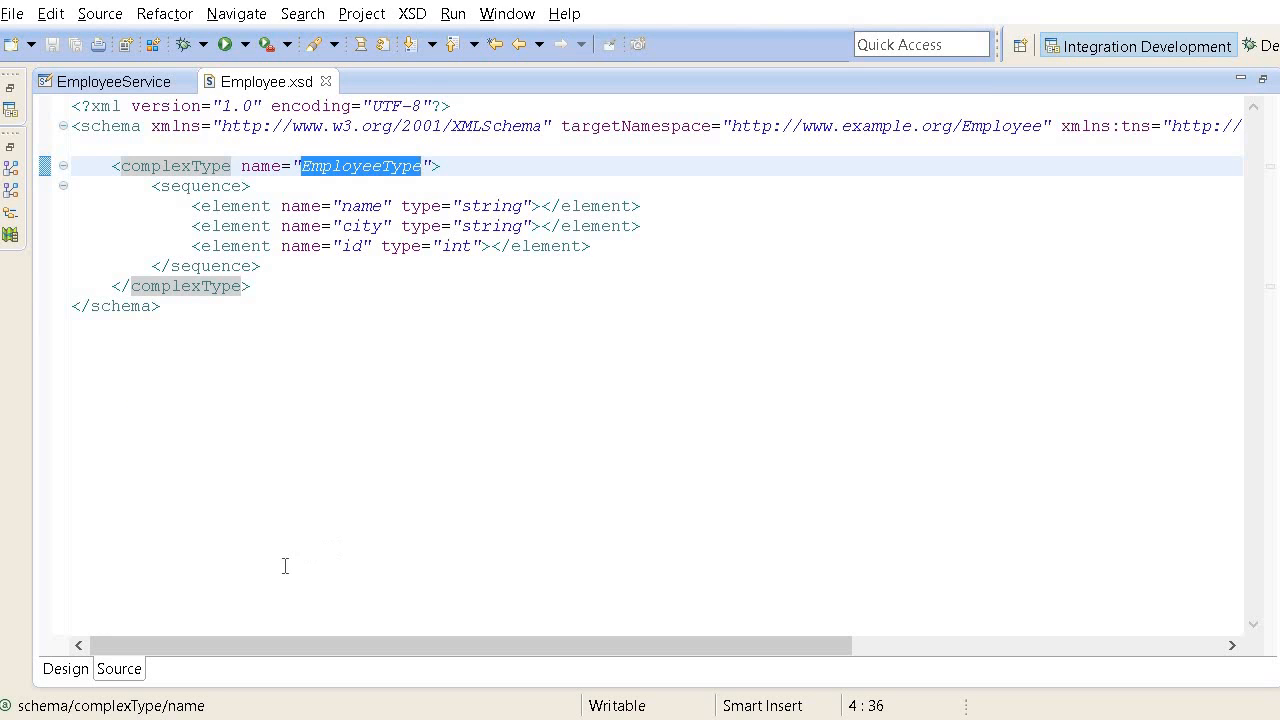
left_click(64, 668)
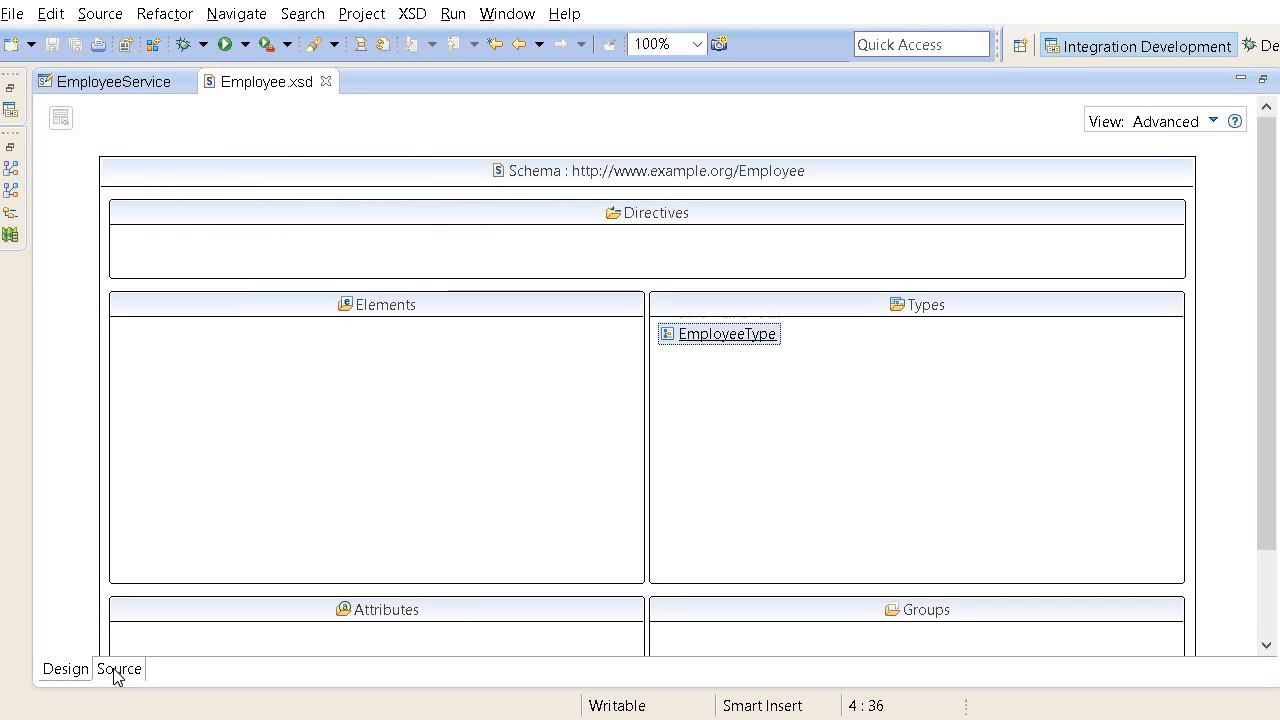
left_click(118, 668)
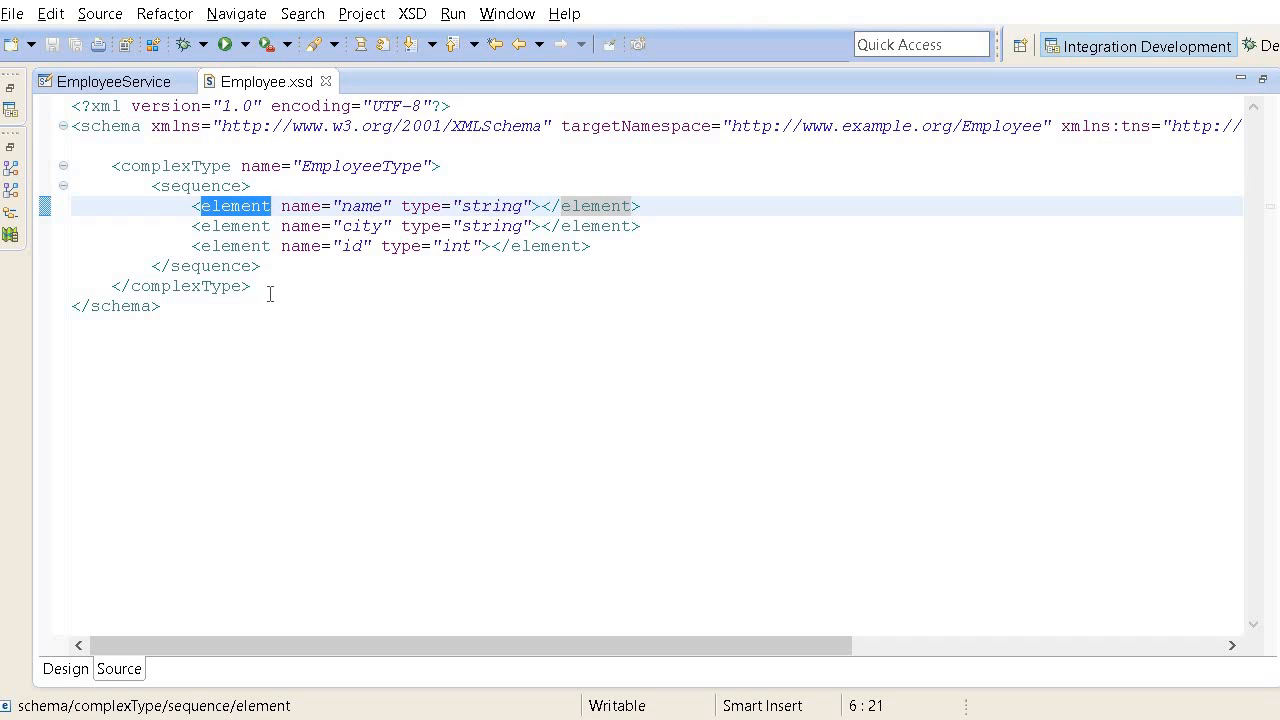
mouse_move(72, 636)
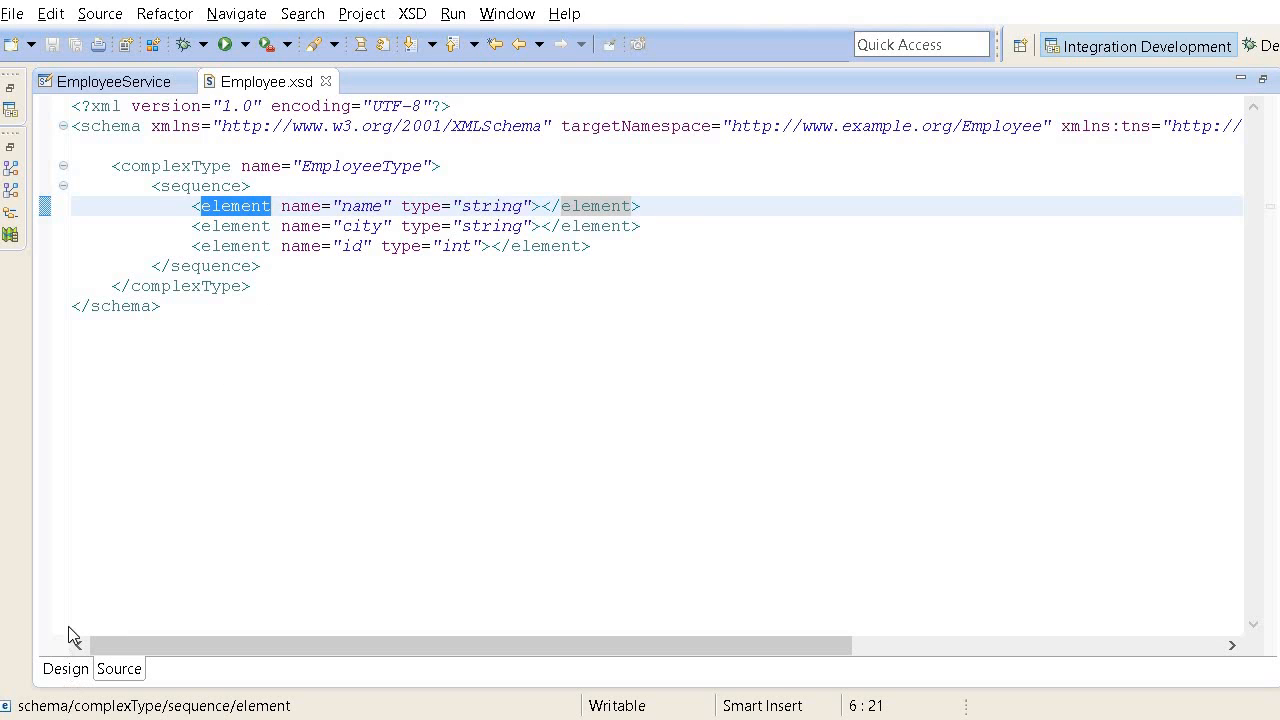
Step: Add a global element named EmployeeRequest in the schema's design view
left_click(64, 668)
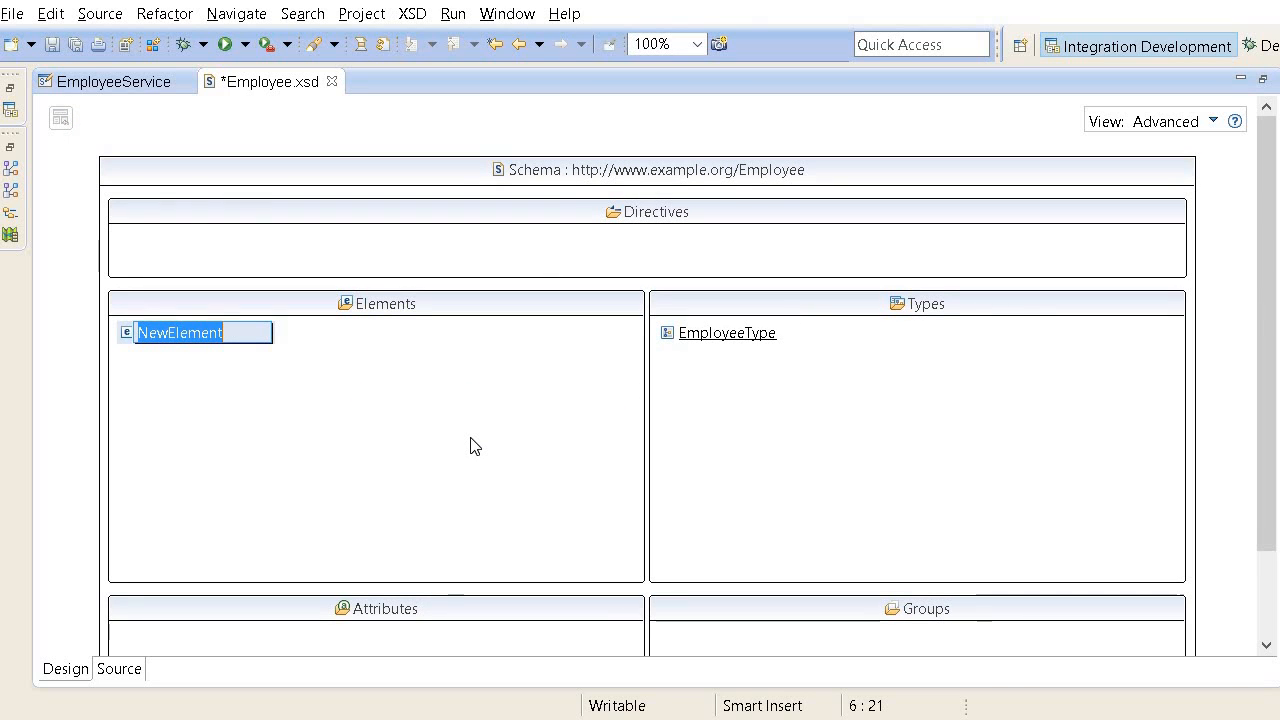
type("EmployeeRequest")
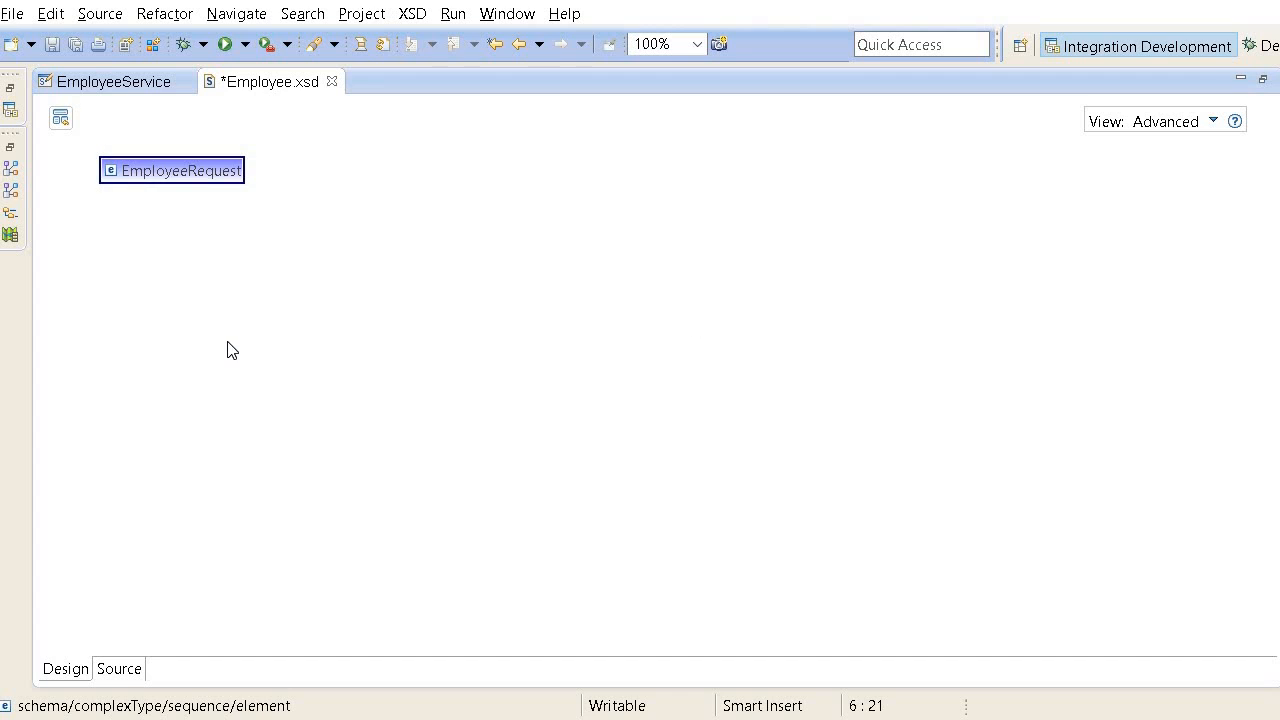
left_click(60, 116)
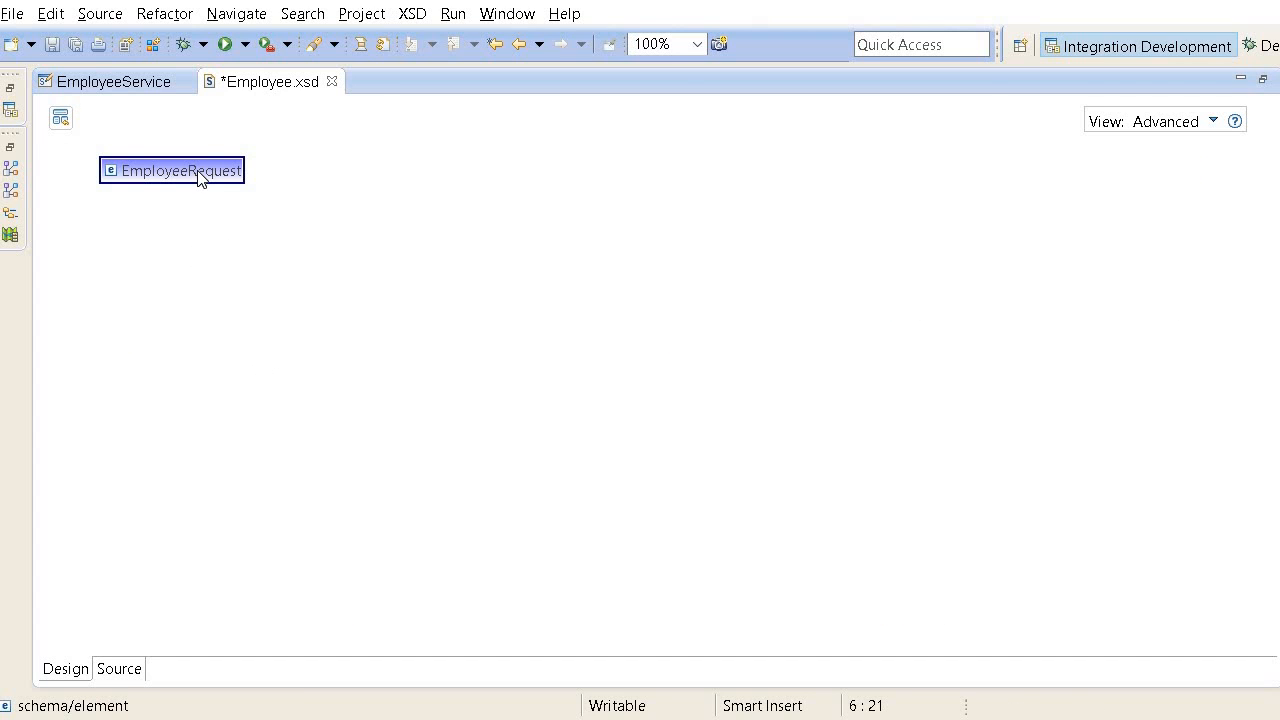
left_click(60, 118)
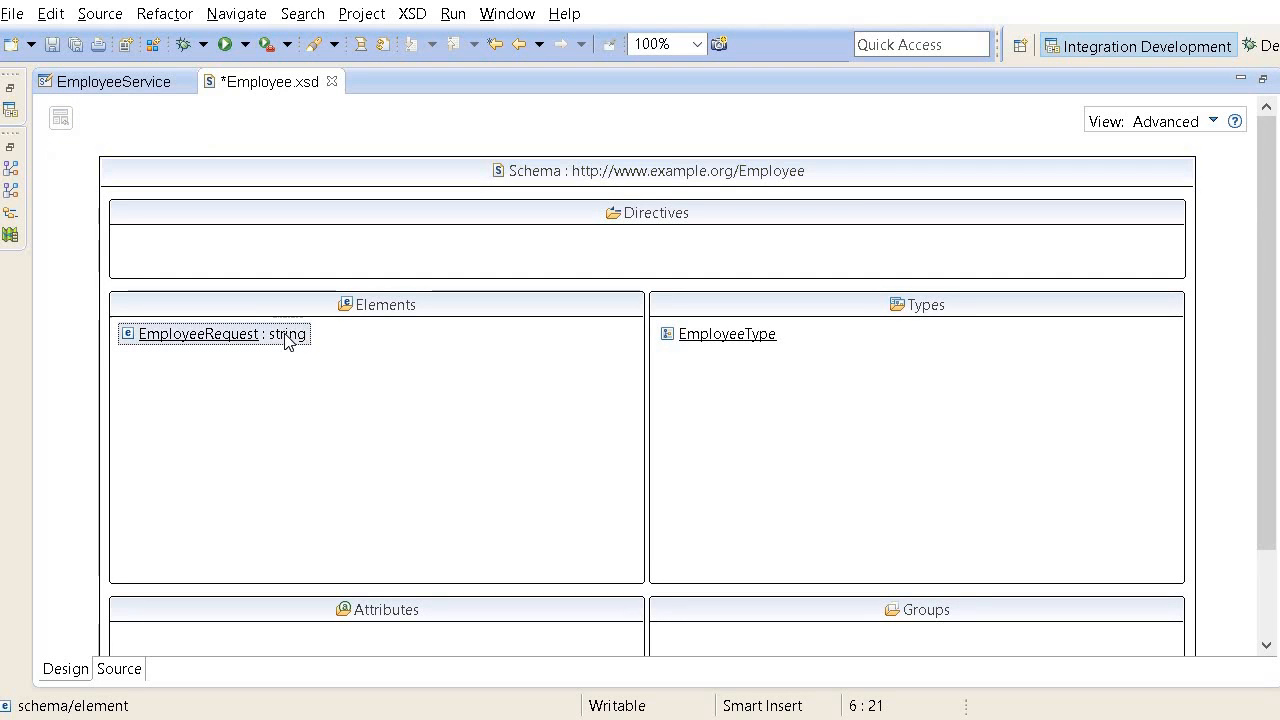
Step: Set EmployeeRequest's type to EmployeeType via the type browser
right_click(196, 332)
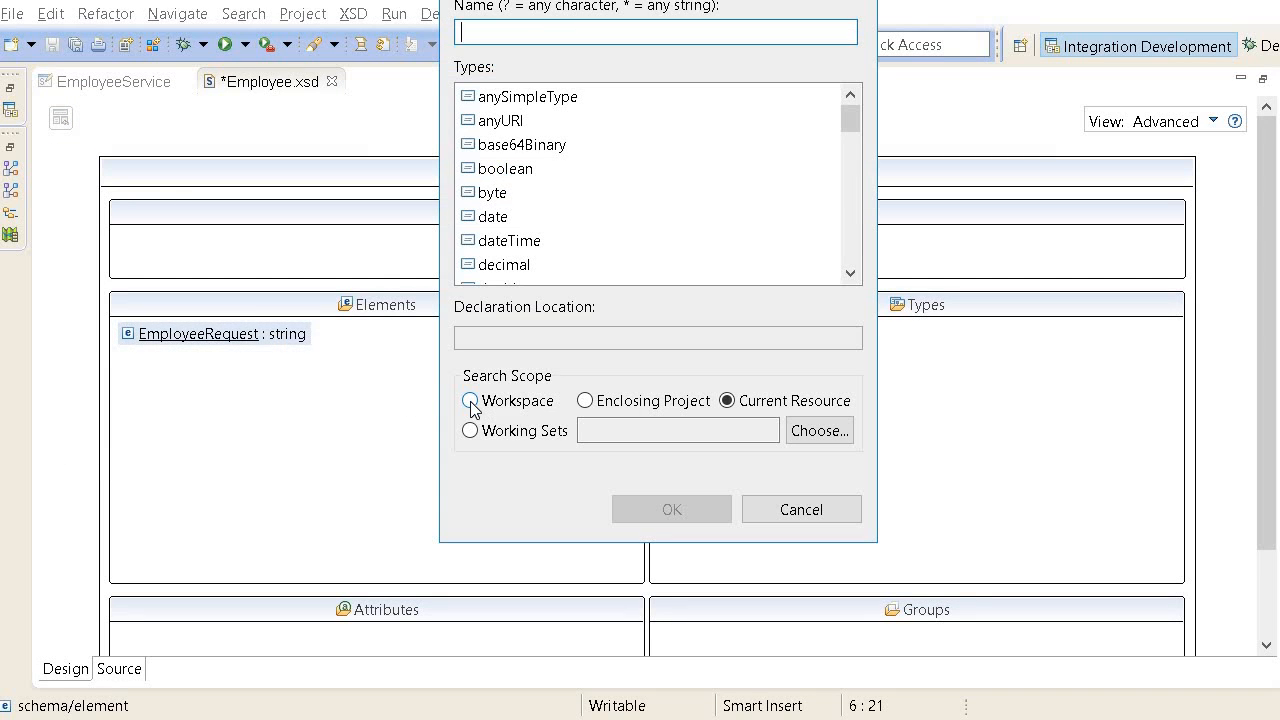
type("employ")
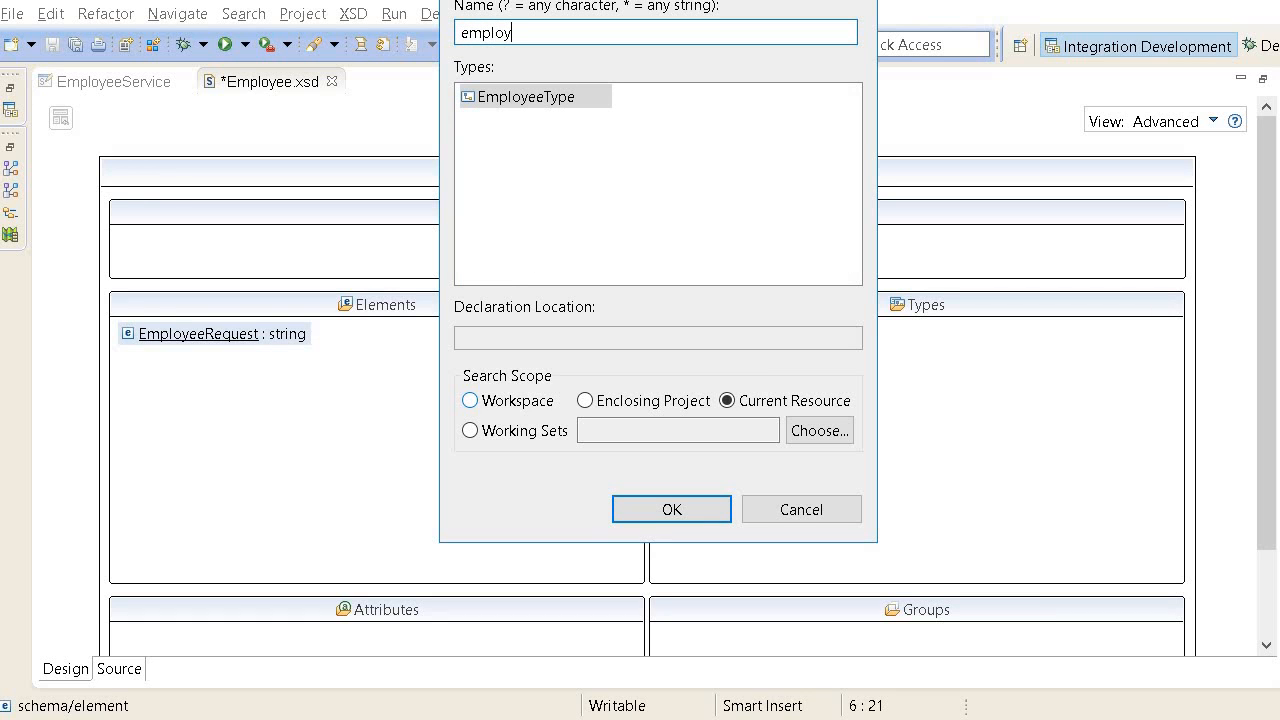
left_click(524, 96)
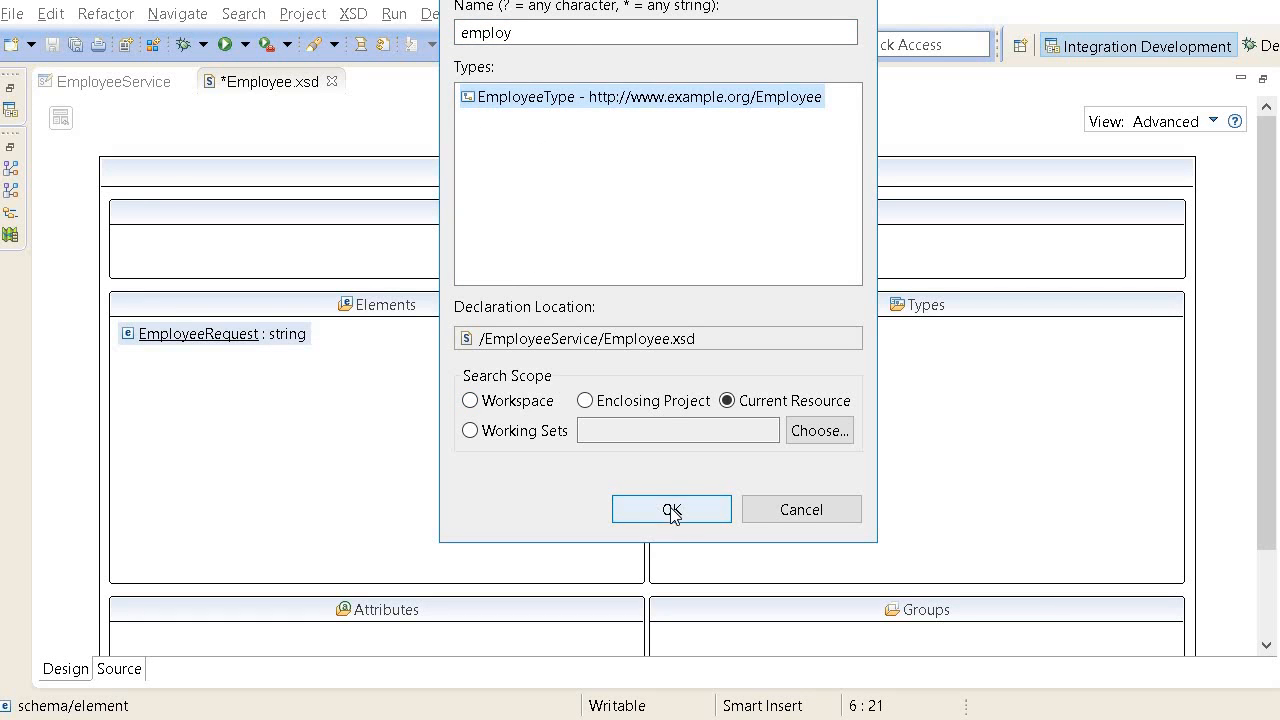
left_click(672, 510)
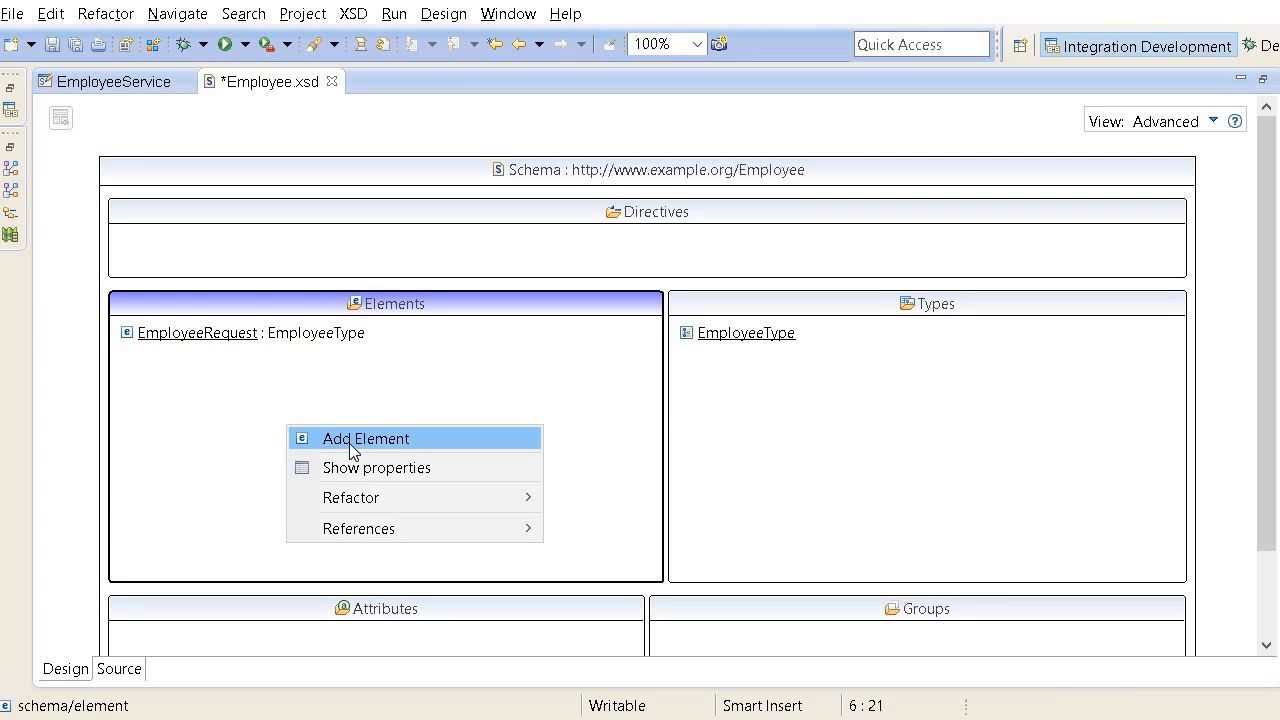
Step: Add a global EmployeeResponse element and set its type to EmployeeType
left_click(364, 438)
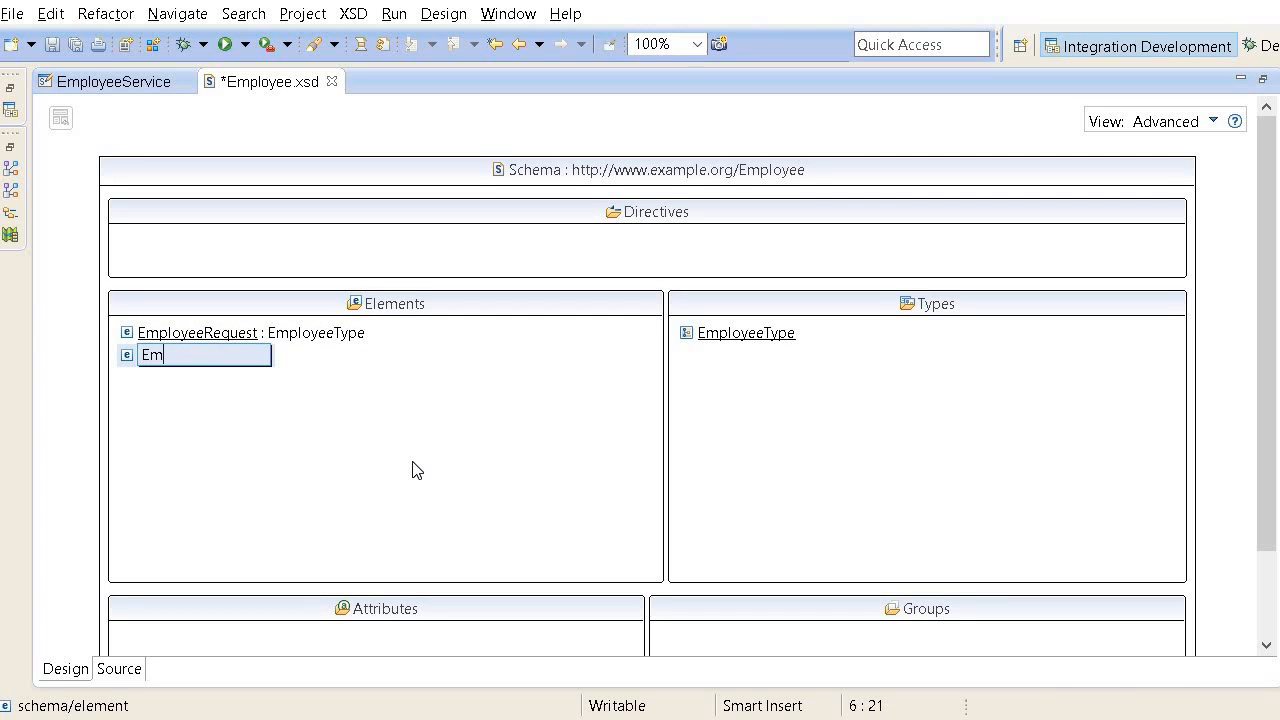
type("ployee")
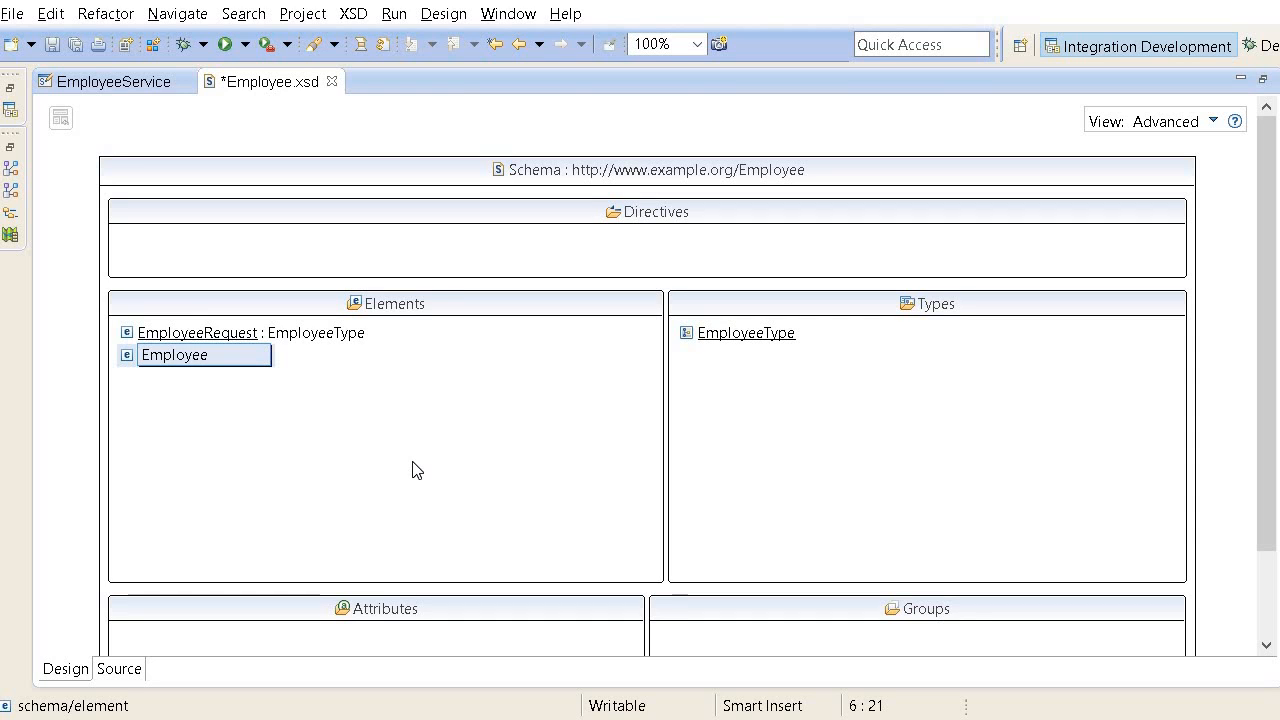
type("EmployeeResponse")
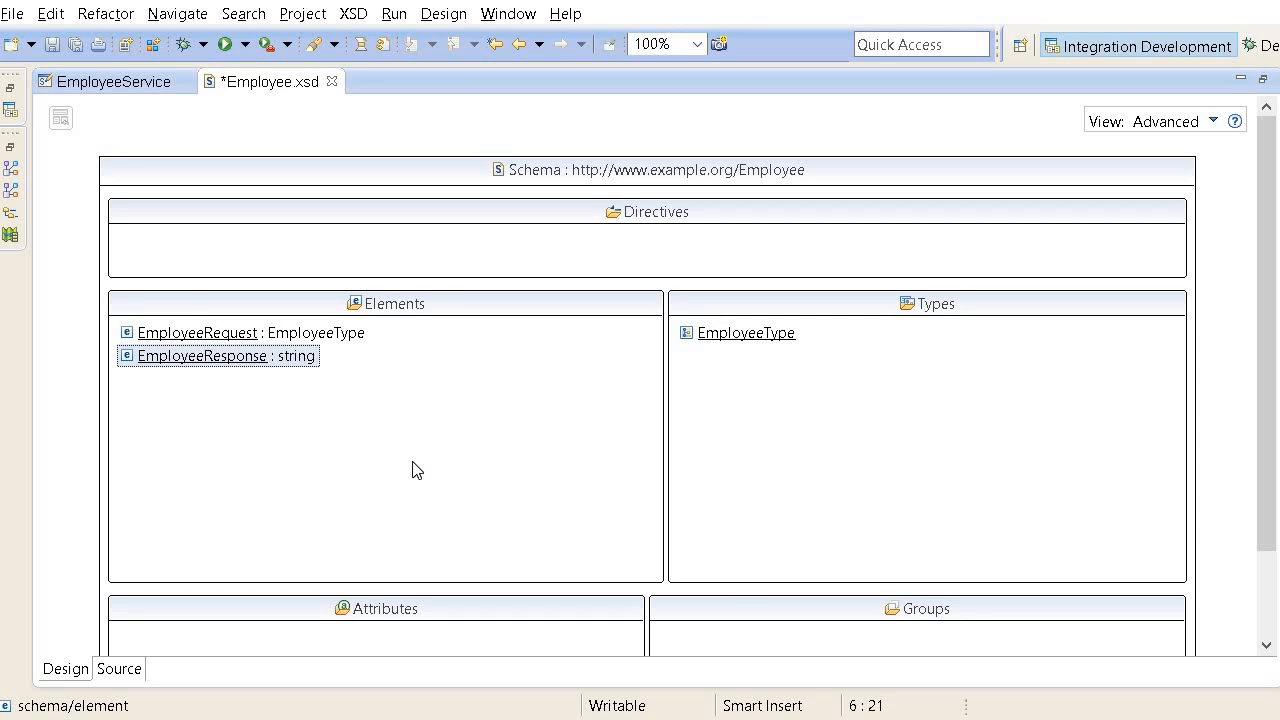
right_click(202, 356)
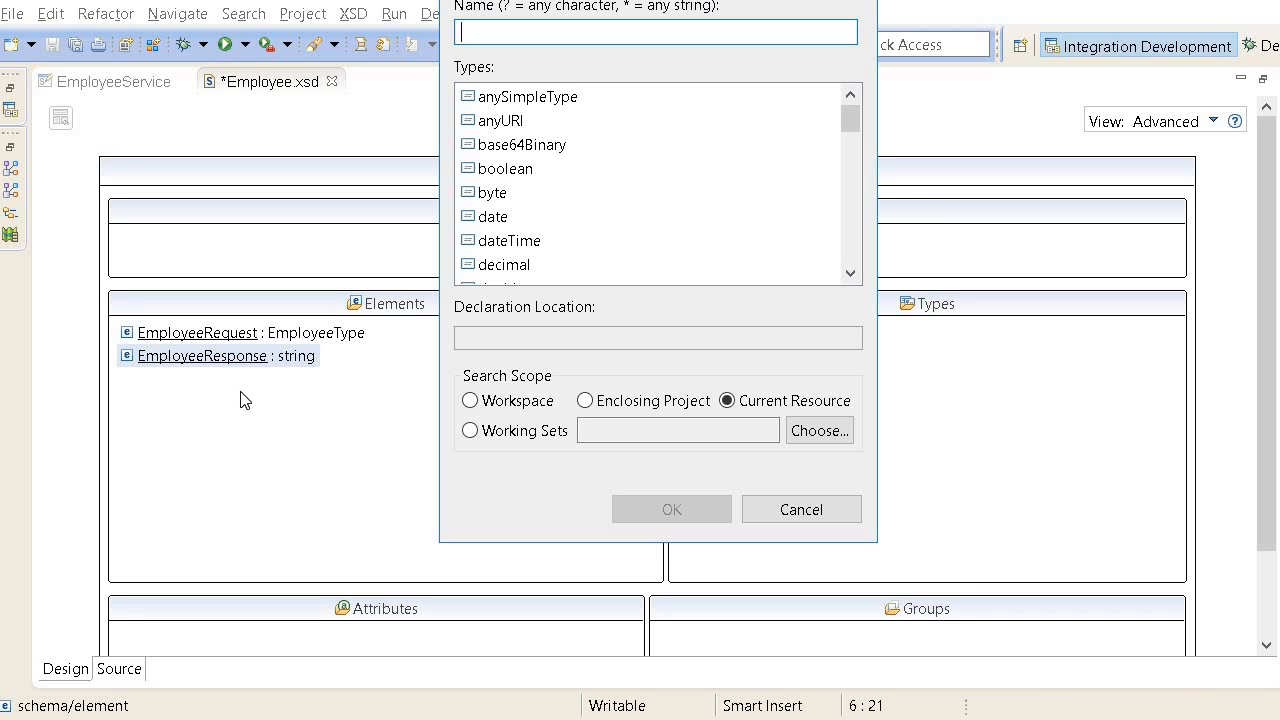
type("emplo")
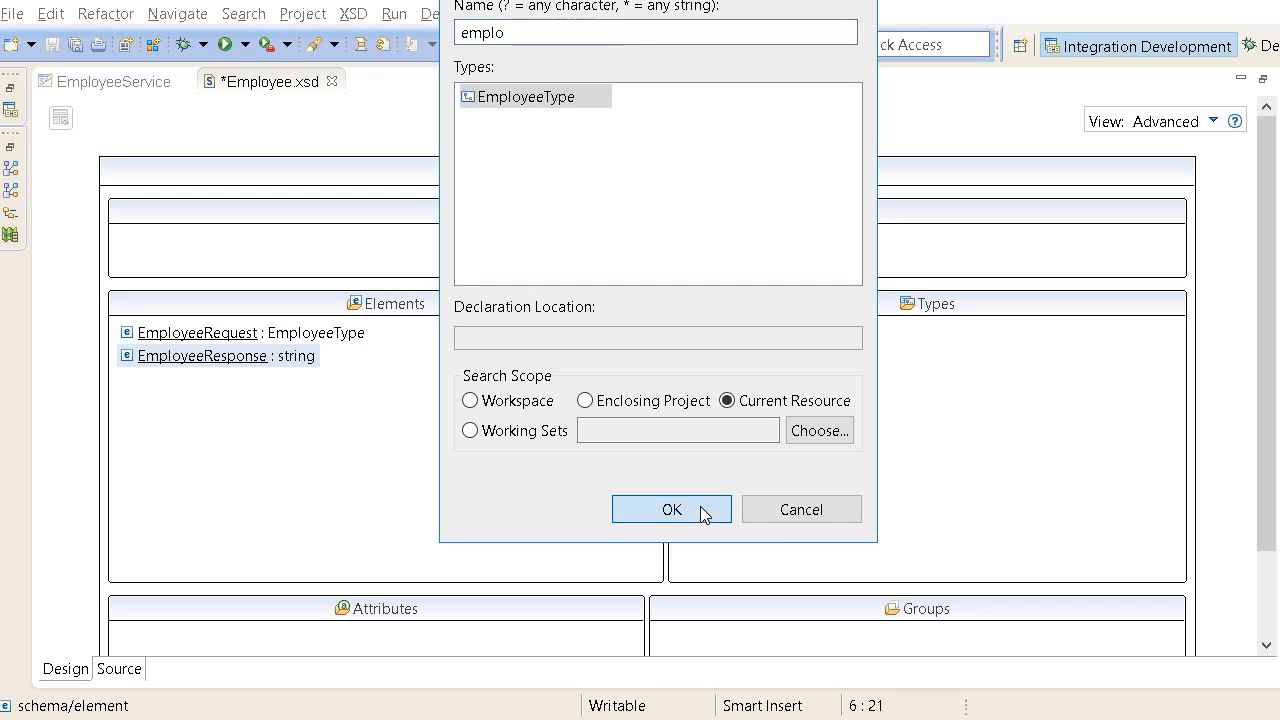
left_click(672, 510)
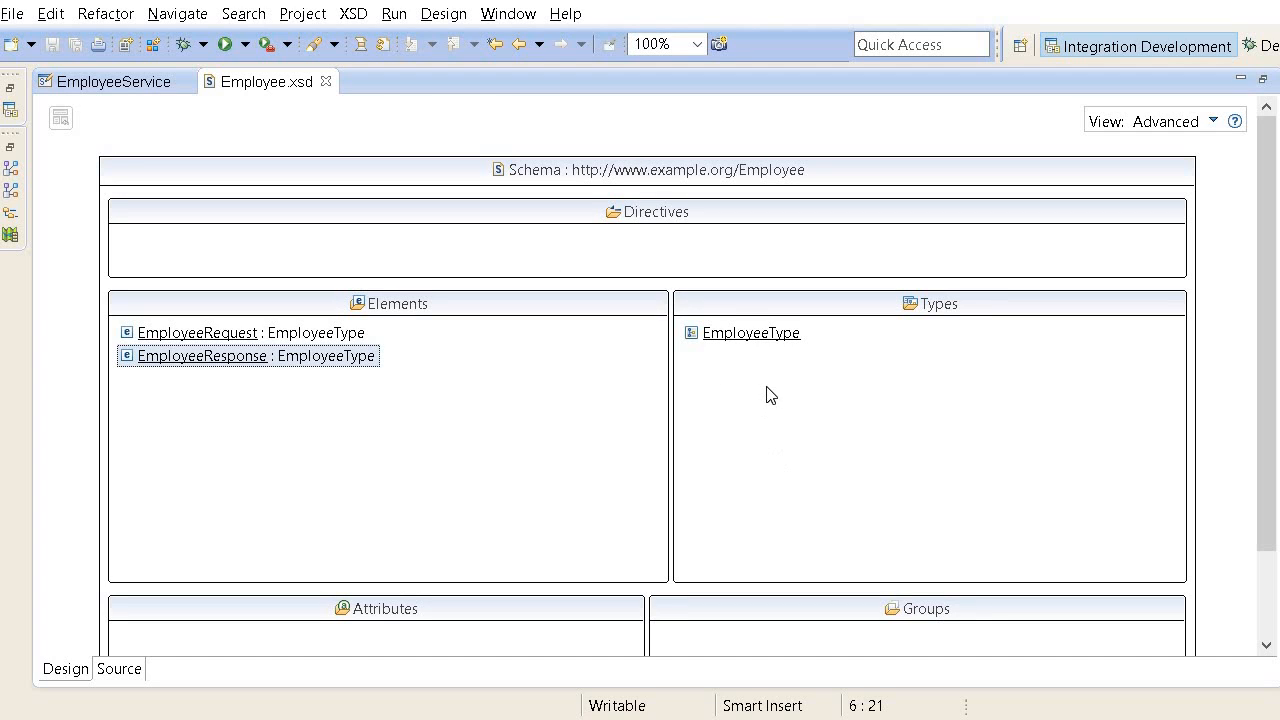
mouse_move(772, 378)
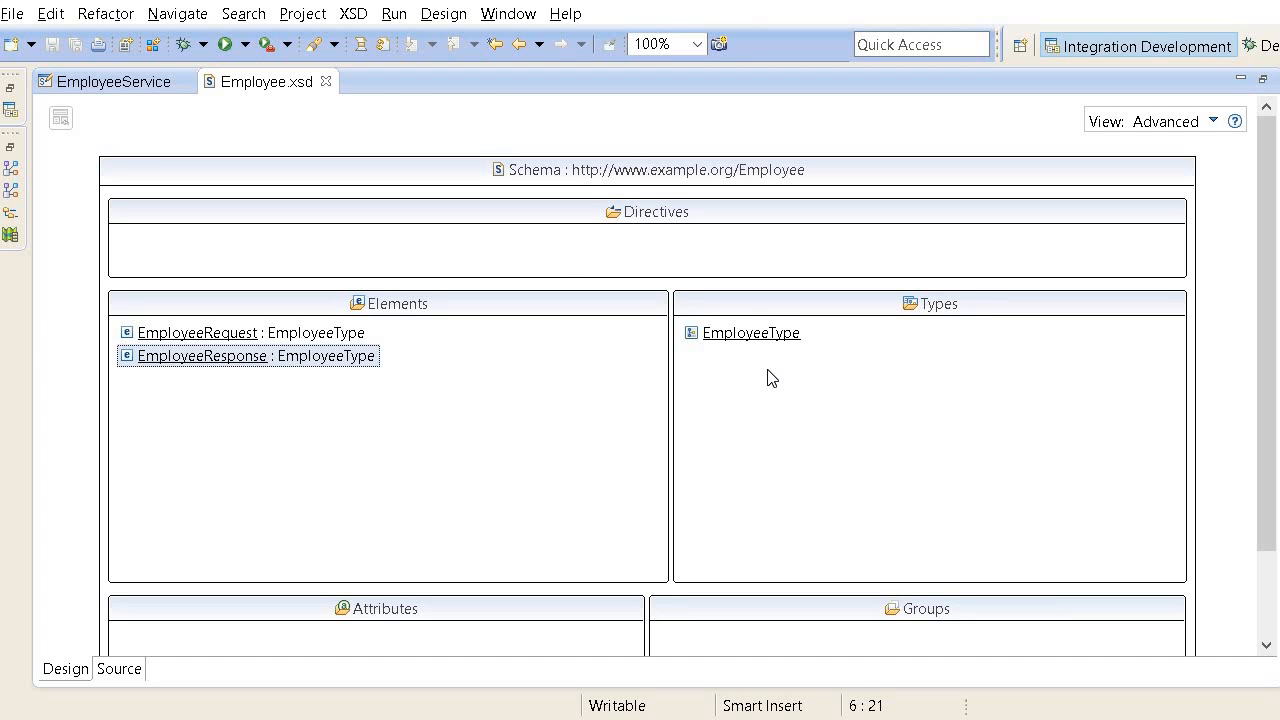
mouse_move(764, 404)
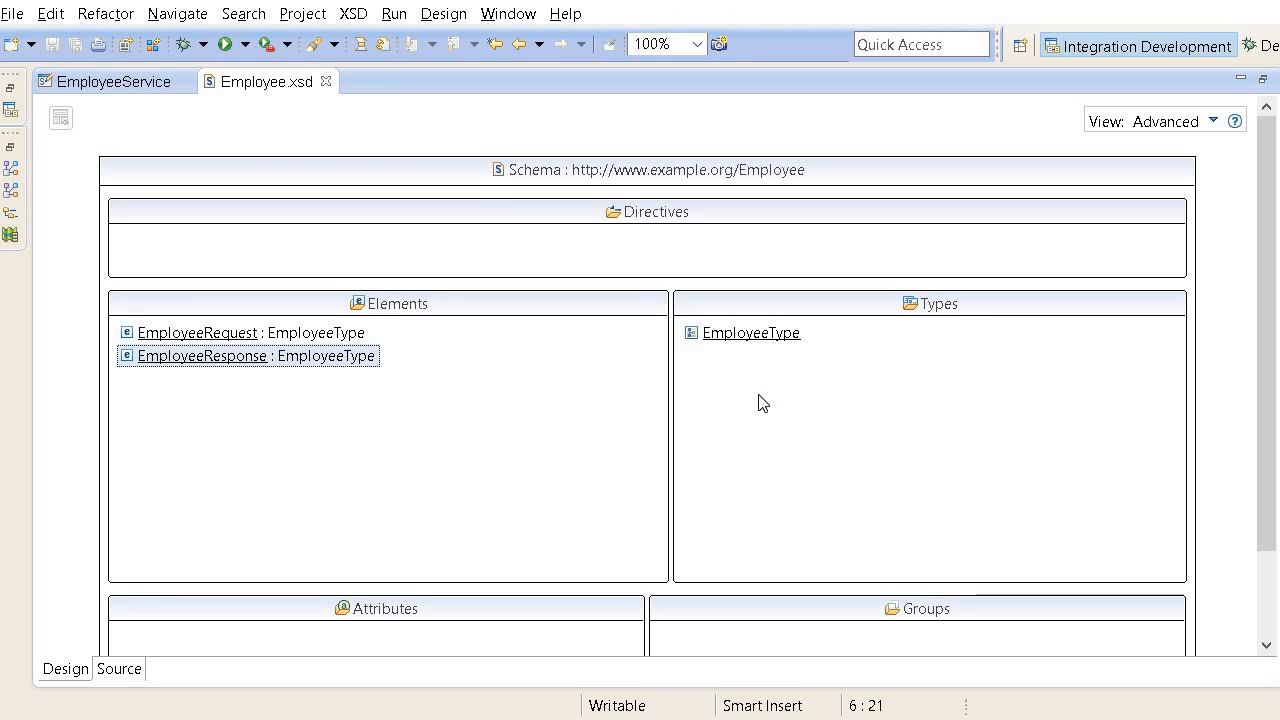
mouse_move(692, 400)
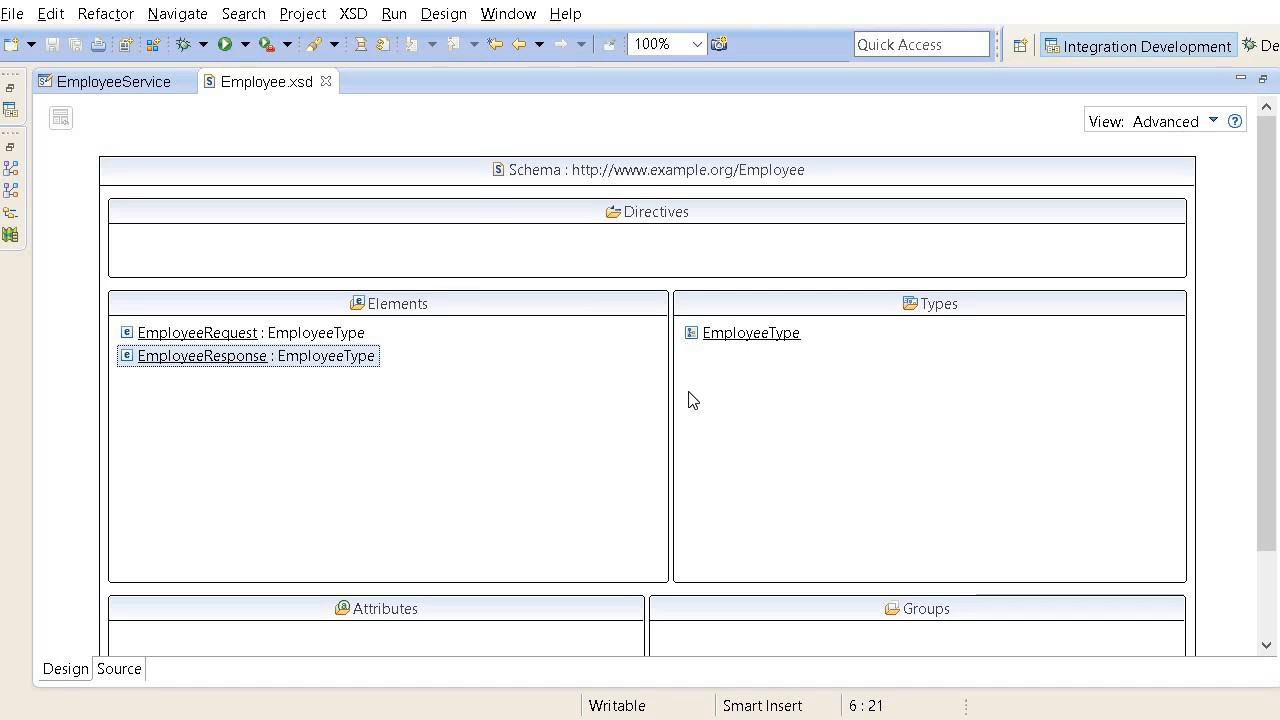
mouse_move(470, 418)
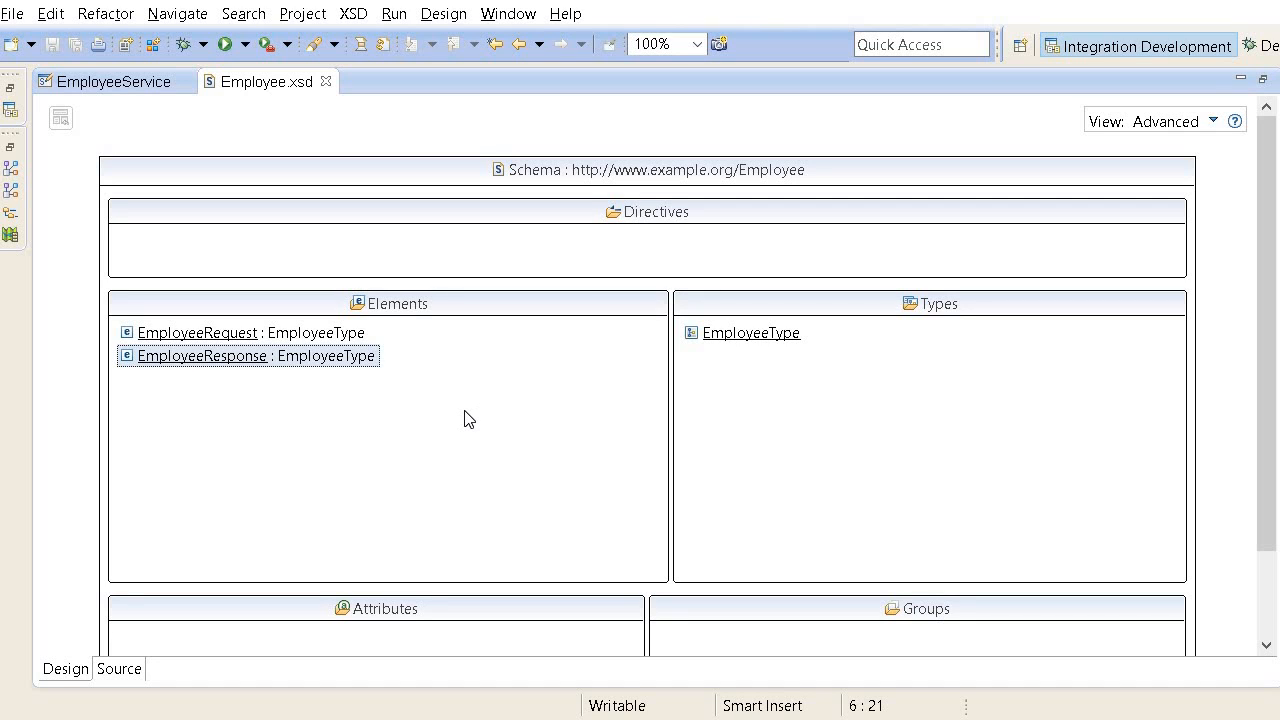
mouse_move(772, 368)
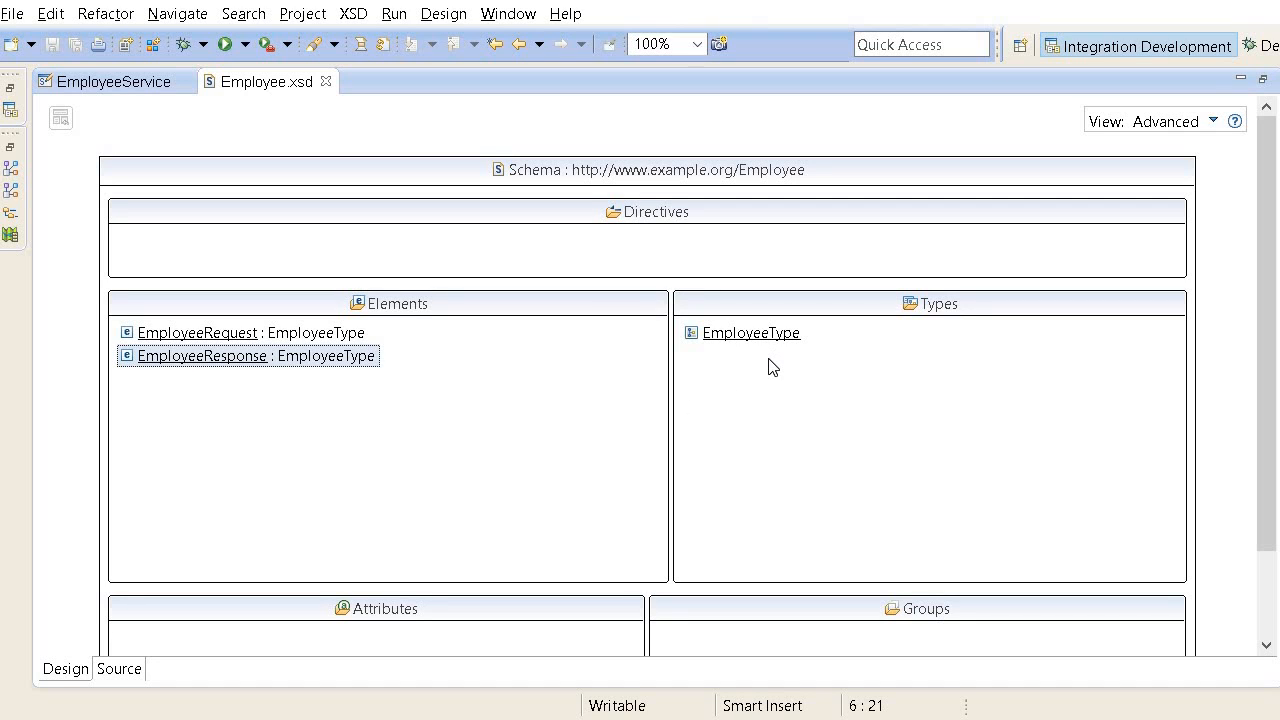
mouse_move(292, 344)
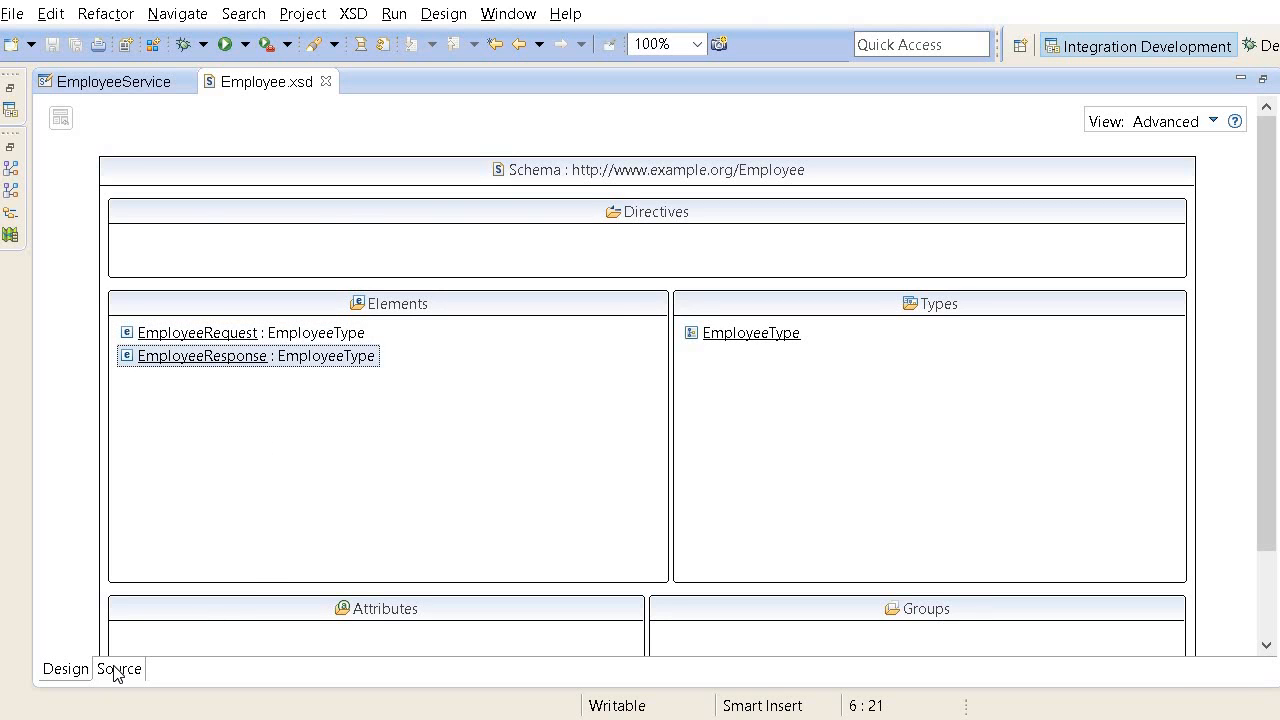
Step: Review the schema source declaring both elements as tns:EmployeeType, then return to the EmployeeService description
left_click(118, 668)
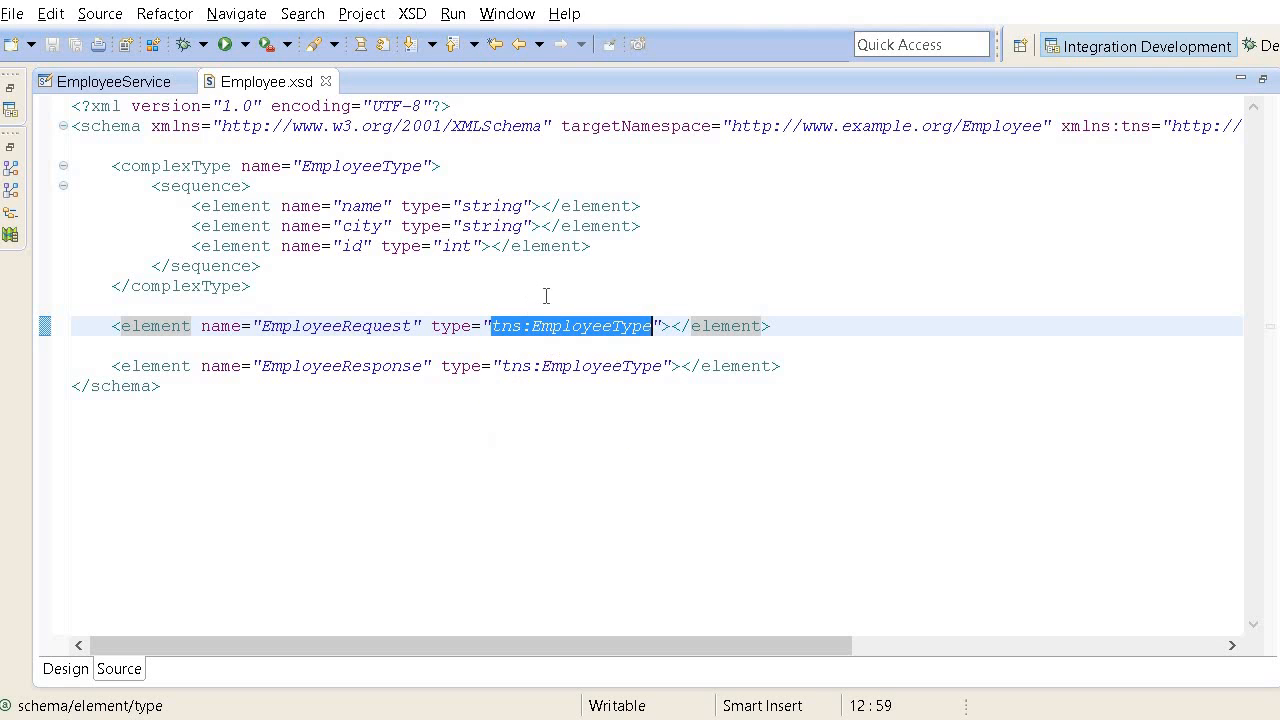
double_click(636, 126)
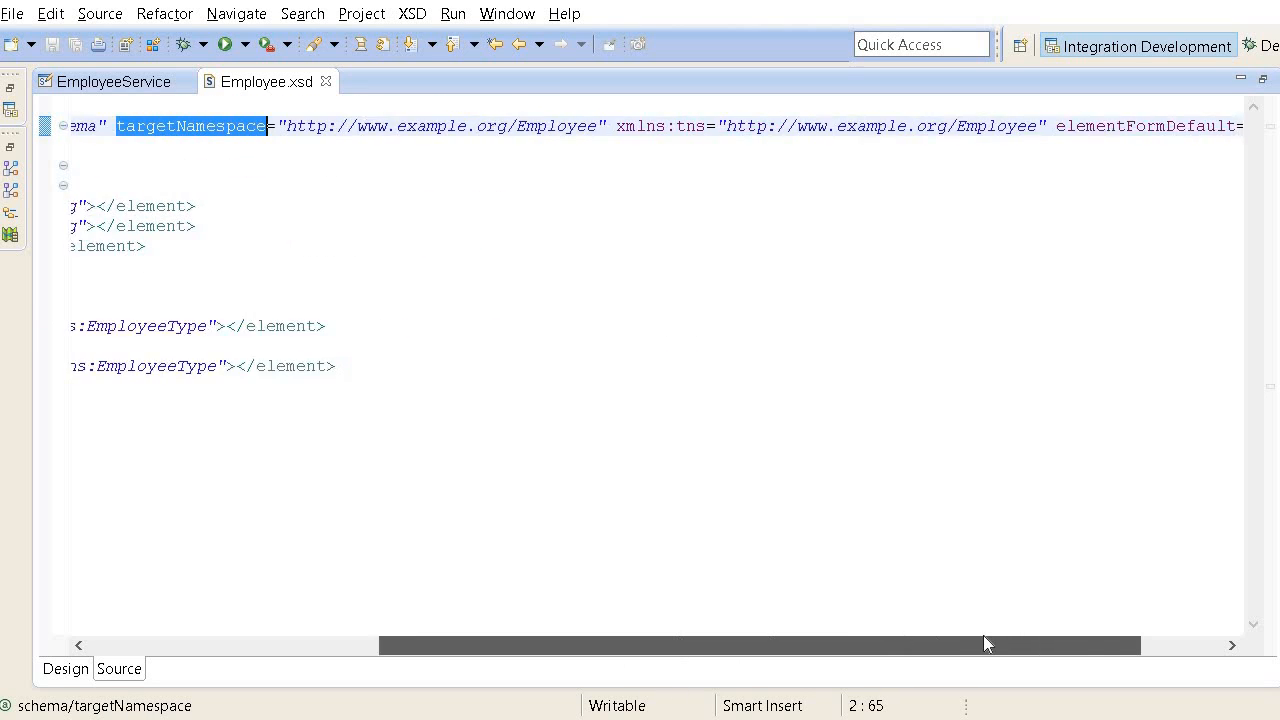
scroll("left", 3)
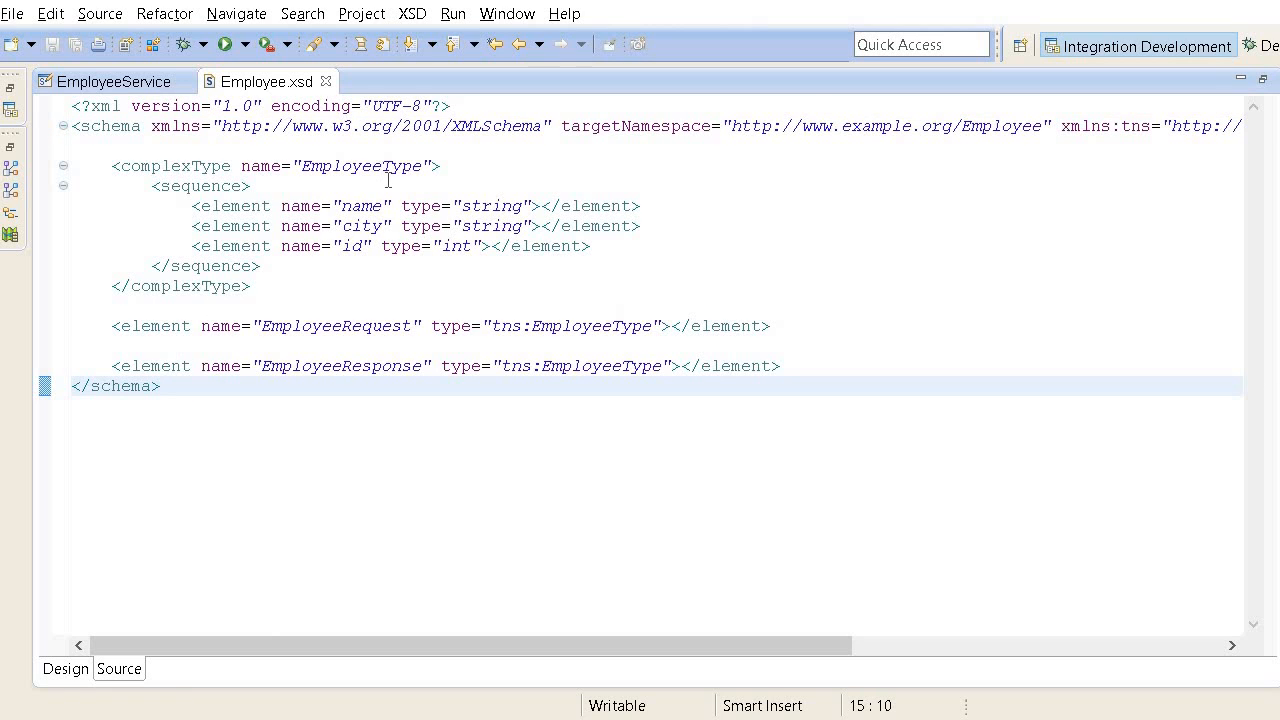
mouse_move(332, 198)
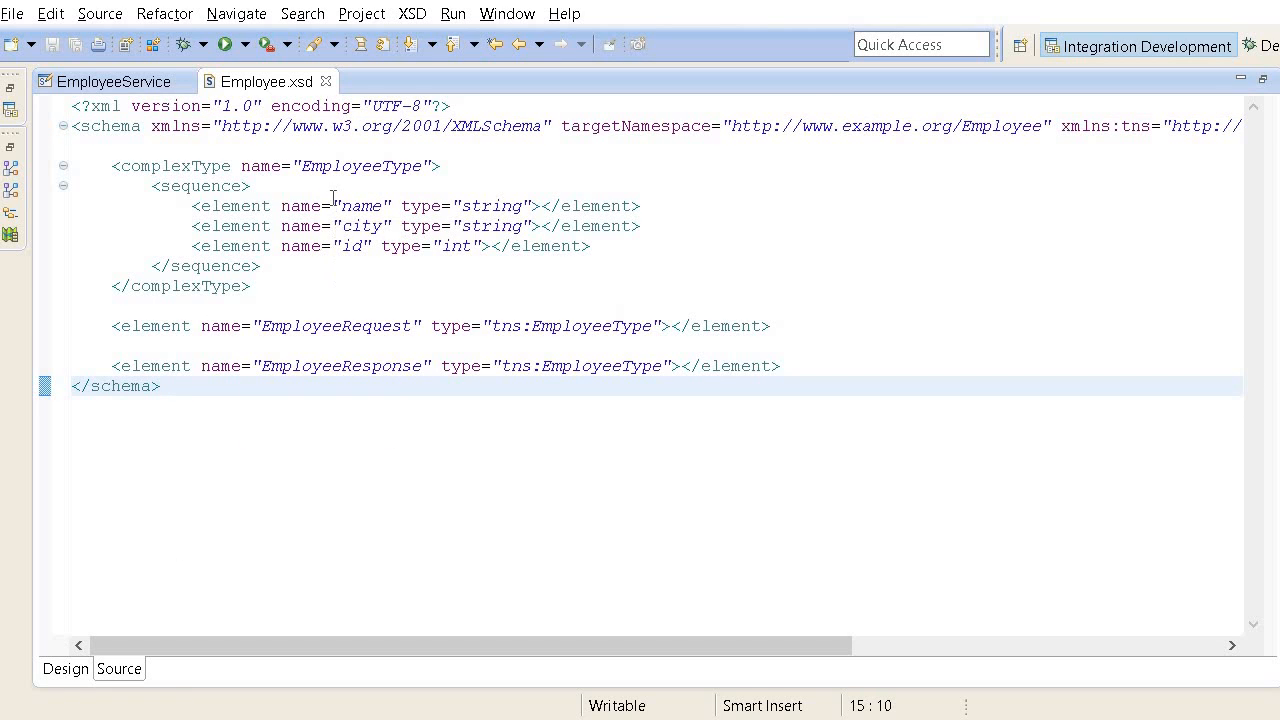
left_click(112, 80)
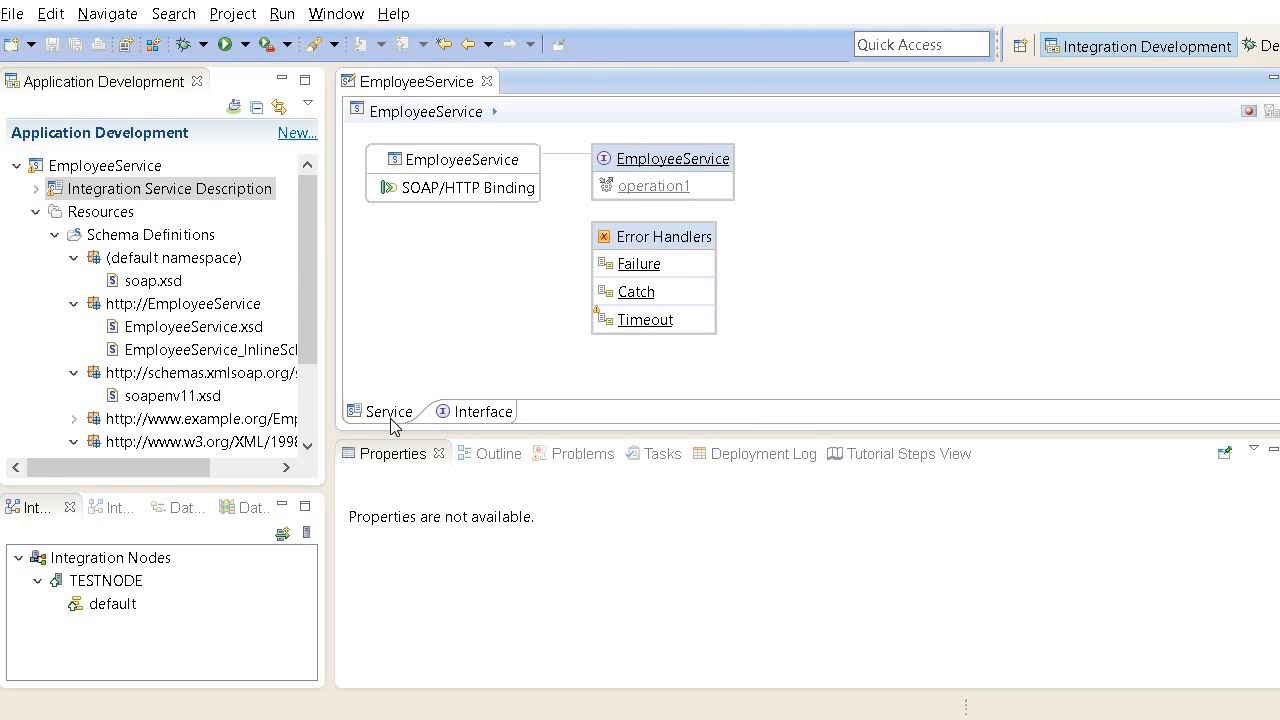
Step: Rename operation1 to getEmployeeDetails and set its input type to EmployeeRequest
left_click(484, 412)
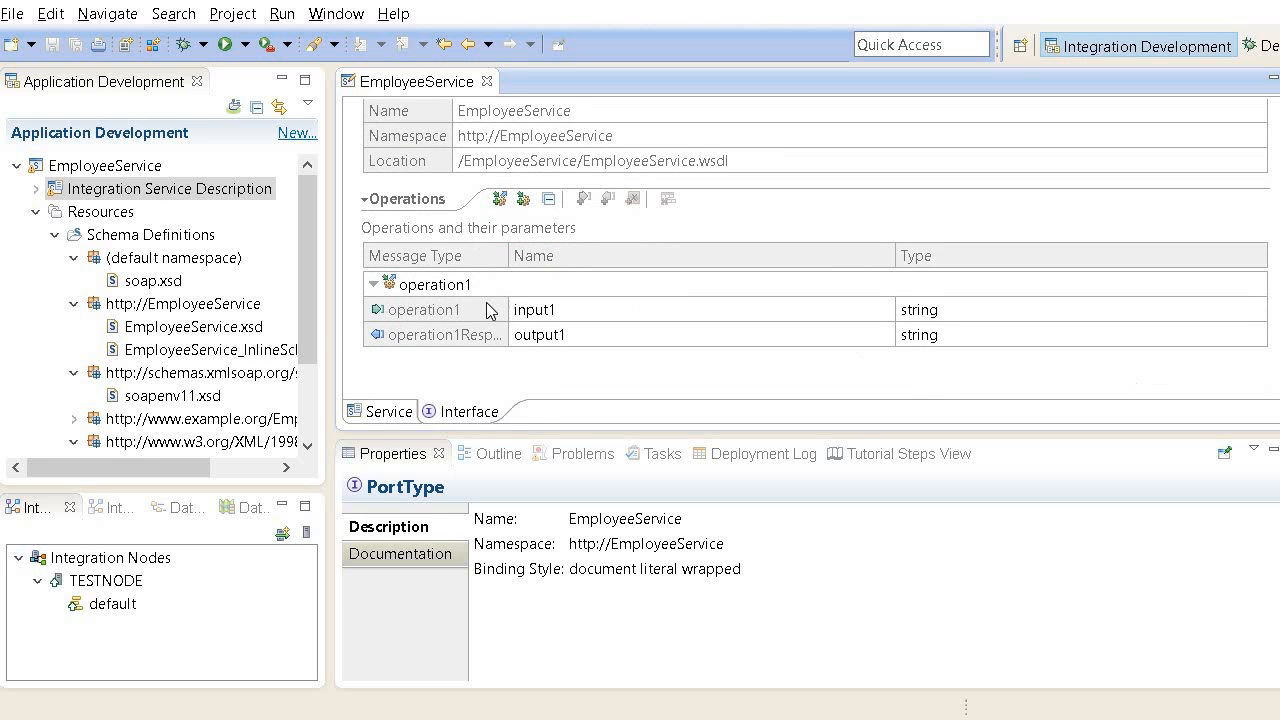
left_click(434, 284)
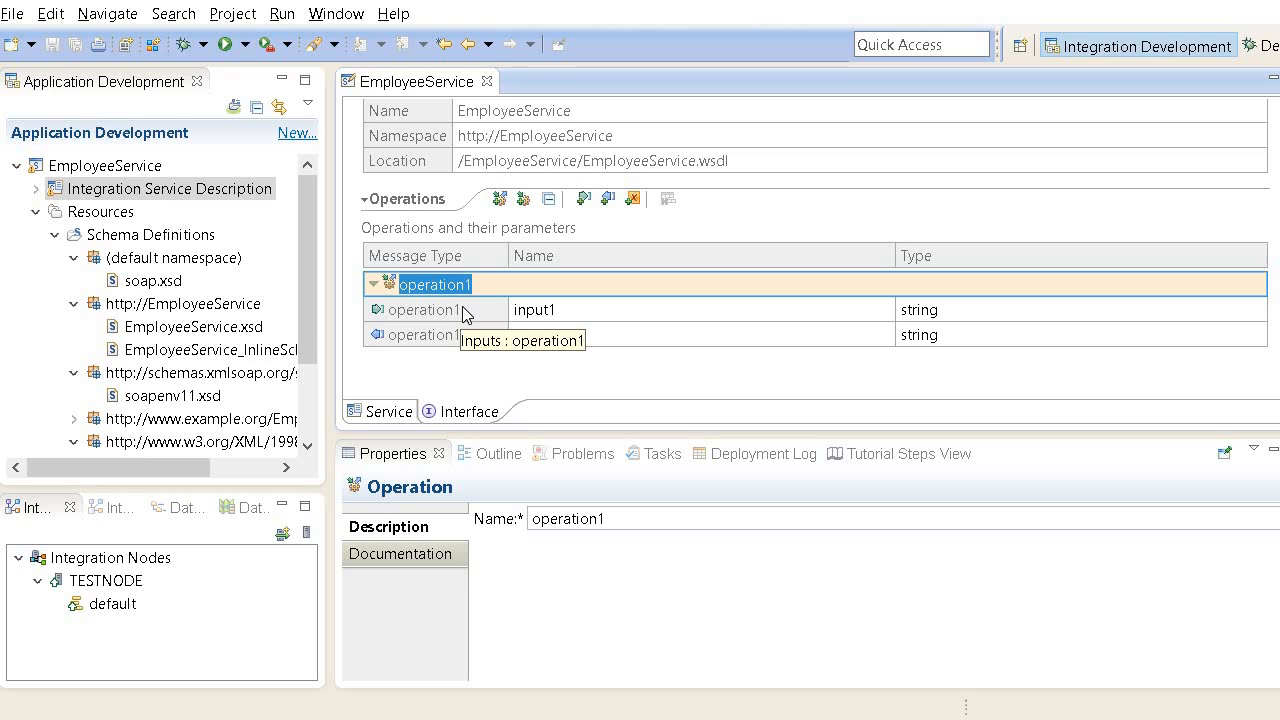
type("getEmployeeDetails")
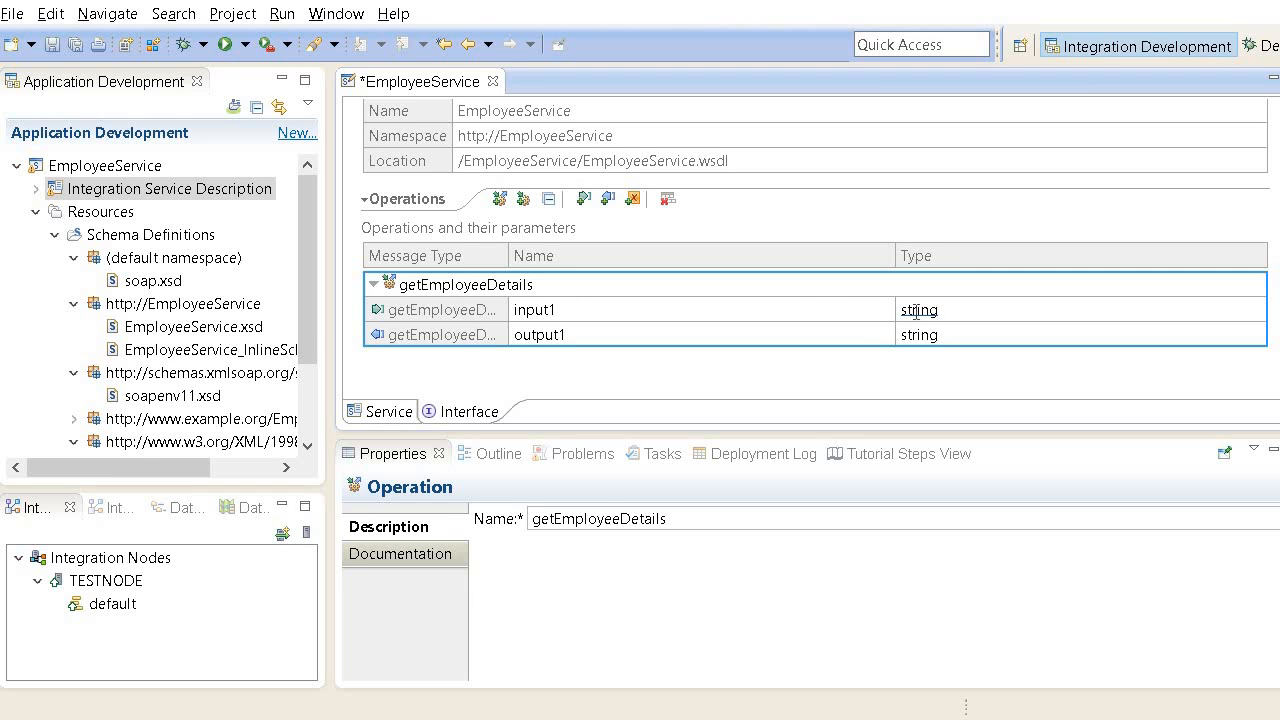
left_click(916, 308)
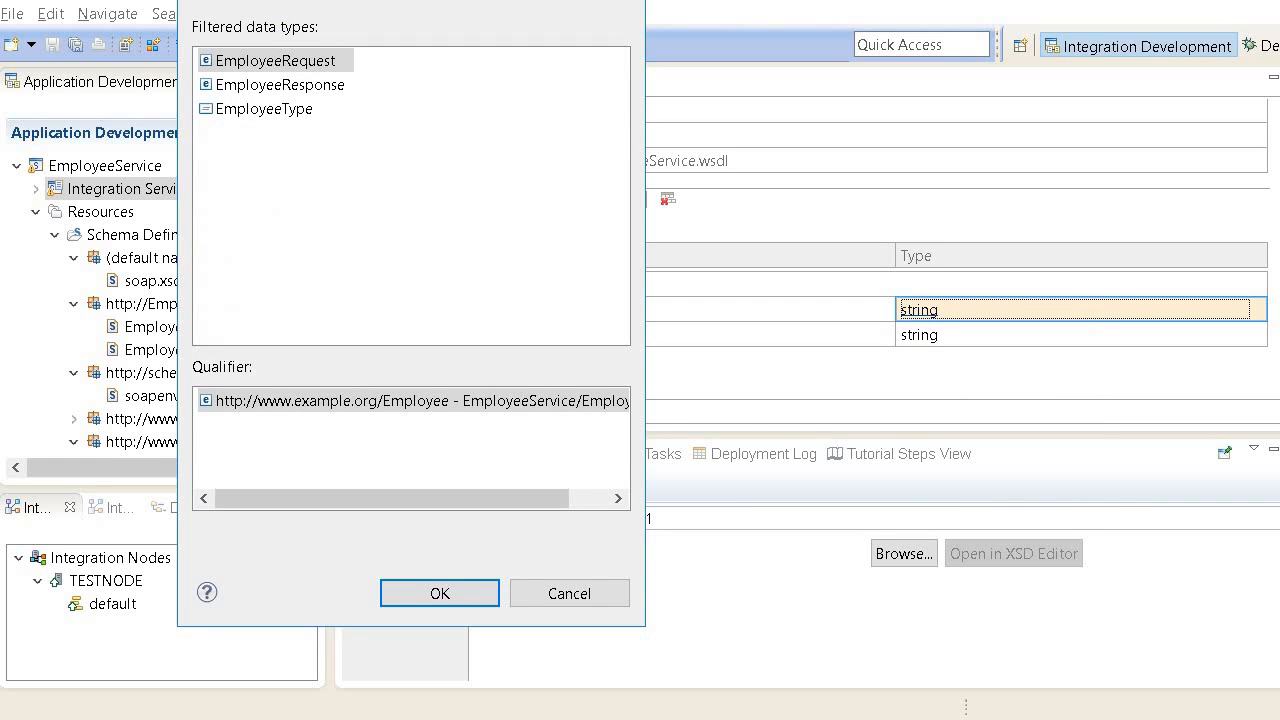
left_click(264, 108)
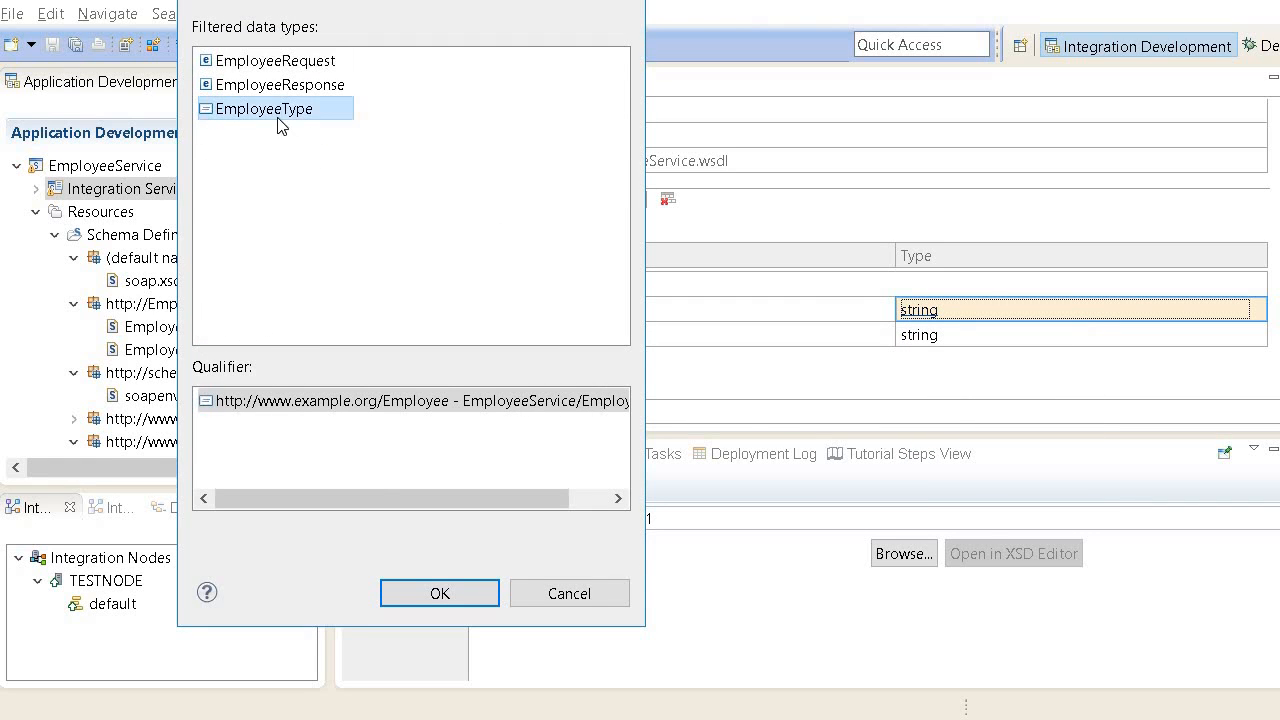
left_click(440, 592)
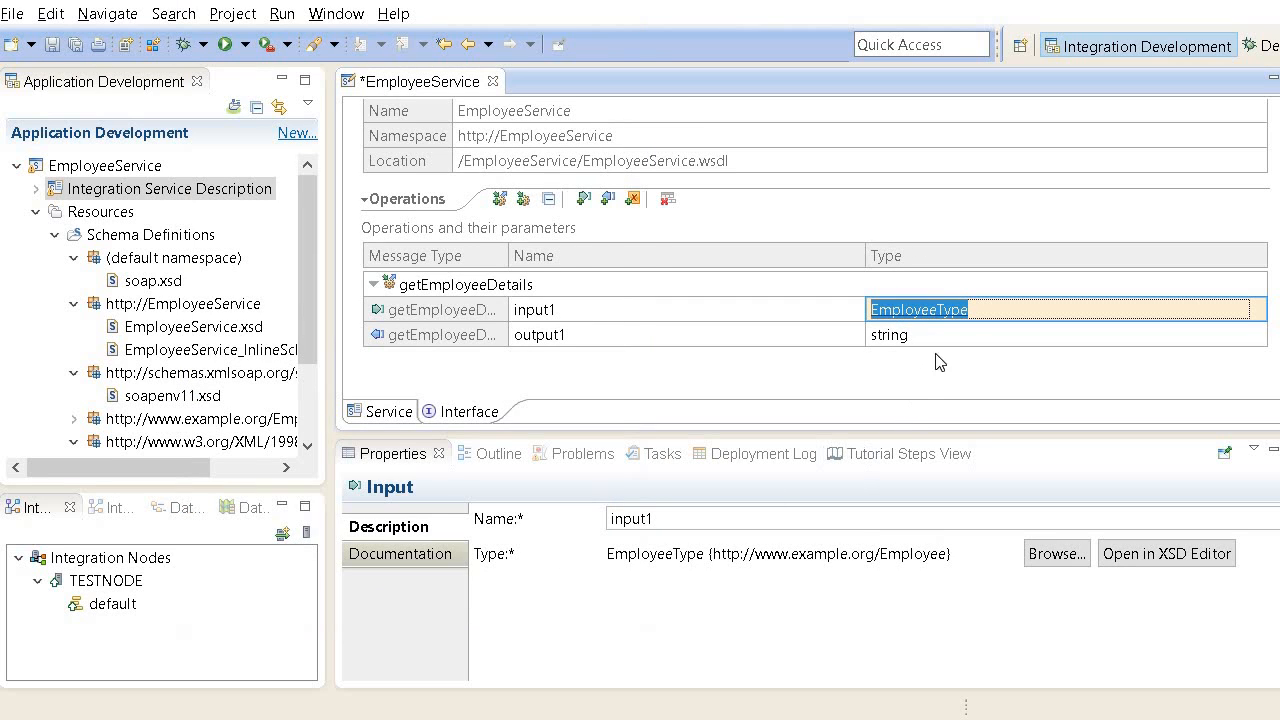
mouse_move(844, 362)
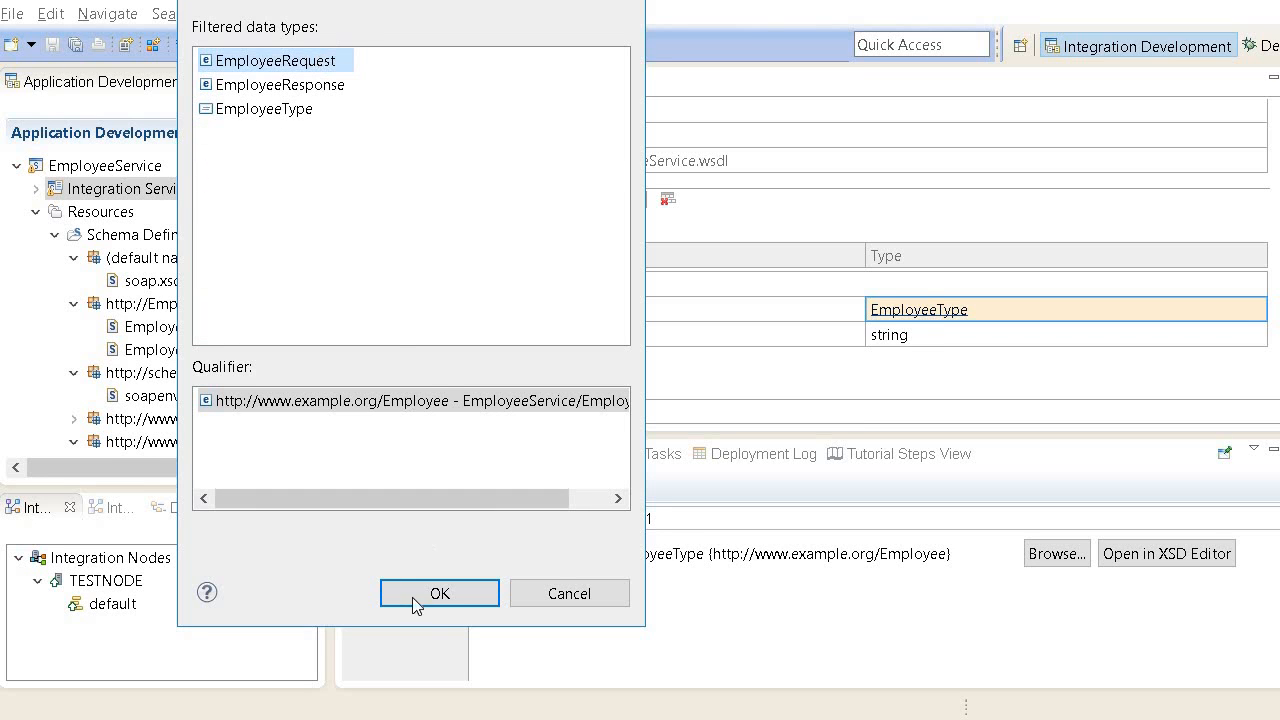
left_click(440, 592)
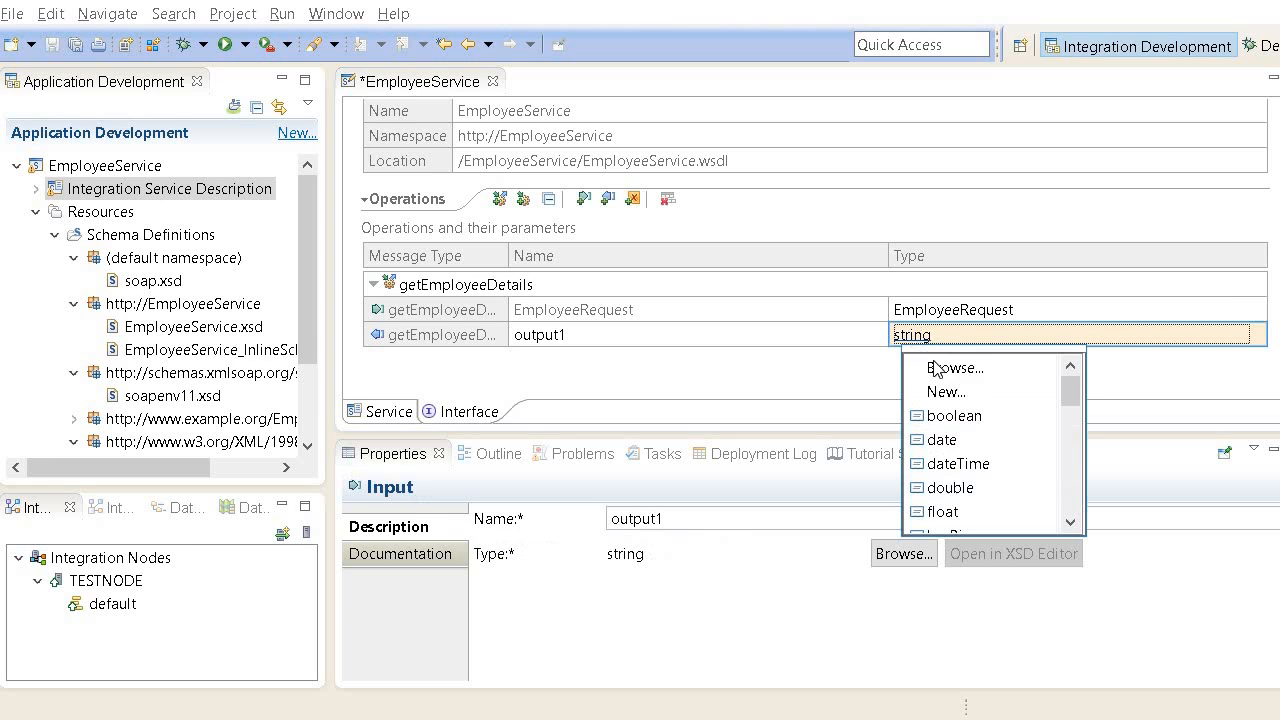
Step: Set getEmployeeDetails' output type to EmployeeResponse
left_click(956, 368)
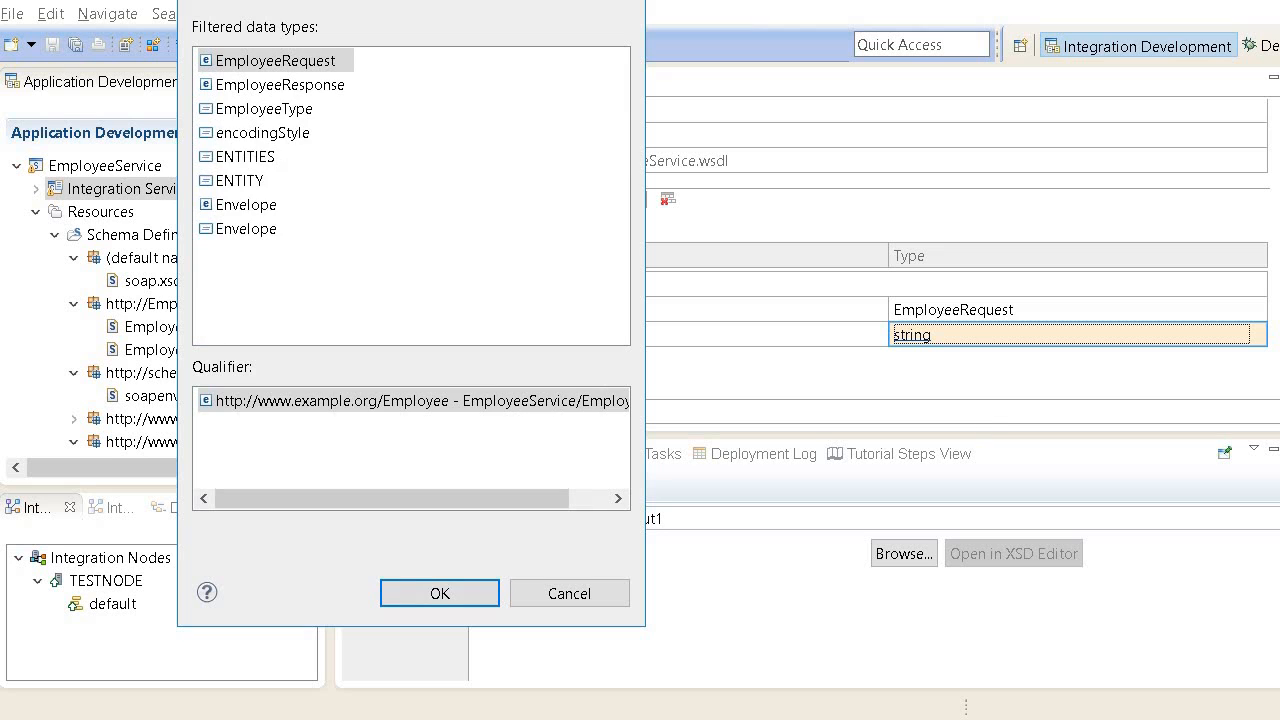
type("Employee")
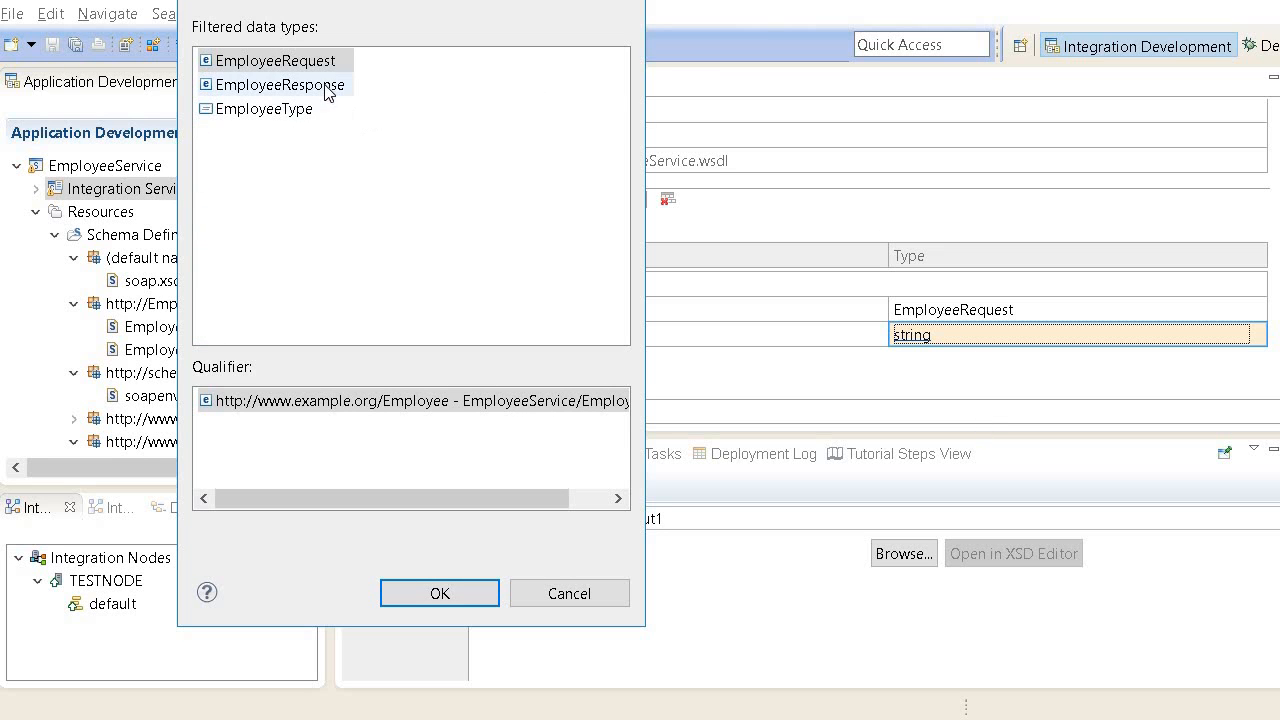
left_click(440, 592)
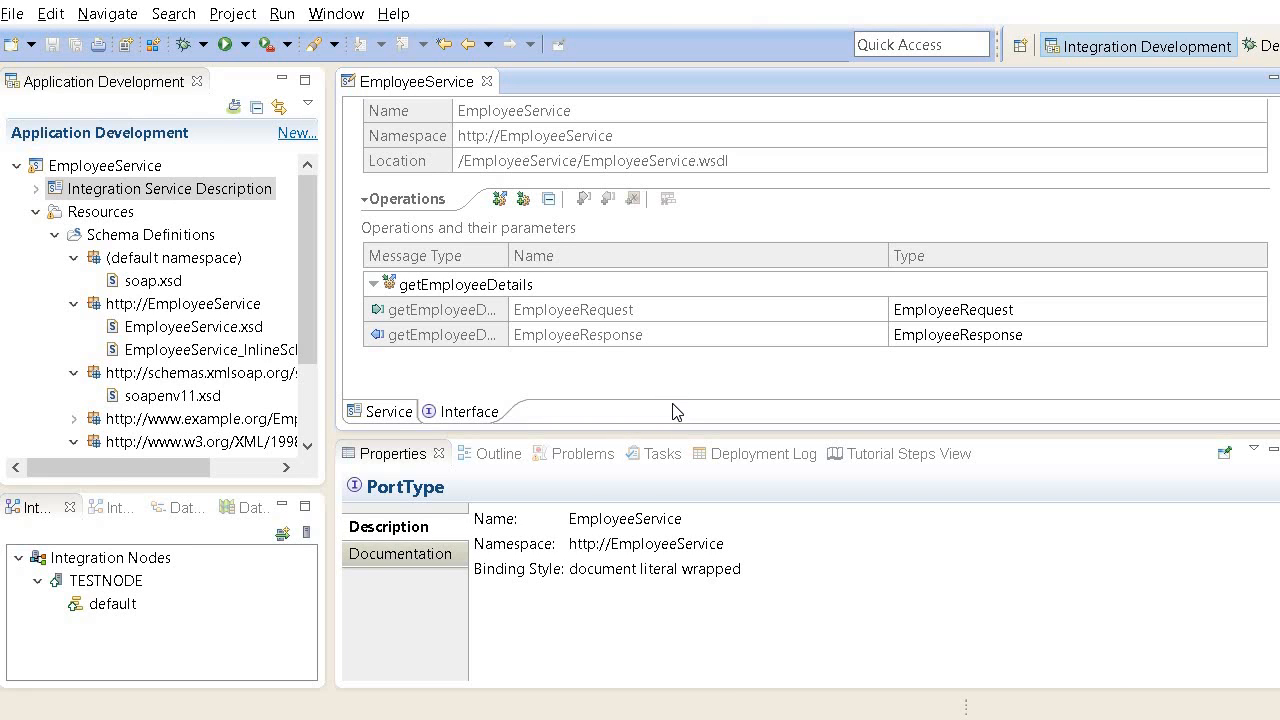
mouse_move(690, 408)
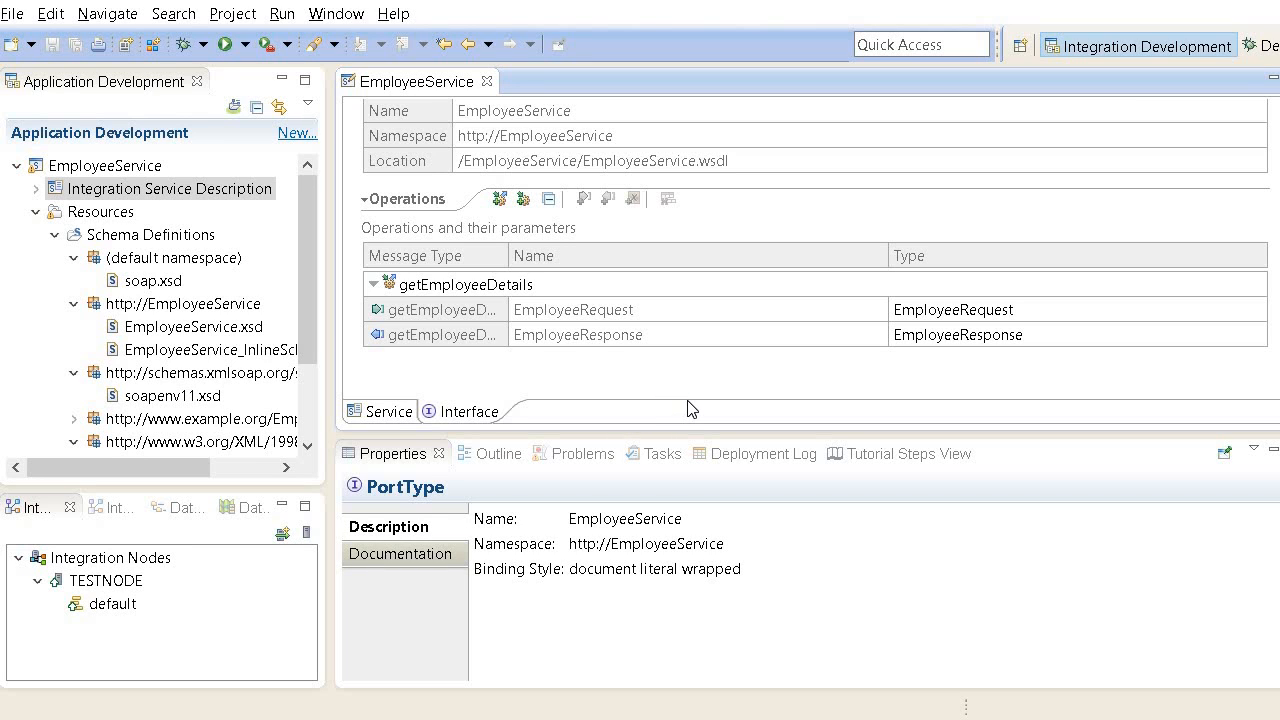
mouse_move(488, 388)
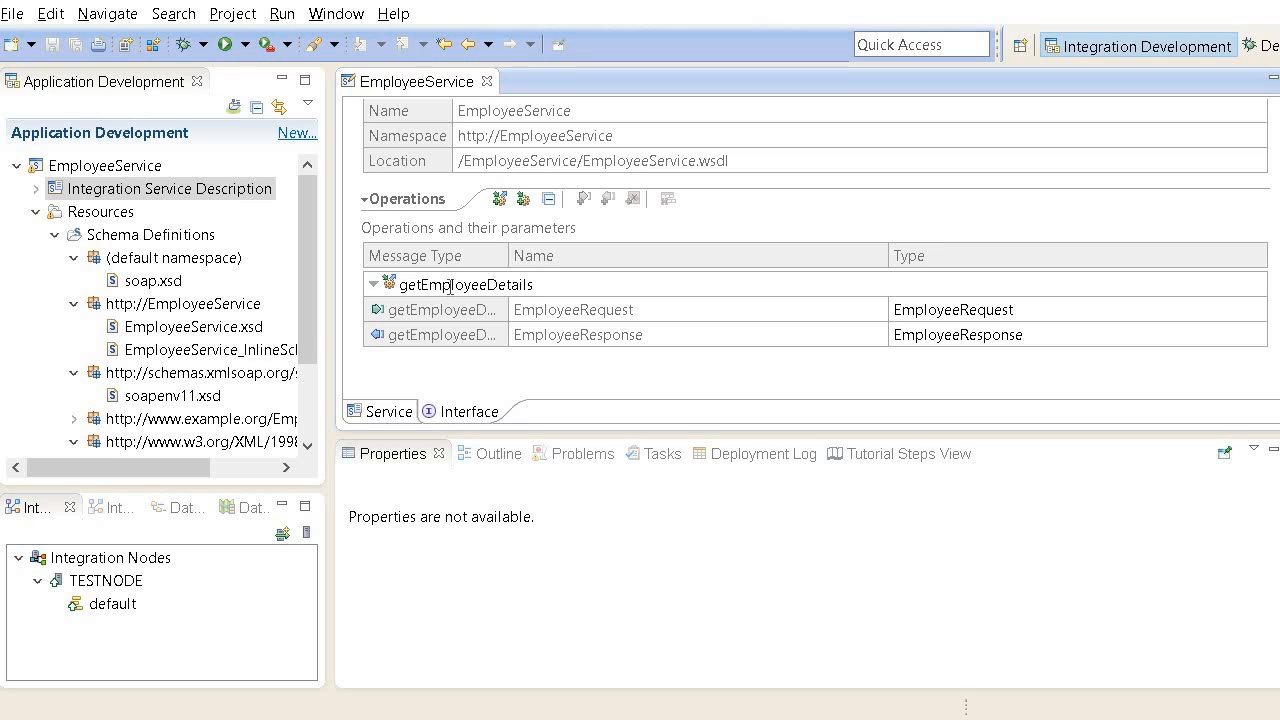
left_click(464, 284)
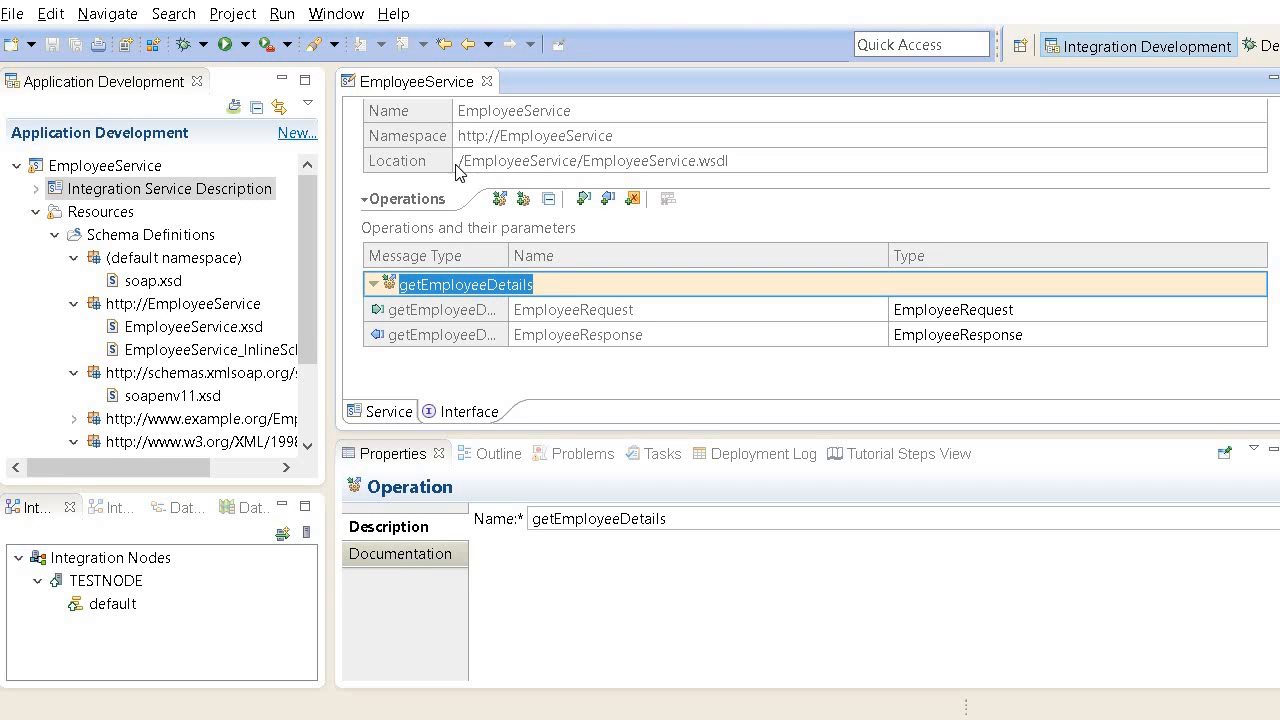
mouse_move(548, 252)
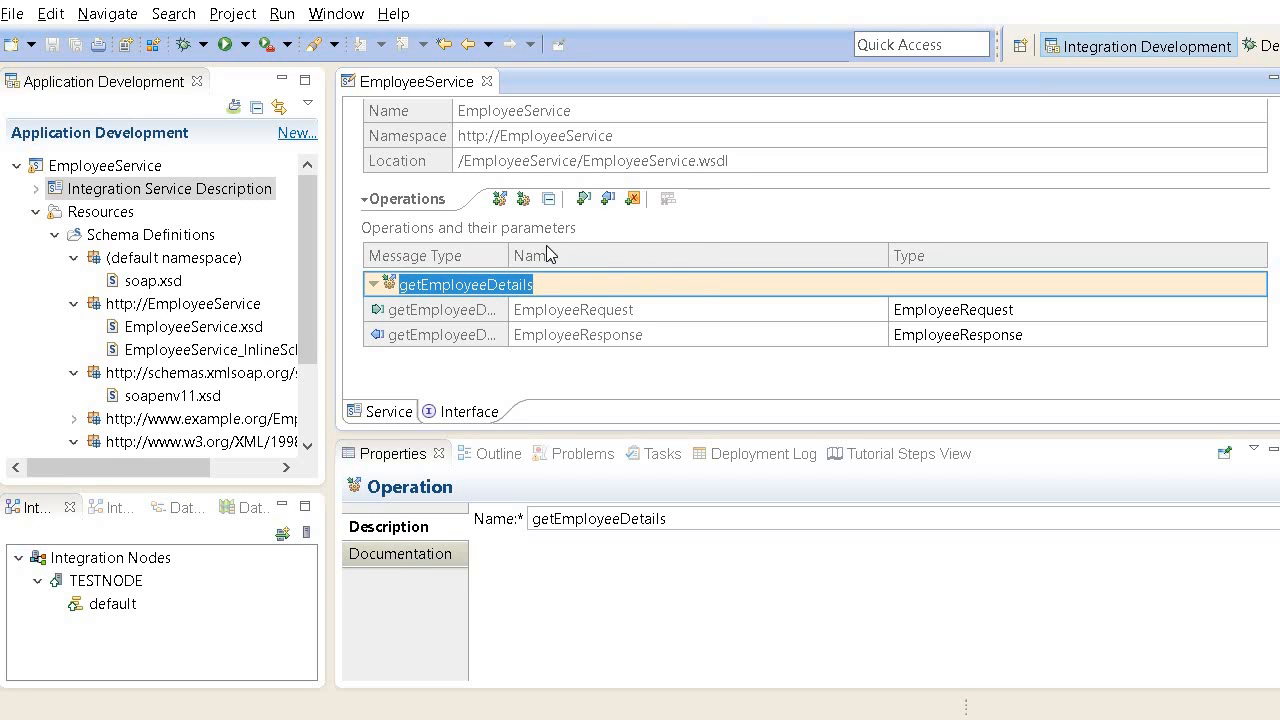
mouse_move(658, 250)
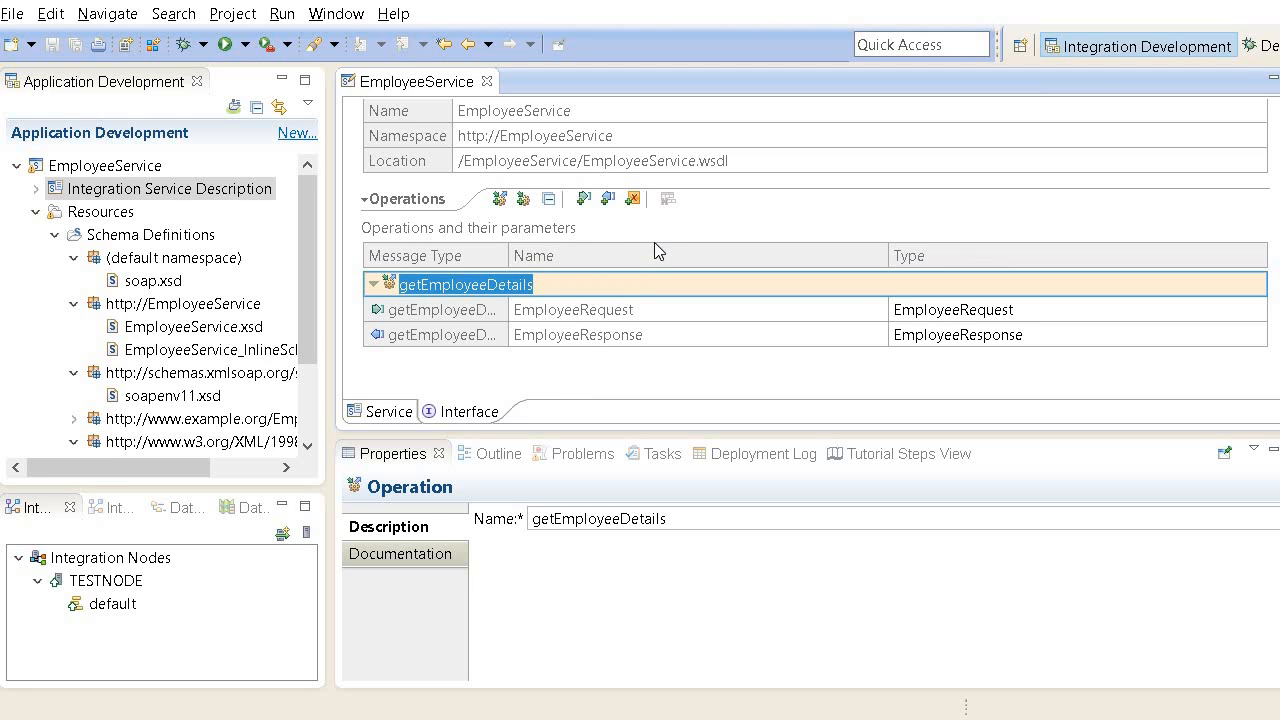
mouse_move(632, 198)
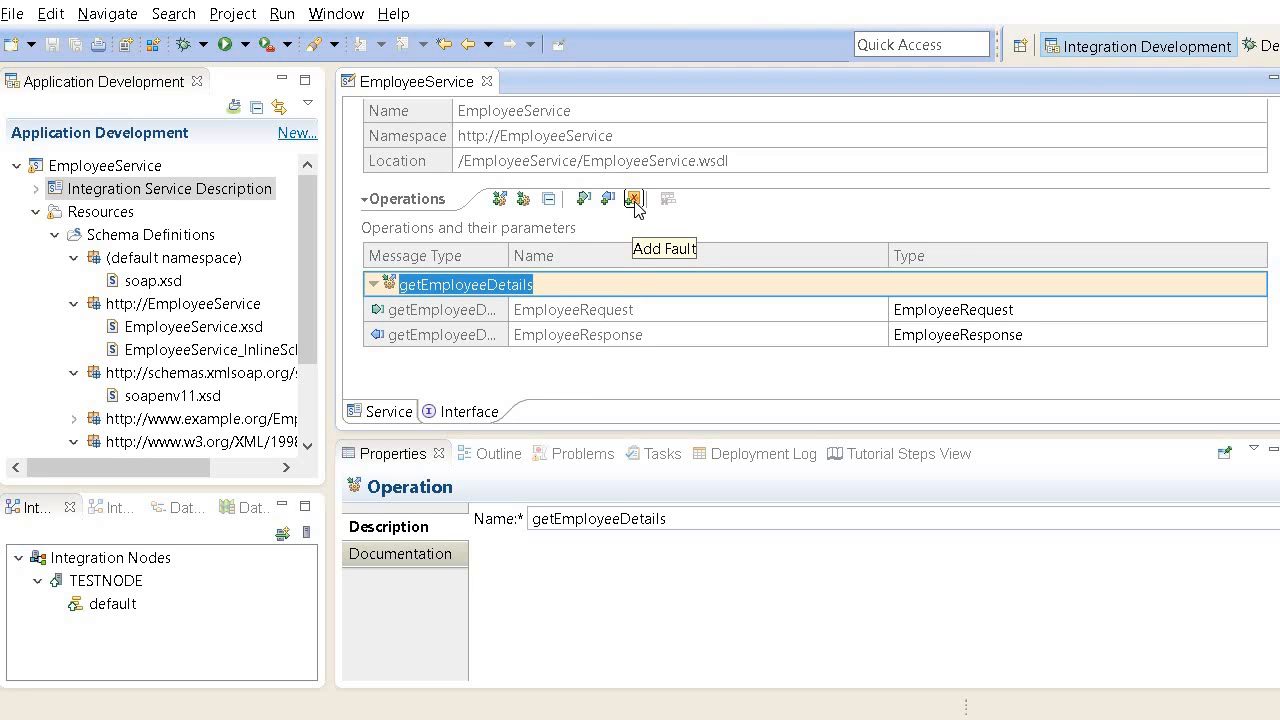
mouse_move(500, 198)
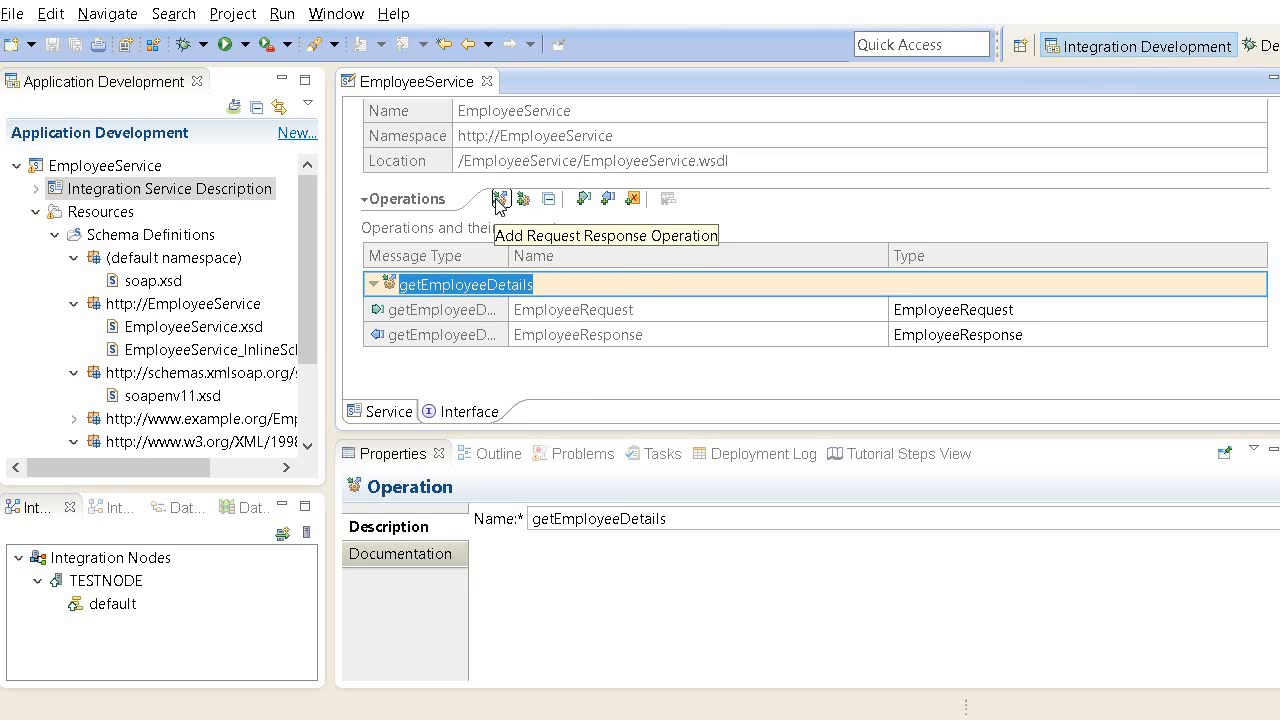
mouse_move(524, 198)
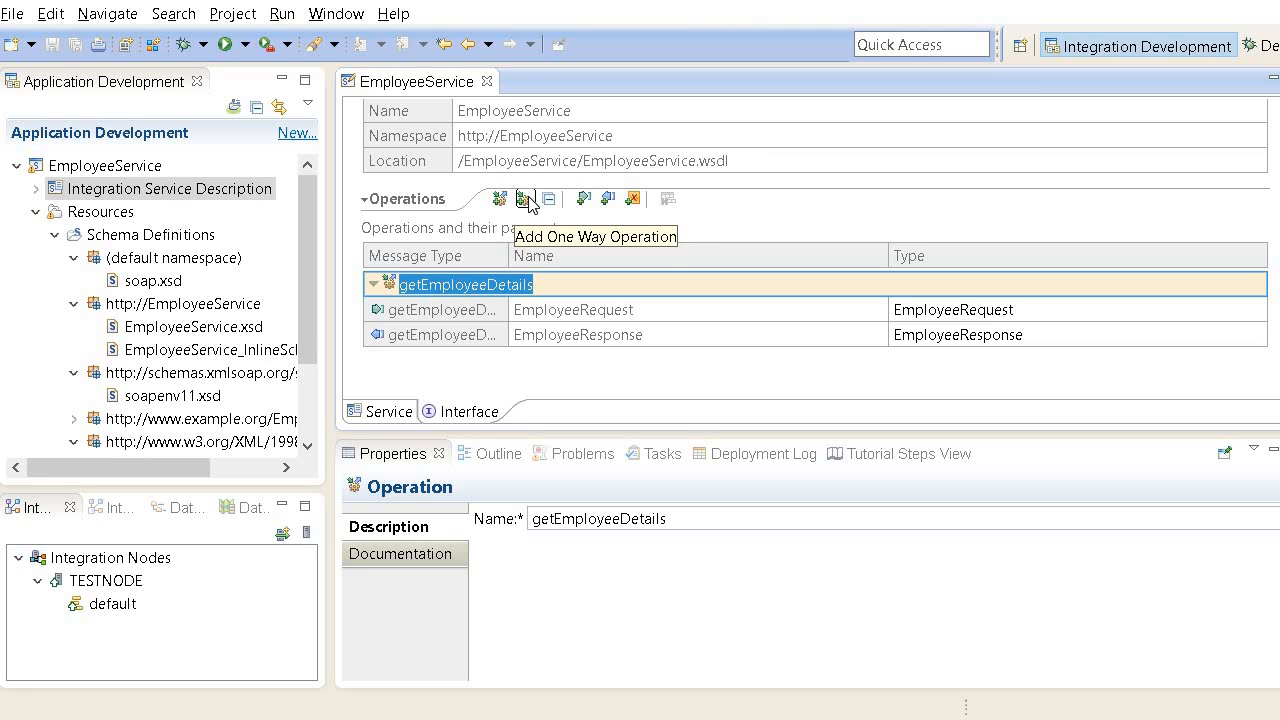
mouse_move(550, 198)
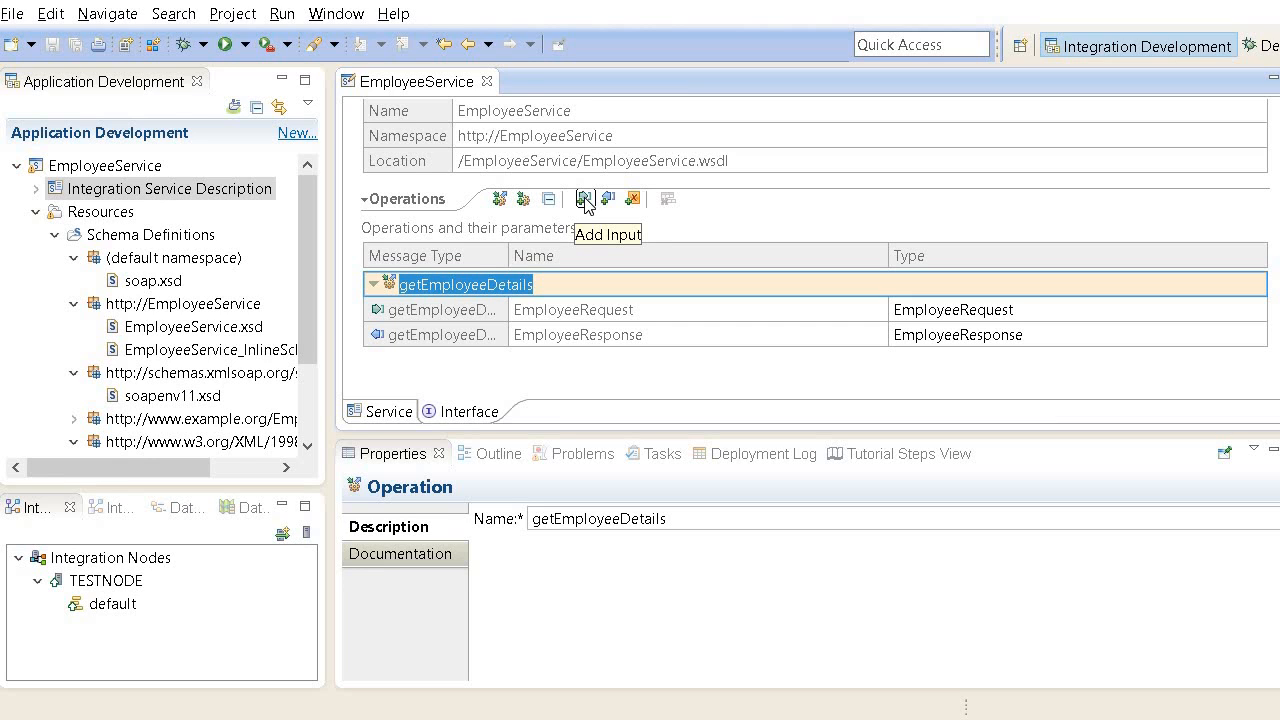
mouse_move(608, 200)
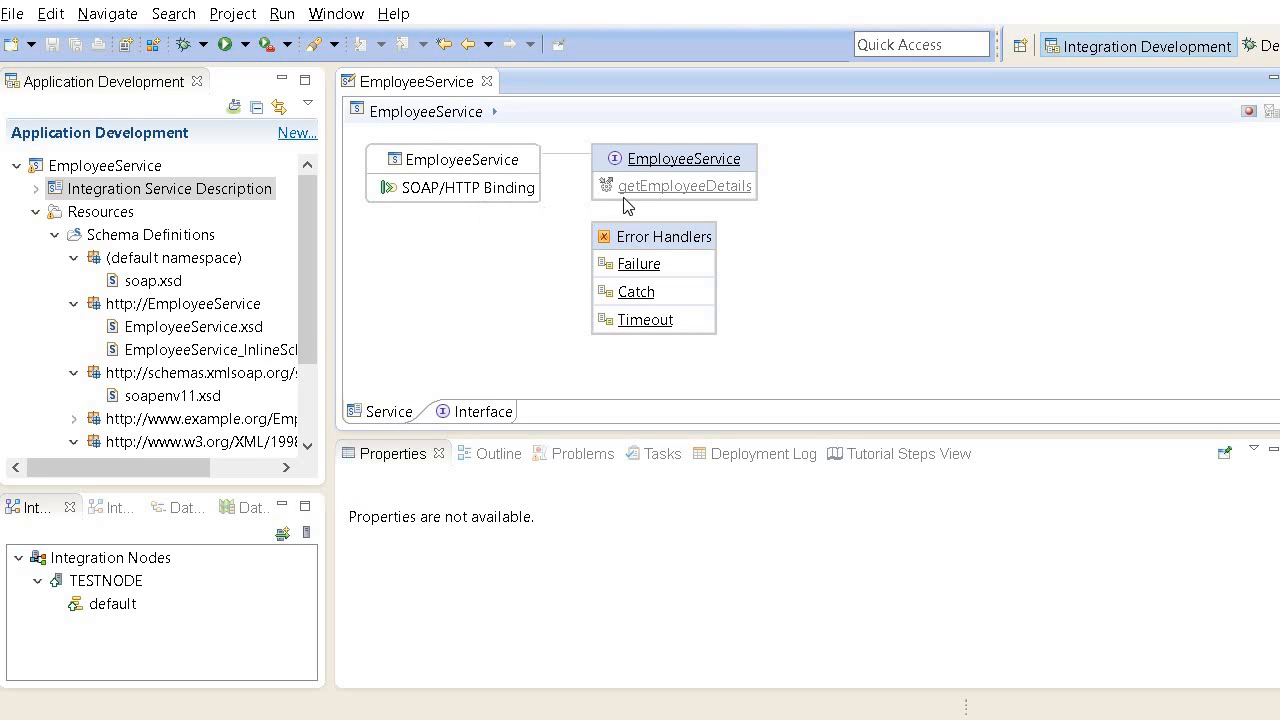
mouse_move(688, 198)
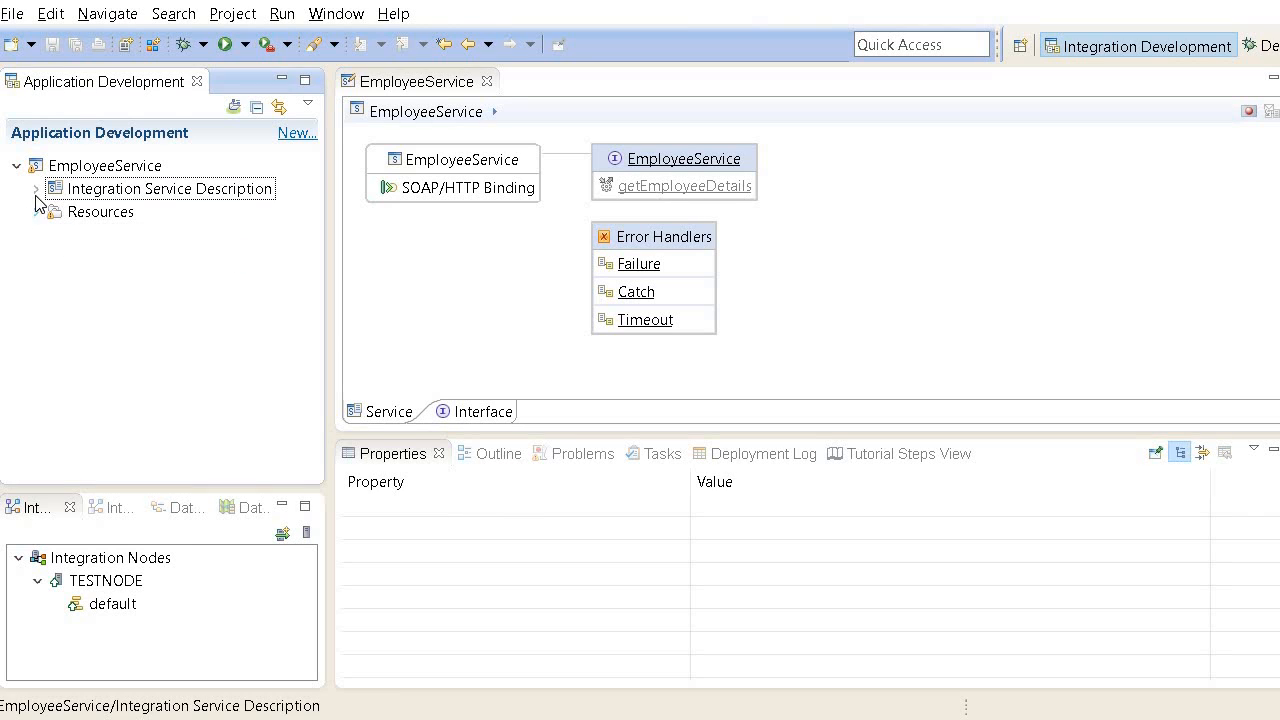
Step: Navigate from the service's getEmployeeDetails operation to its generated Request_Response subflow for editing
left_click(36, 188)
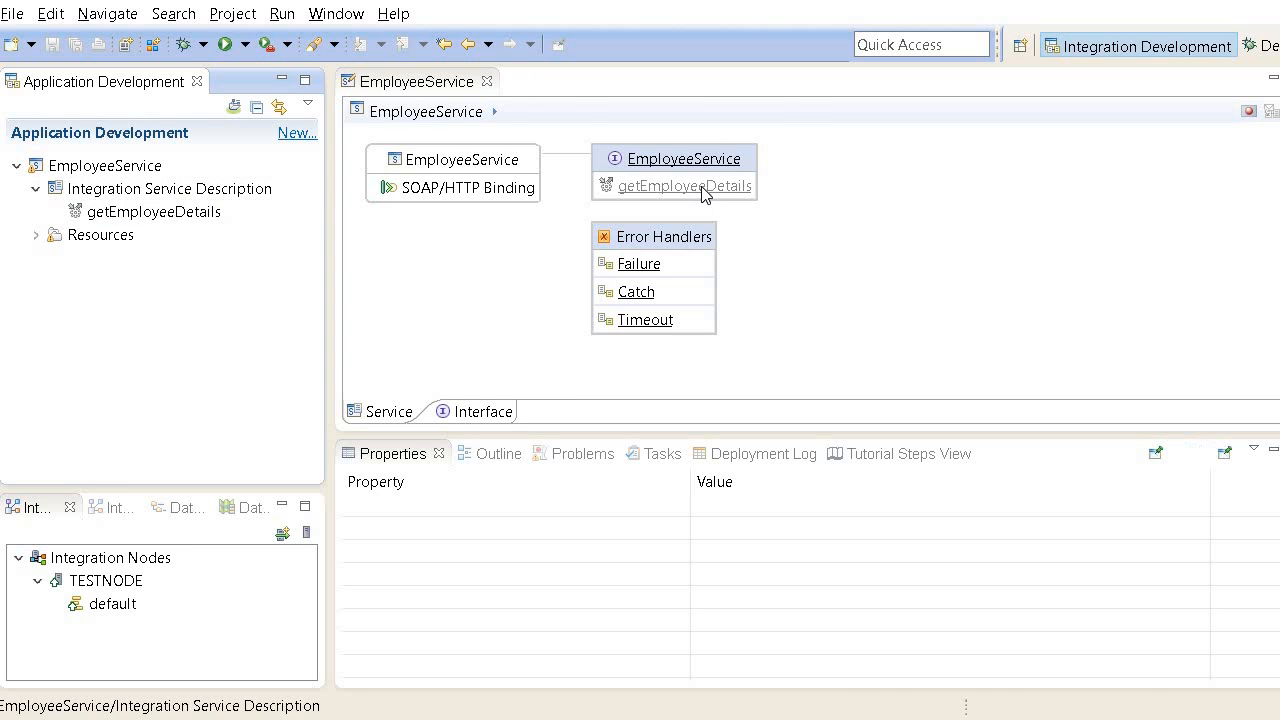
double_click(684, 186)
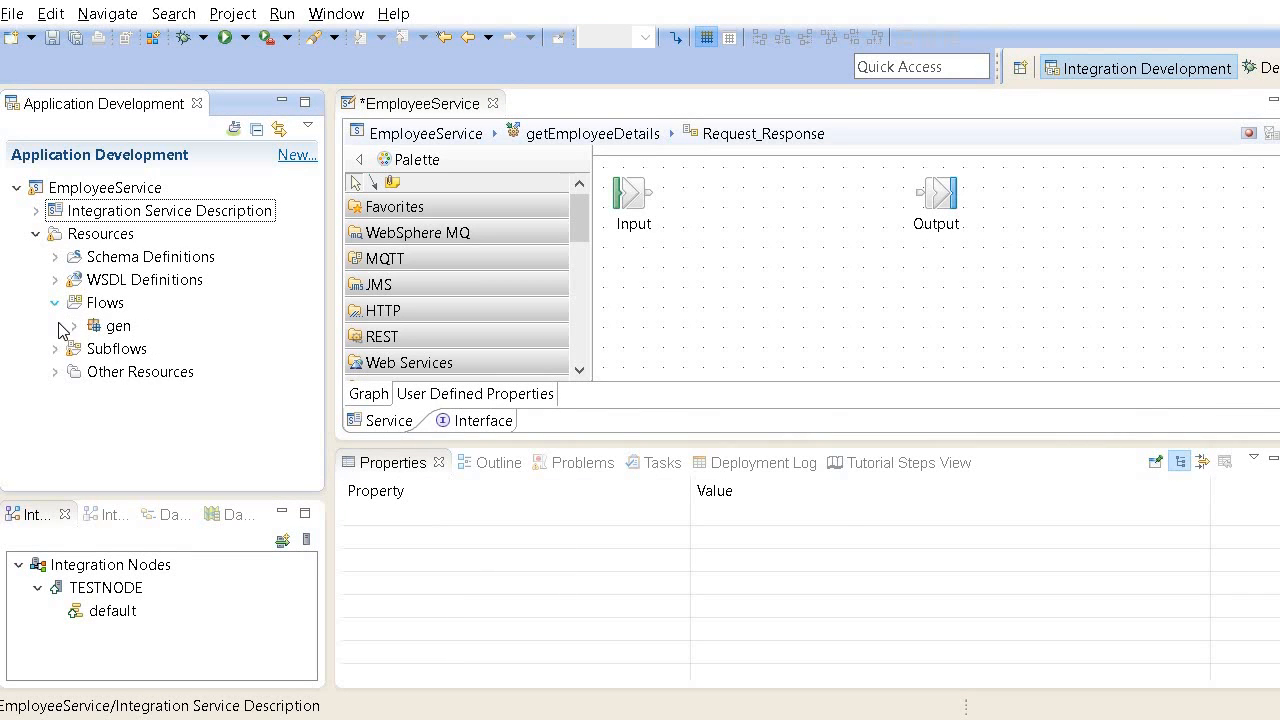
left_click(56, 324)
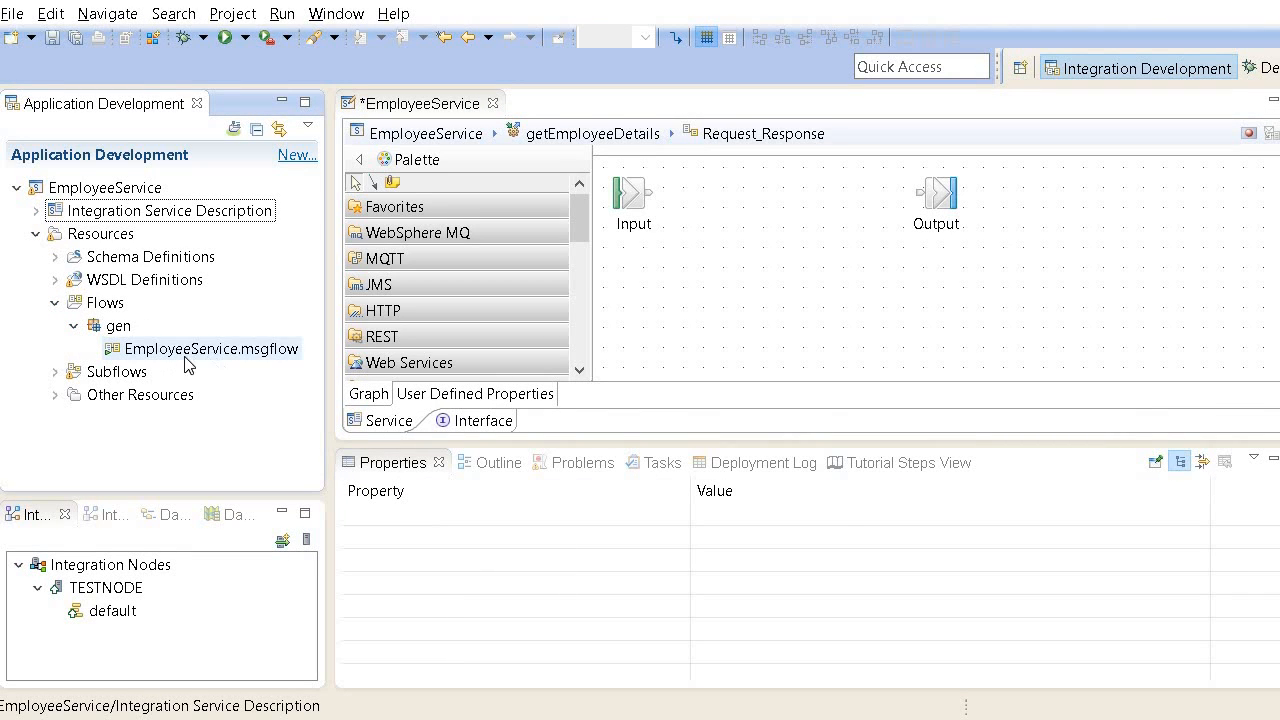
left_click(56, 370)
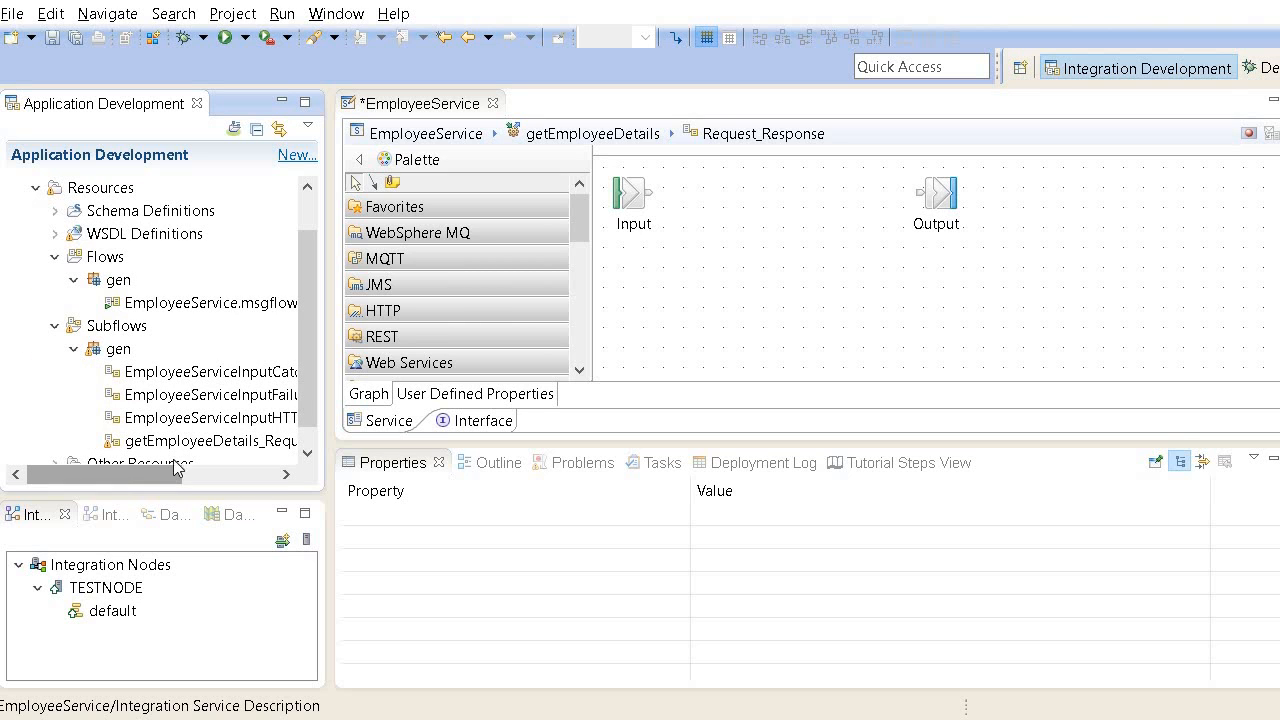
double_click(210, 442)
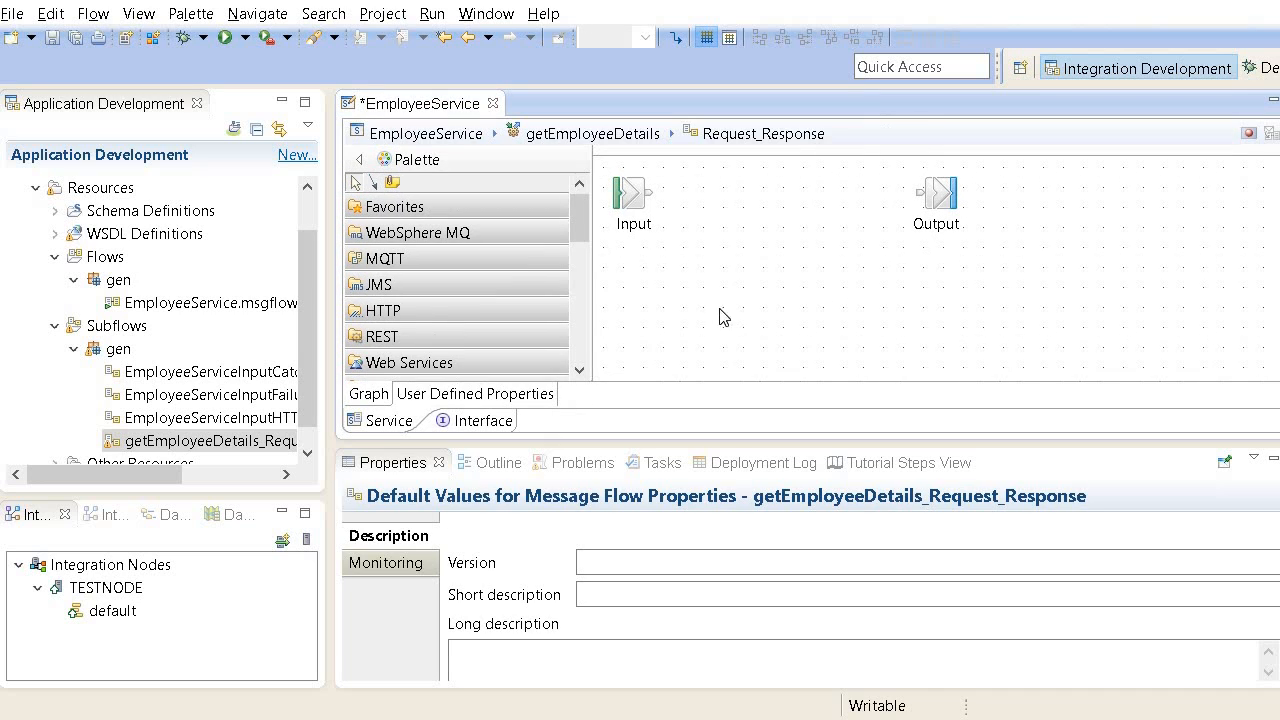
mouse_move(612, 382)
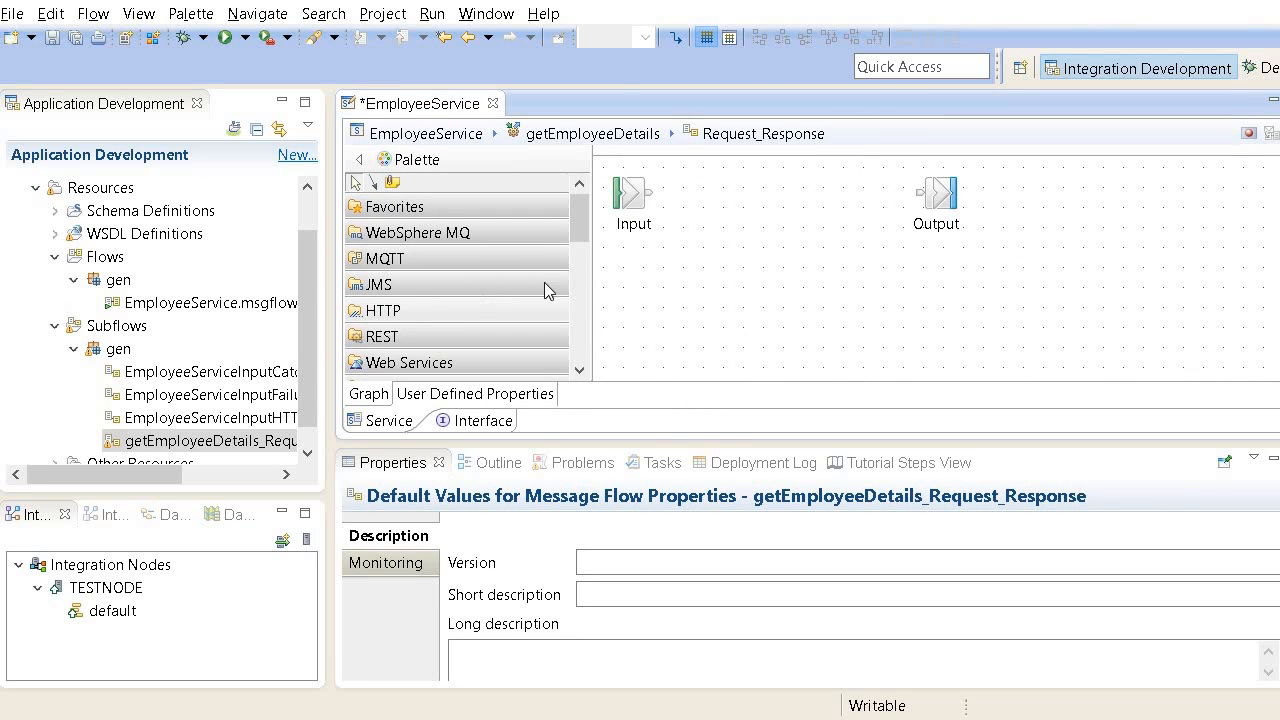
Step: Place a Mapping node in the subflow and wire Input → Mapping → Output
scroll("down", 3)
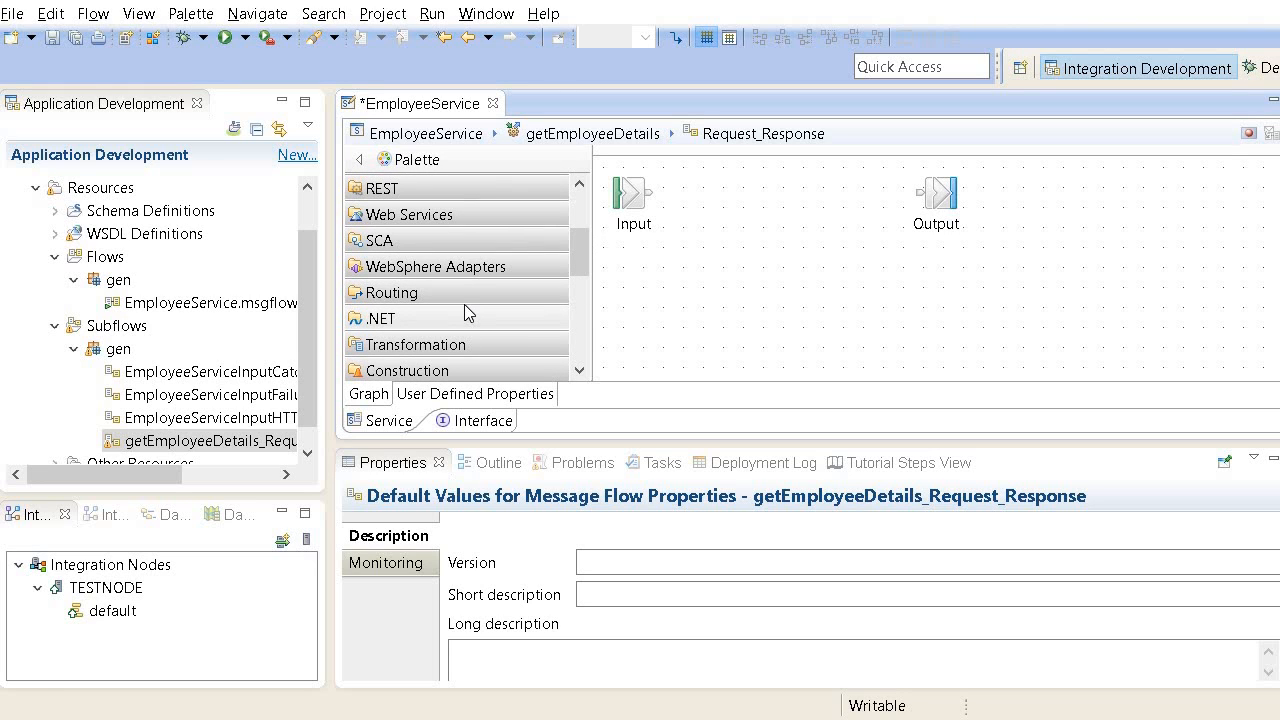
mouse_move(508, 324)
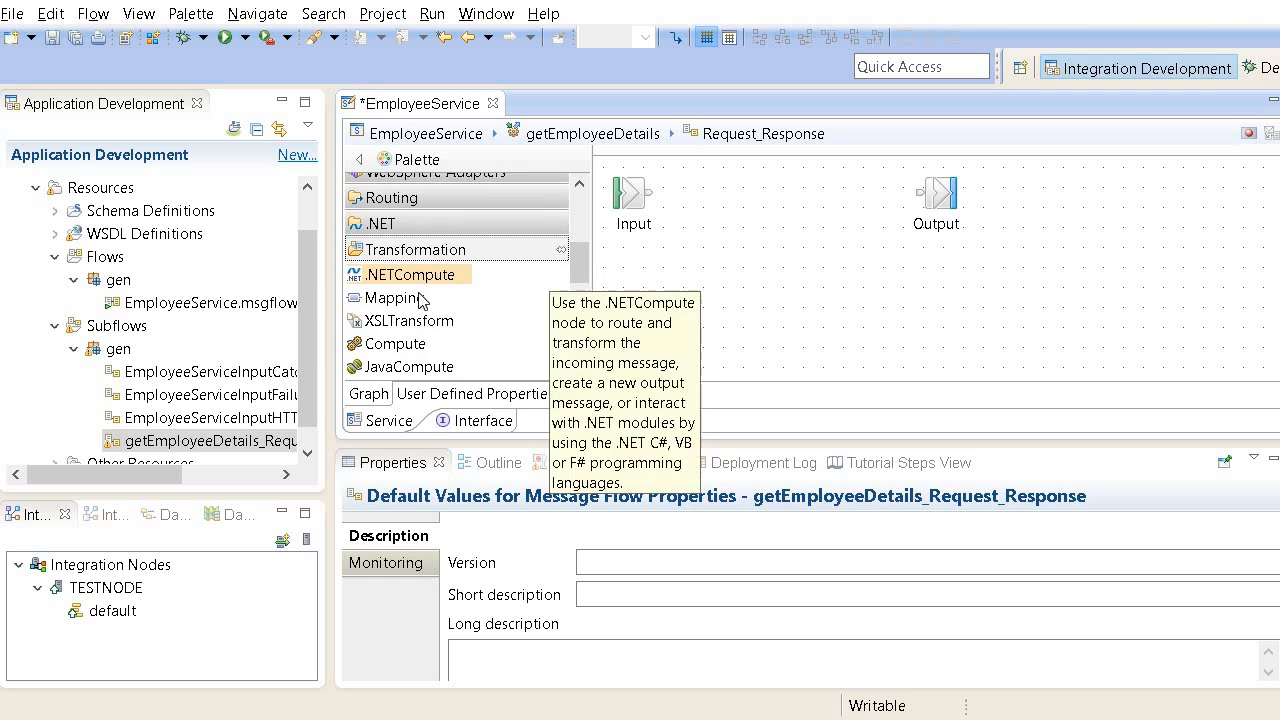
left_click_drag(392, 296, 788, 290)
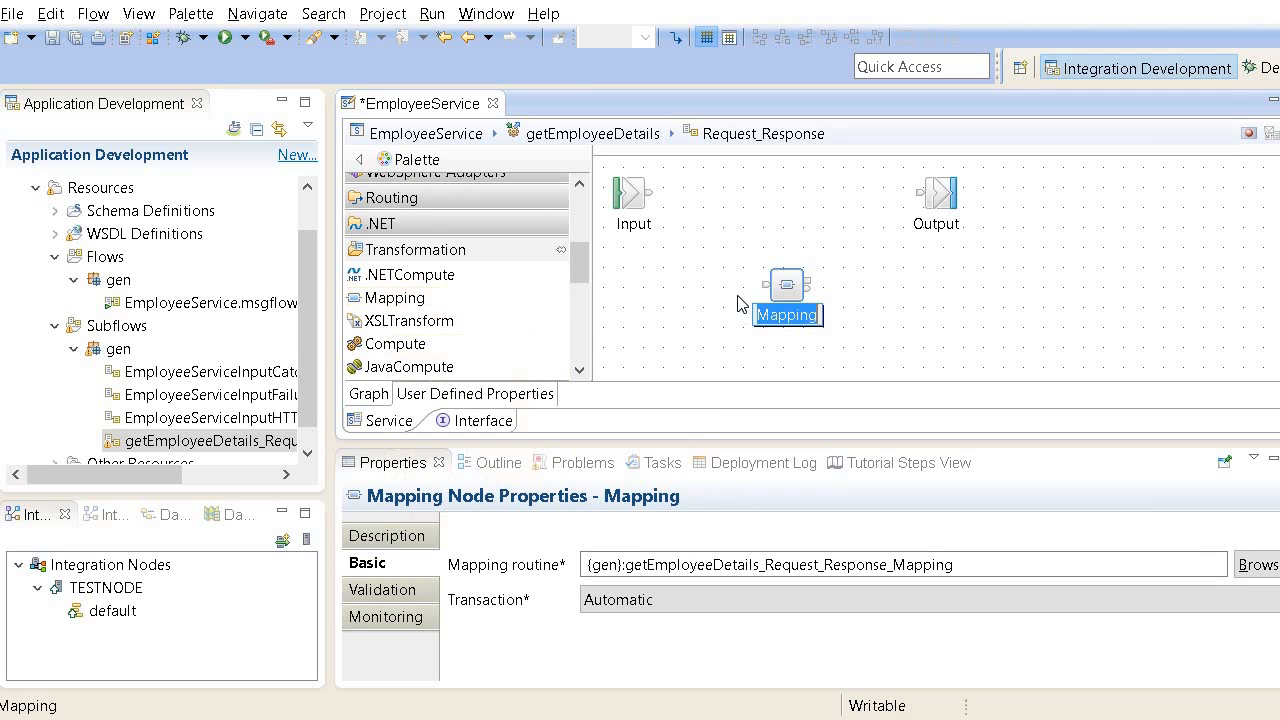
left_click_drag(652, 194, 780, 290)
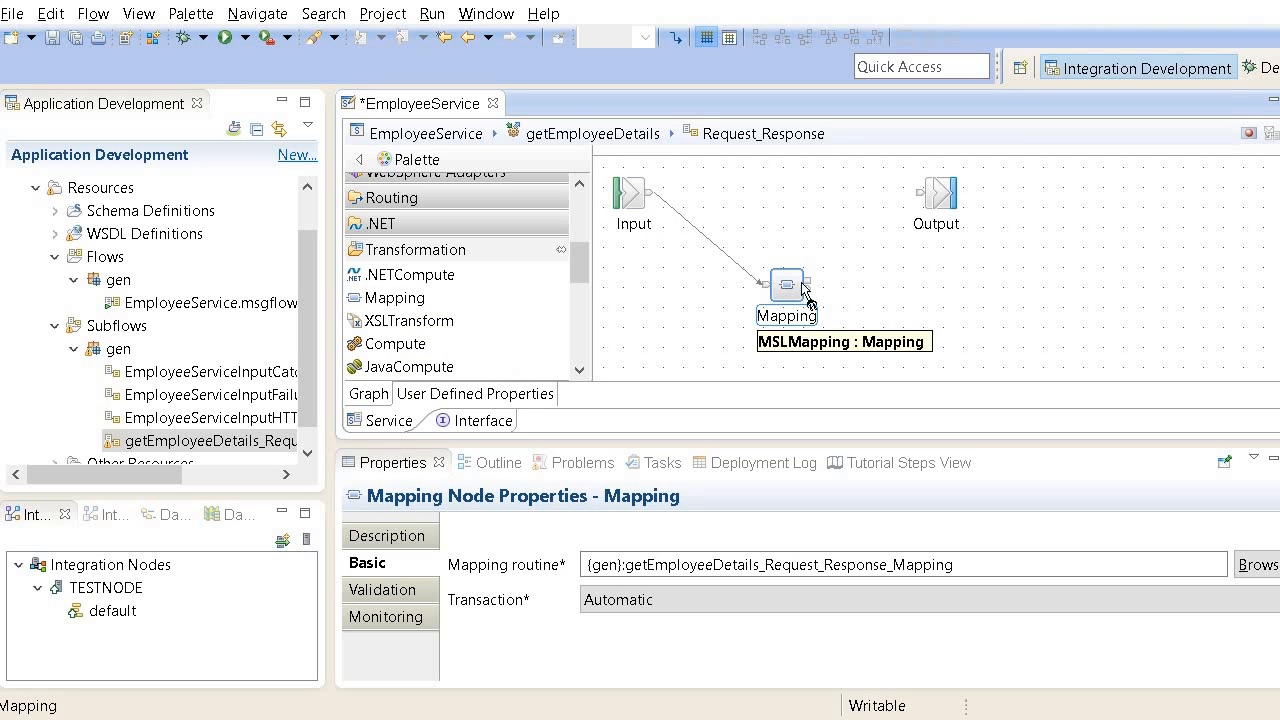
left_click_drag(810, 300, 930, 196)
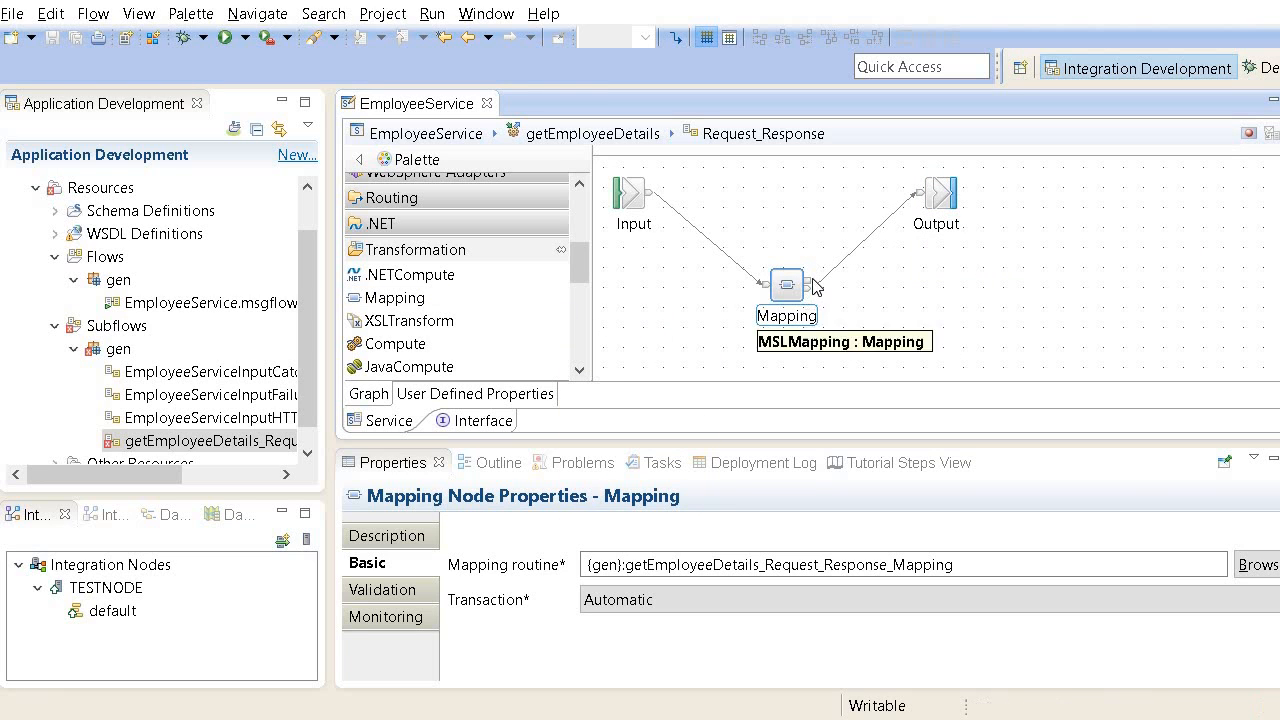
mouse_move(706, 280)
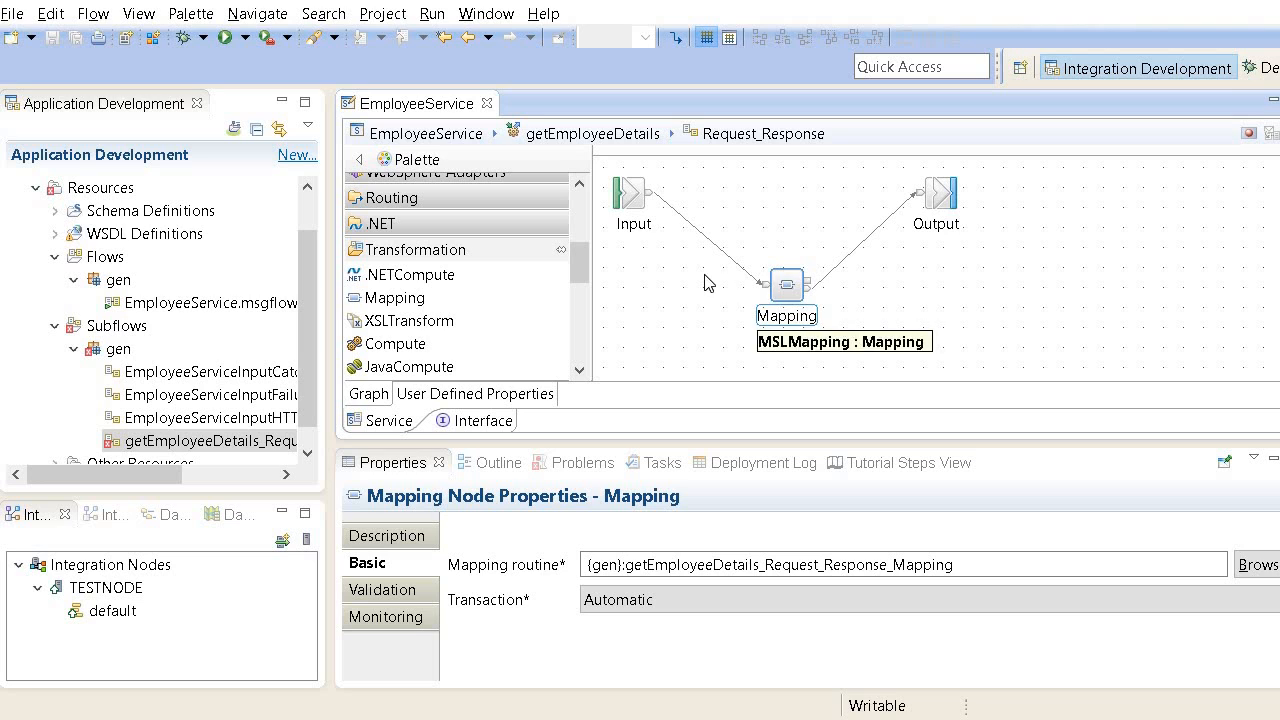
mouse_move(758, 382)
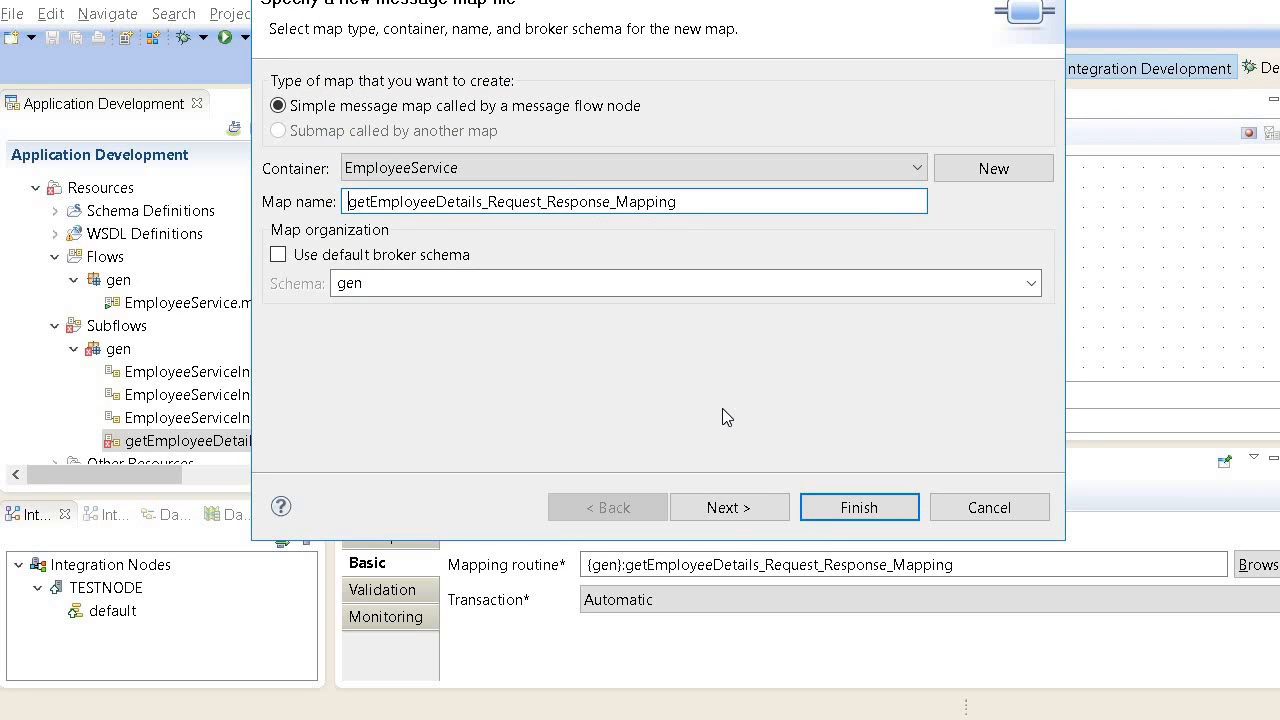
Step: Choose EmployeeRequest as the map input and EmployeeResponse as the map output
left_click(728, 508)
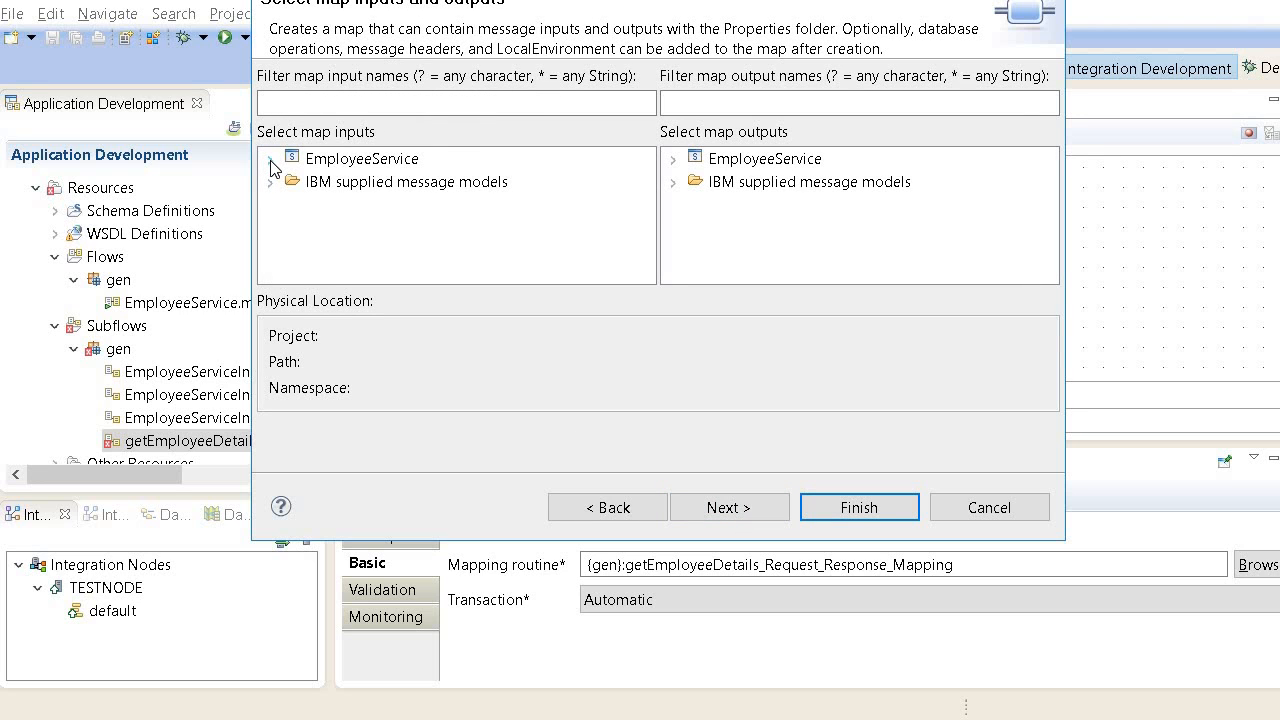
left_click(276, 158)
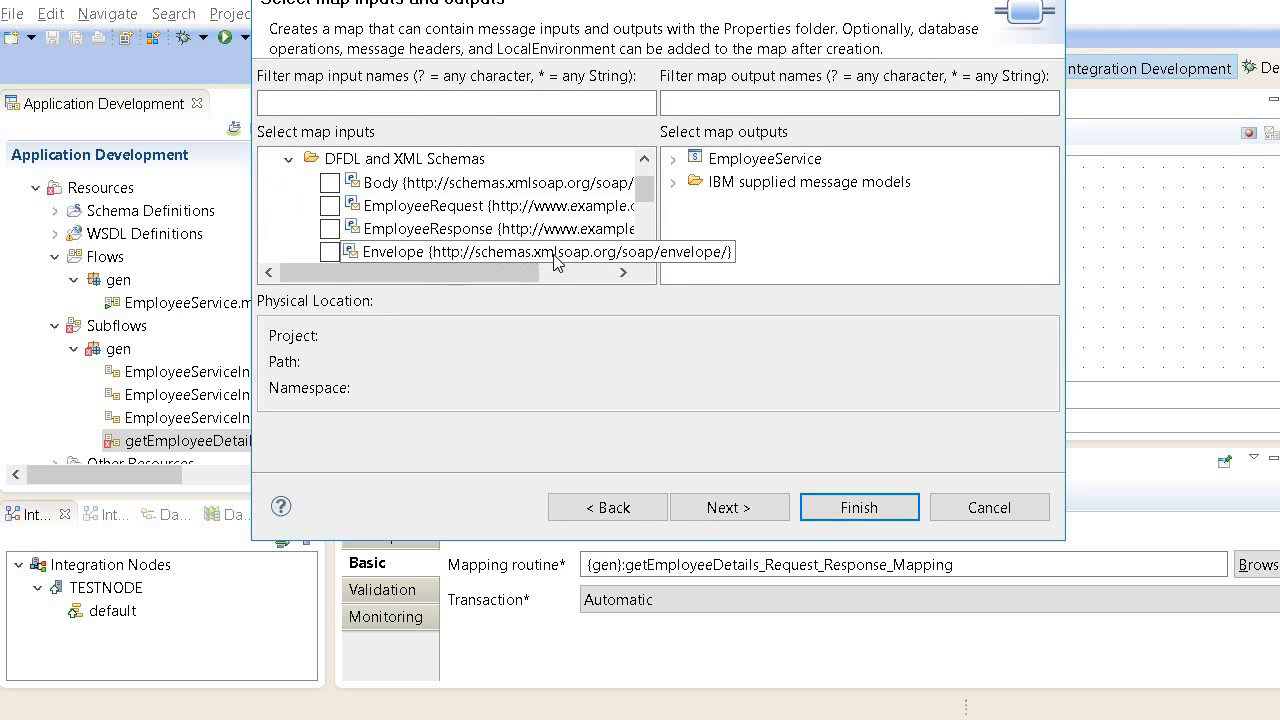
left_click(330, 204)
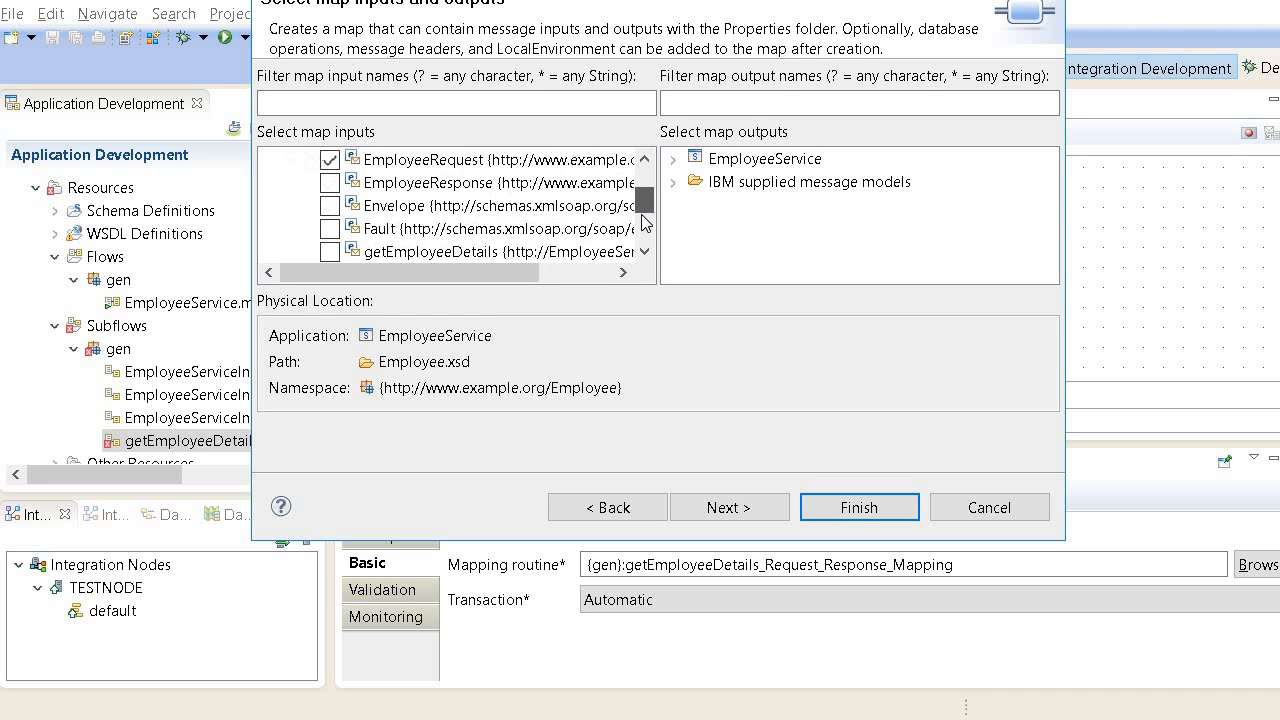
scroll("down", 3)
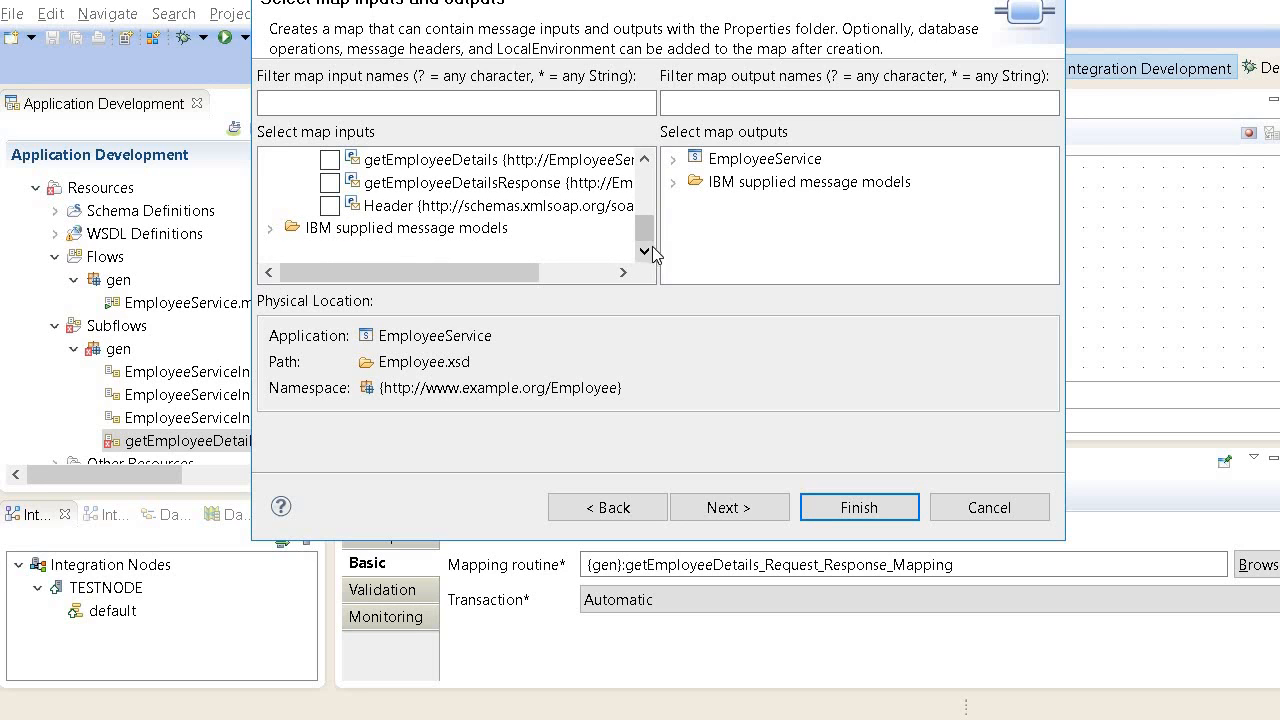
left_click(764, 158)
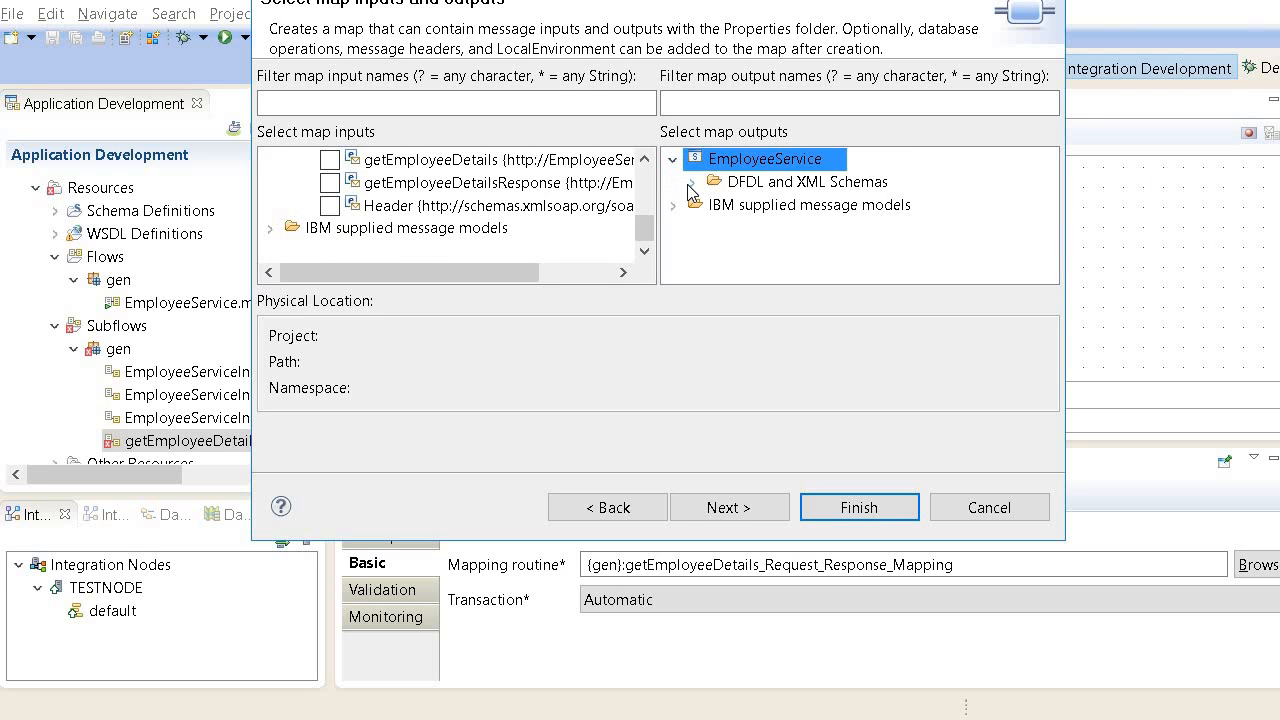
left_click(712, 180)
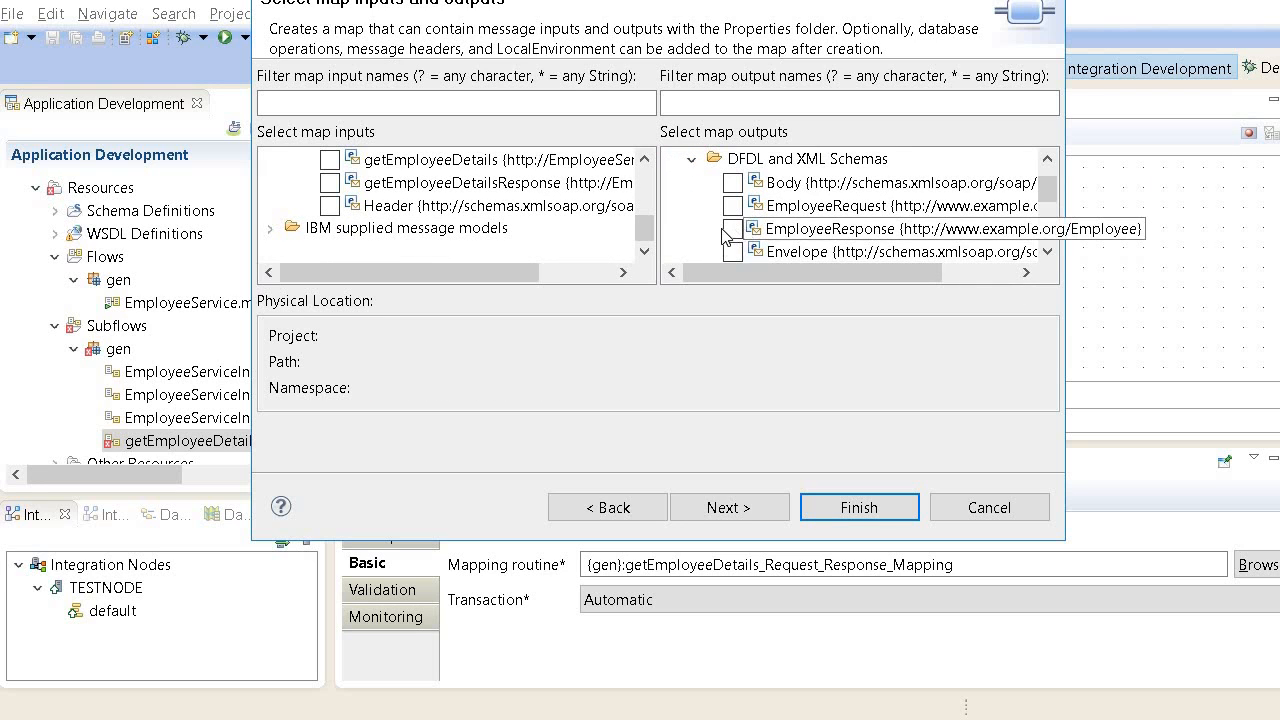
left_click(732, 228)
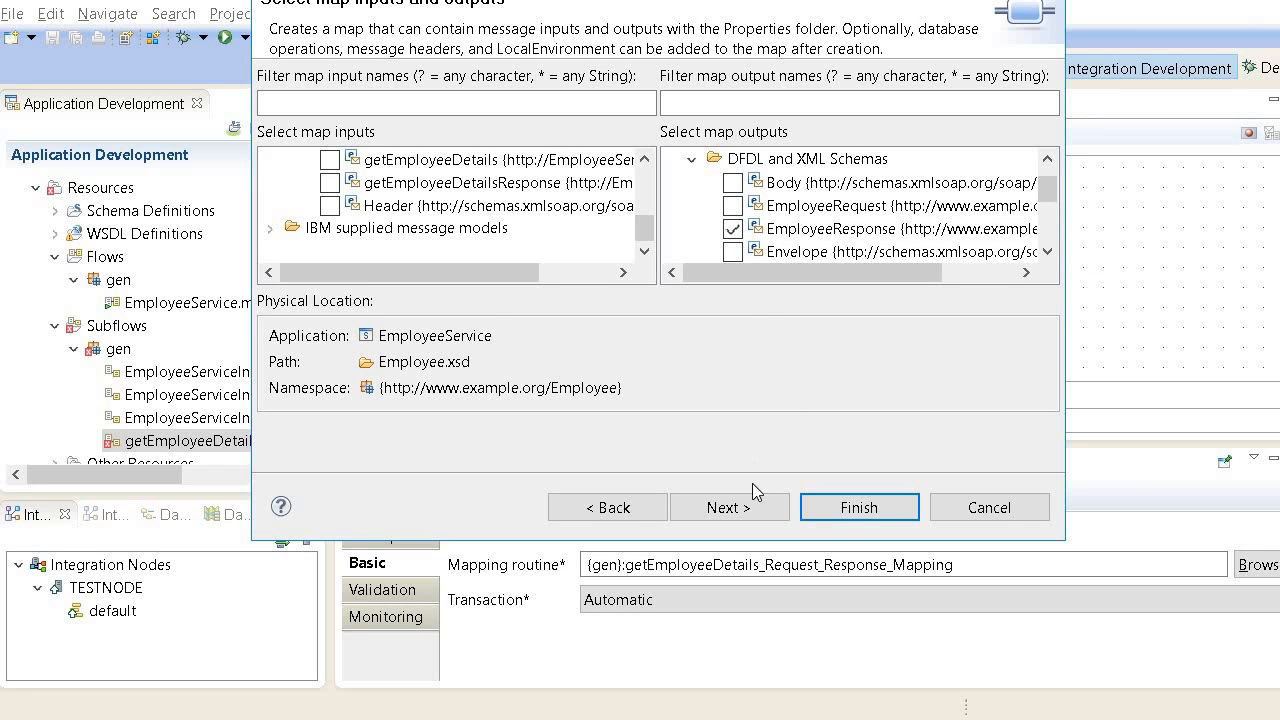
Step: Keep XMLNSC as the output domain and create getEmployeeDetails_Request_Response_Mapping
left_click(728, 508)
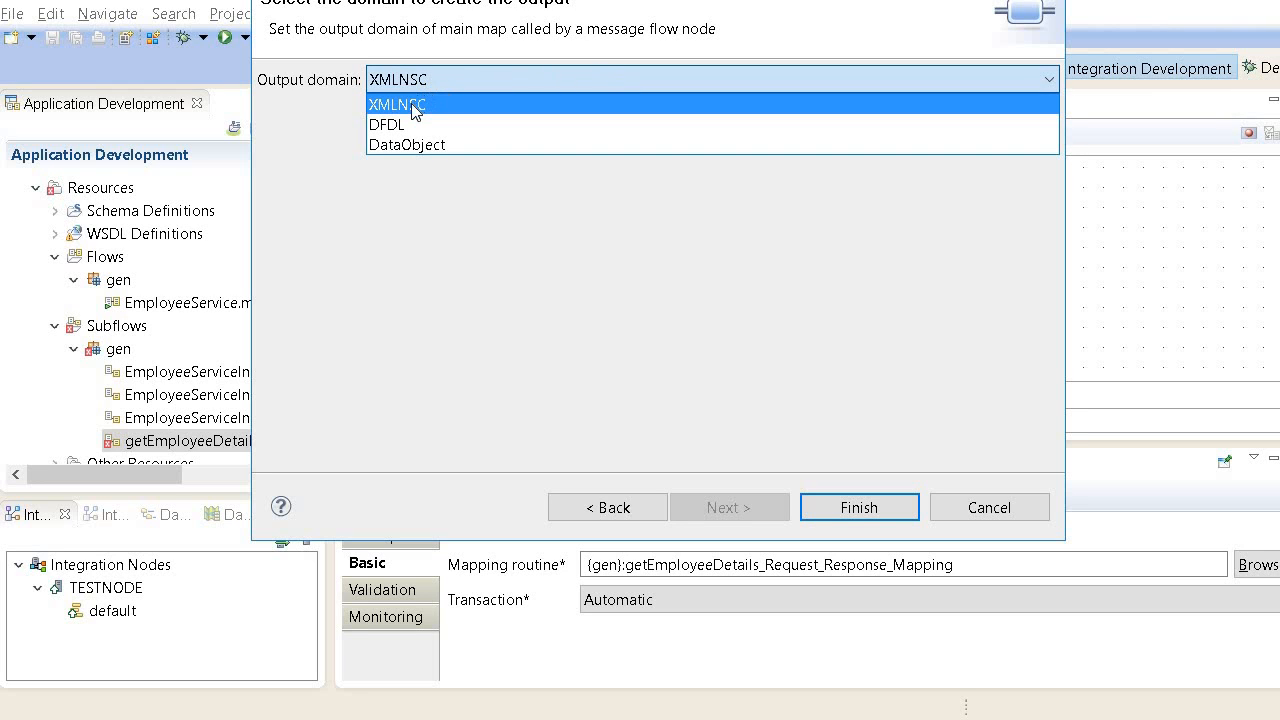
mouse_move(316, 136)
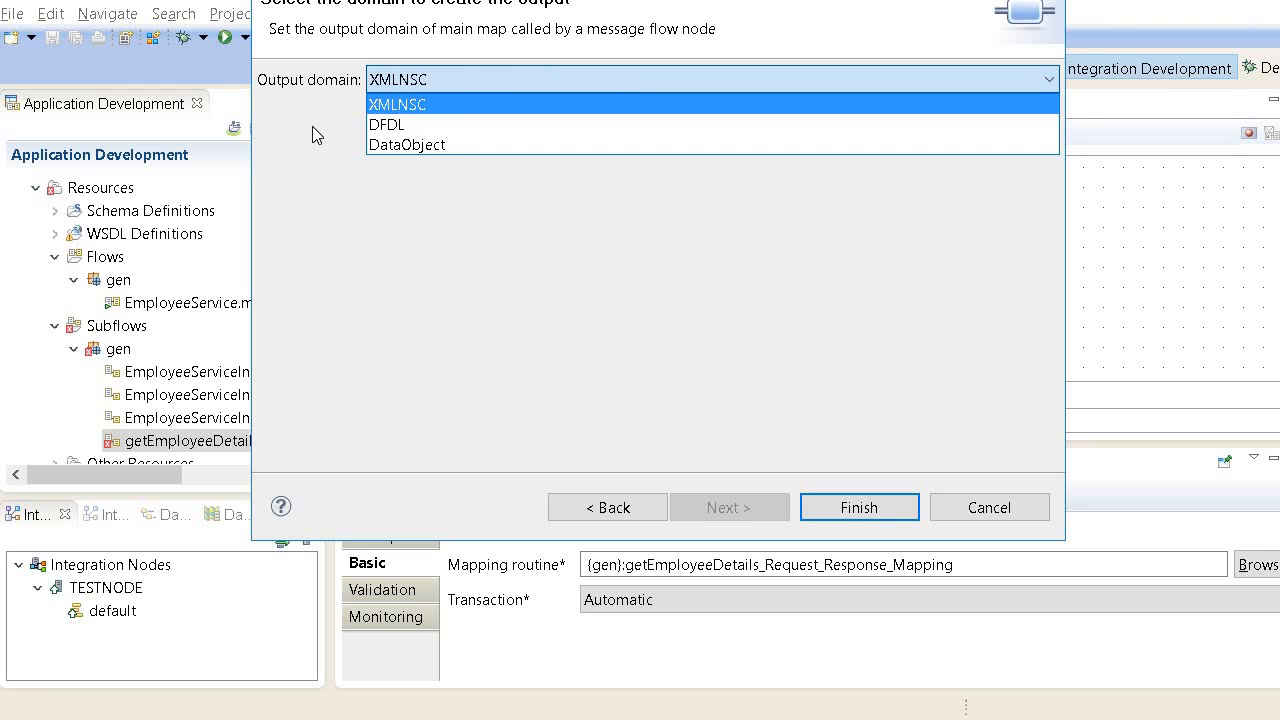
left_click(396, 104)
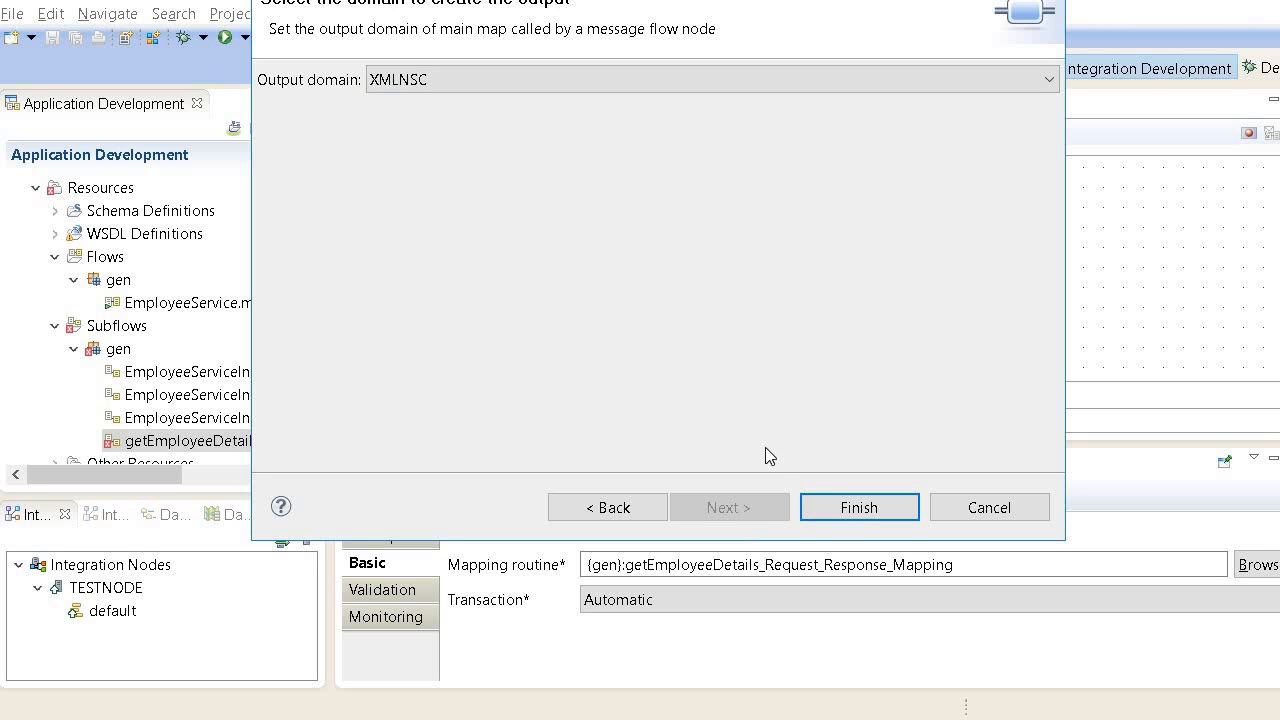
left_click(858, 508)
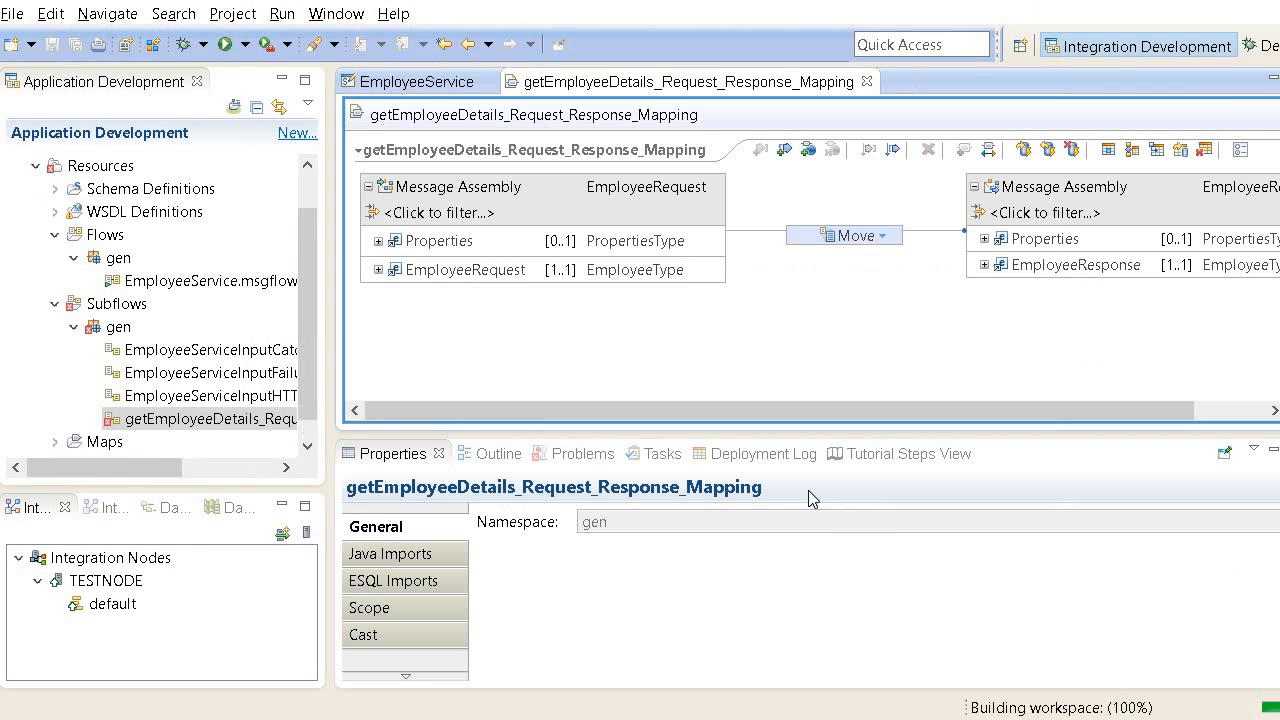
Step: Expand both messages and move the request id straight to the response id
left_click(378, 270)
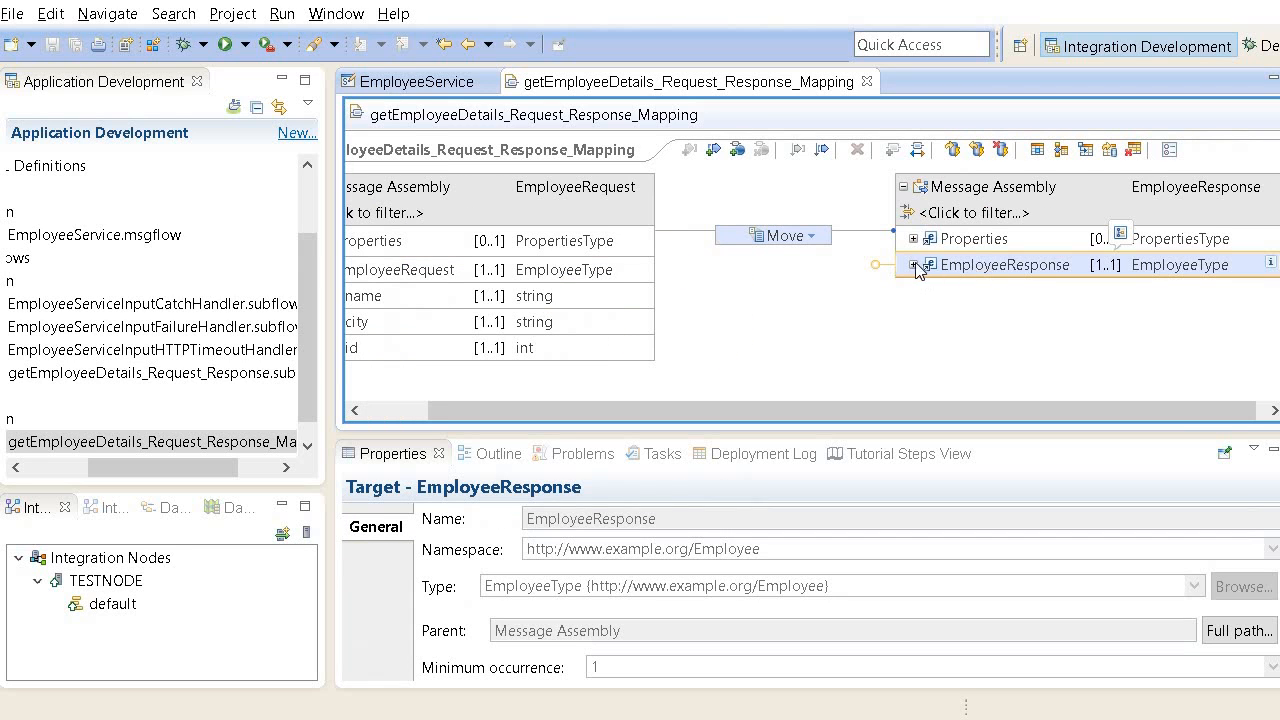
left_click(912, 264)
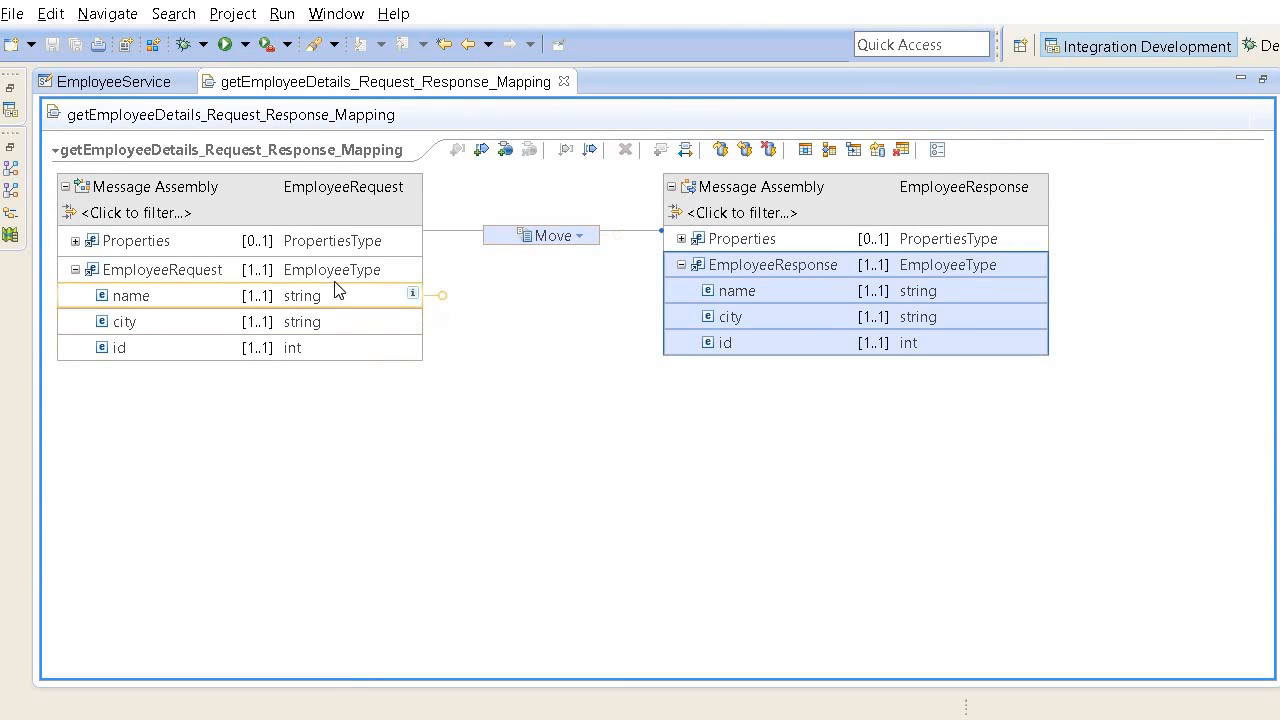
mouse_move(444, 348)
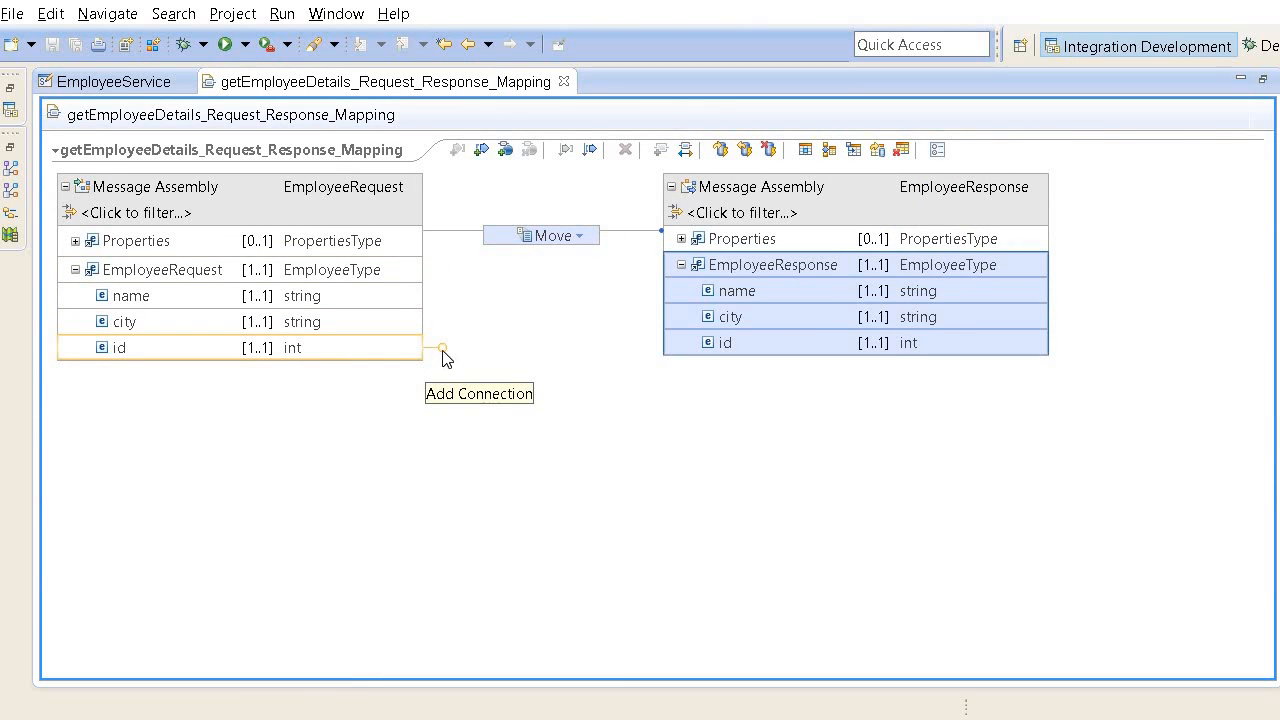
left_click_drag(444, 348, 700, 342)
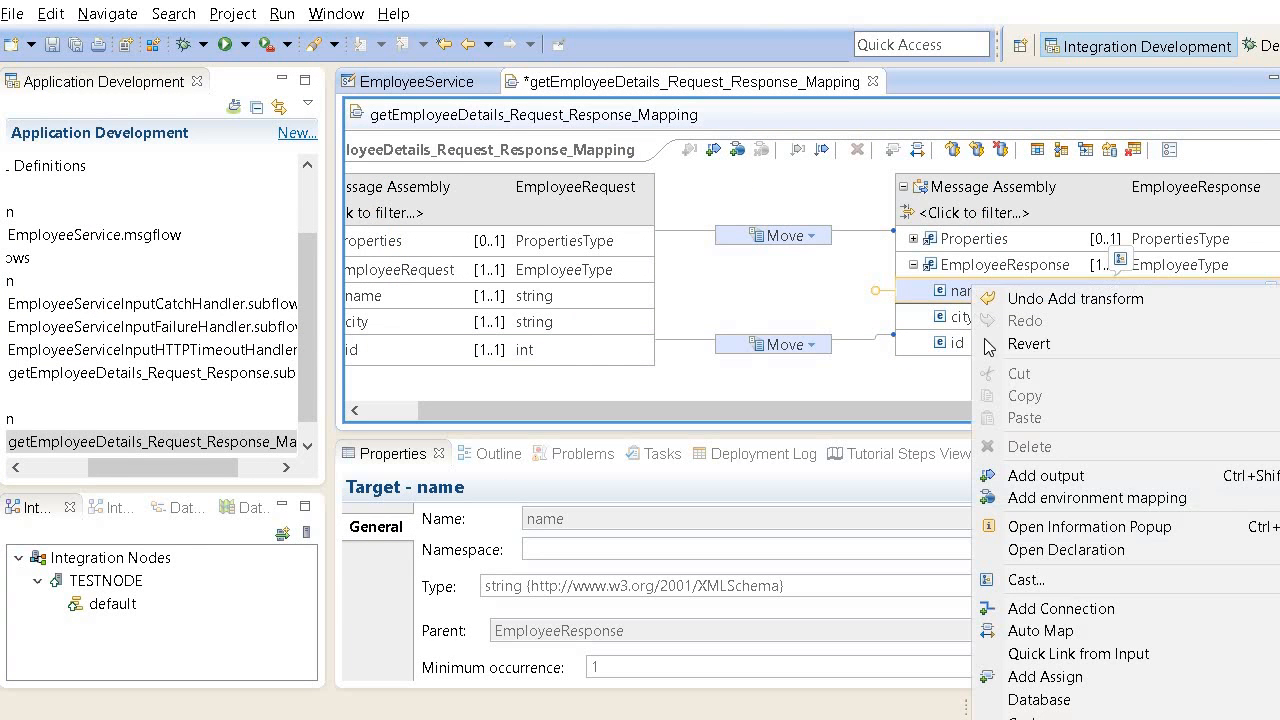
Step: Assign Steve Jobs to name and California to city, then return to the subflow
left_click(1044, 676)
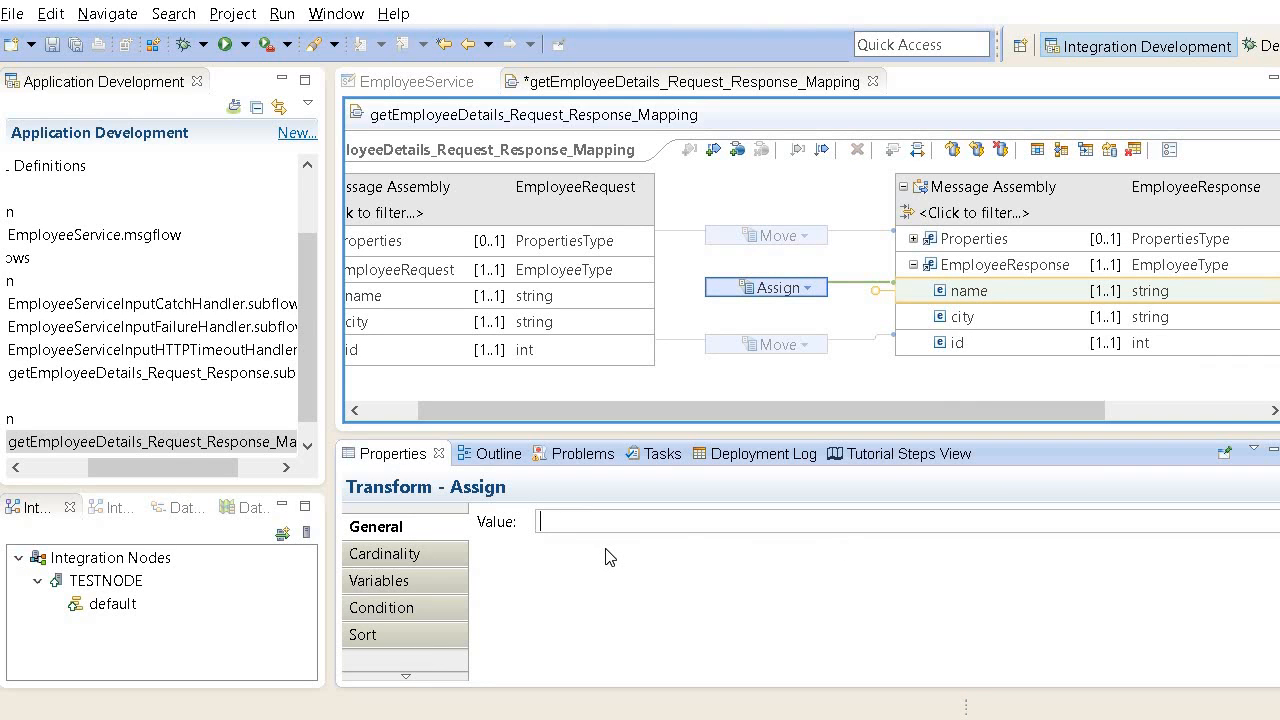
type("Steve")
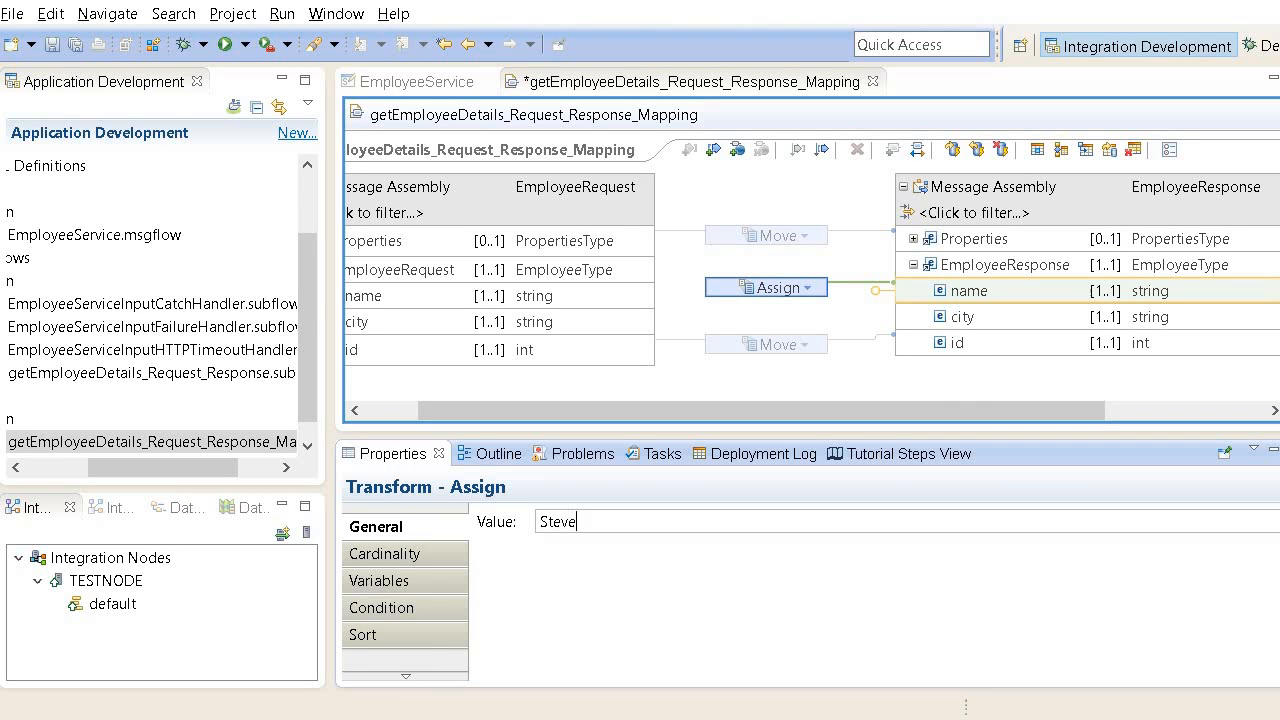
type("Jobs")
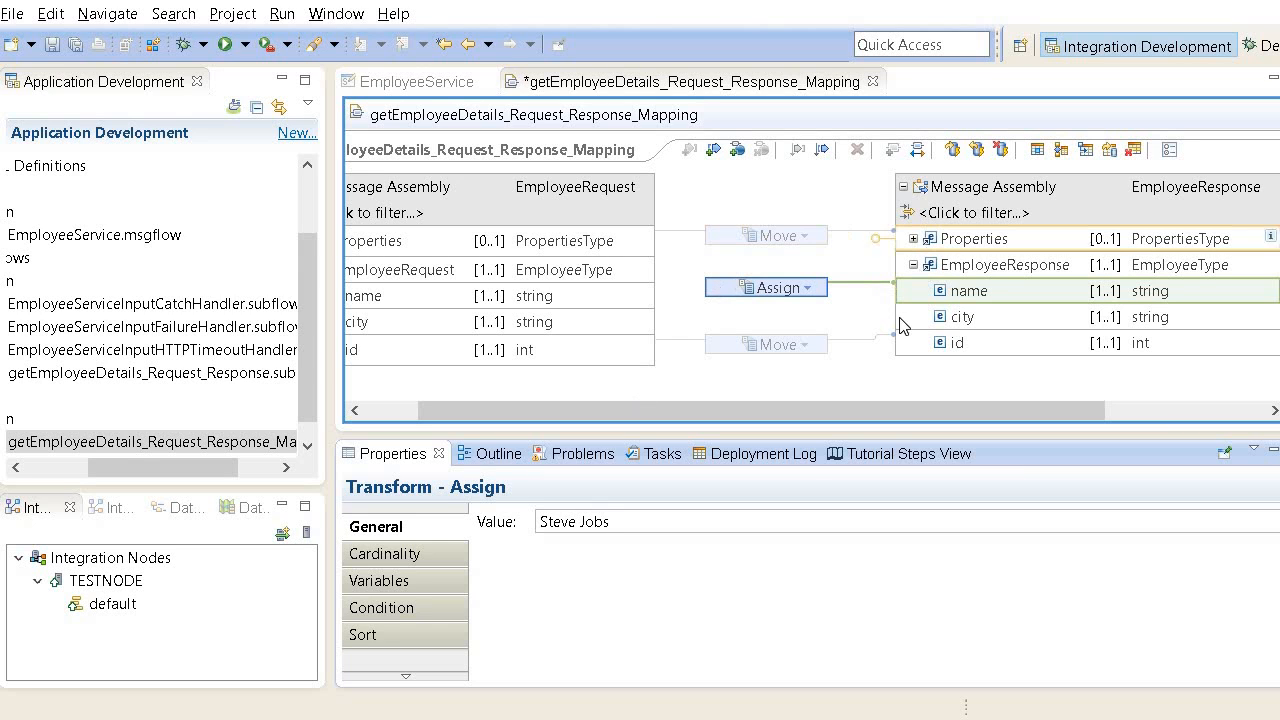
right_click(964, 316)
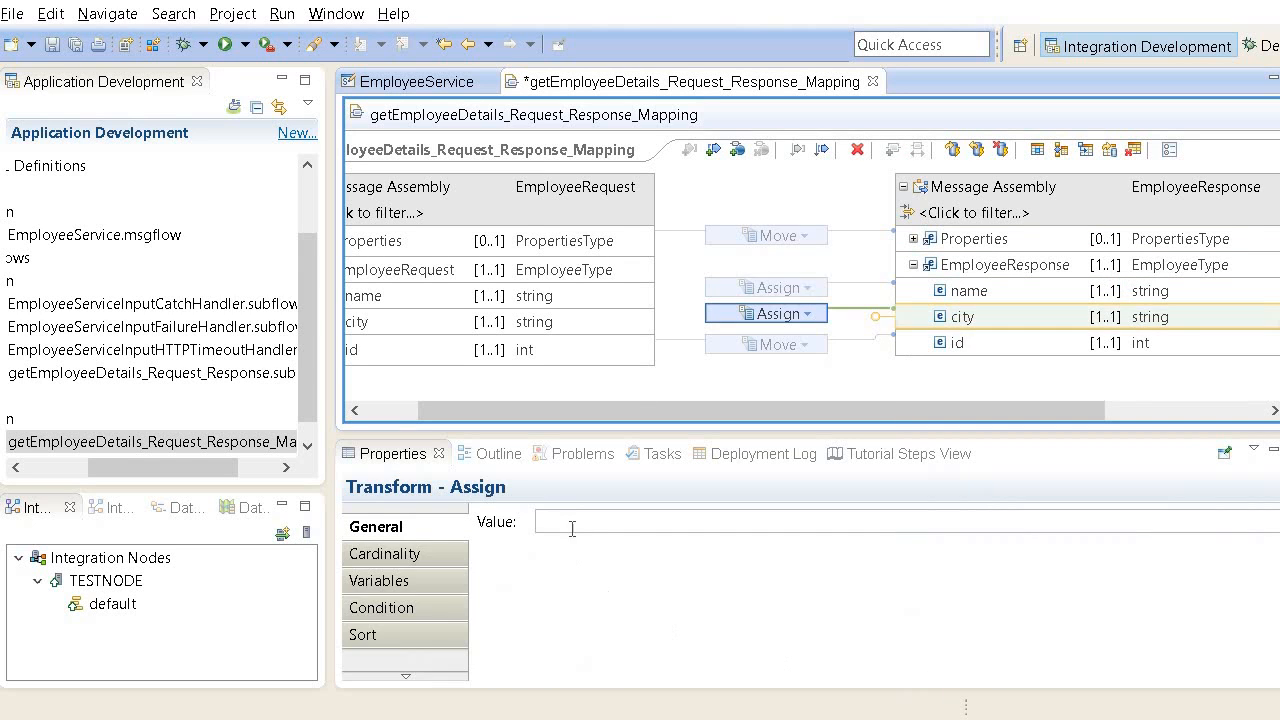
type("California")
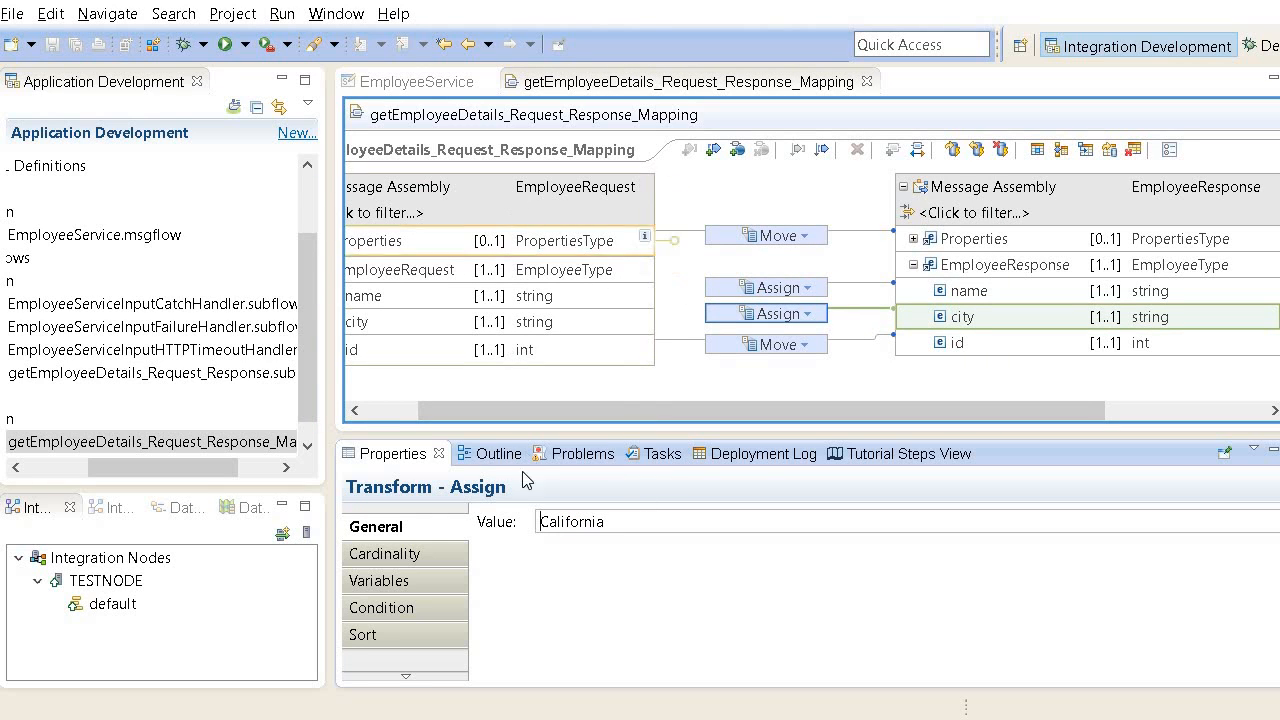
left_click(764, 236)
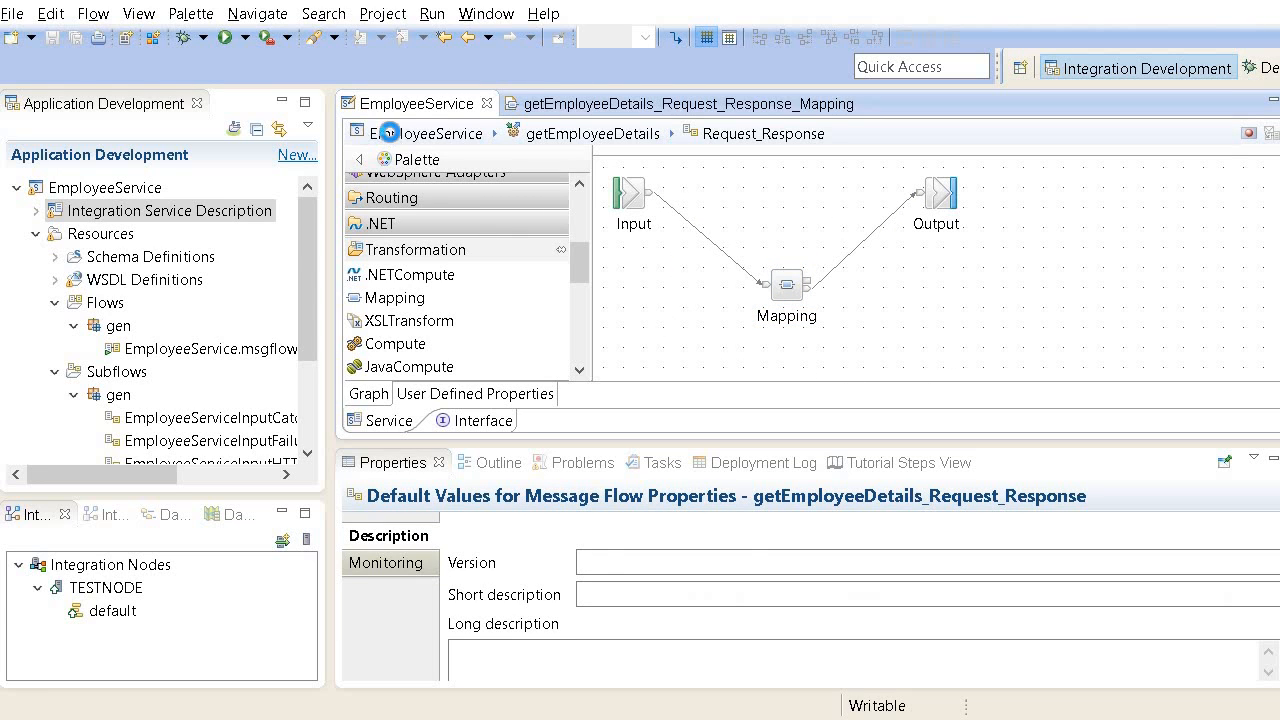
Step: Deploy EmployeeService to default on TESTNODE and start the flow exerciser
left_click(432, 132)
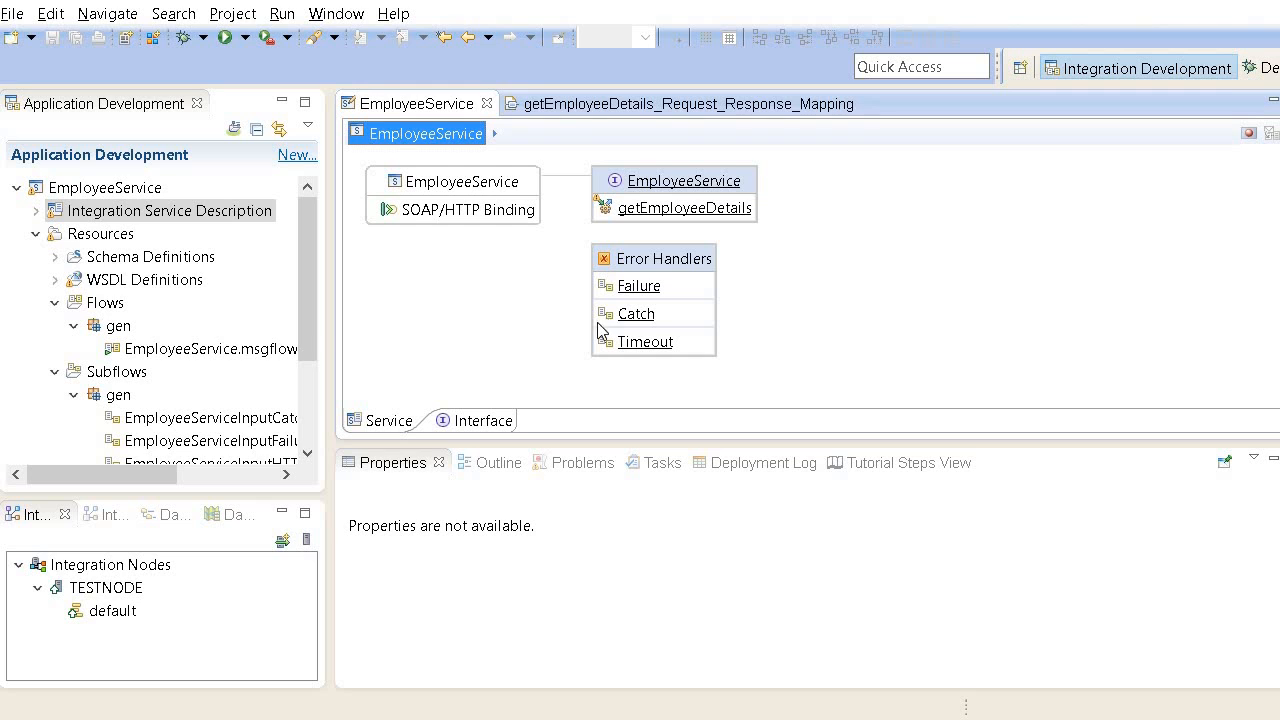
left_click(106, 188)
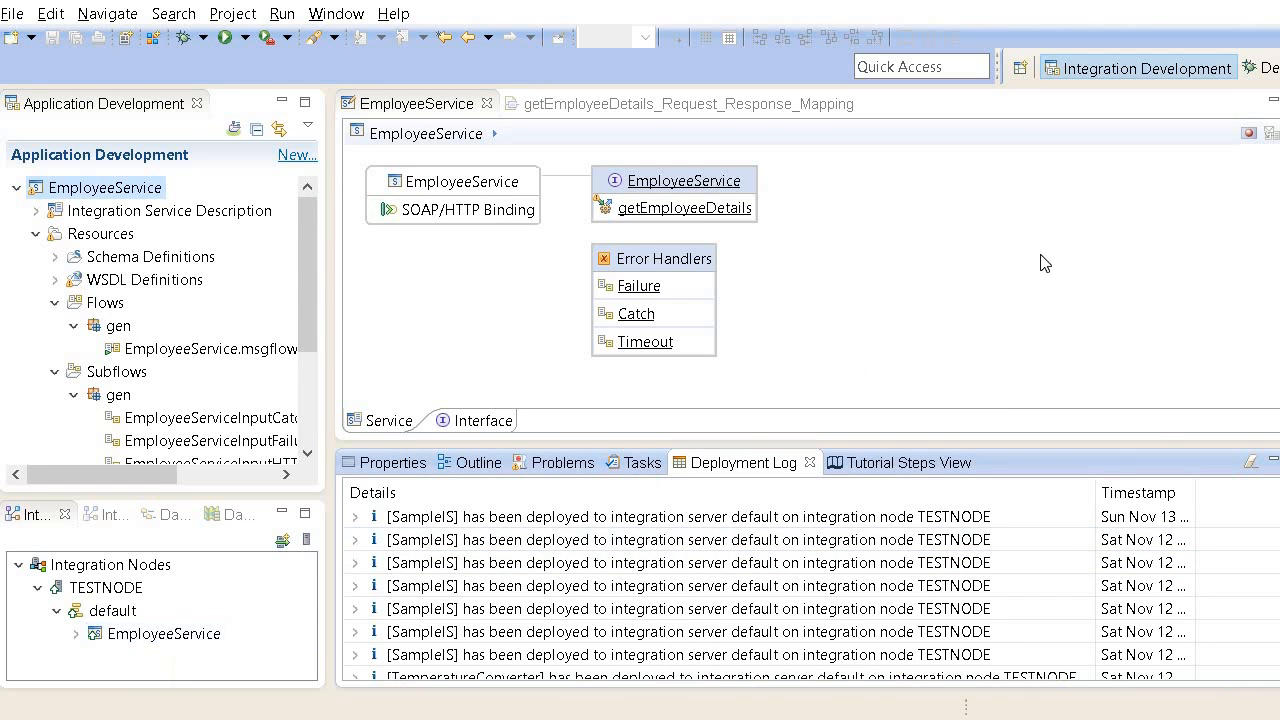
mouse_move(1248, 134)
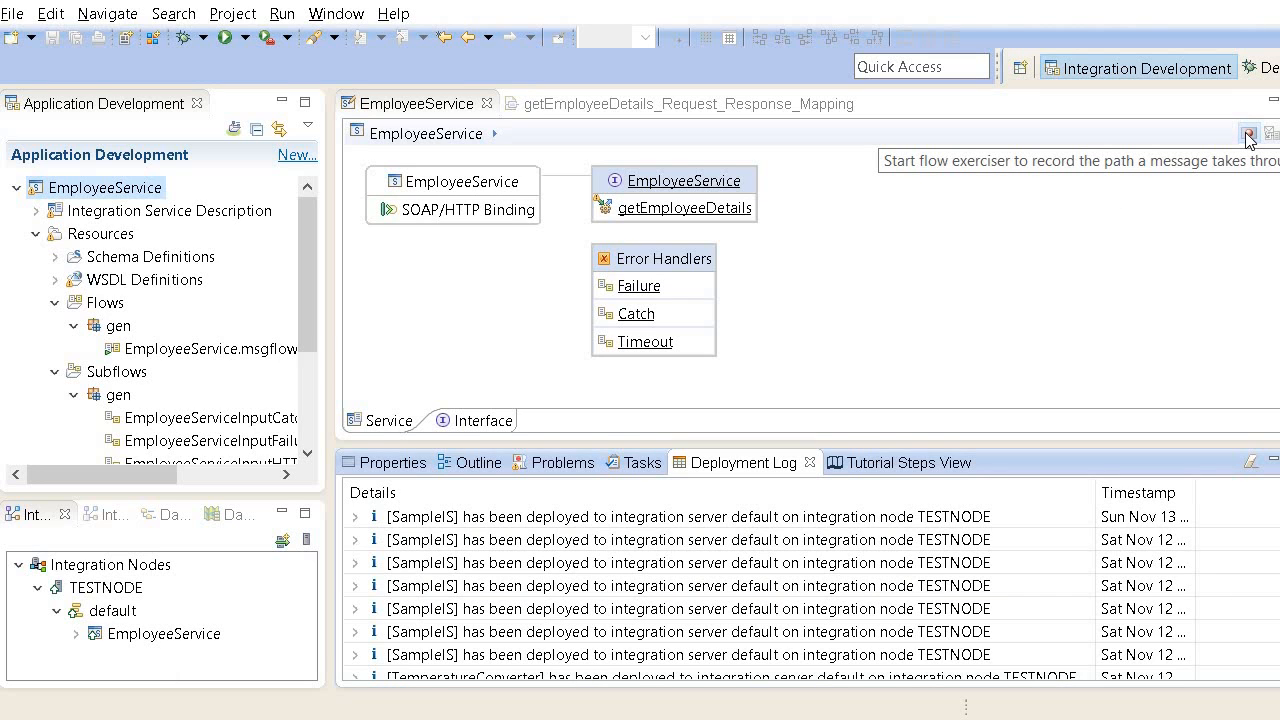
left_click(1250, 136)
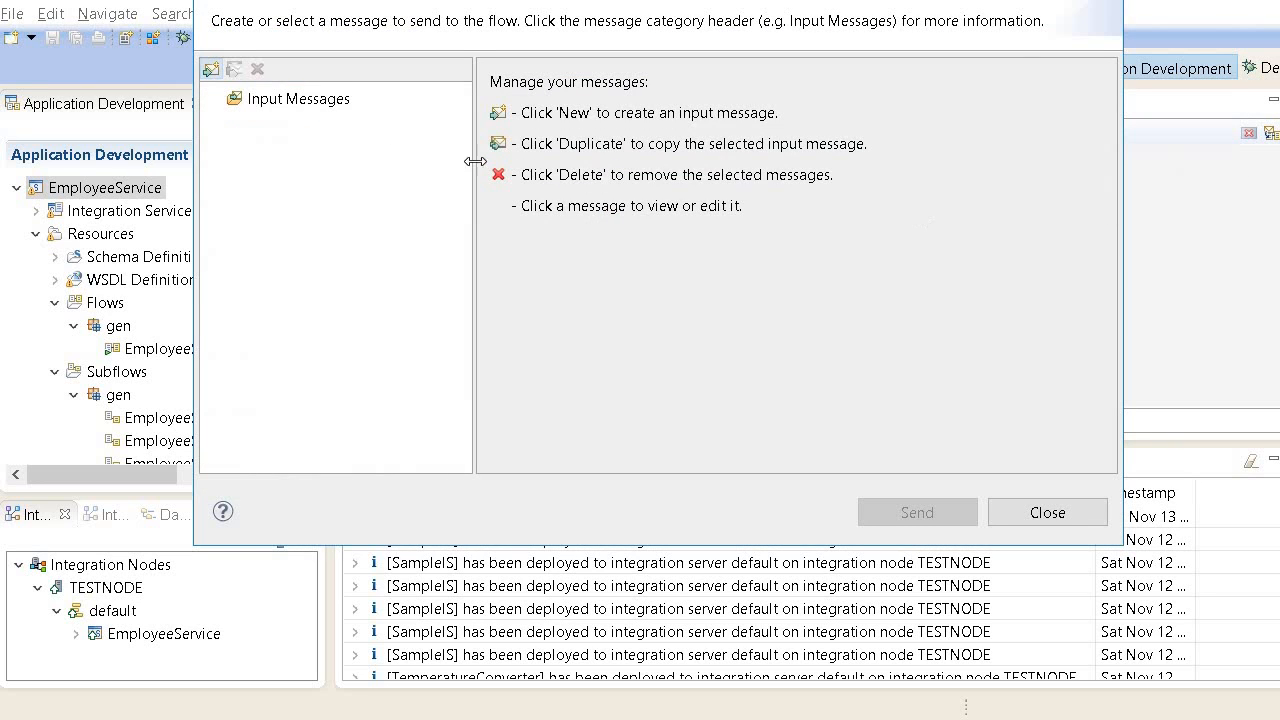
Step: Create a new test input message and set its id field to 12345
right_click(290, 98)
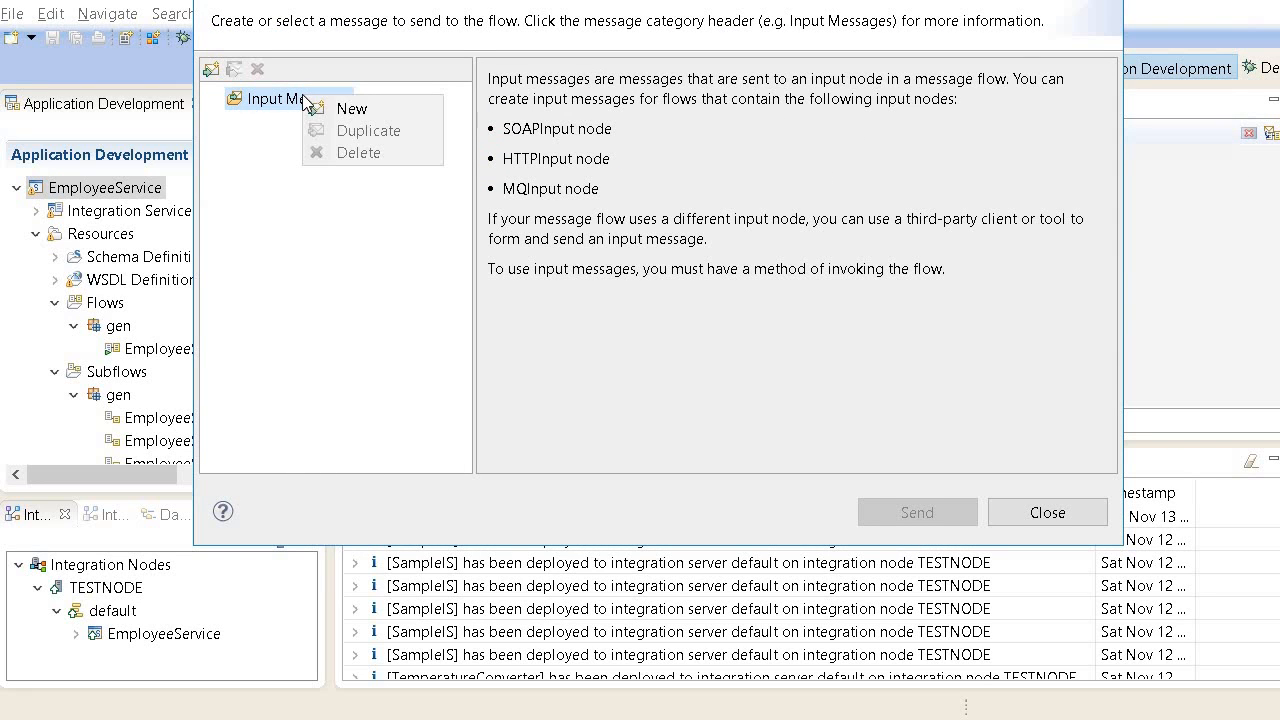
left_click(352, 108)
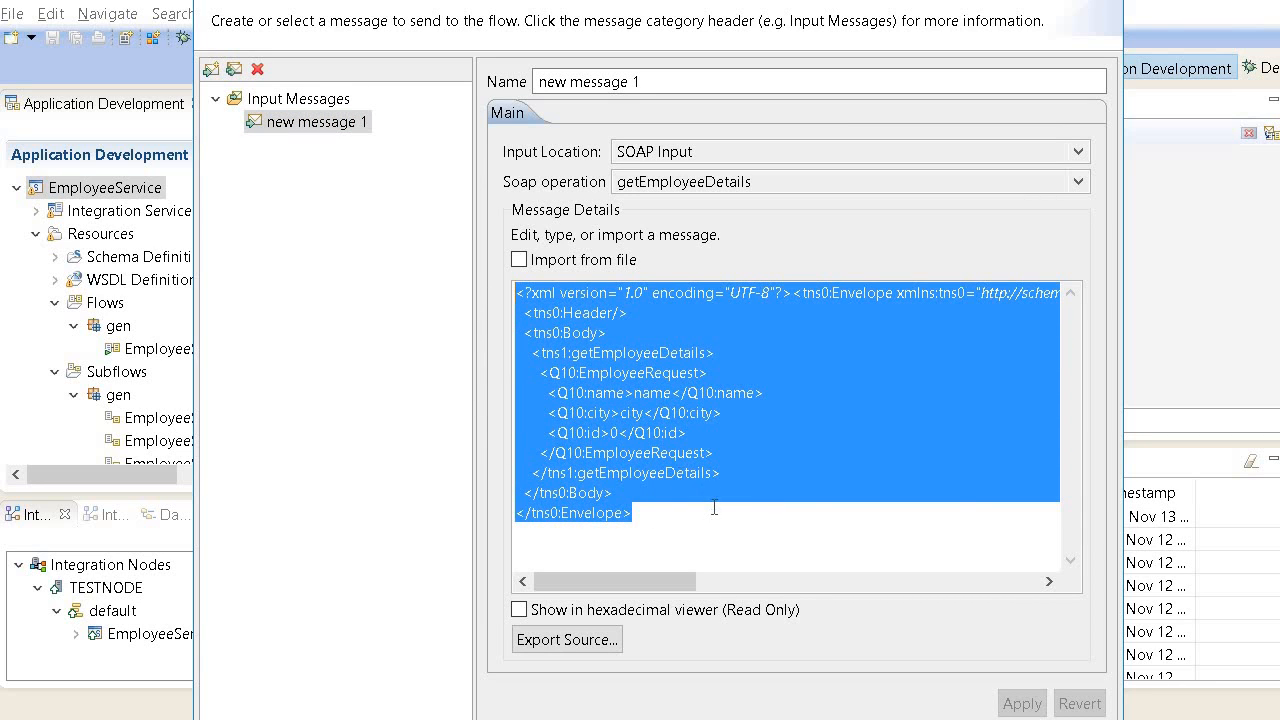
left_click(612, 432)
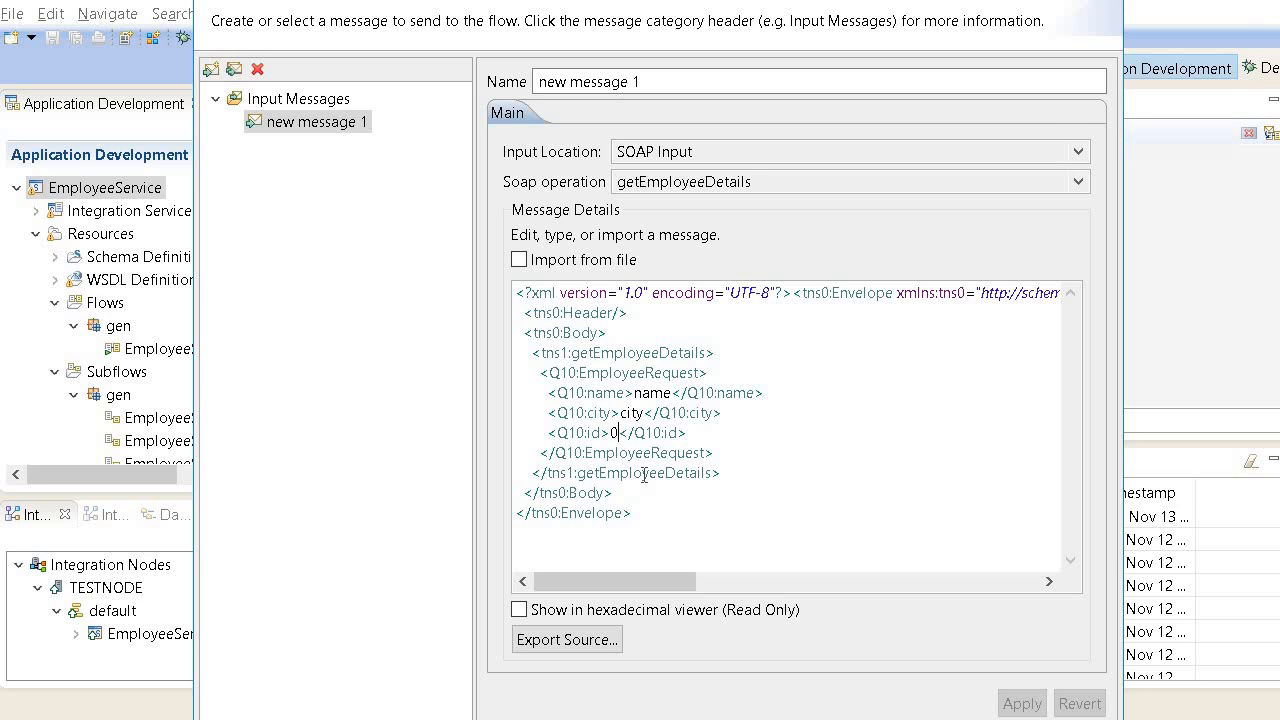
type("12345")
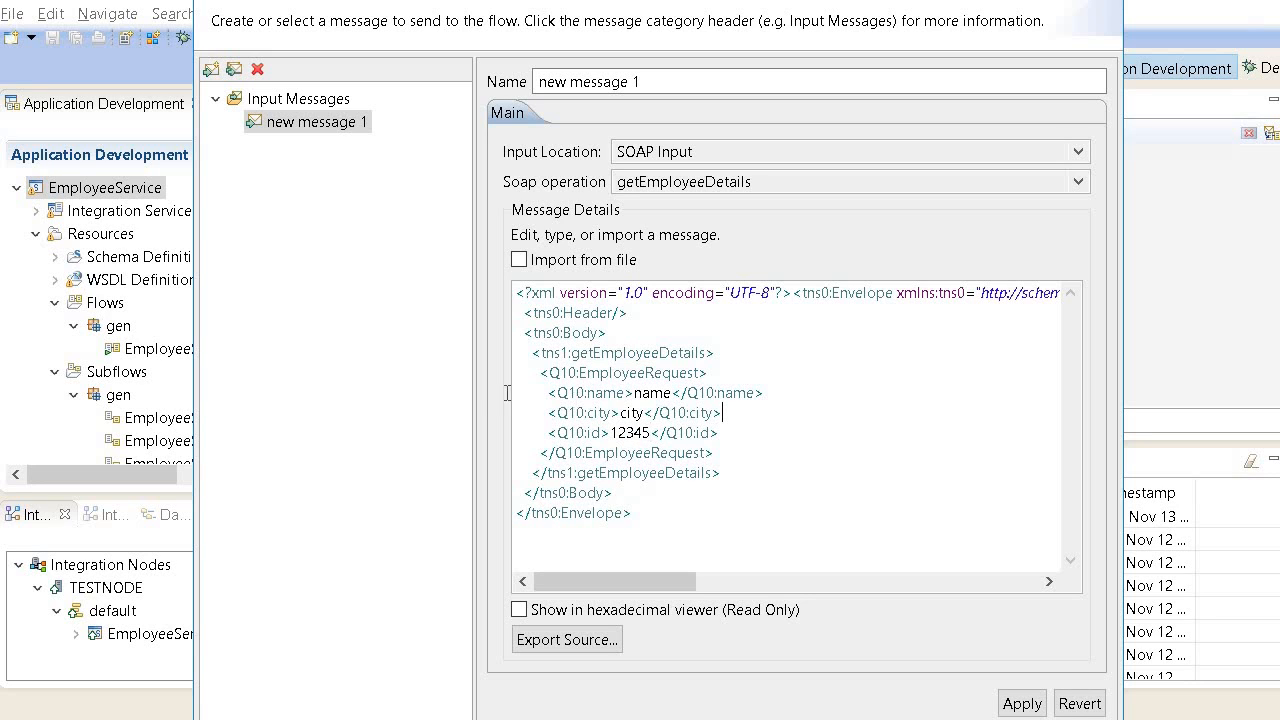
left_click_drag(550, 392, 718, 412)
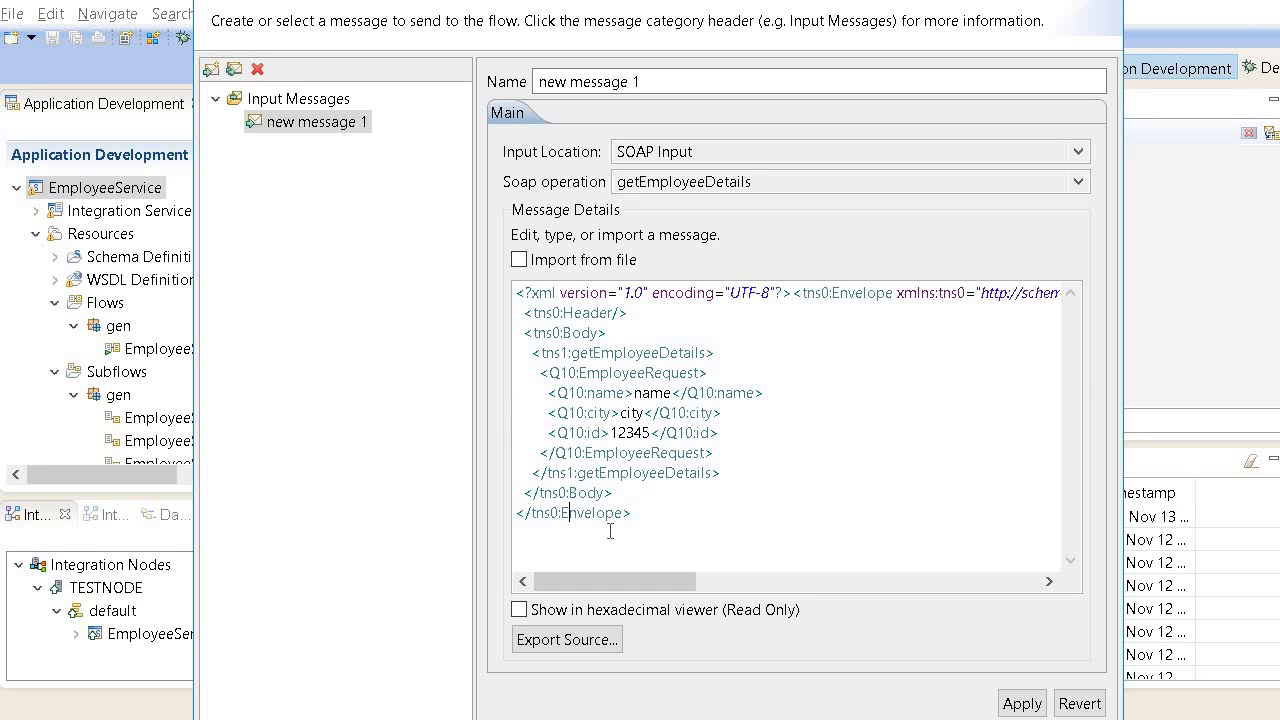
Step: Inspect the Header, Body and getEmployeeDetails tags of the SOAP request
double_click(576, 312)
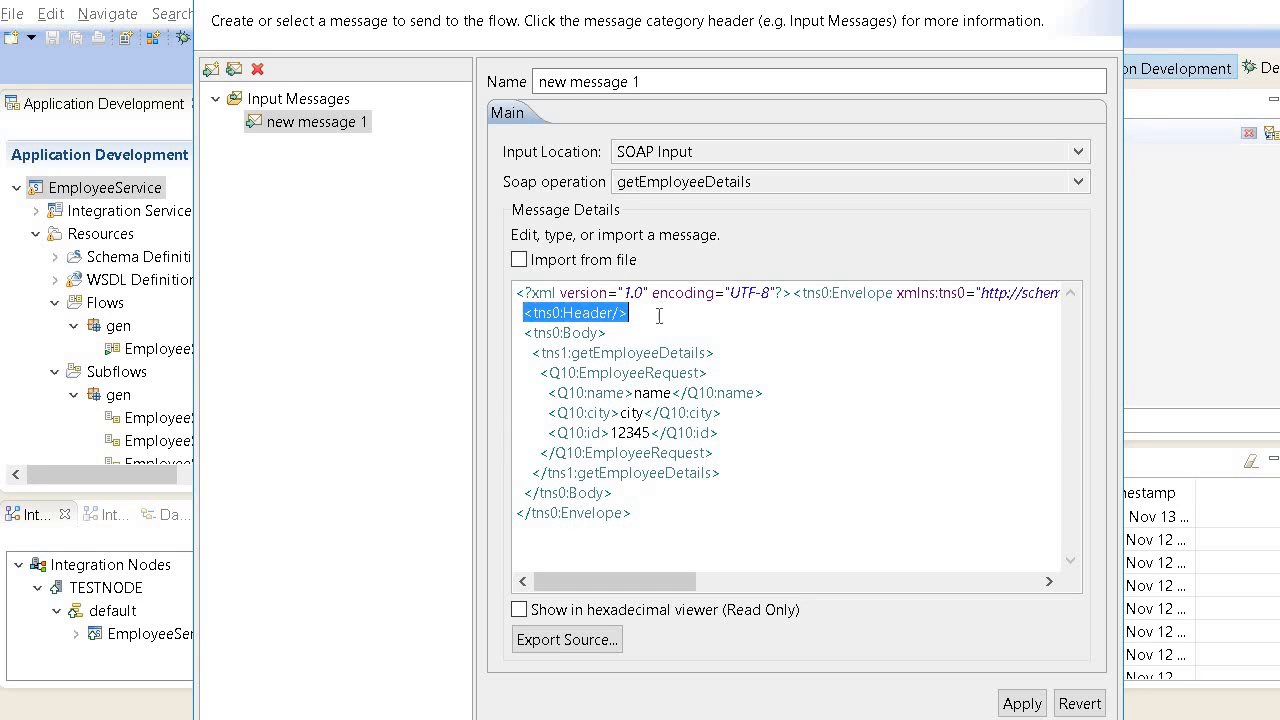
left_click(562, 332)
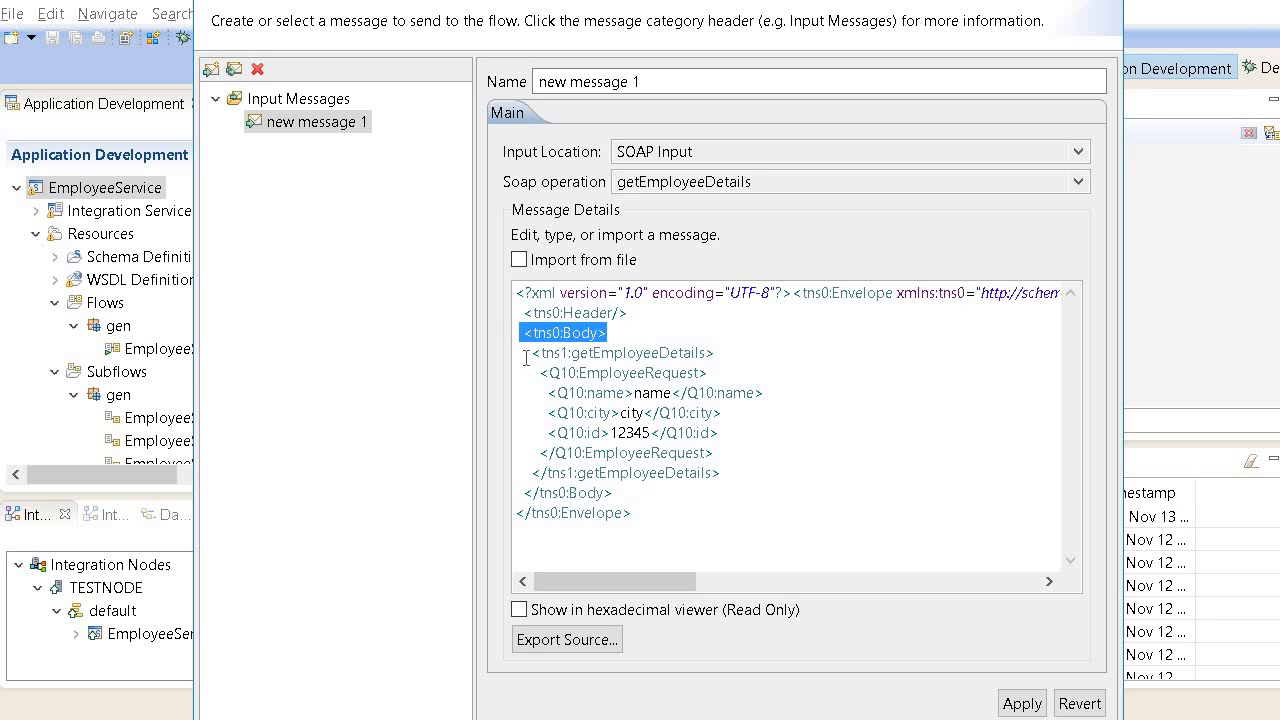
left_click(648, 352)
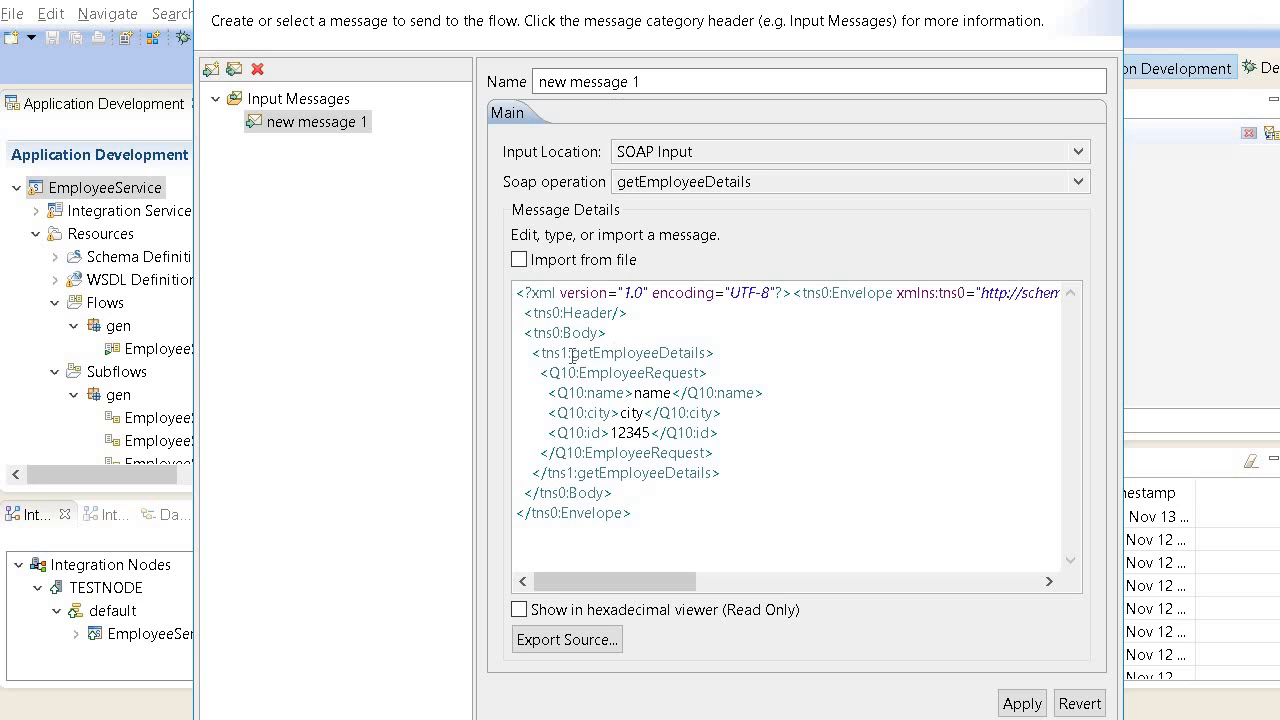
double_click(626, 352)
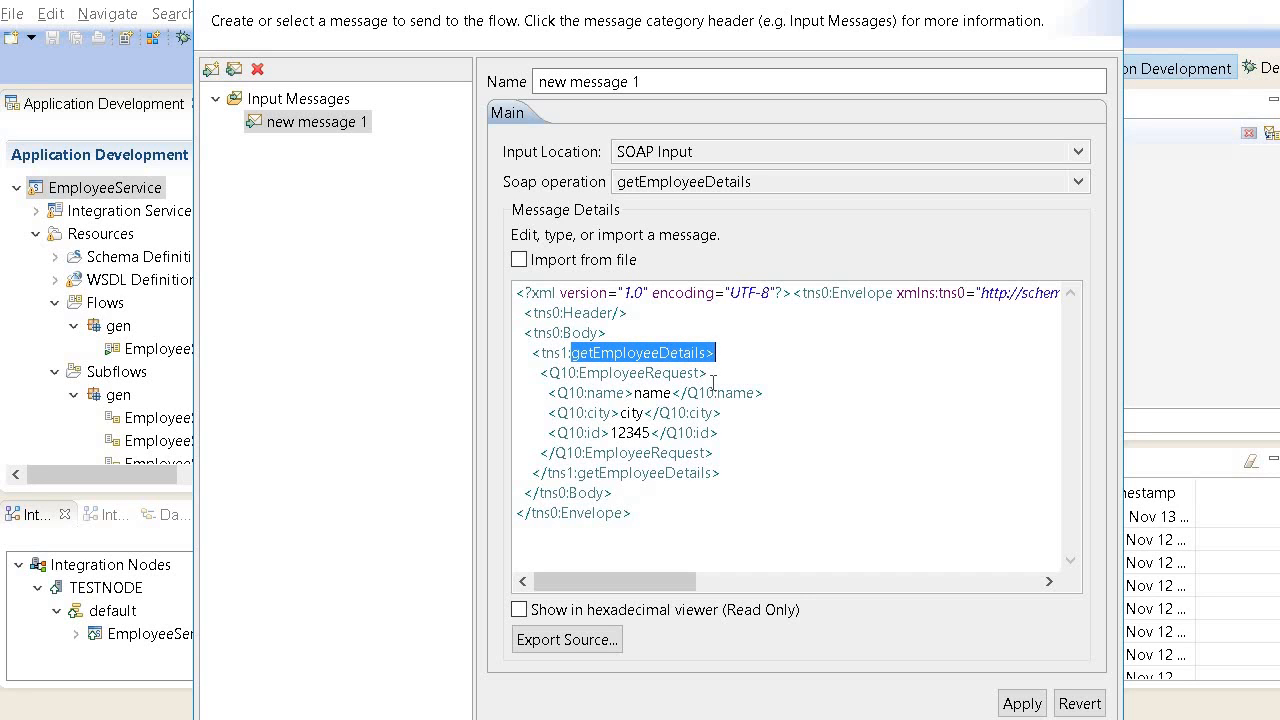
mouse_move(728, 410)
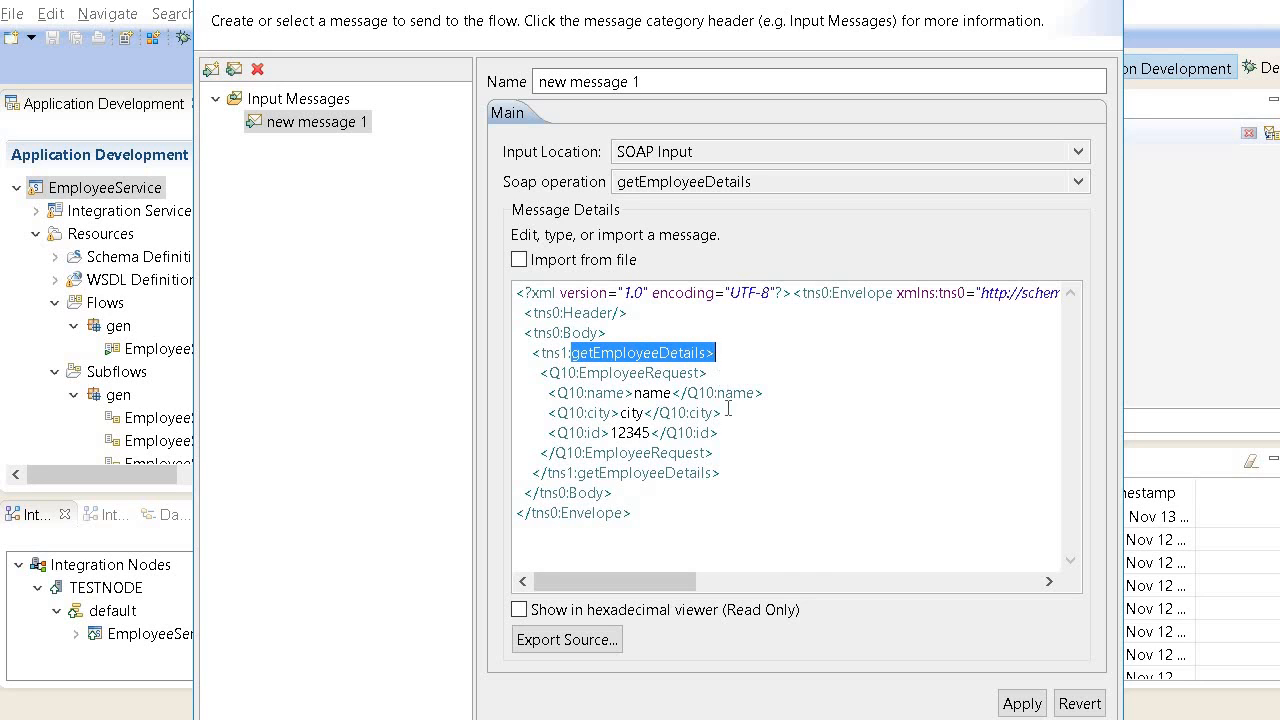
mouse_move(540, 368)
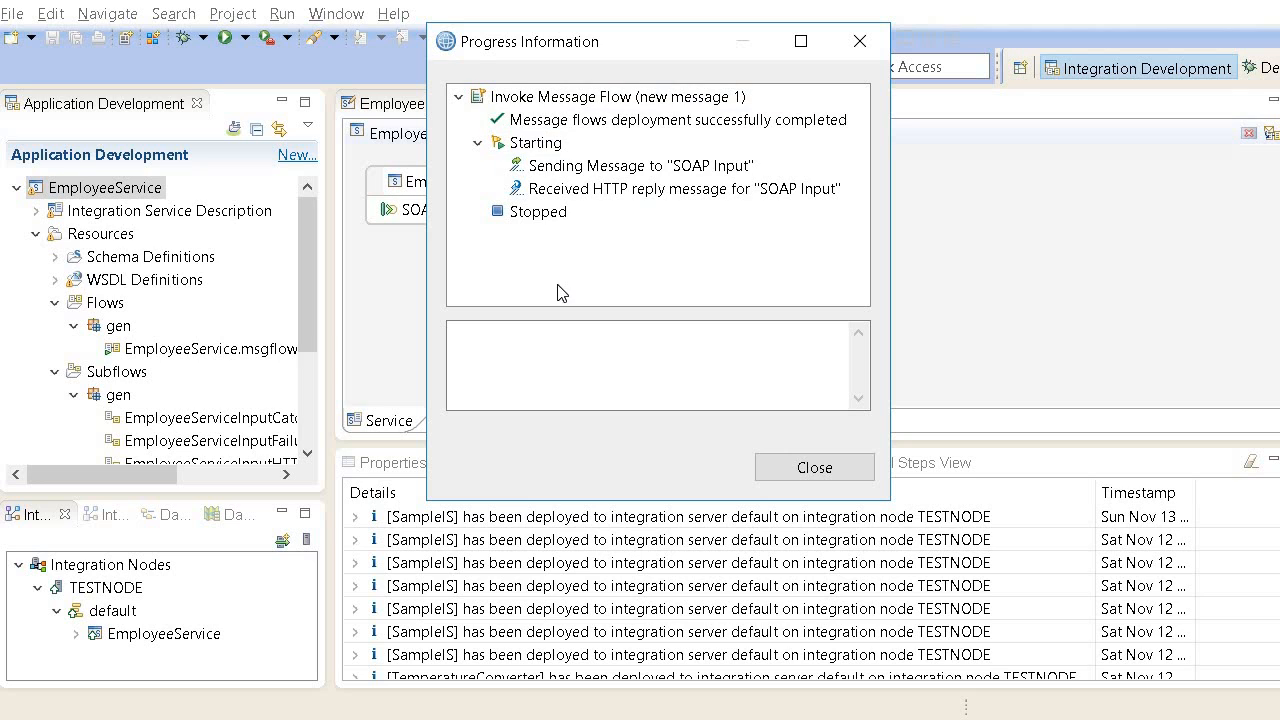
Step: Read the sent request and the reply showing Steve Jobs and California, then close the report
left_click(632, 164)
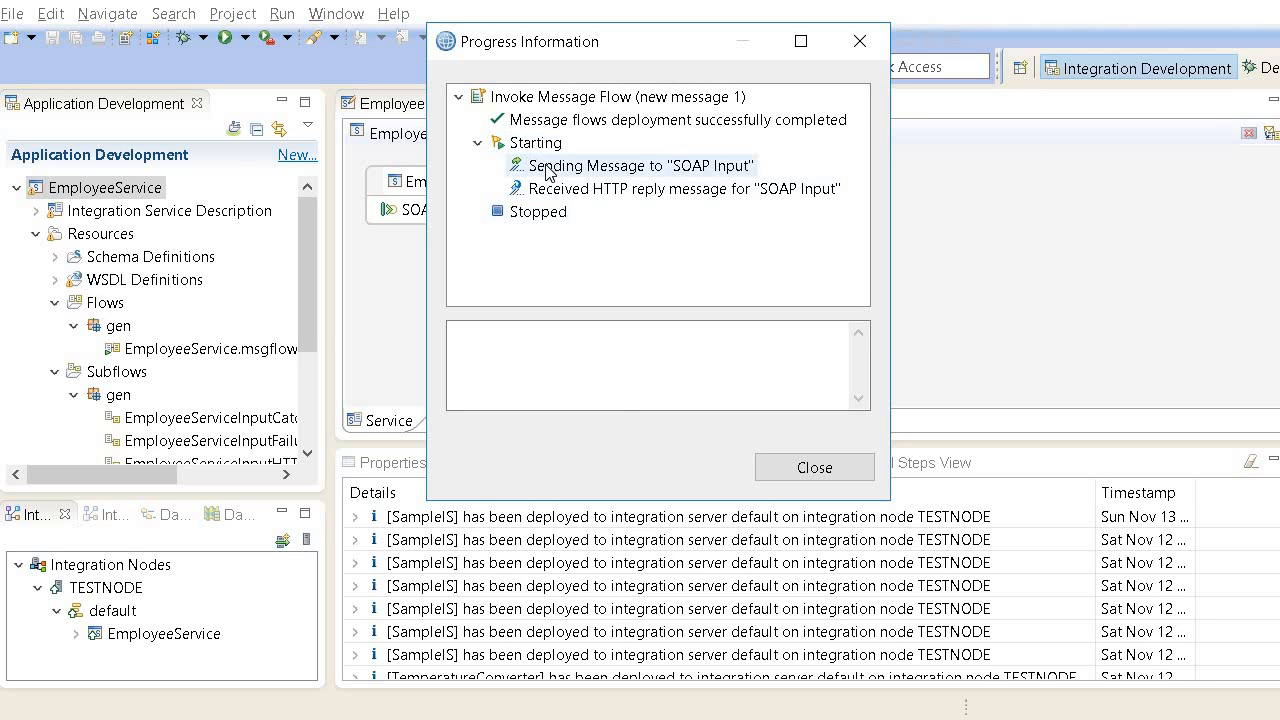
left_click(640, 164)
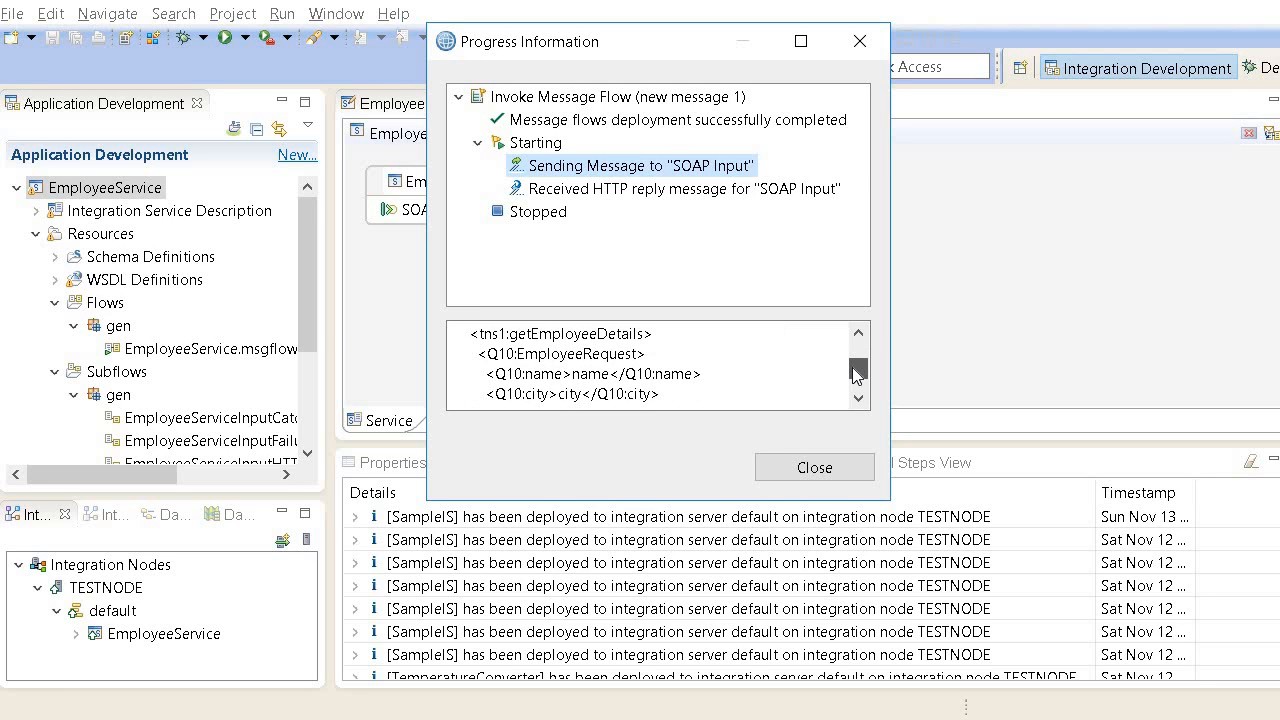
left_click(676, 188)
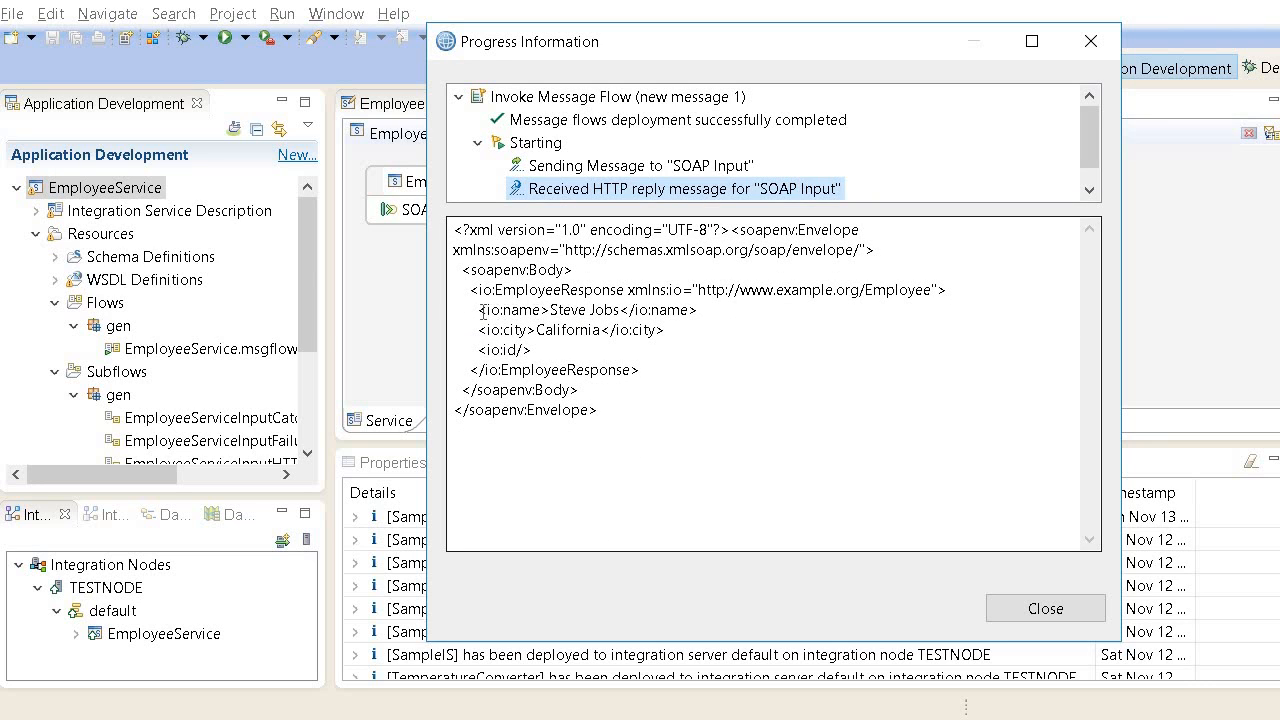
left_click_drag(480, 310, 664, 330)
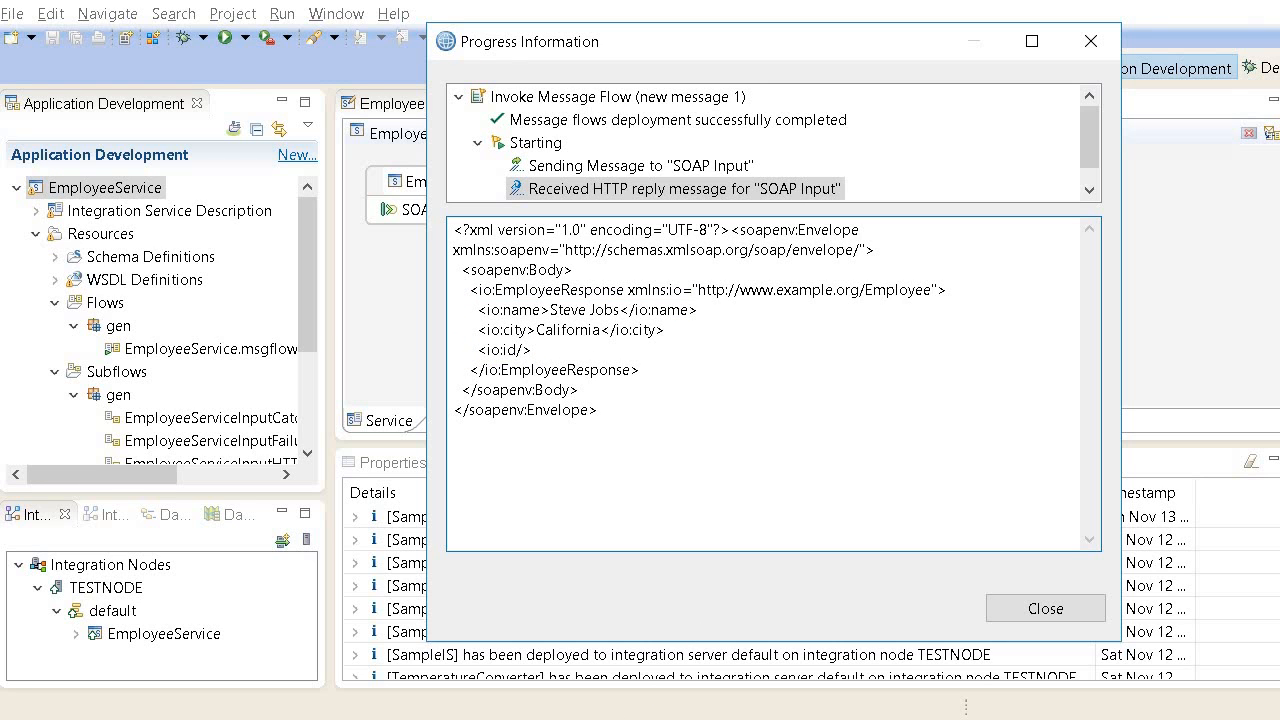
left_click(1044, 608)
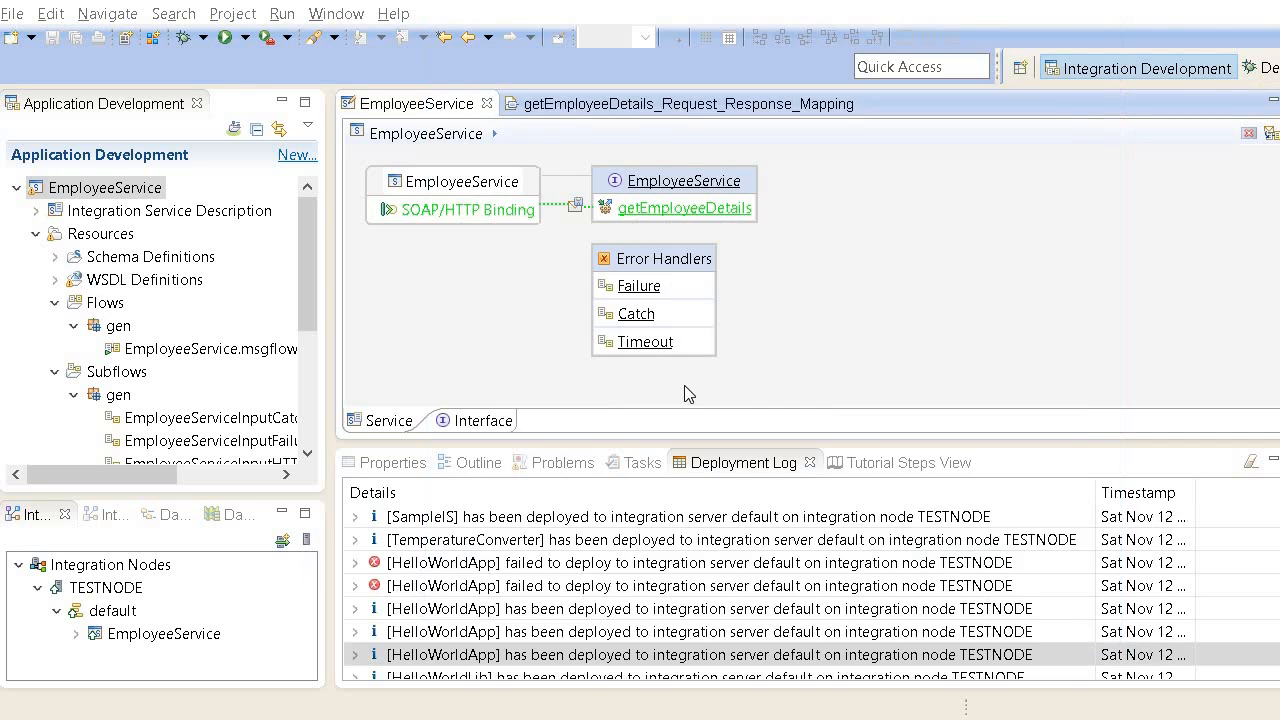
Step: Reopen the getEmployeeDetails mapping to check the id Move, then reopen the send-message dialog
double_click(684, 208)
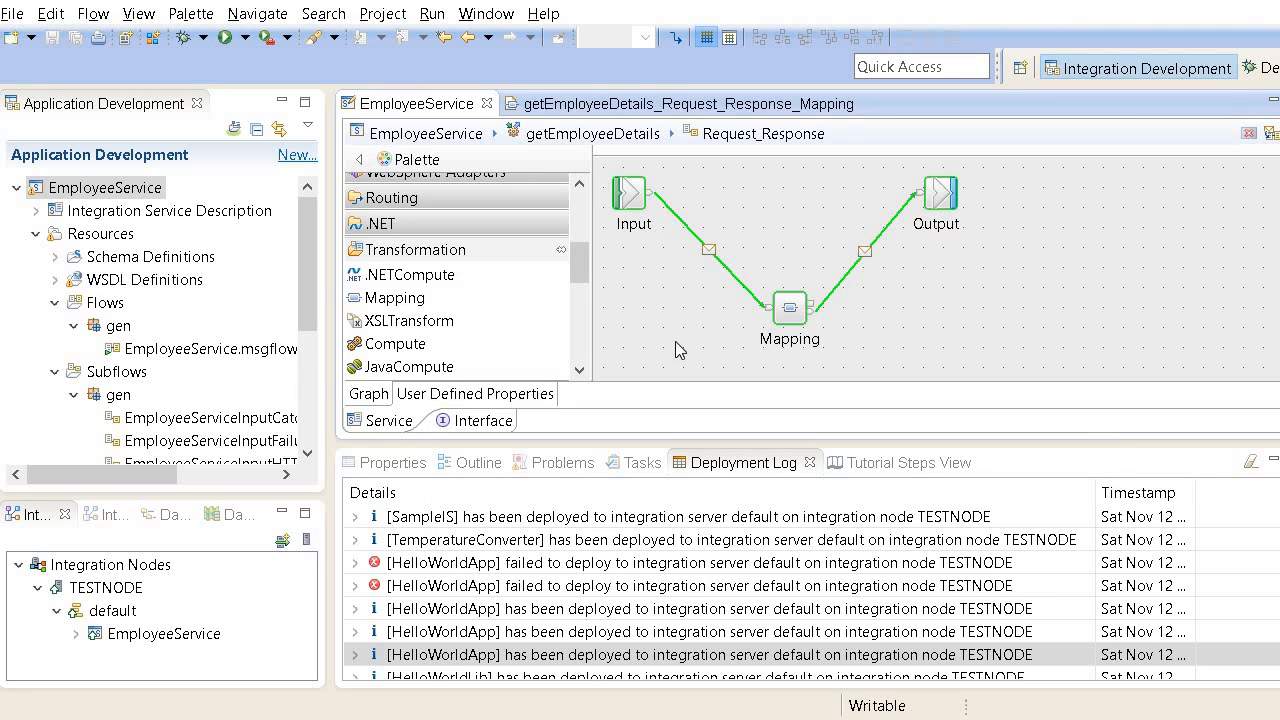
mouse_move(792, 316)
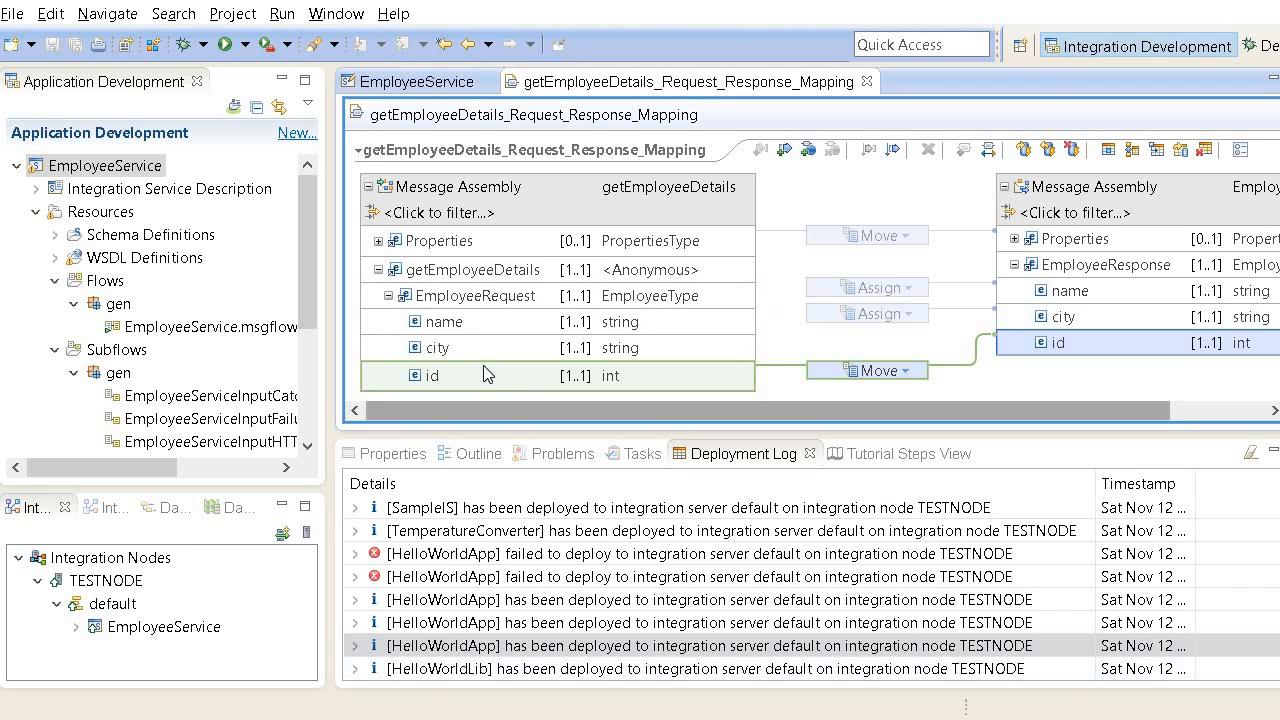
left_click(472, 268)
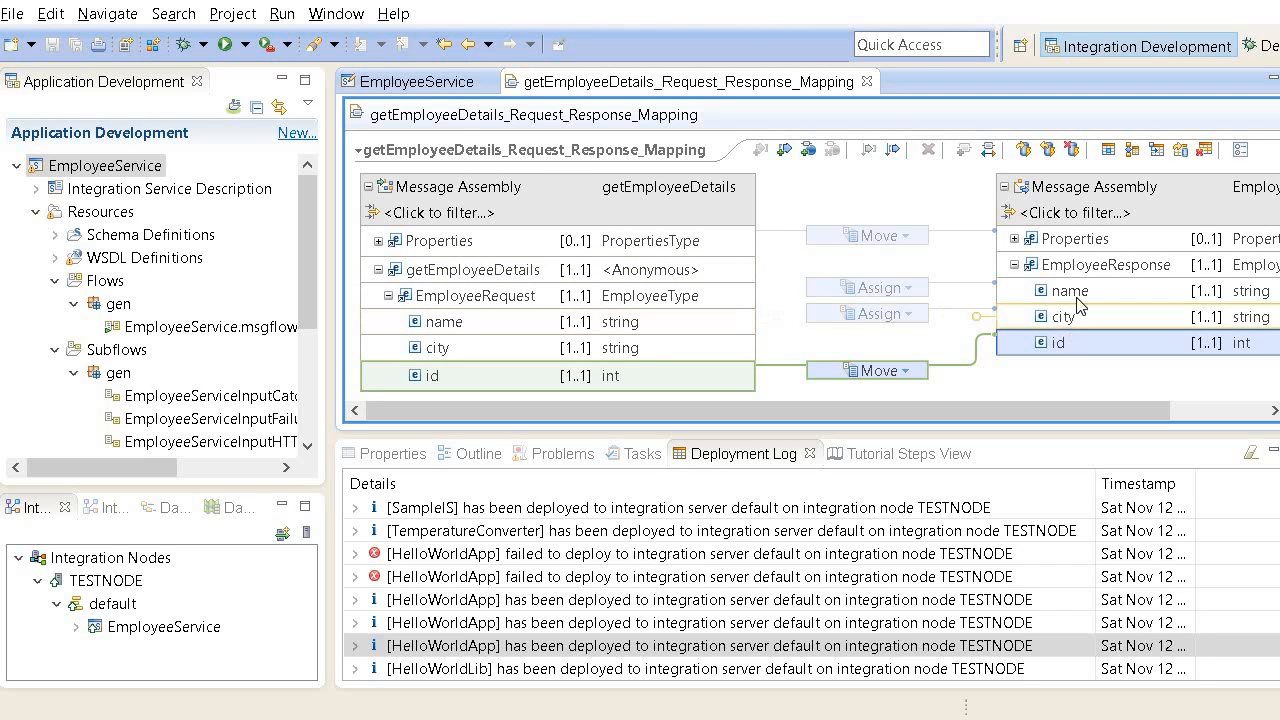
left_click(1104, 264)
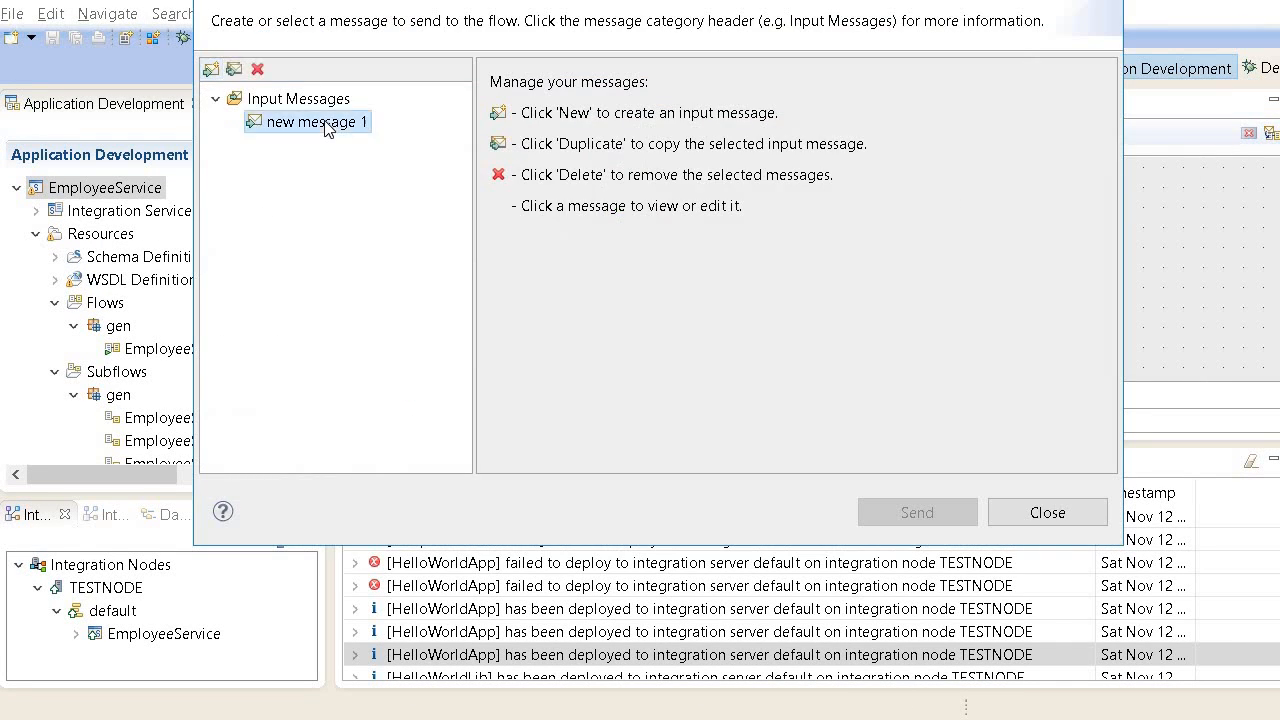
Step: Edit new message 1 so the request id is 56789 and resend it
left_click(318, 122)
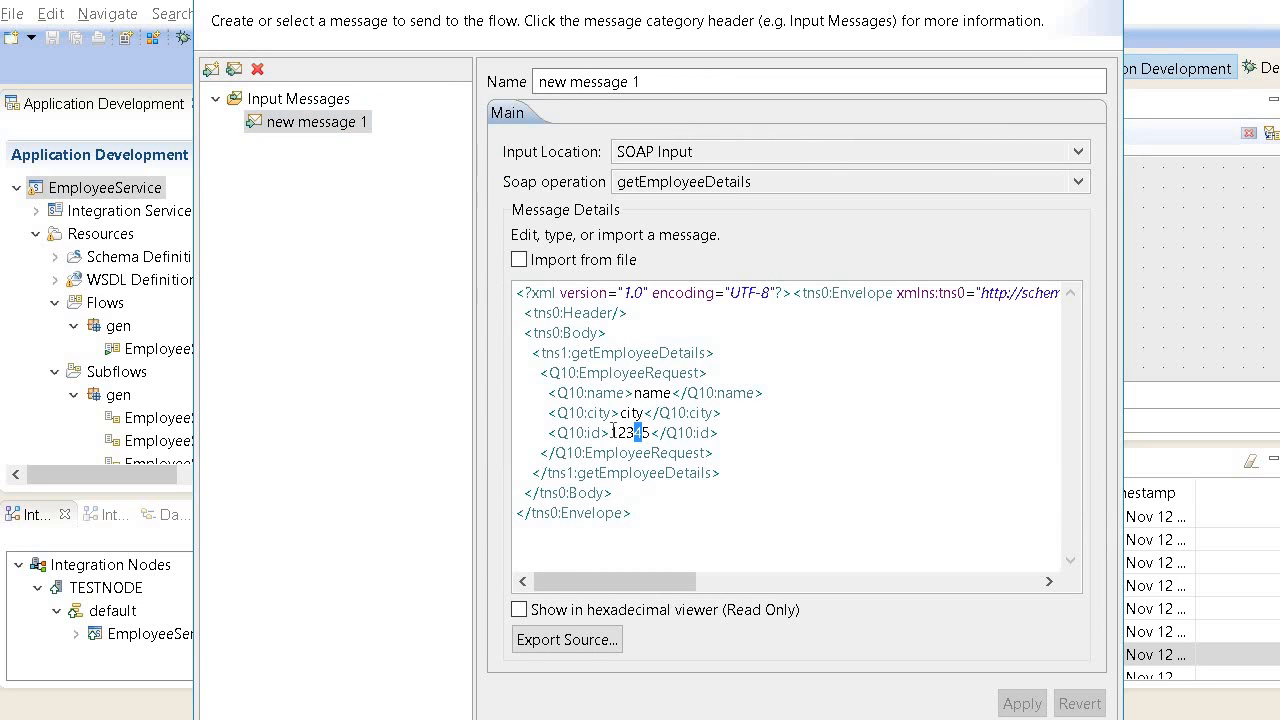
type("5")
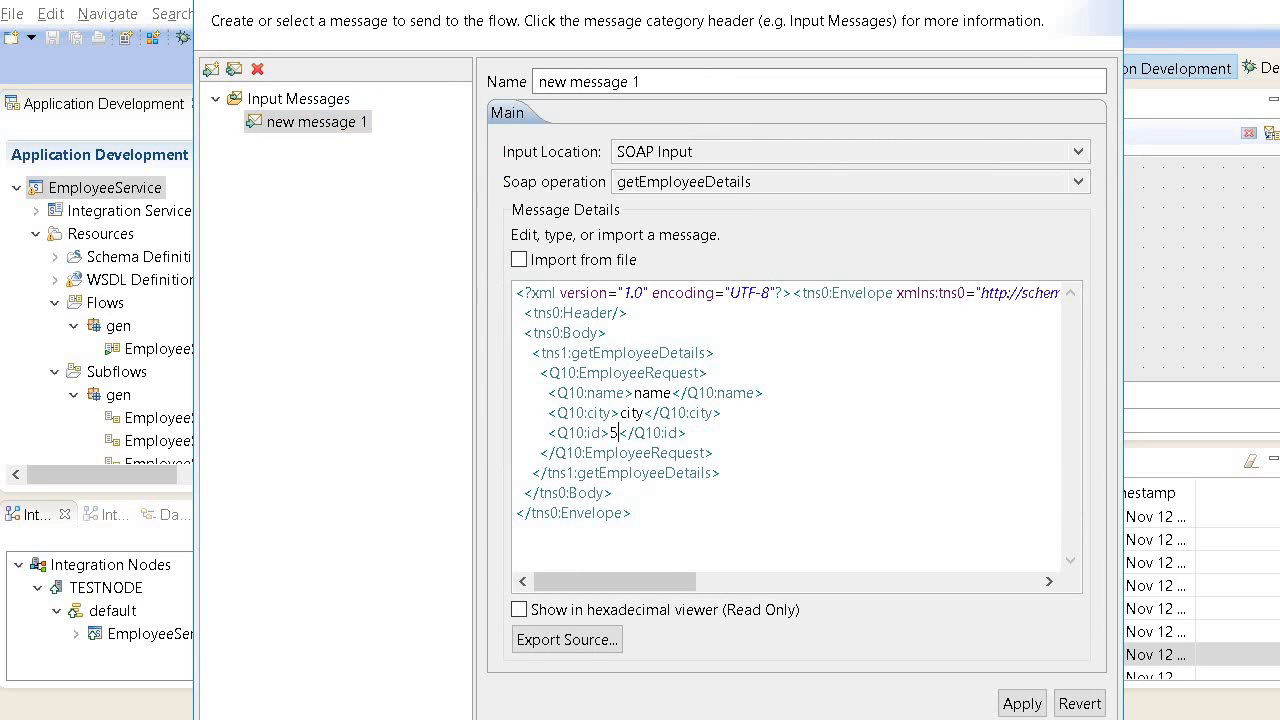
type("6789")
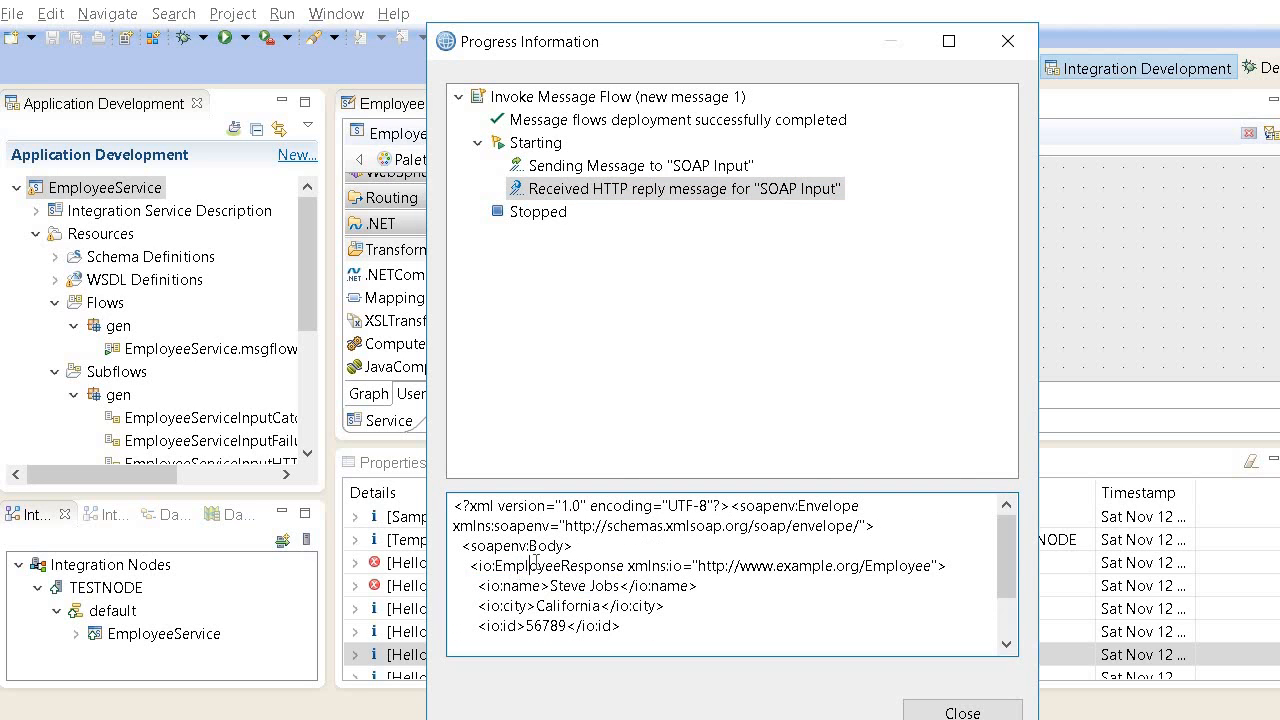
double_click(548, 564)
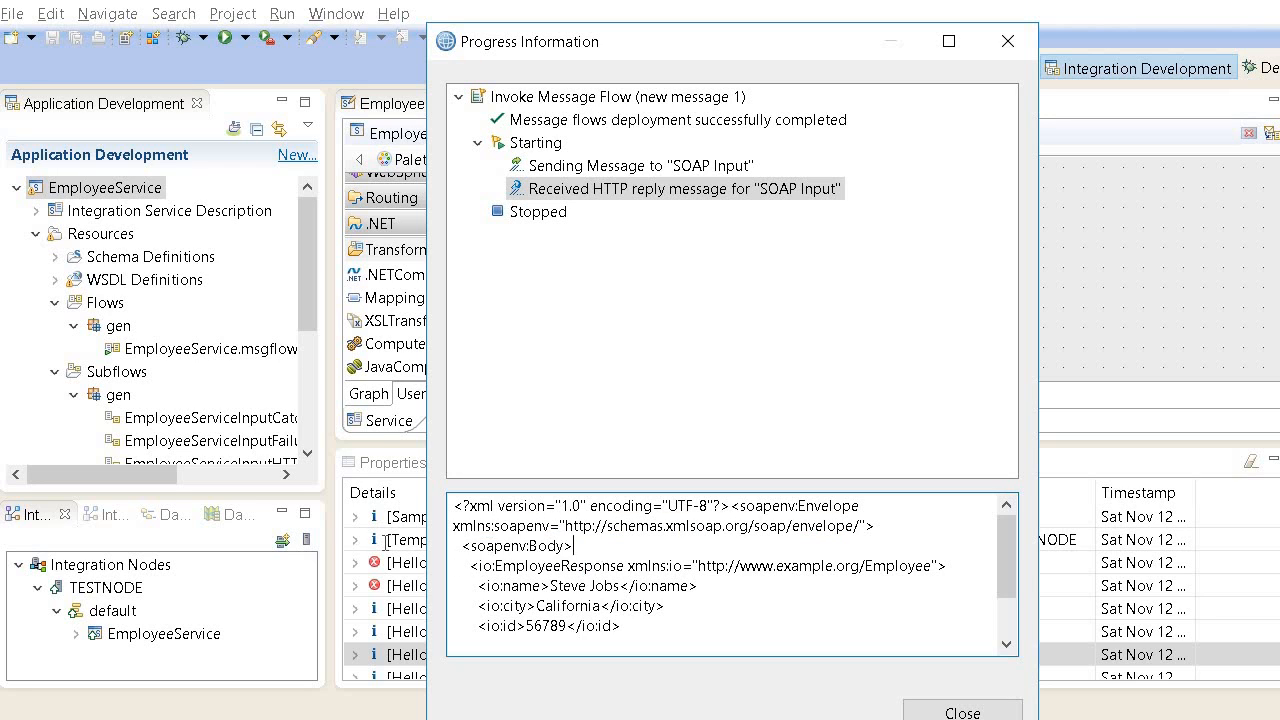
double_click(512, 544)
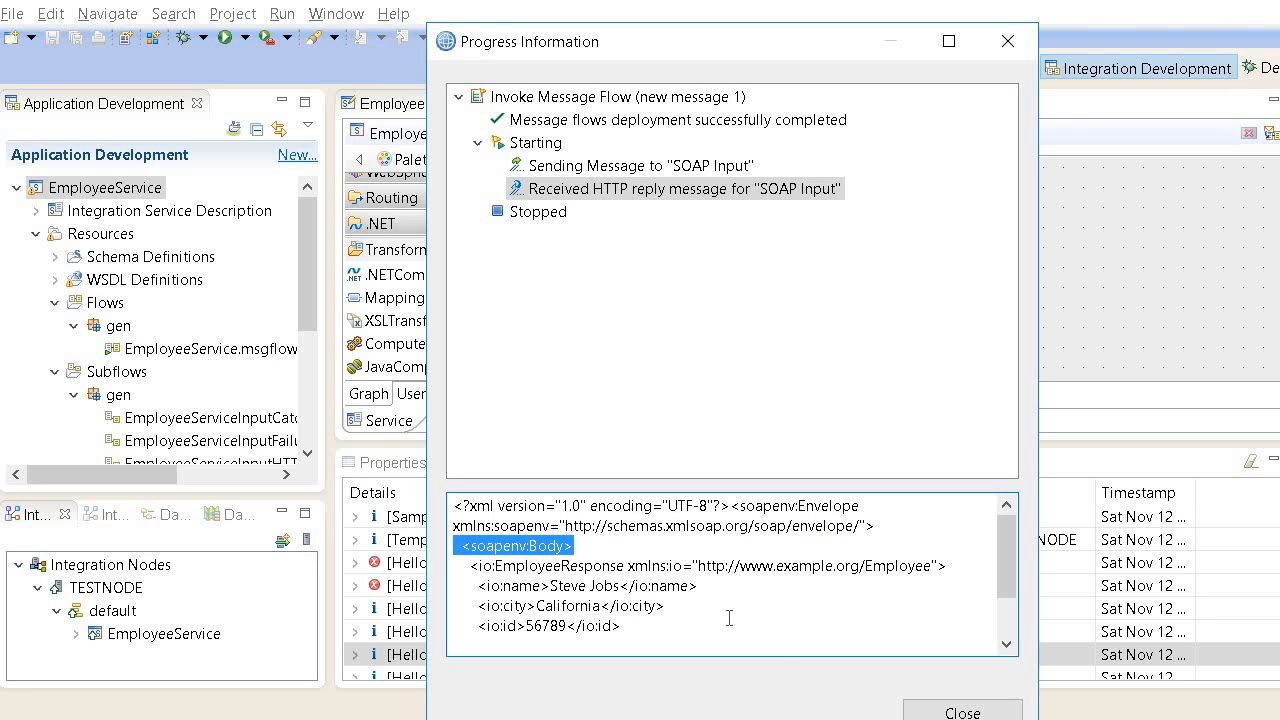
left_click(644, 164)
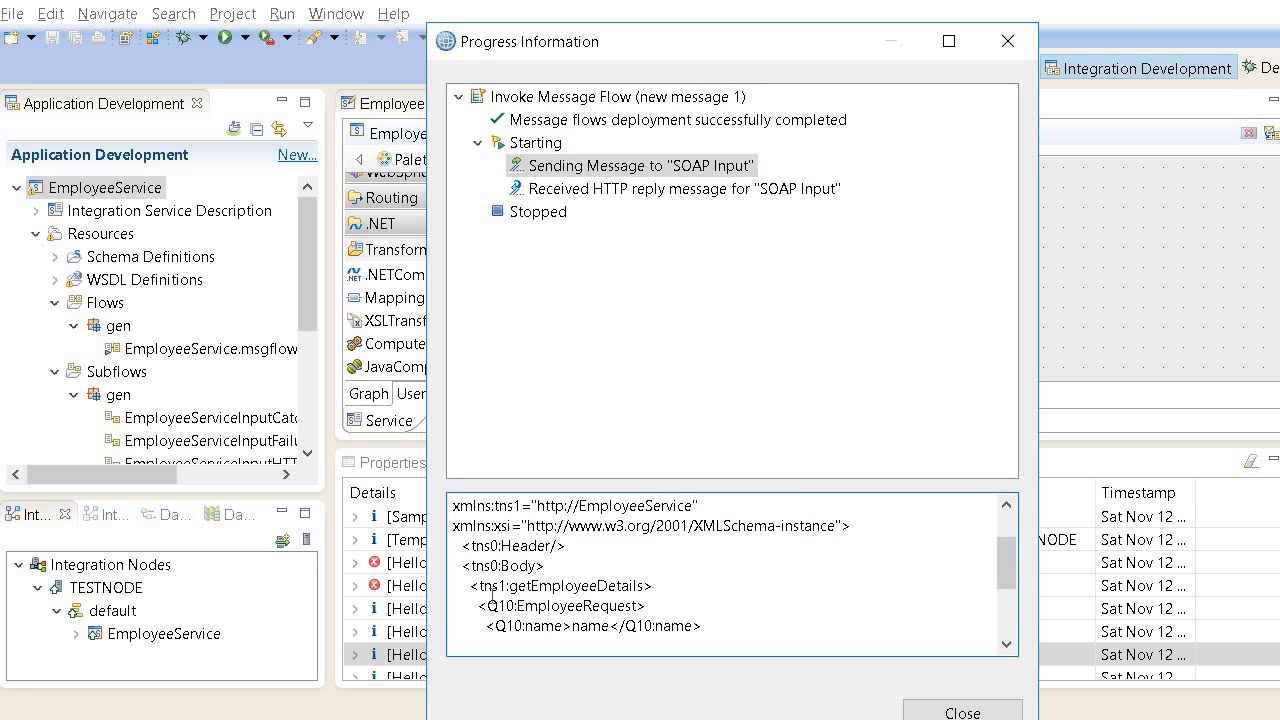
double_click(558, 584)
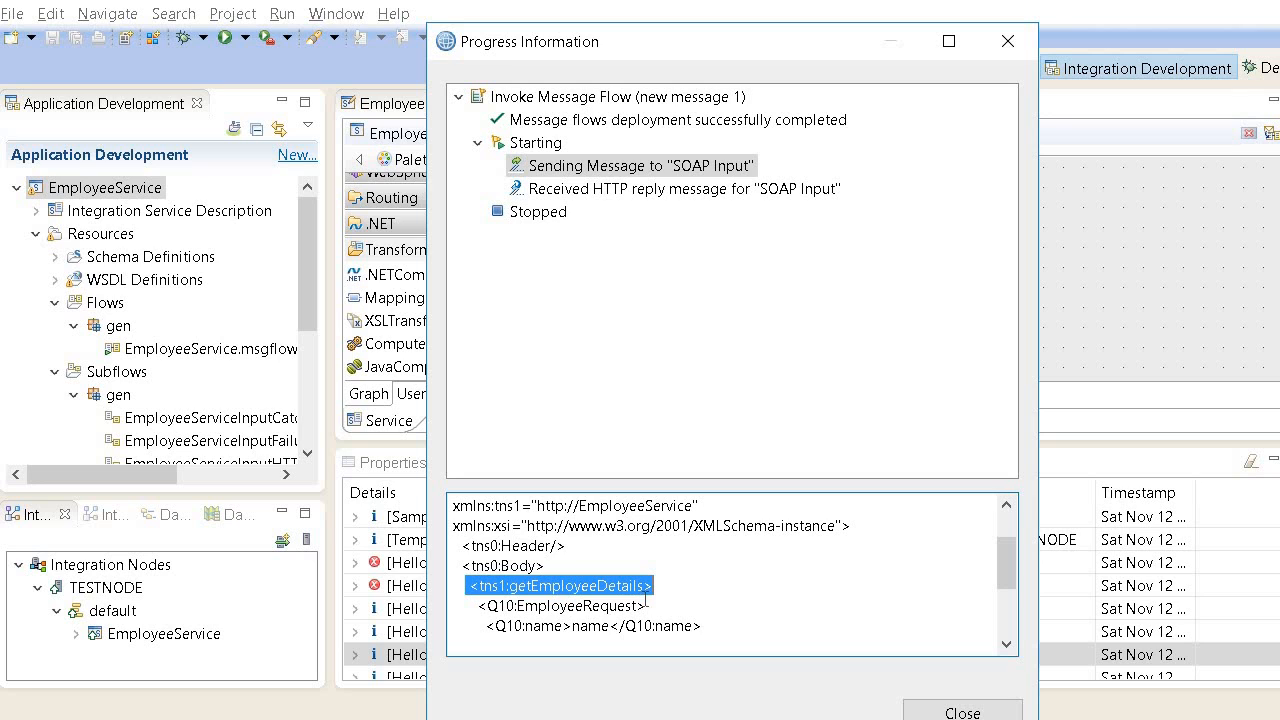
scroll("down", 3)
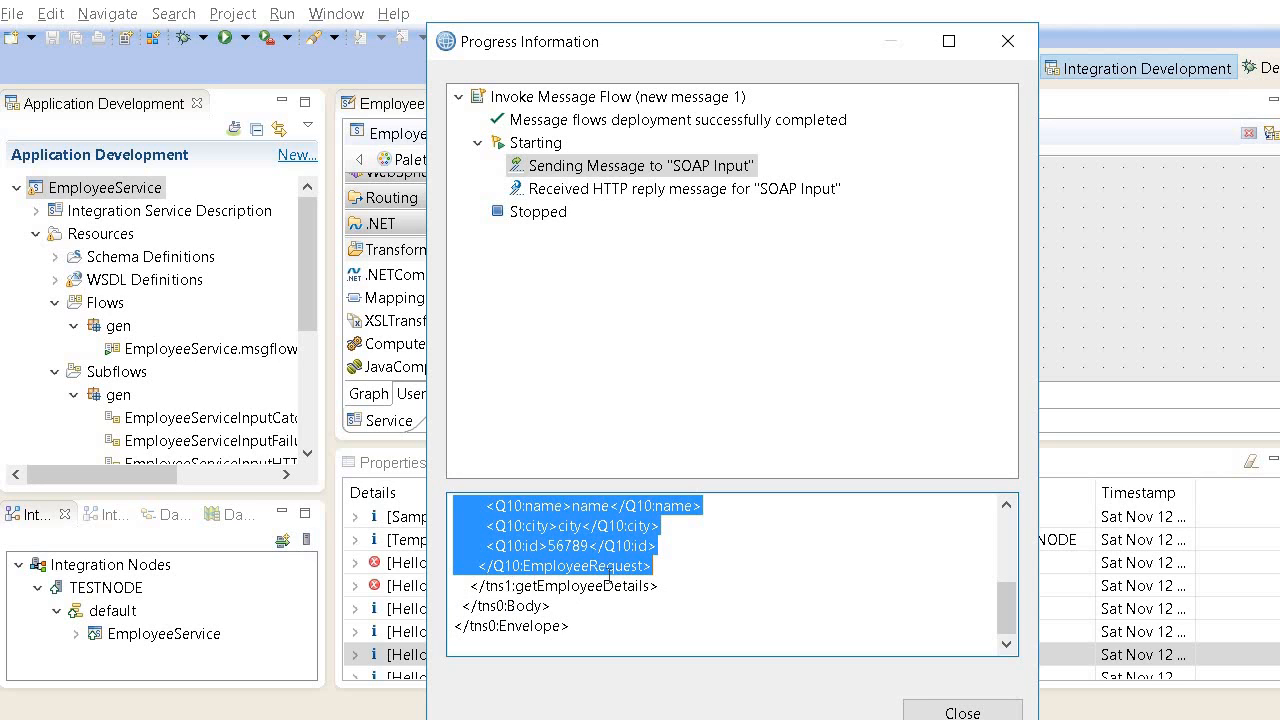
left_click(558, 586)
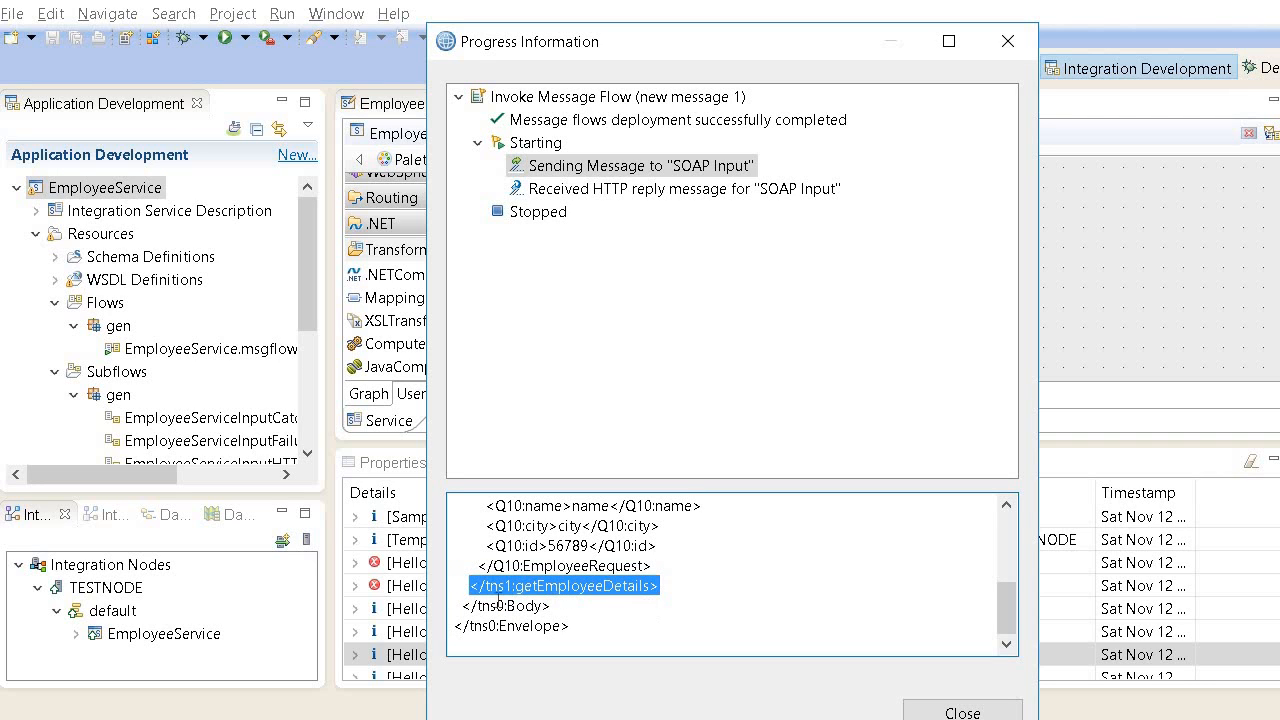
mouse_move(732, 174)
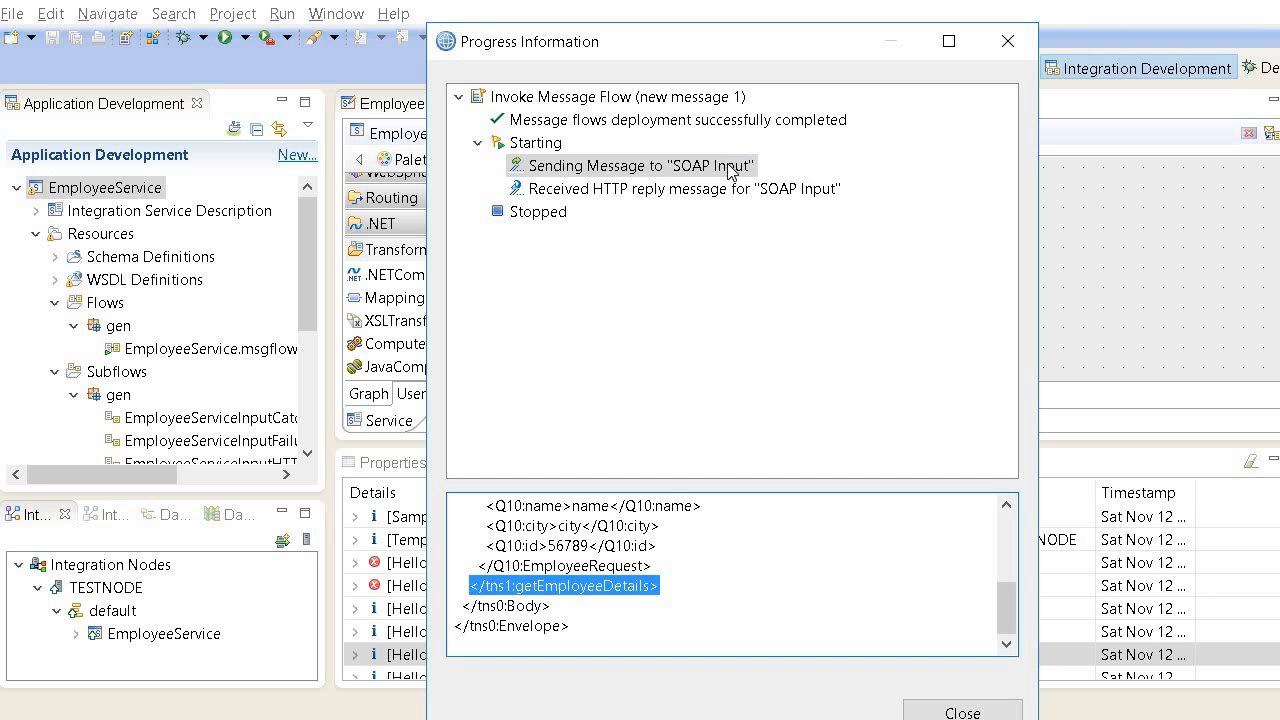
left_click(686, 188)
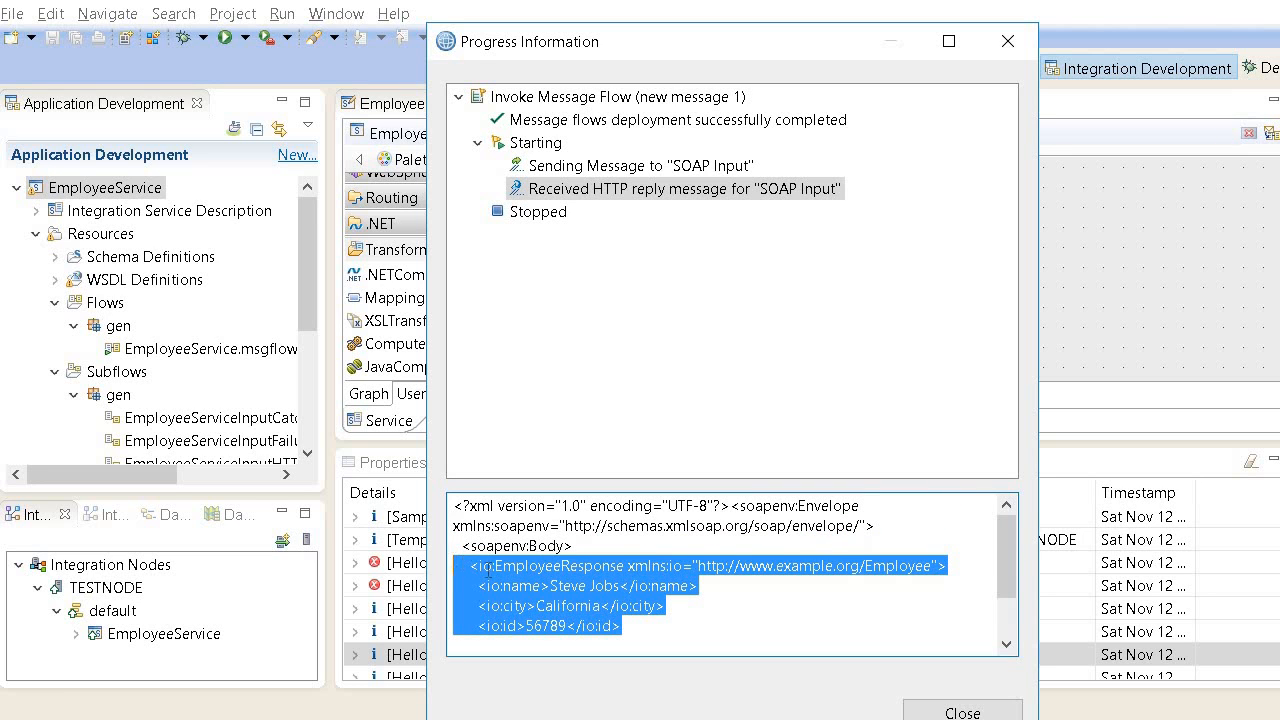
left_click(576, 546)
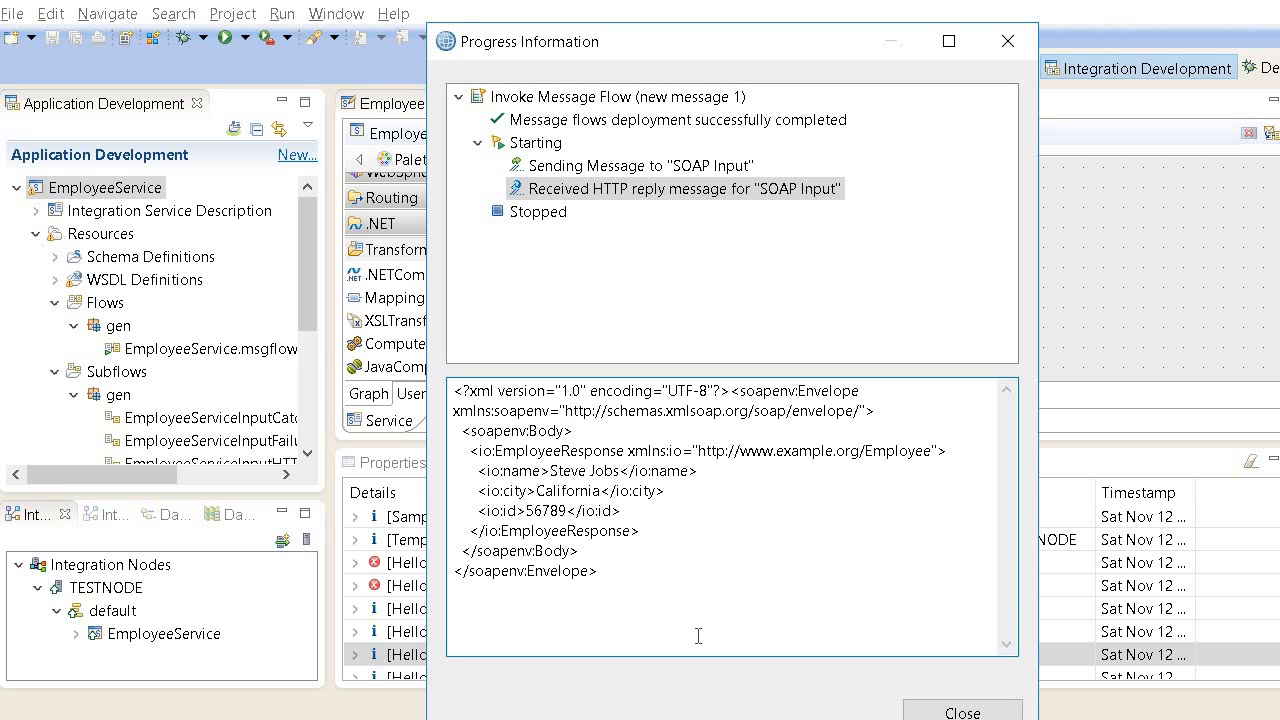
left_click(572, 432)
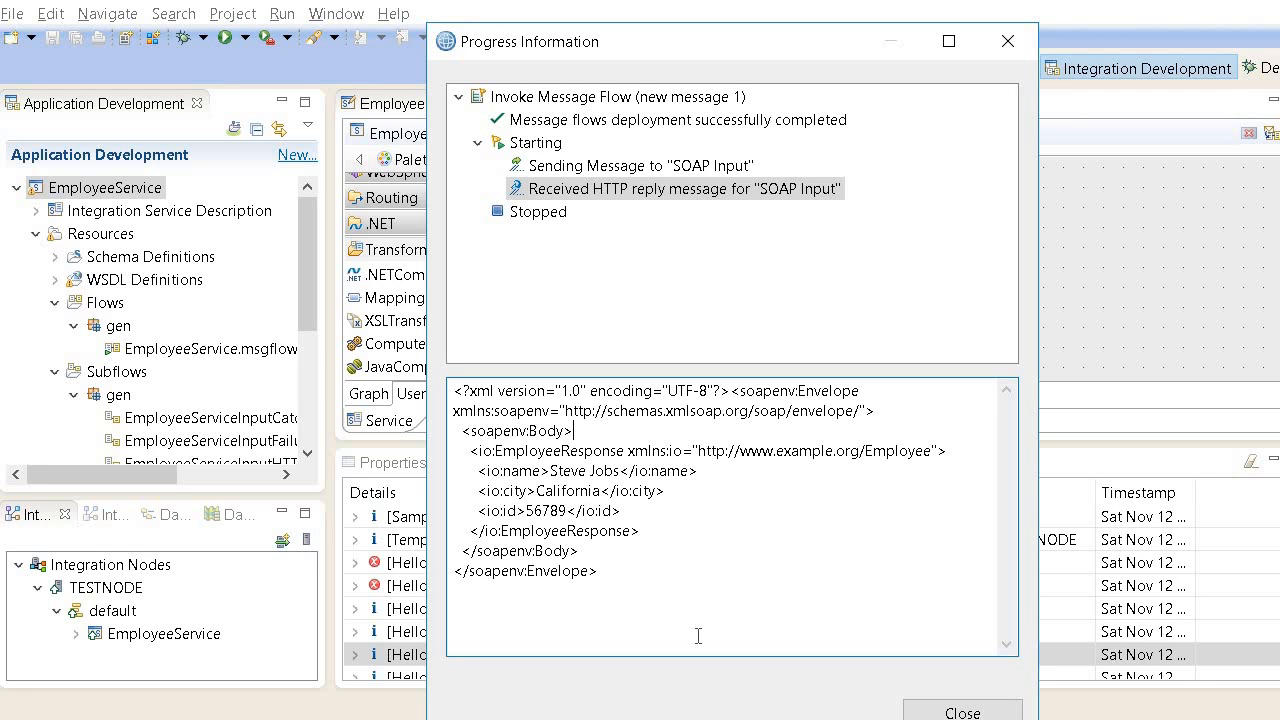